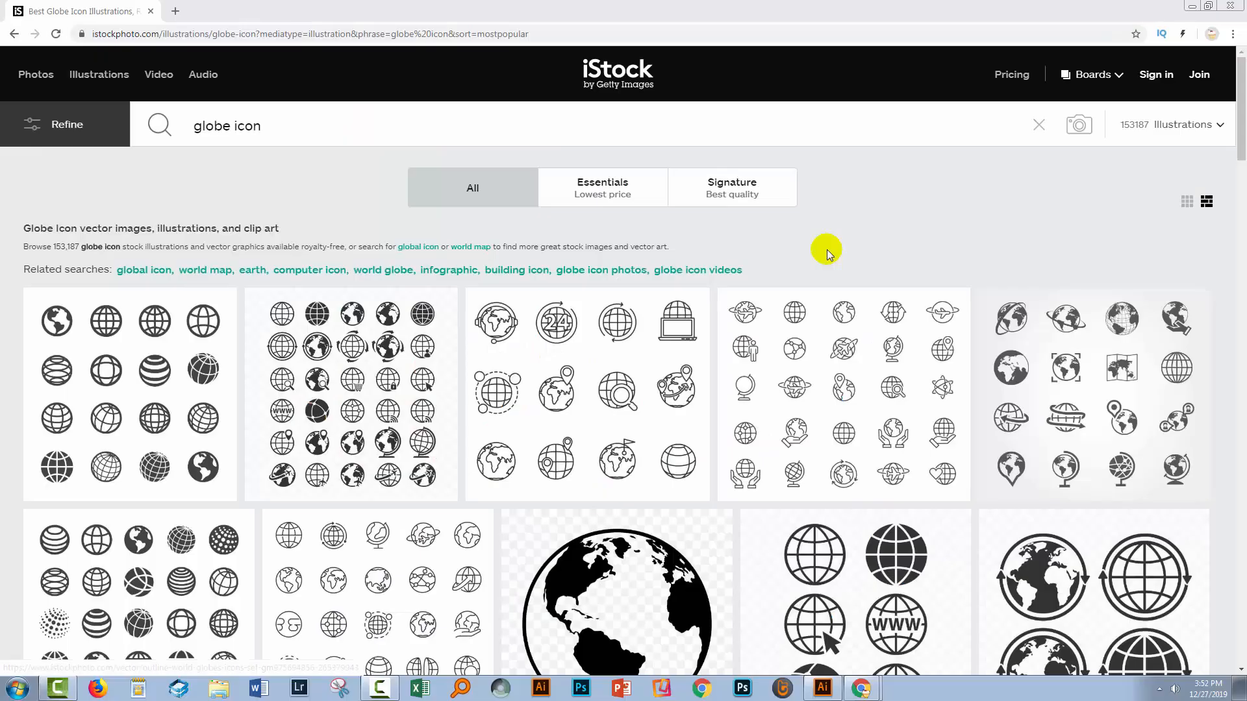
mouse_move(983, 248)
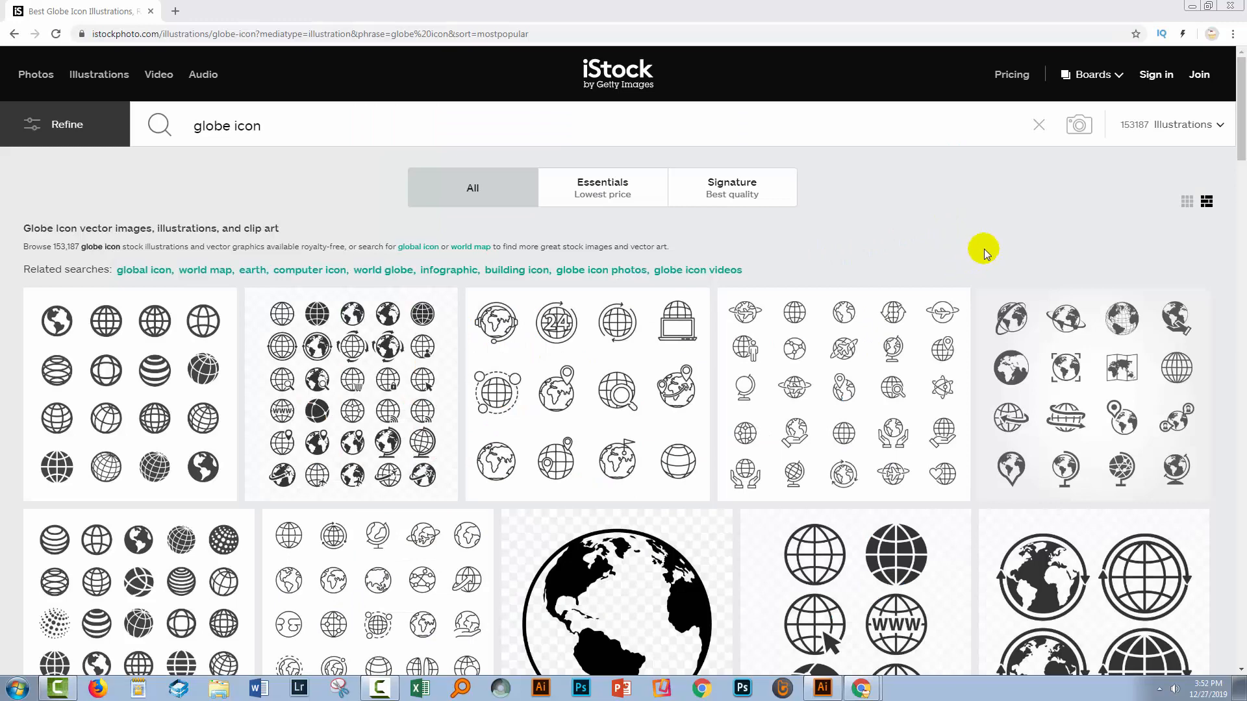
- Draw a large centred circle with the Ellipse tool, no fill and a 15 pt black stroke
scroll(down, 3)
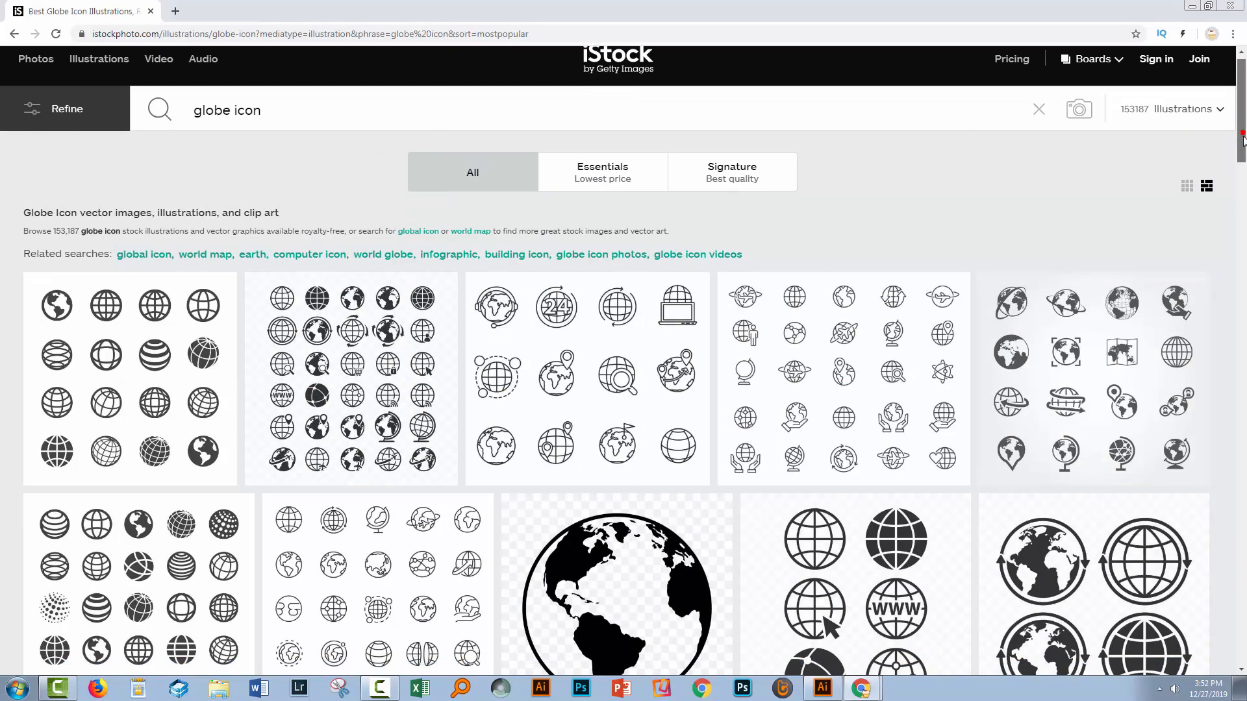
scroll(down, 3)
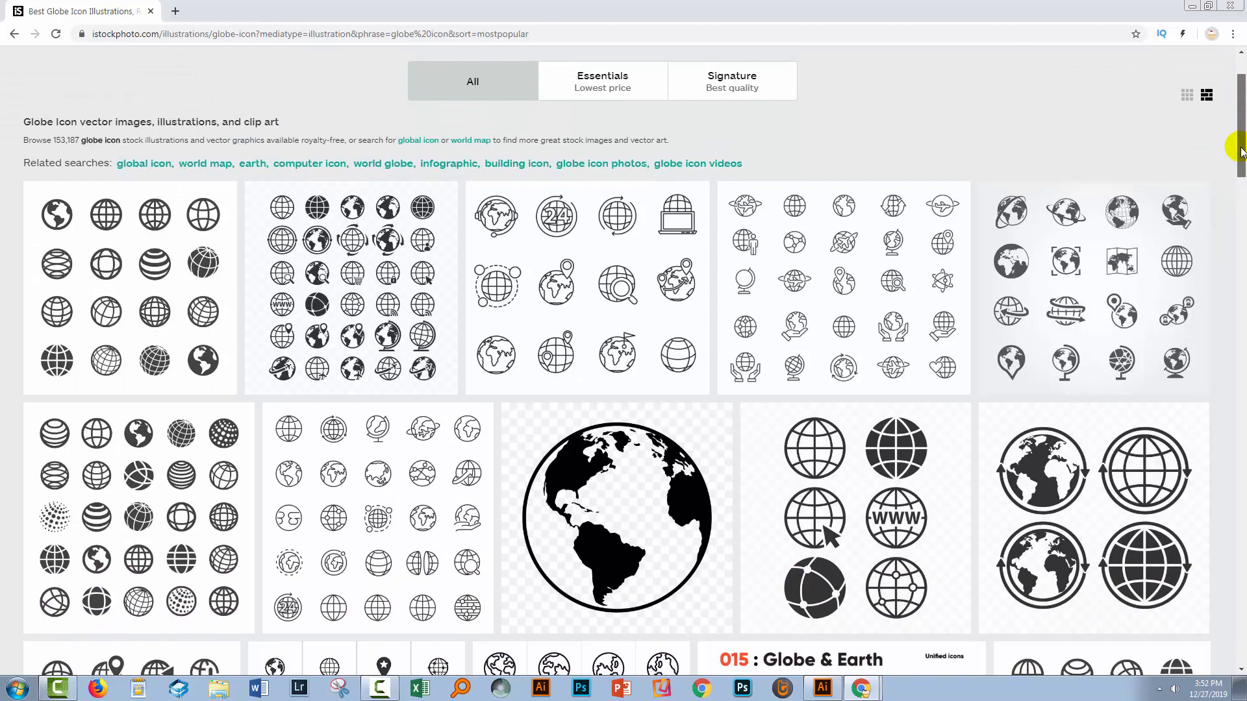
scroll(down, 3)
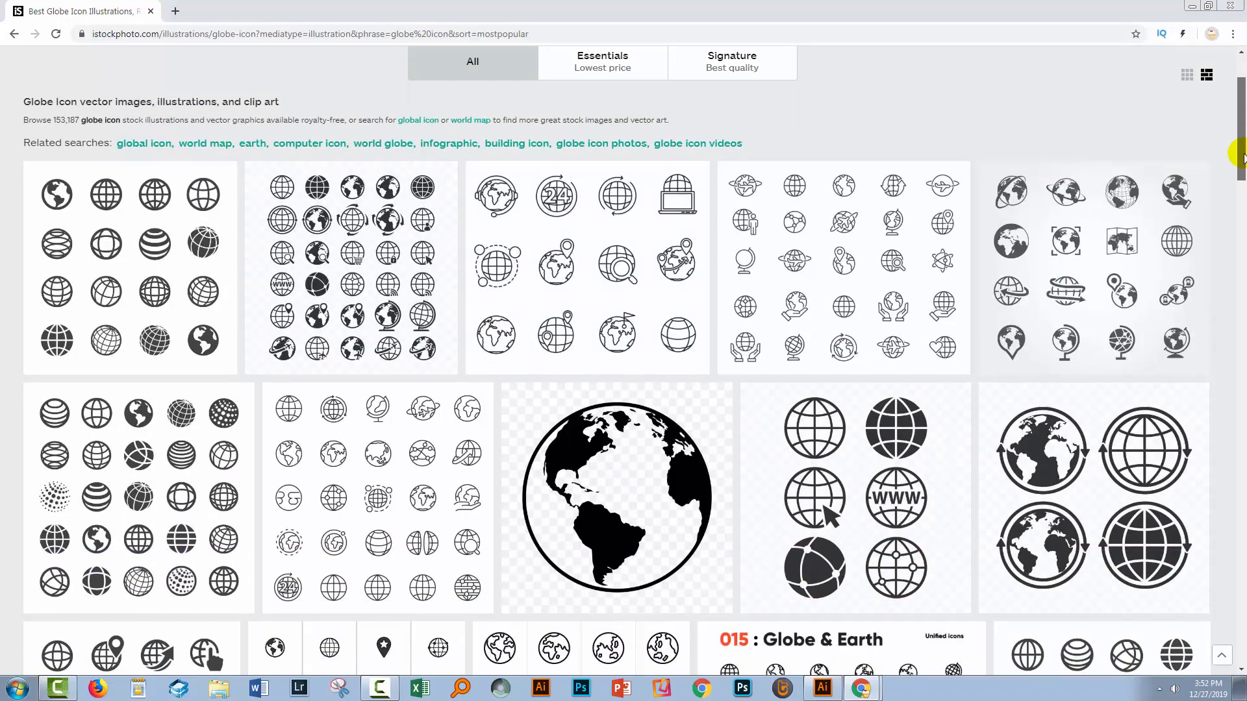
scroll(down, 3)
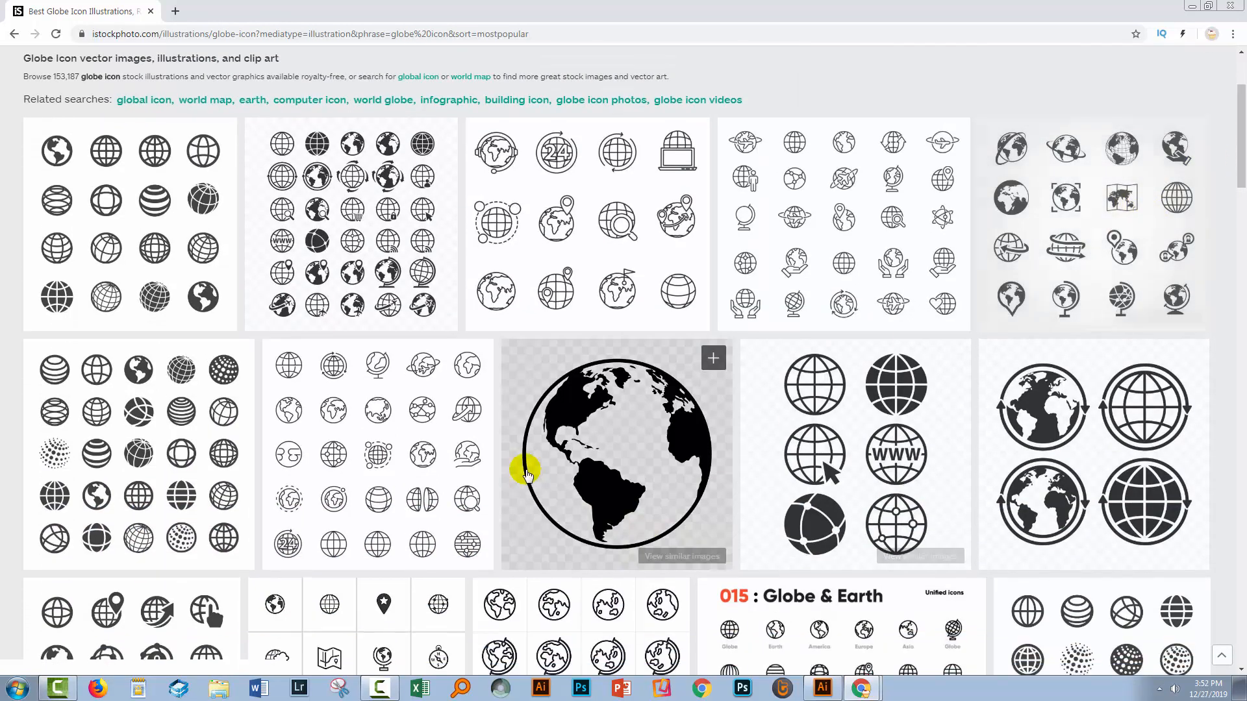
mouse_move(867, 511)
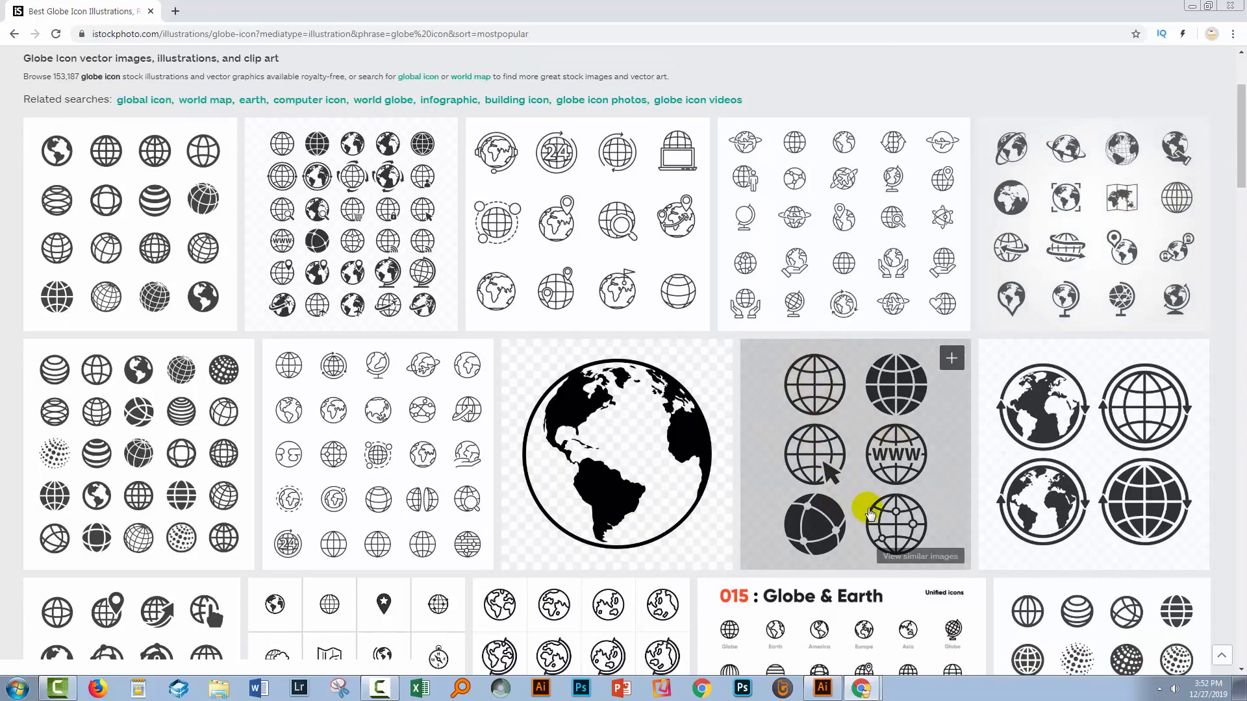
mouse_move(803, 391)
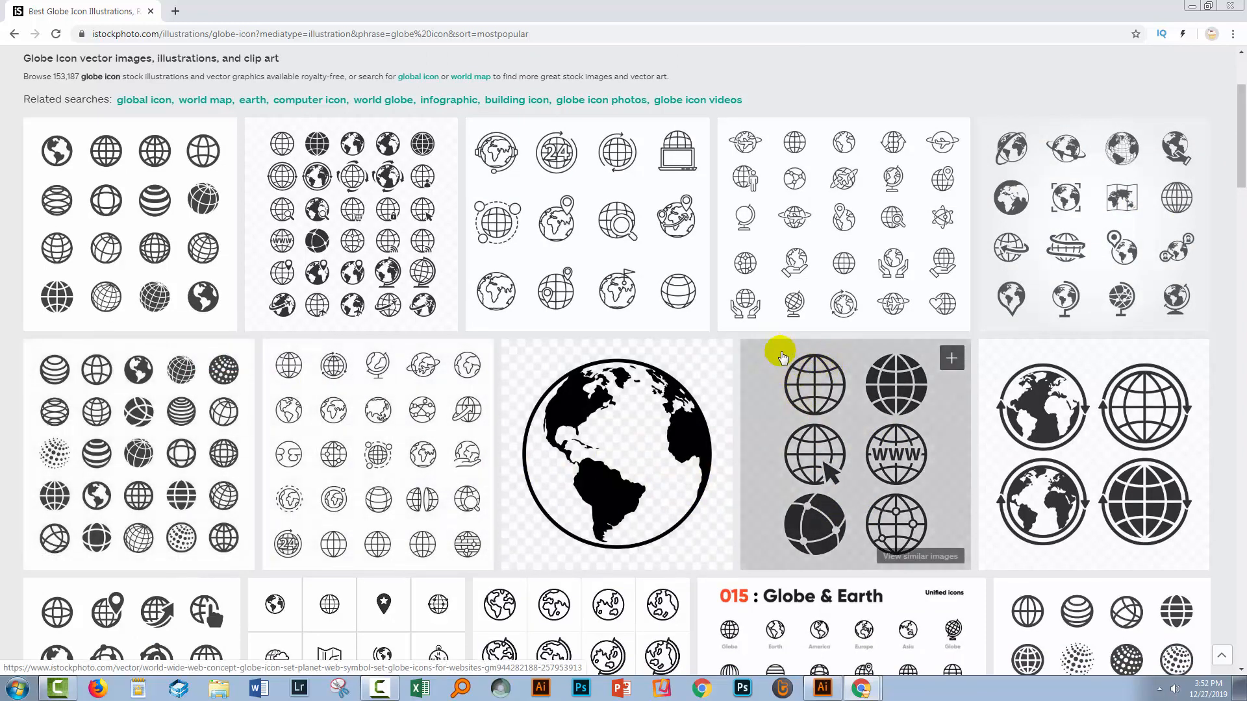
mouse_move(765, 400)
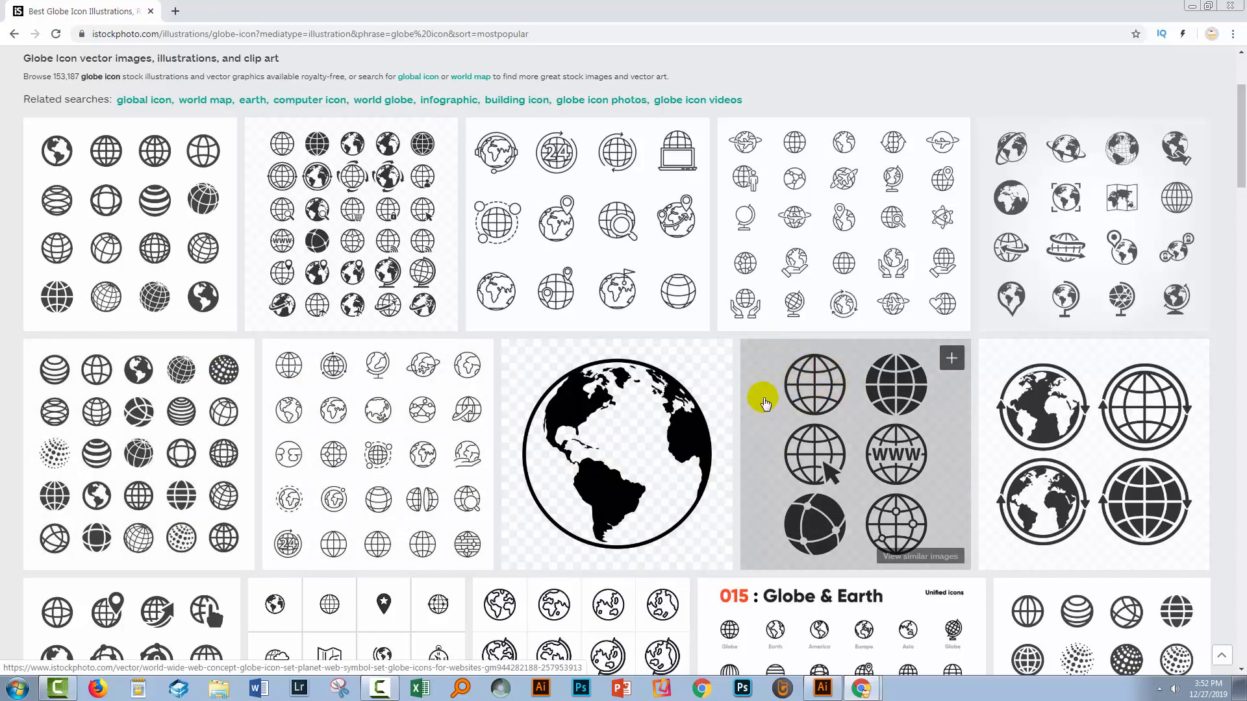
mouse_move(740, 421)
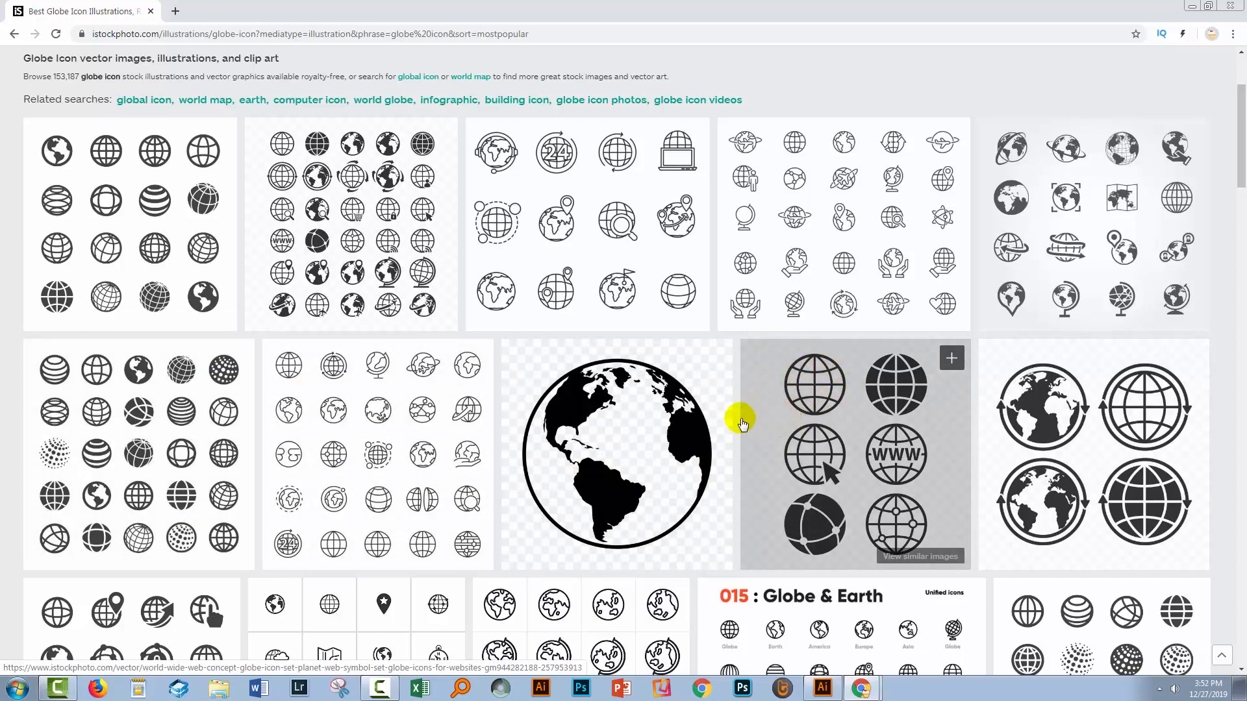
mouse_move(795, 368)
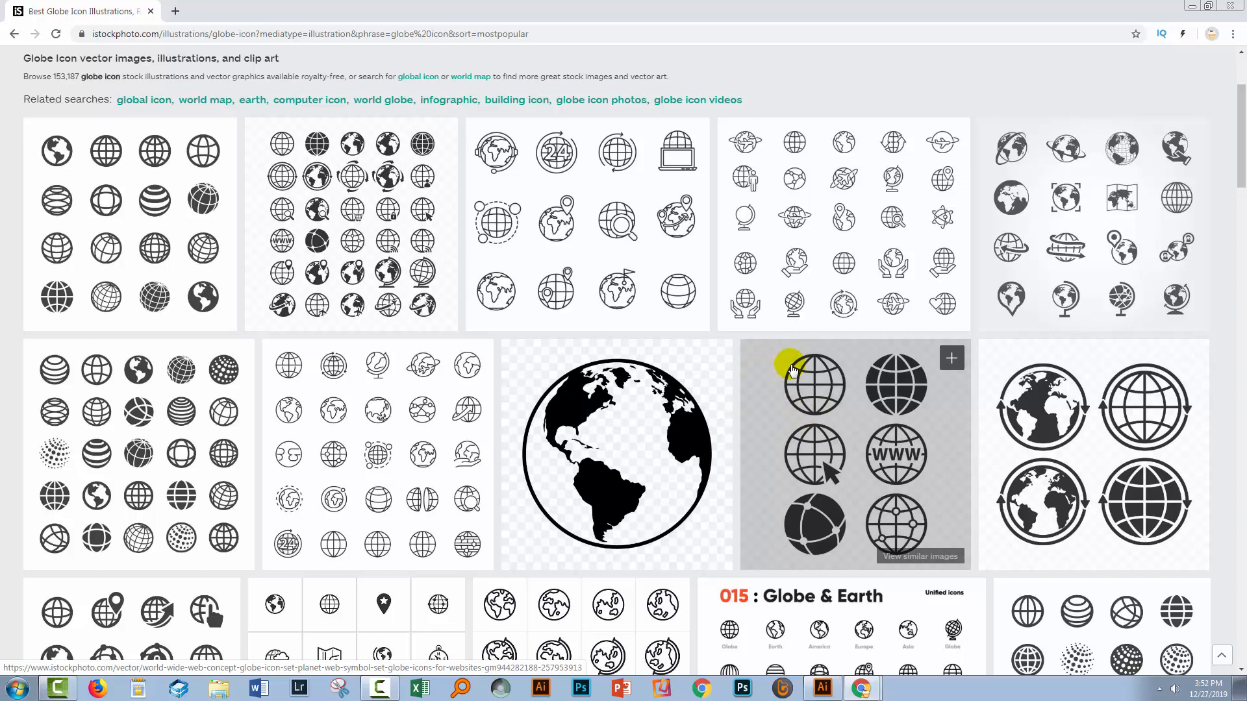
mouse_move(750, 488)
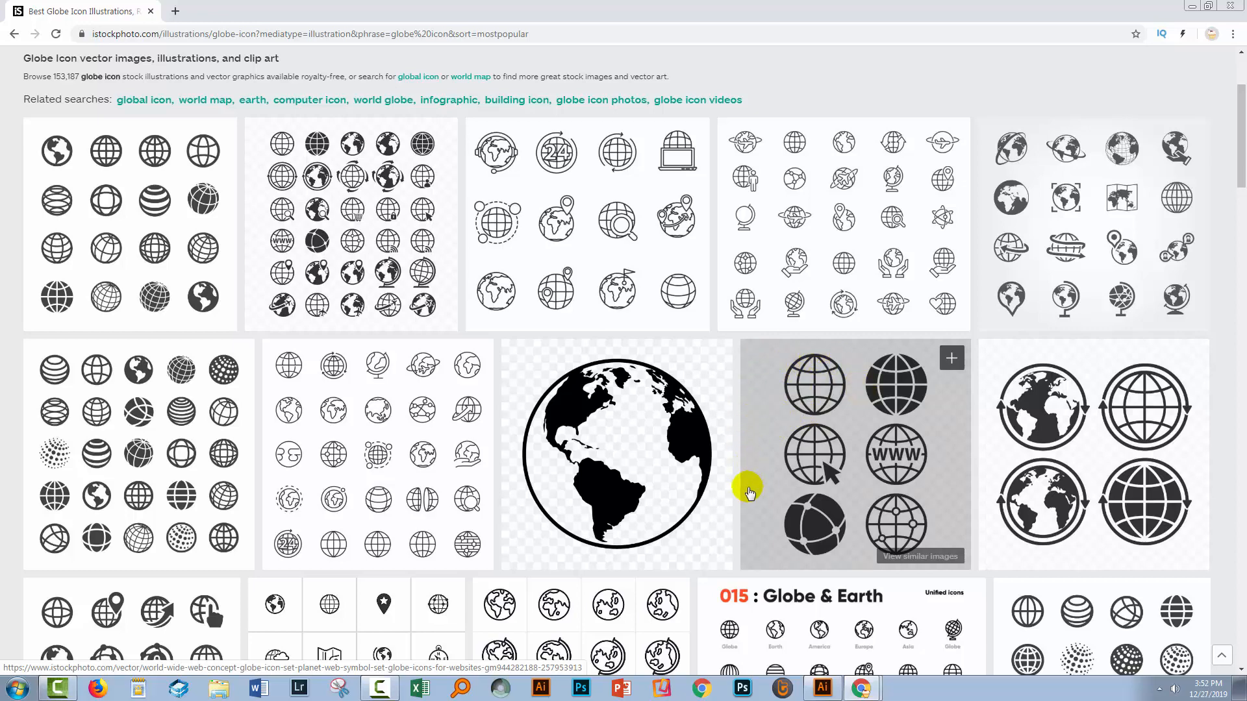
mouse_move(1143, 496)
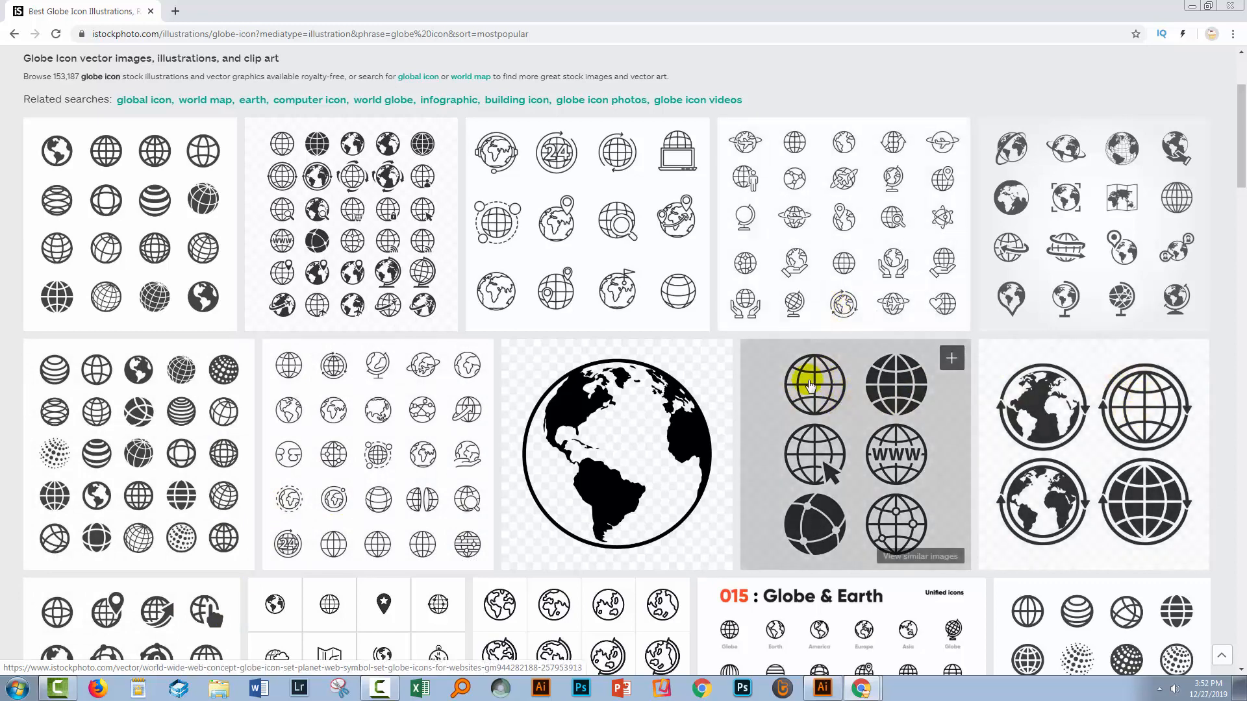
mouse_move(820, 539)
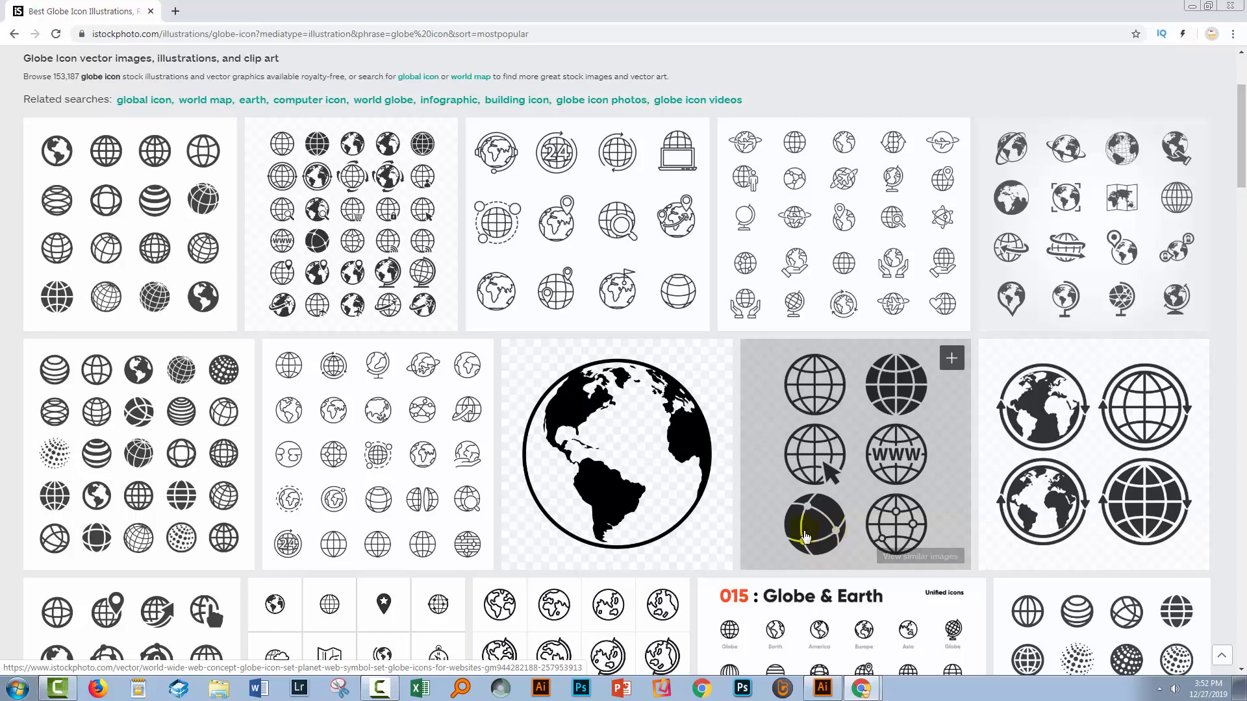
mouse_move(842, 369)
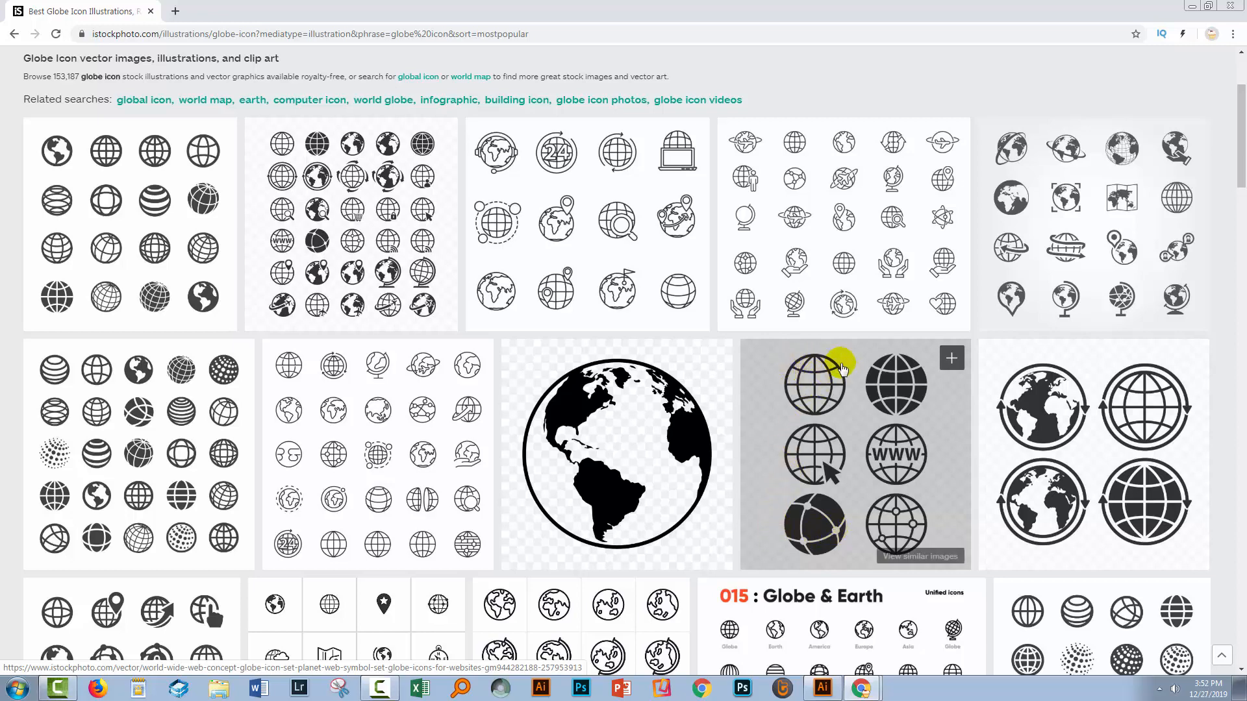
mouse_move(852, 377)
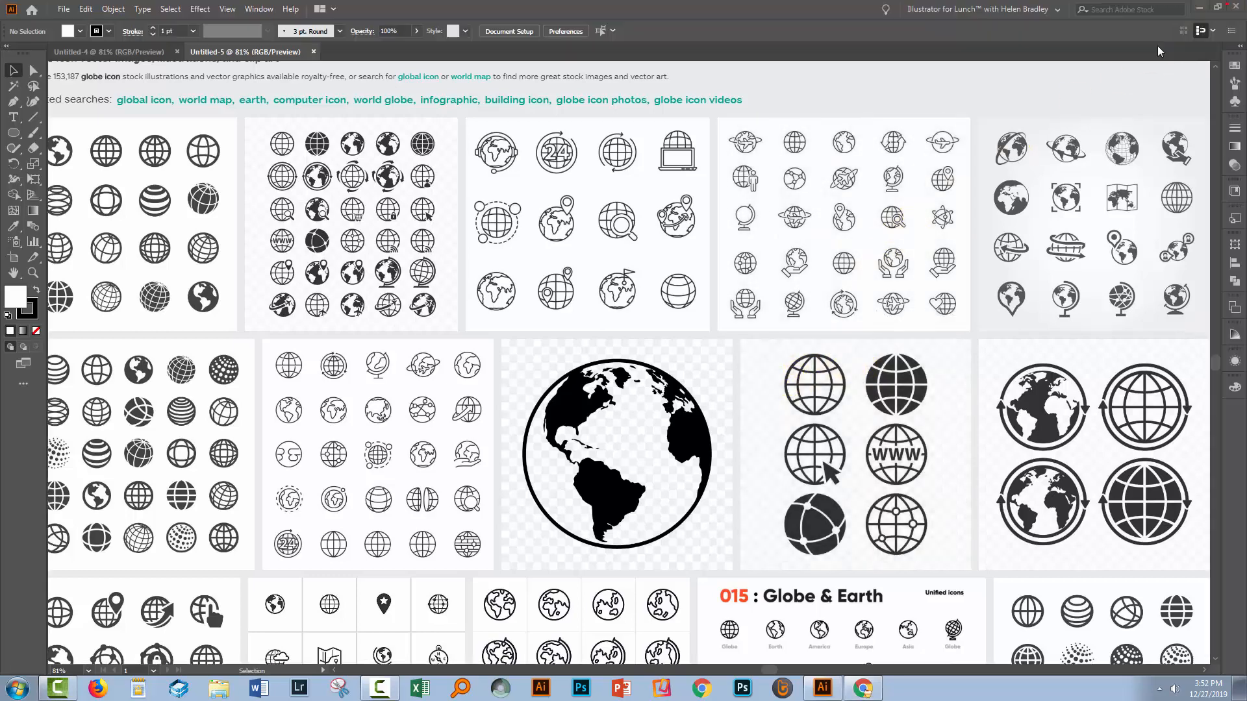
click(244, 52)
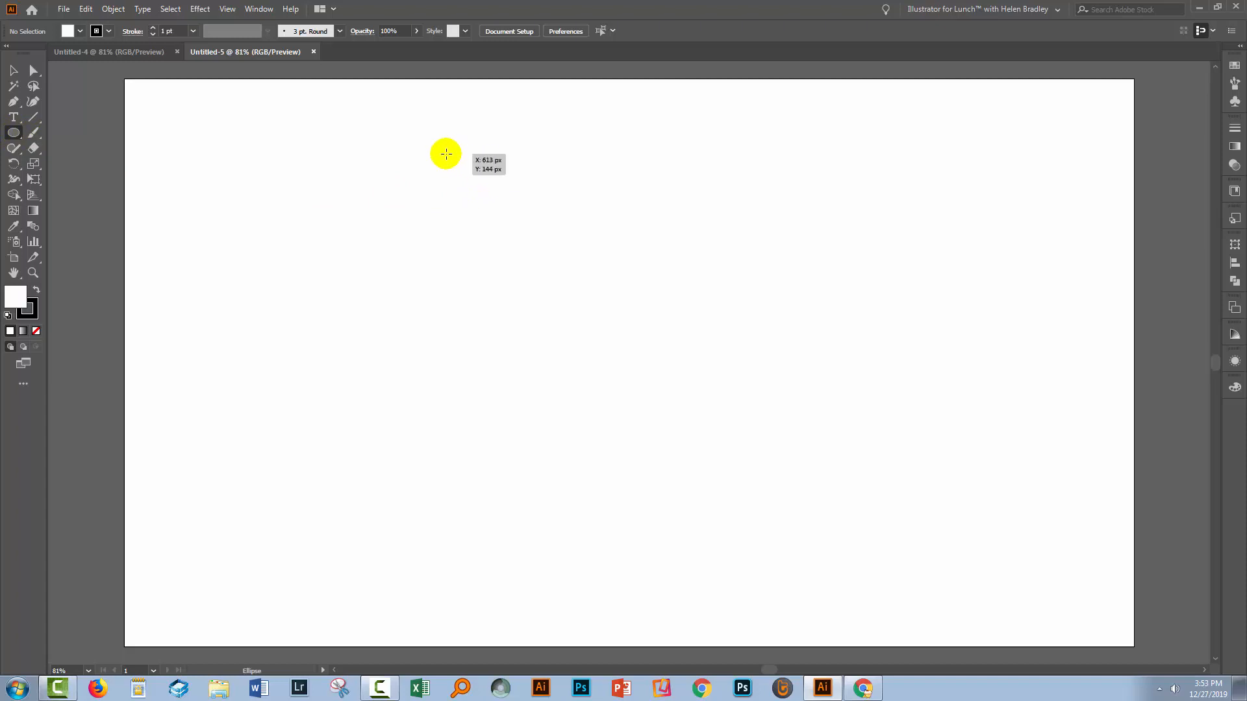
drag(446, 153, 752, 543)
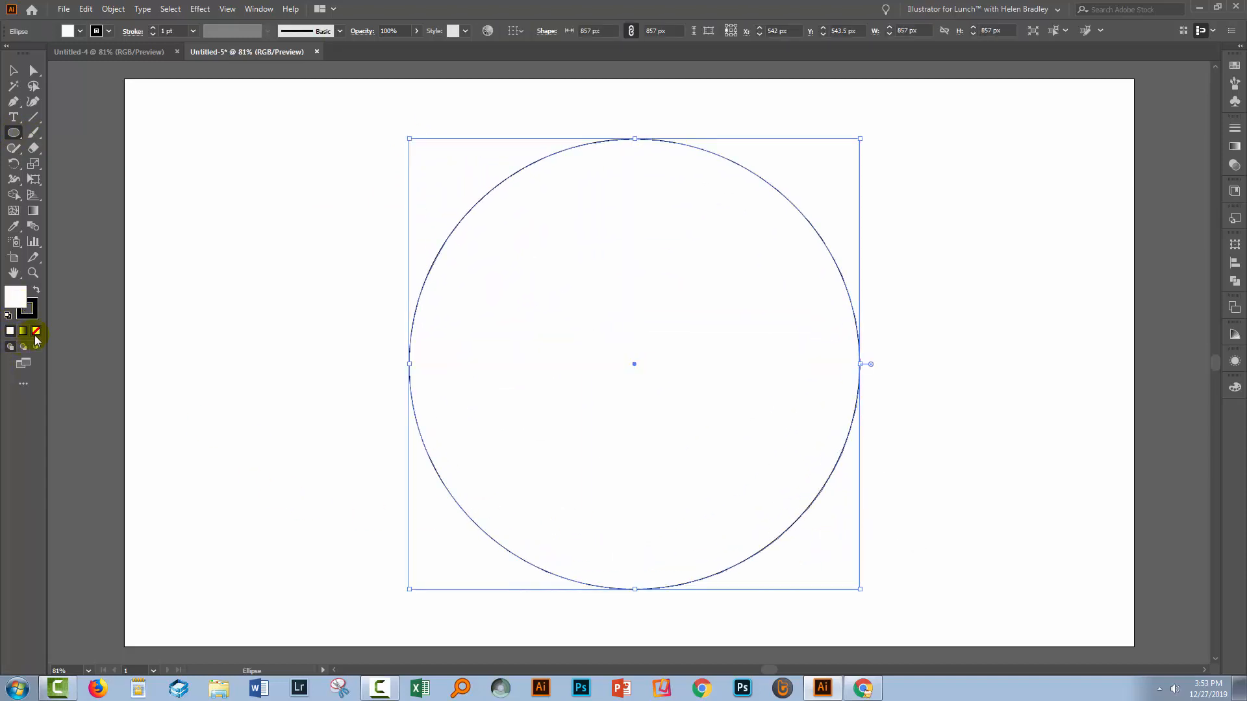
click(35, 333)
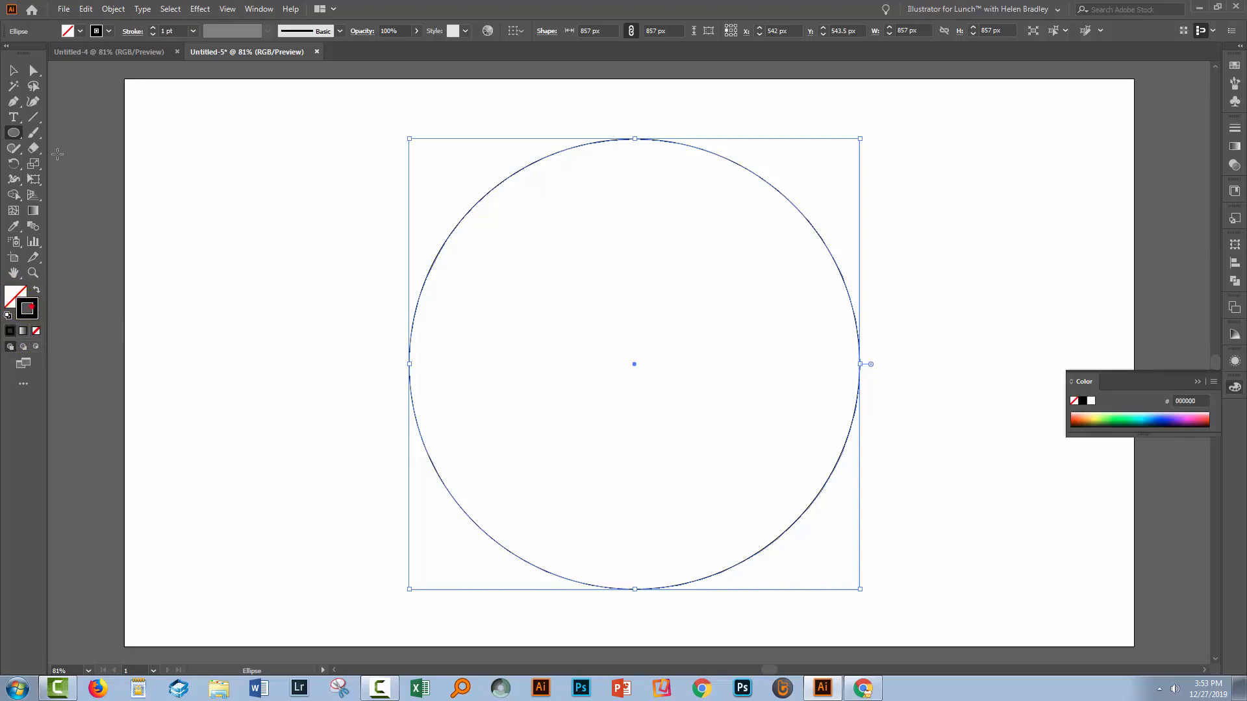
click(169, 31)
text(15)
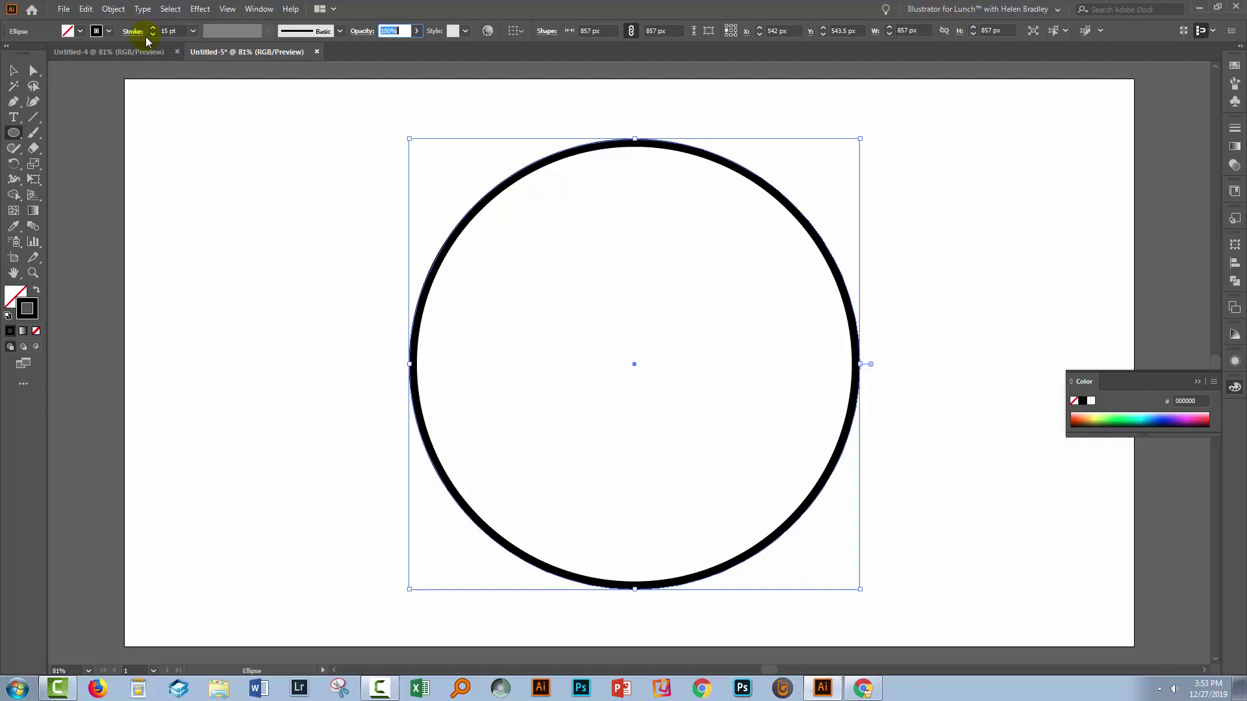
mouse_move(2, 120)
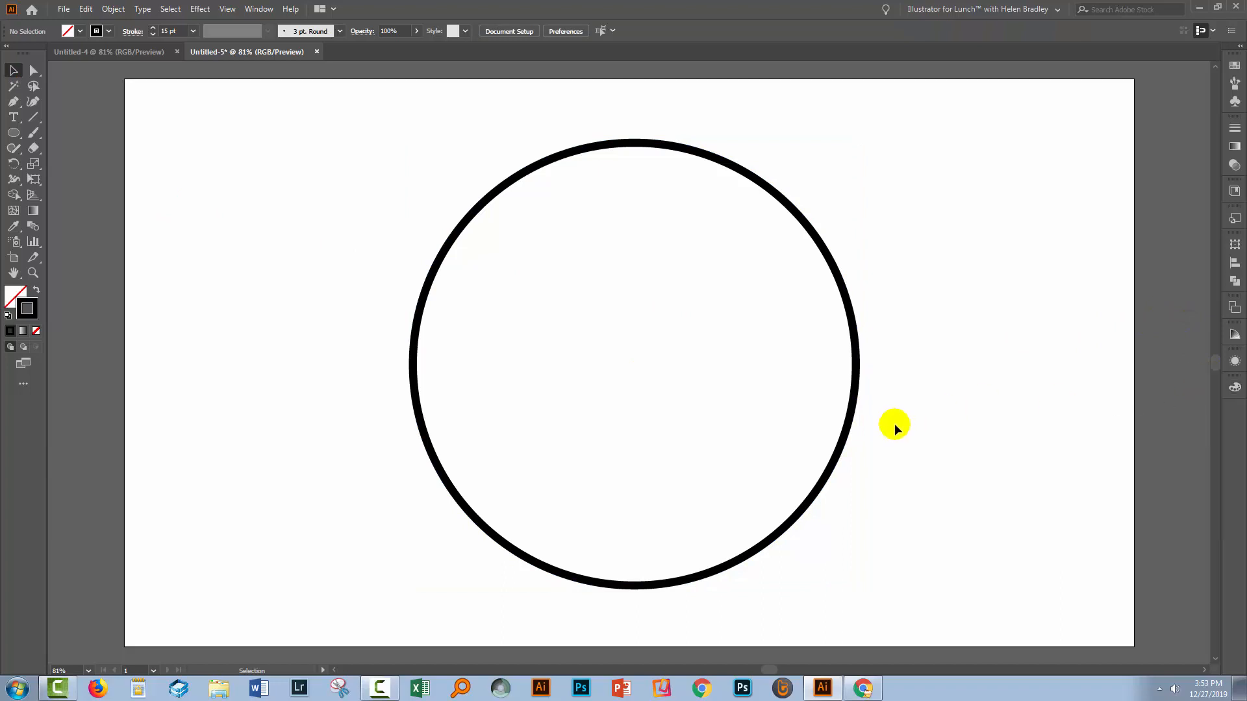
mouse_move(402, 200)
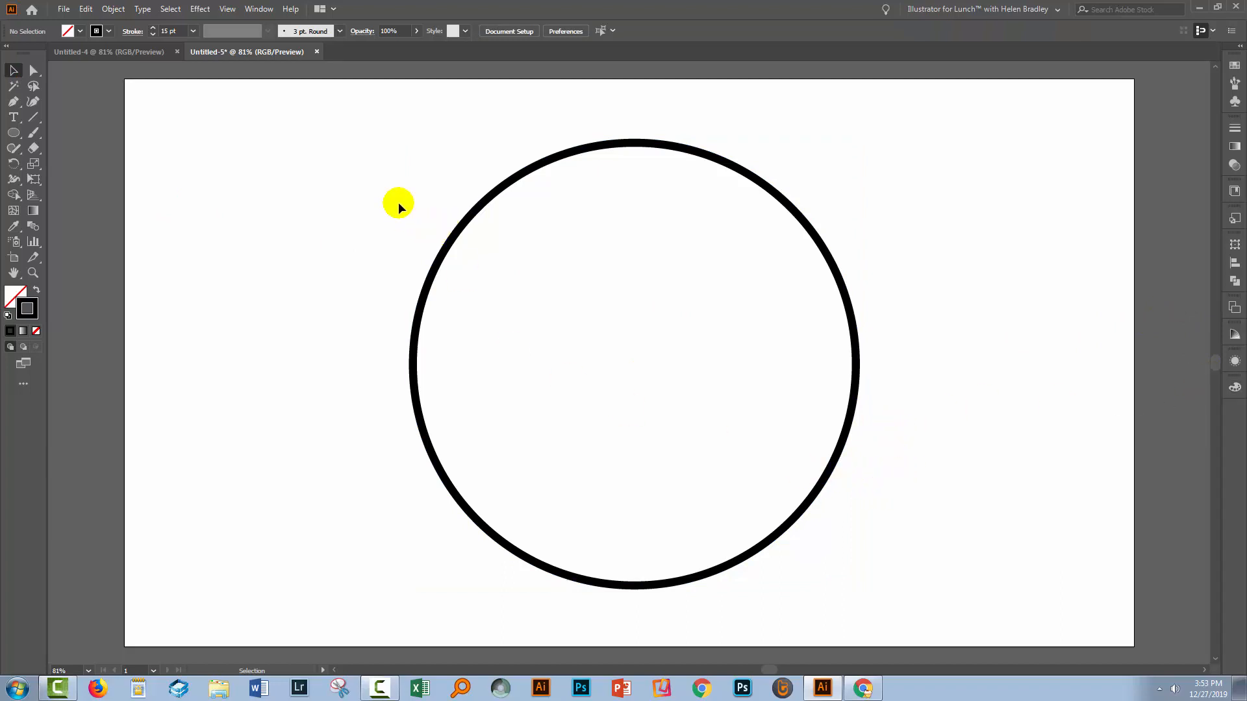
mouse_move(1167, 334)
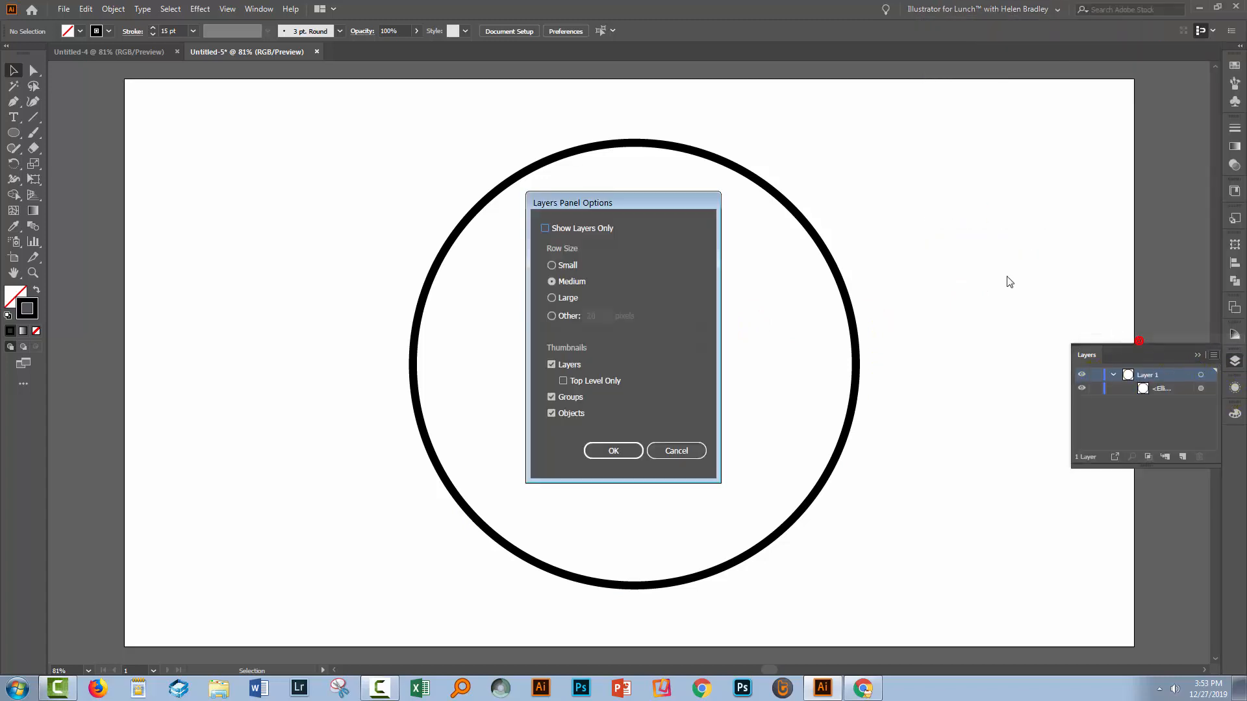
- Show large layer thumbnails, duplicate the circle and lock the lower copy
click(613, 451)
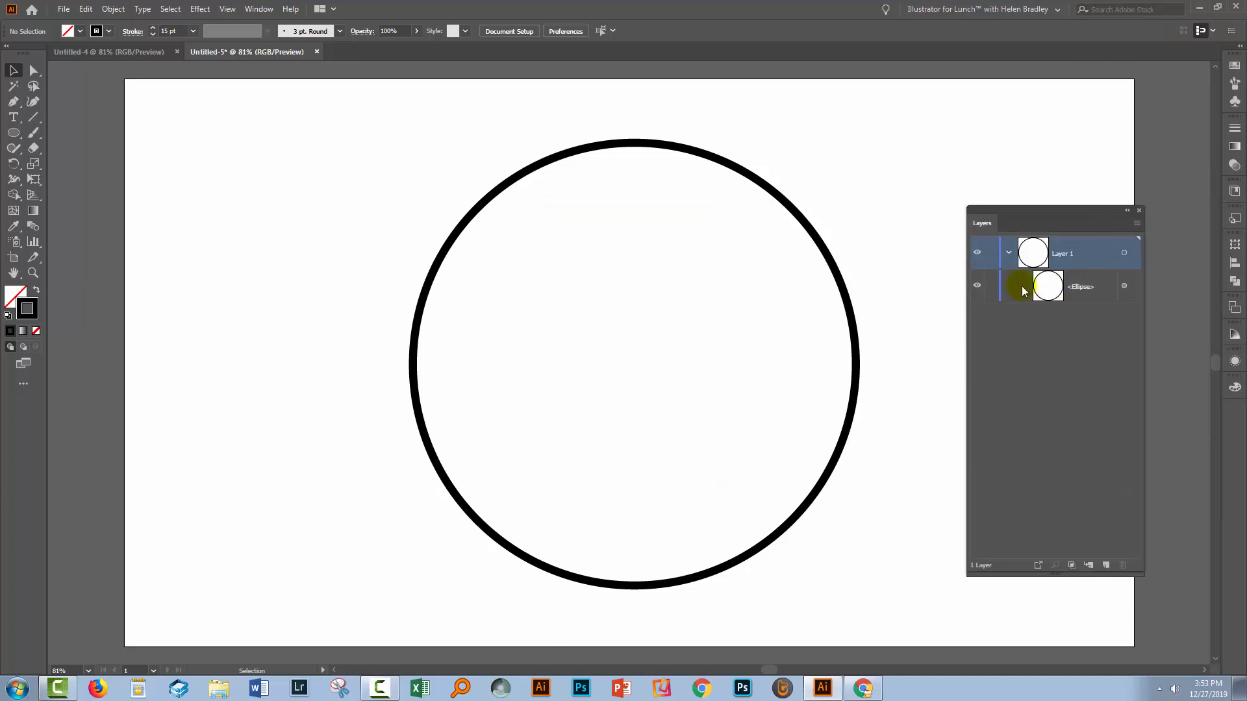
click(1081, 286)
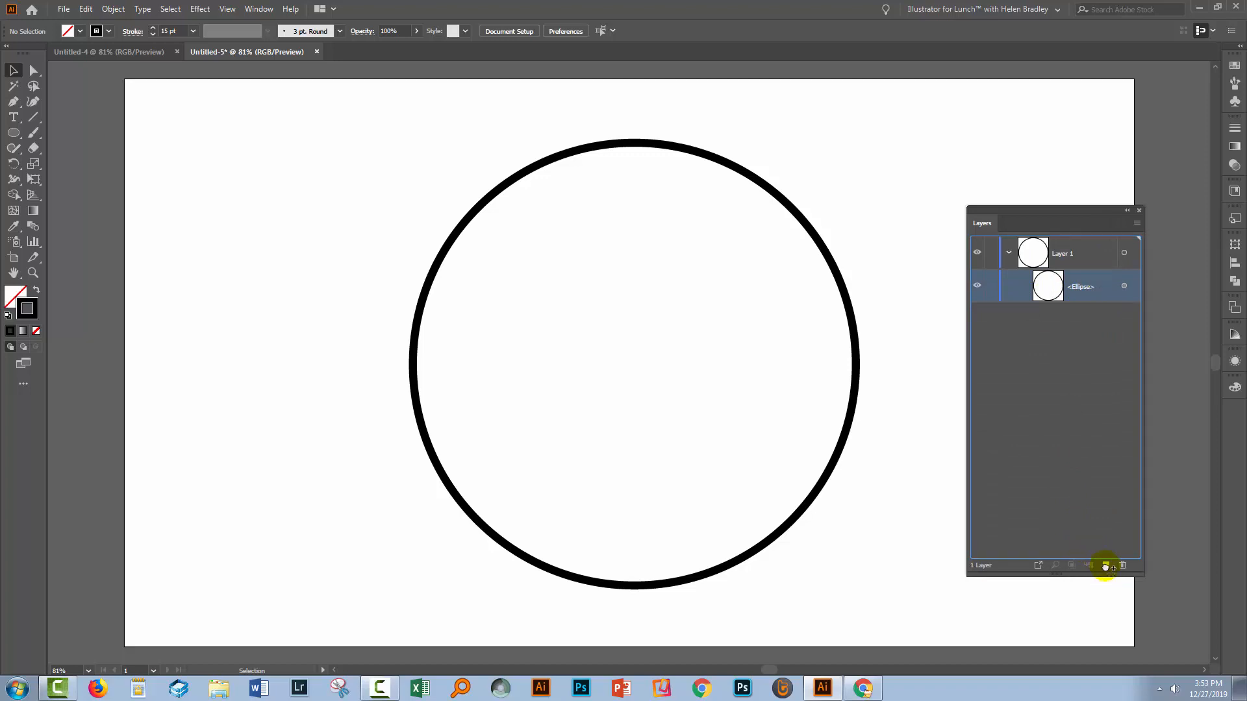
click(1106, 565)
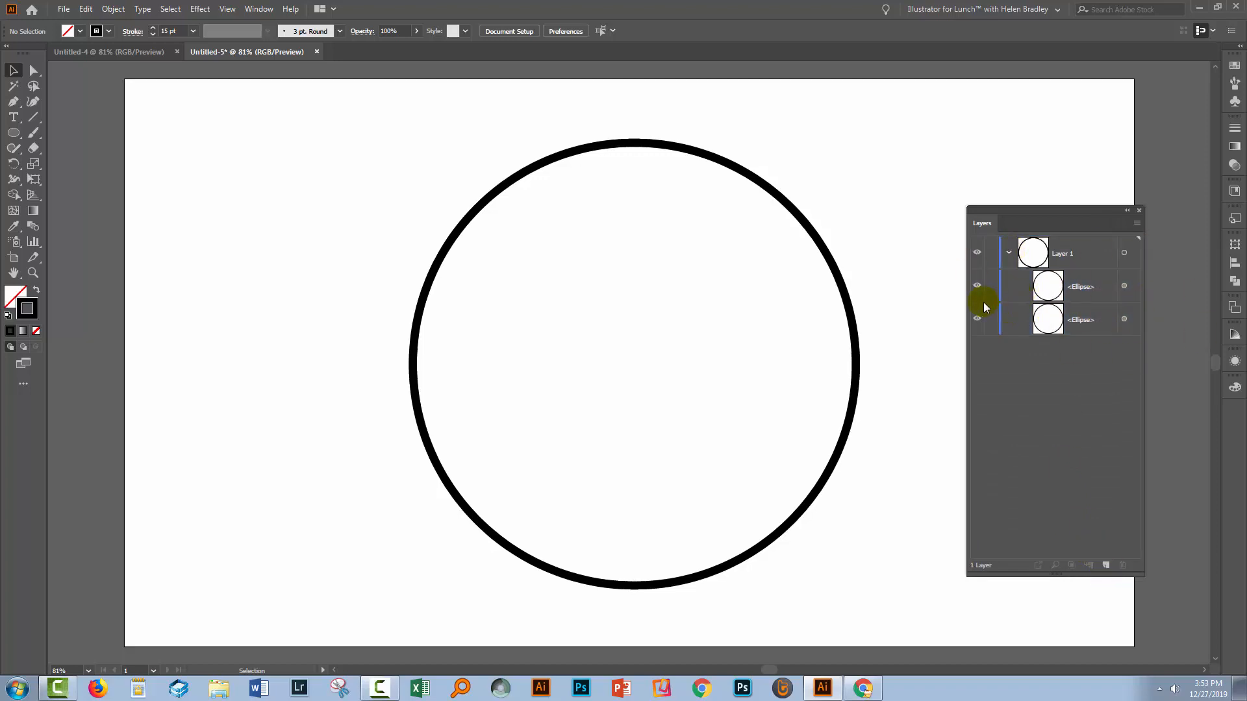
click(991, 320)
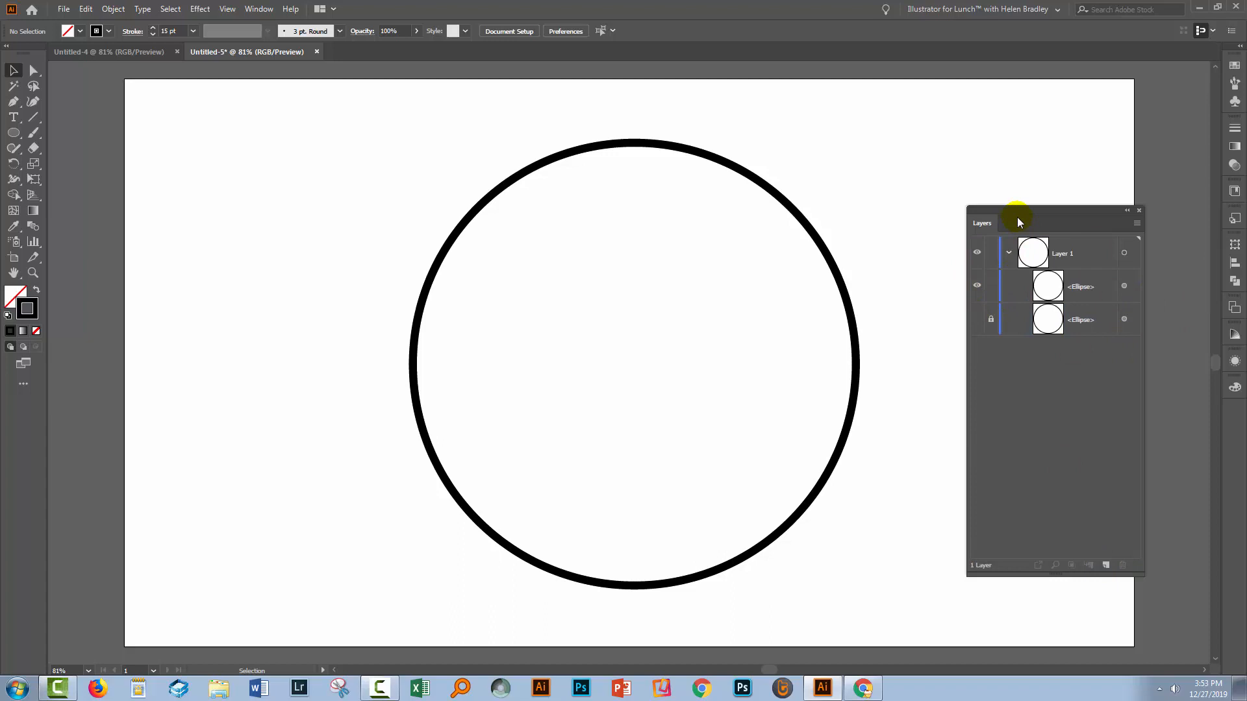
drag(1018, 222, 1027, 234)
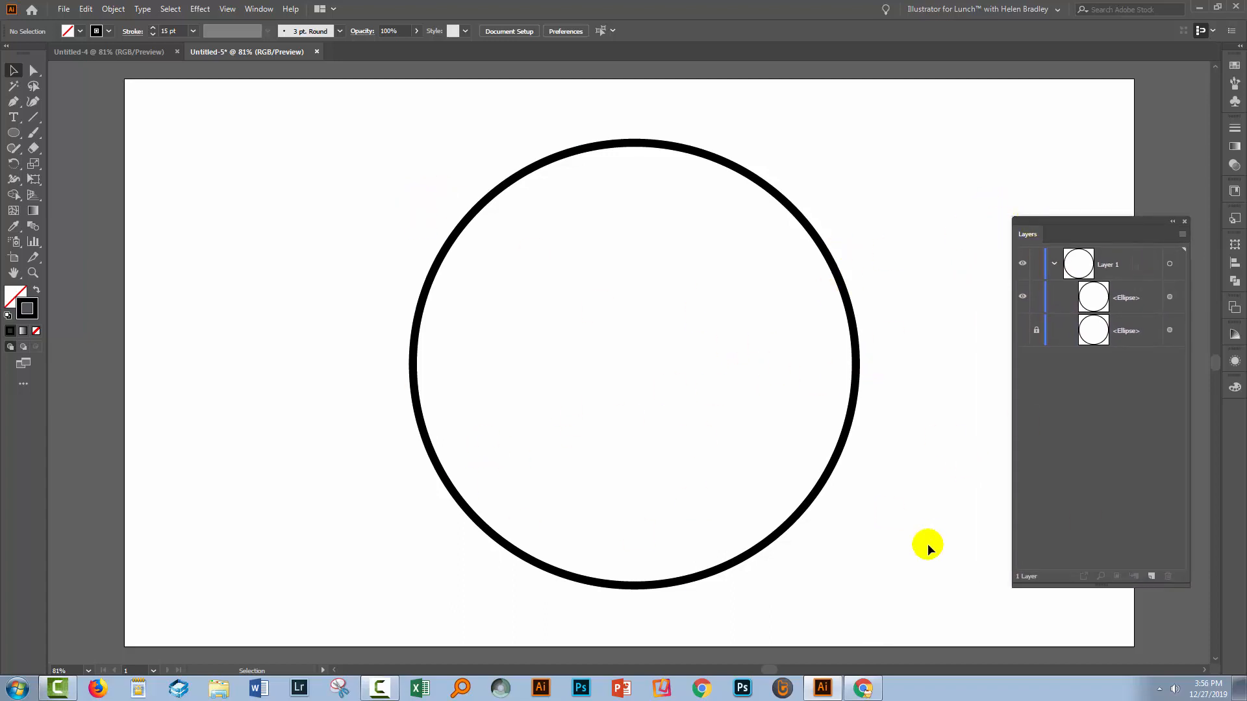
mouse_move(54, 287)
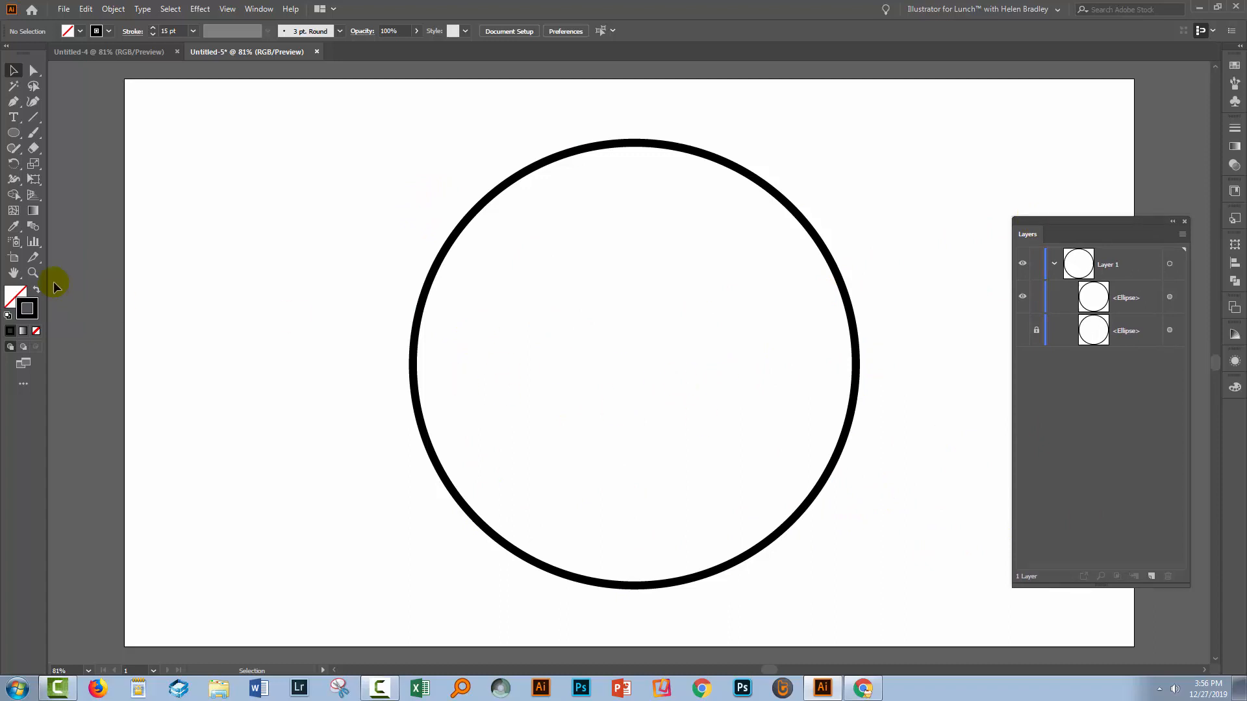
- Draw a horizontal line across the circle's top and centre it over the circle
click(34, 117)
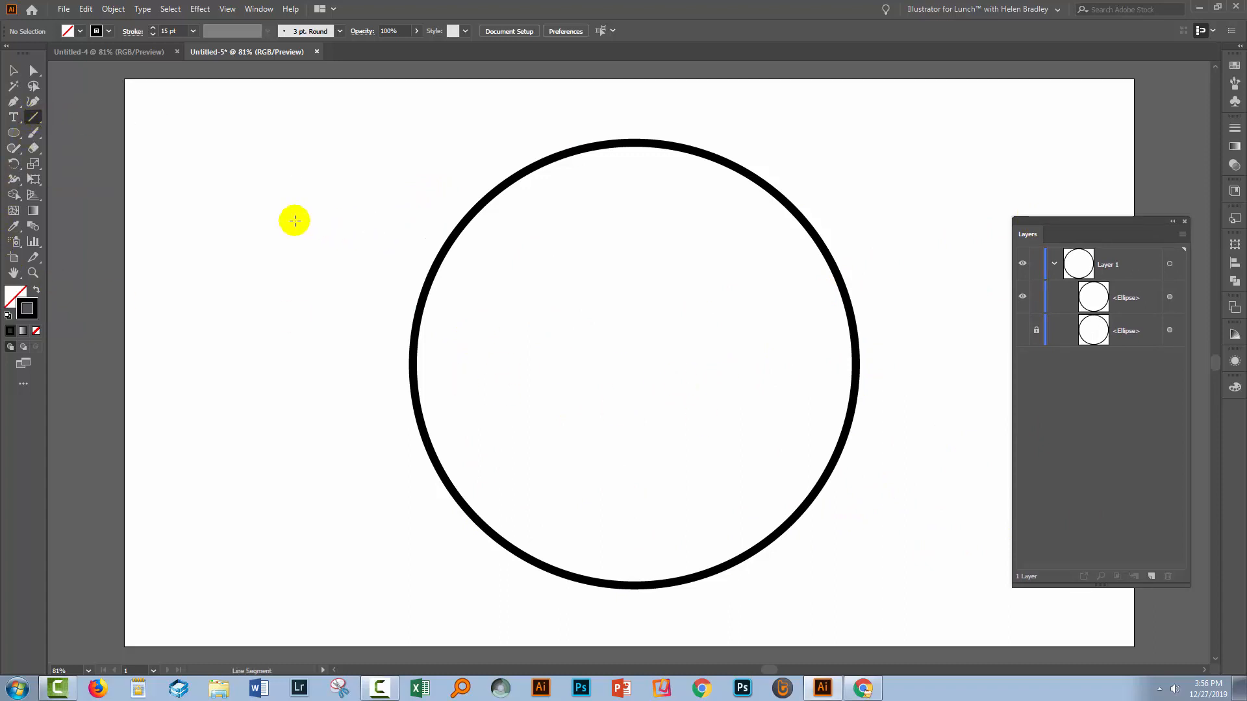
drag(309, 214, 879, 229)
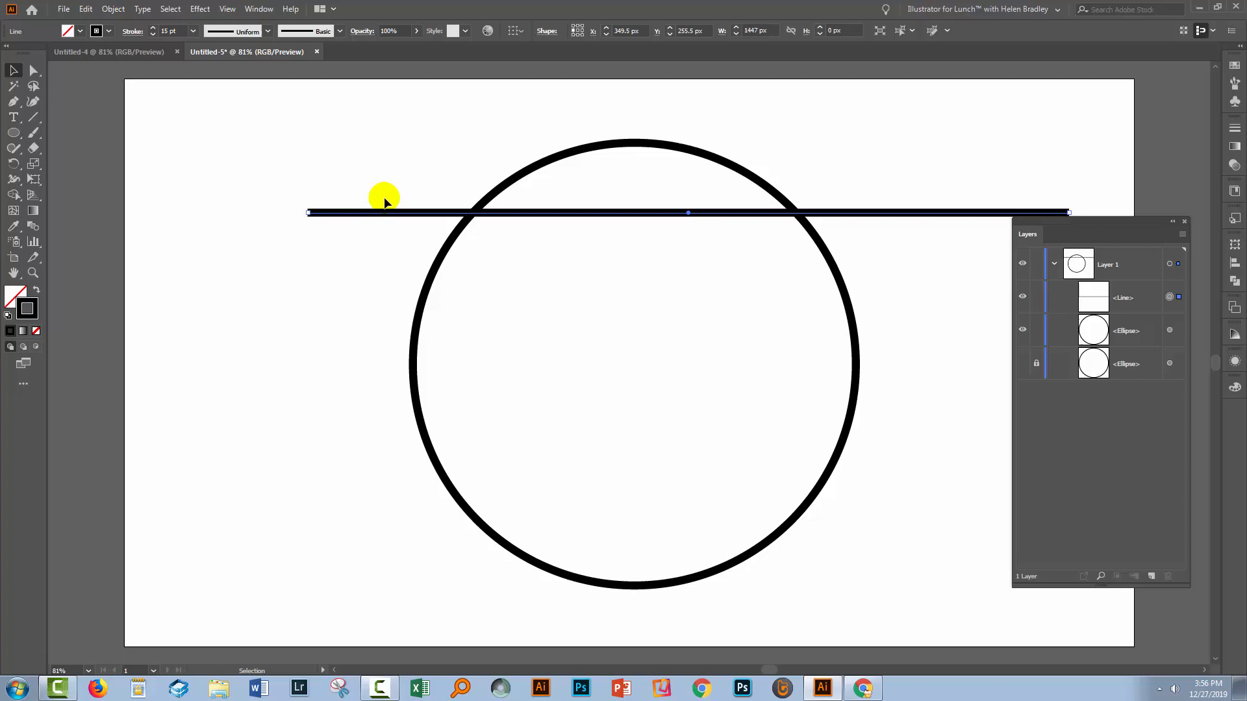
drag(385, 197, 334, 214)
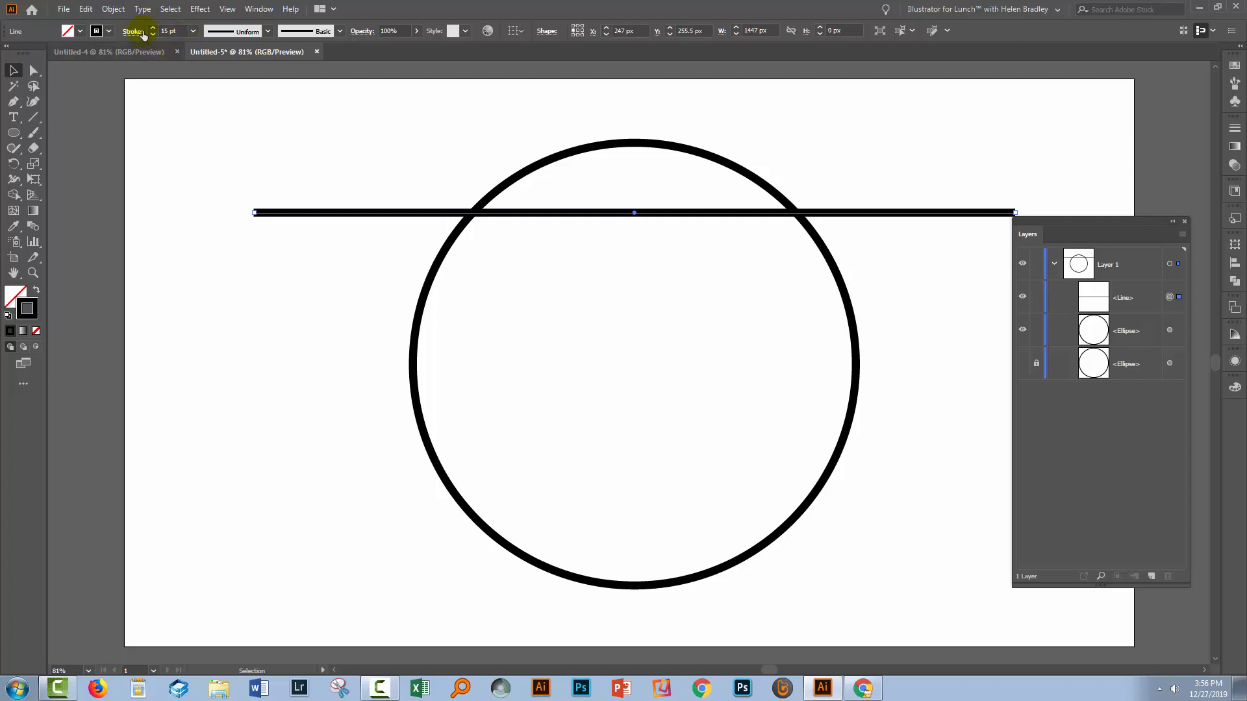
mouse_move(659, 418)
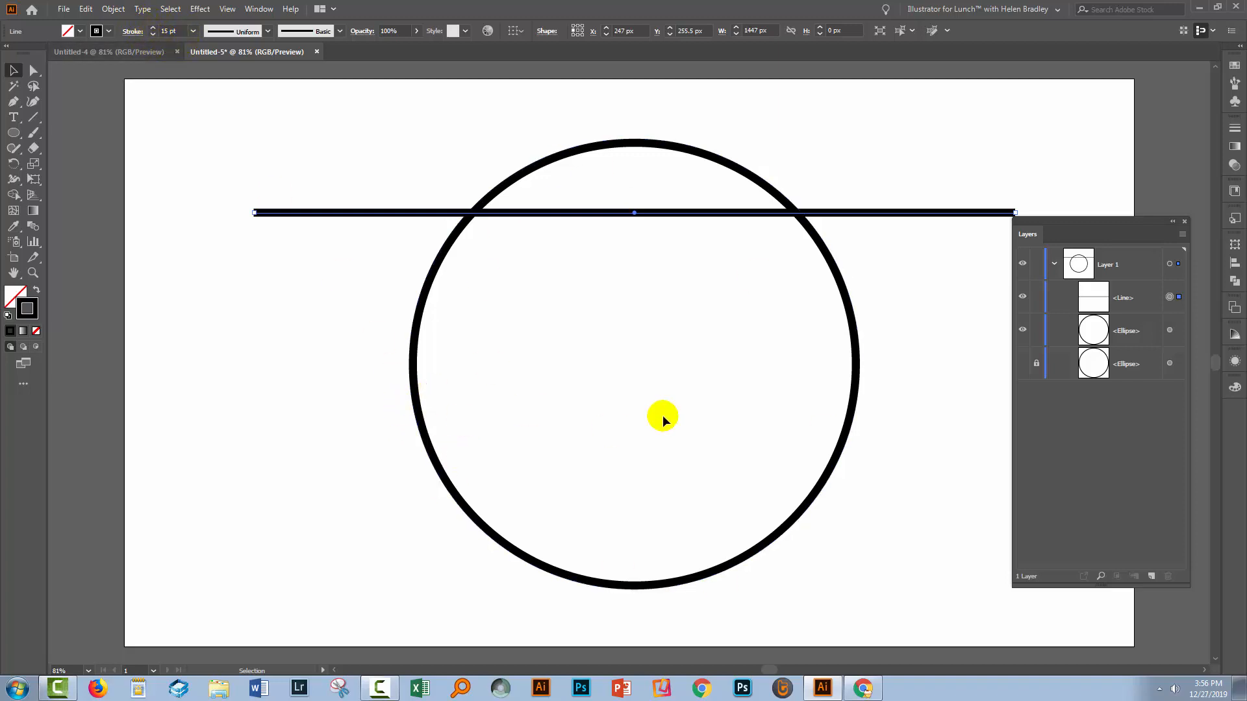
mouse_move(296, 226)
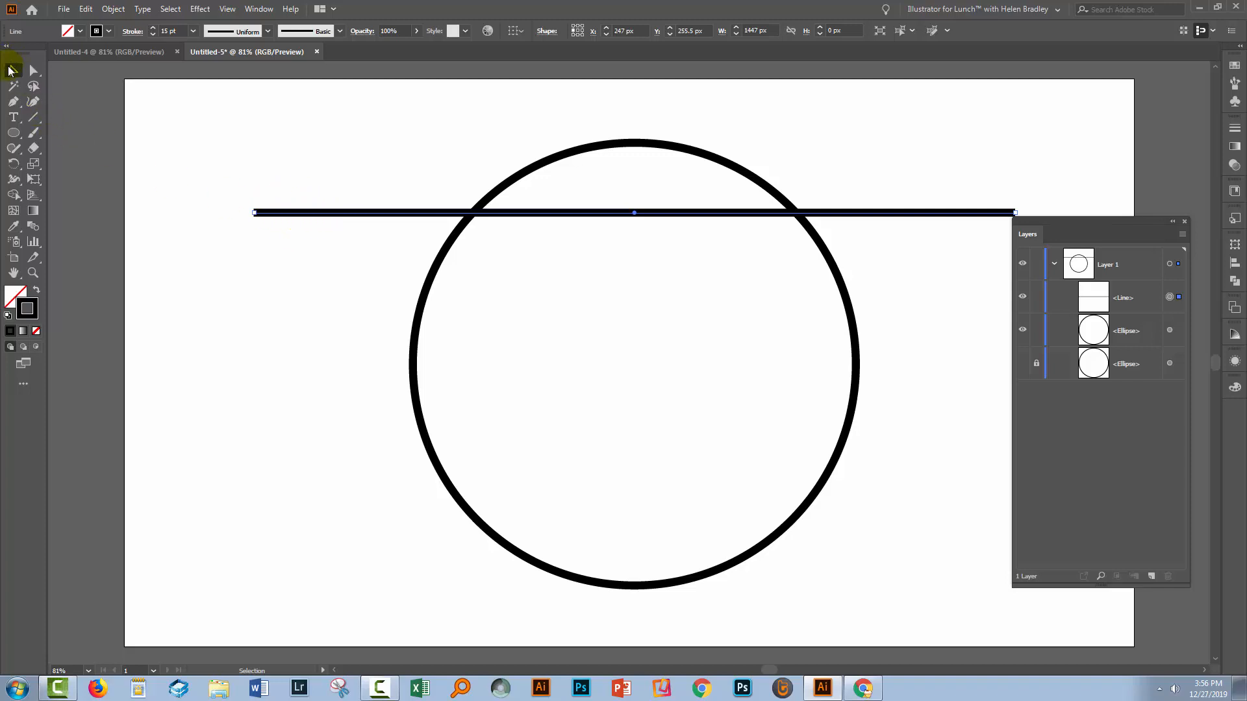
mouse_move(385, 217)
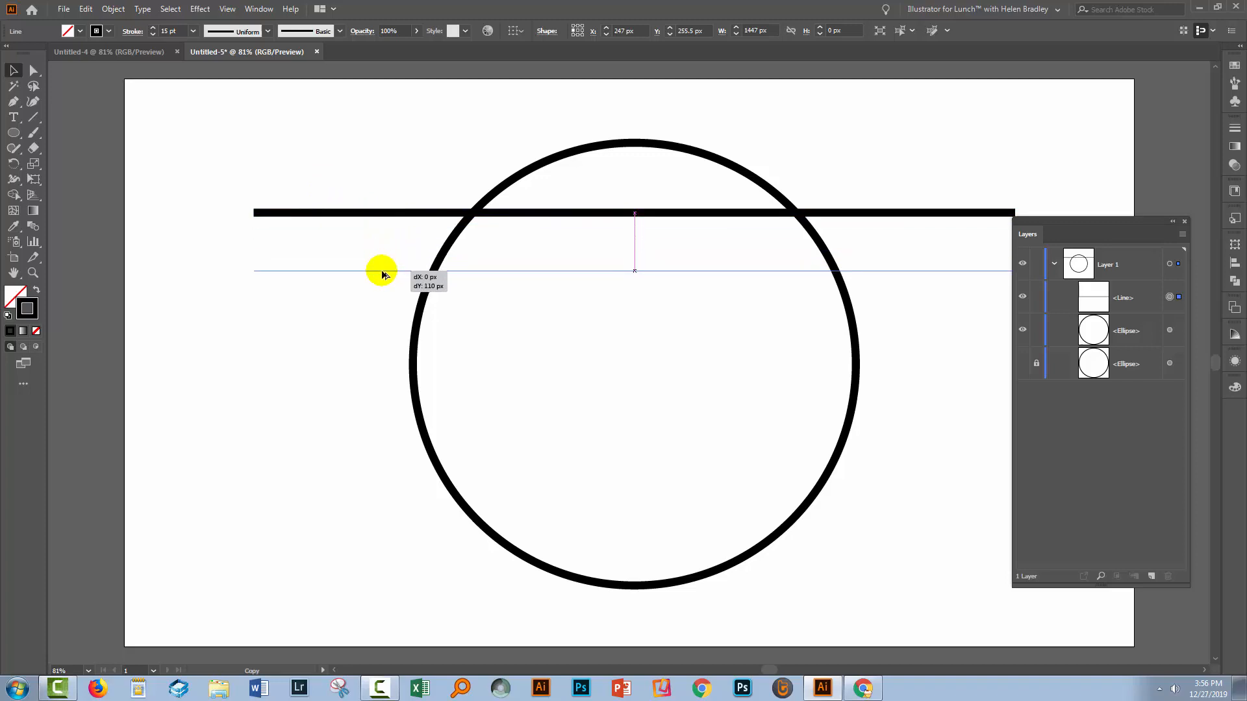
- Alt-drag a copy of the line down beneath the first, setting the spacing for seven lines
drag(385, 274, 386, 262)
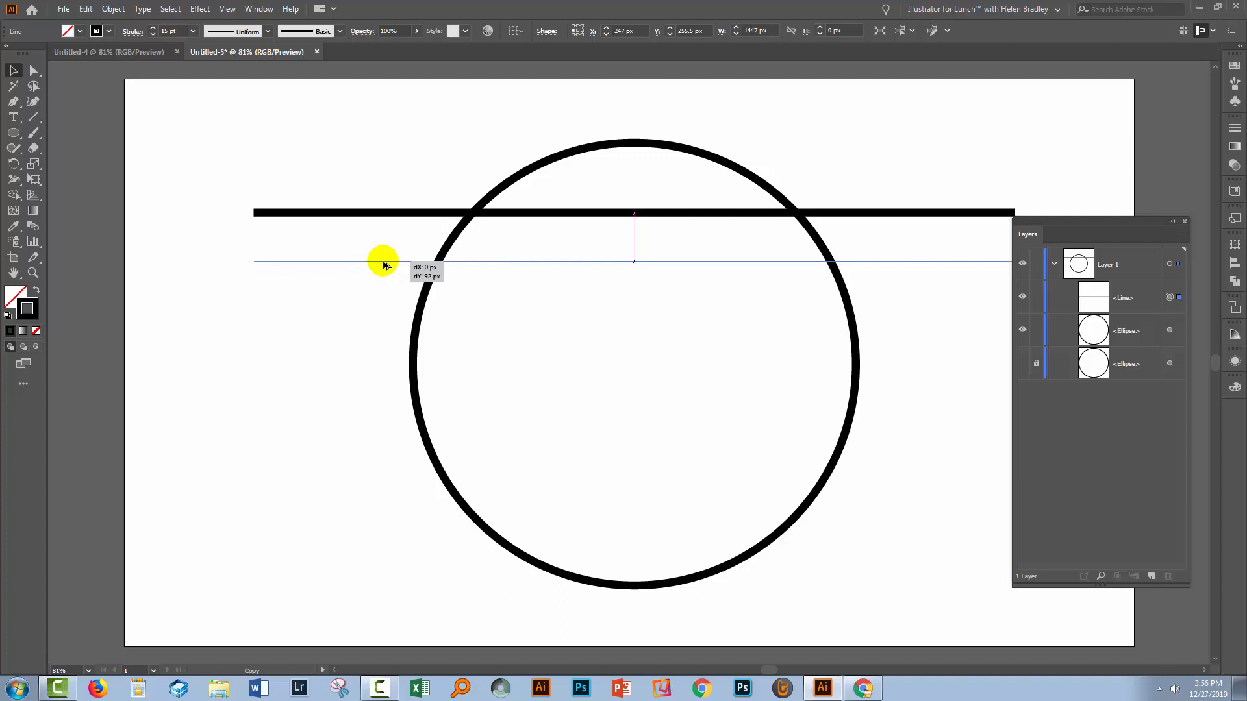
drag(384, 260, 385, 268)
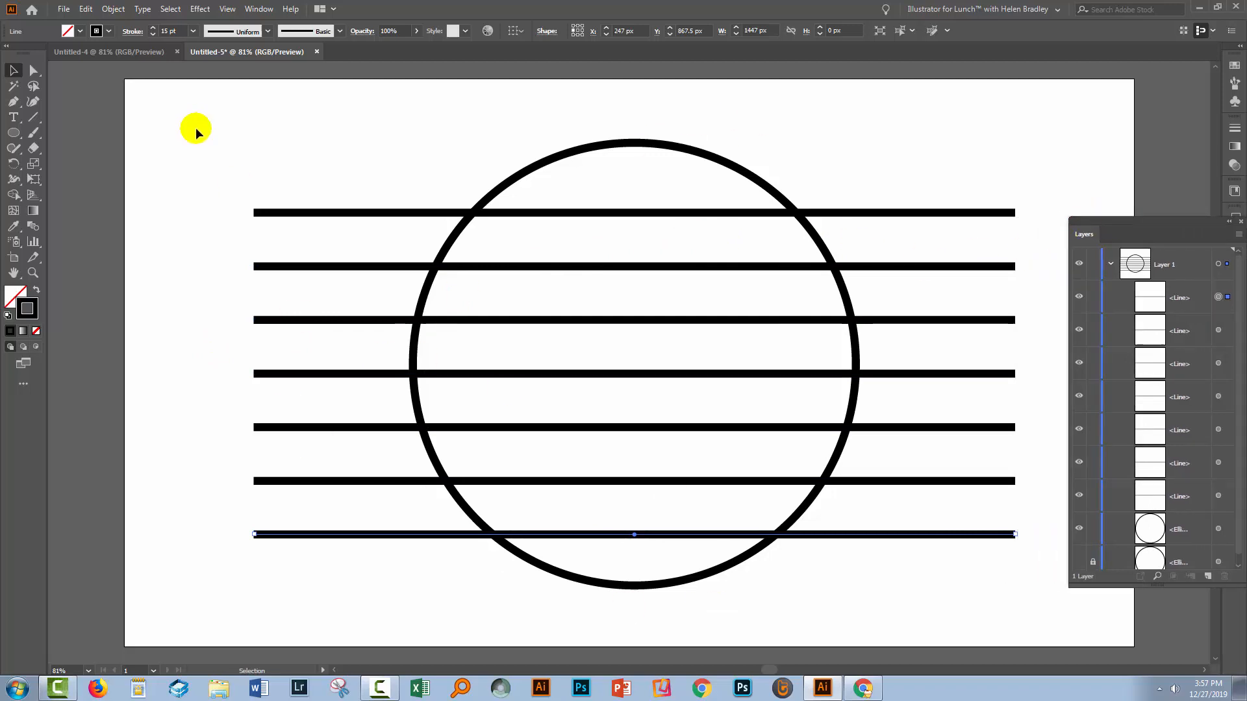
mouse_move(508, 465)
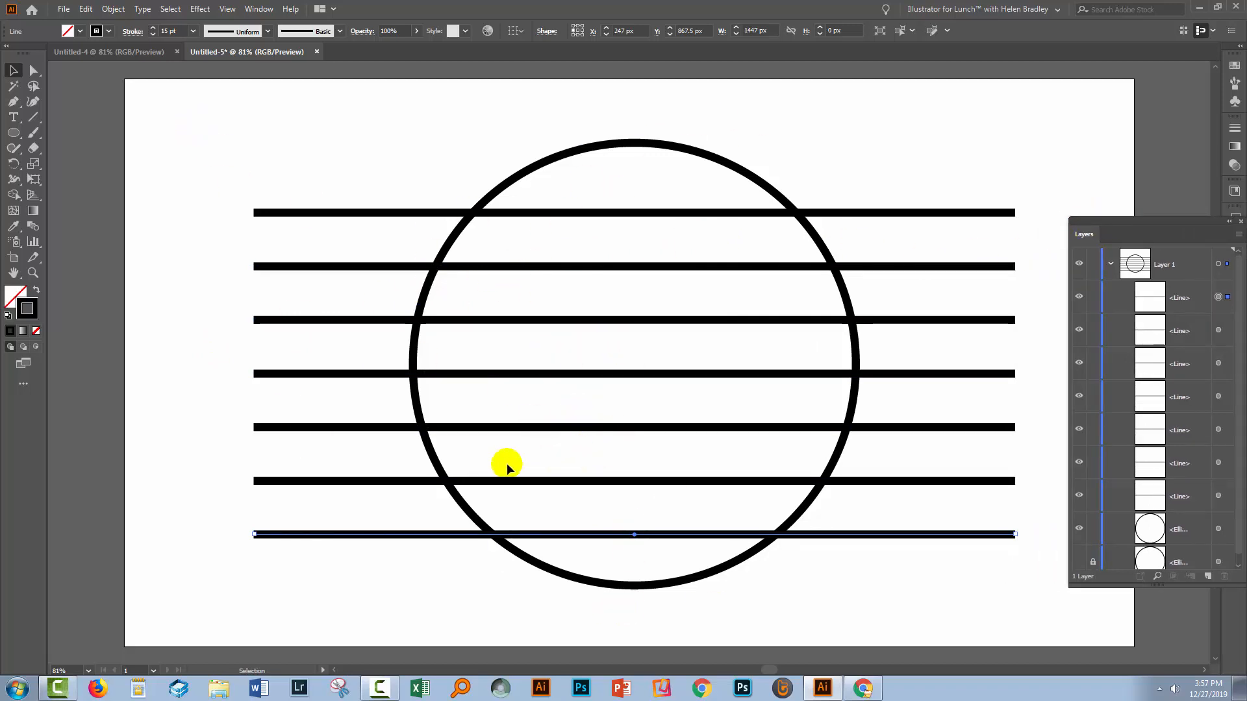
mouse_move(210, 177)
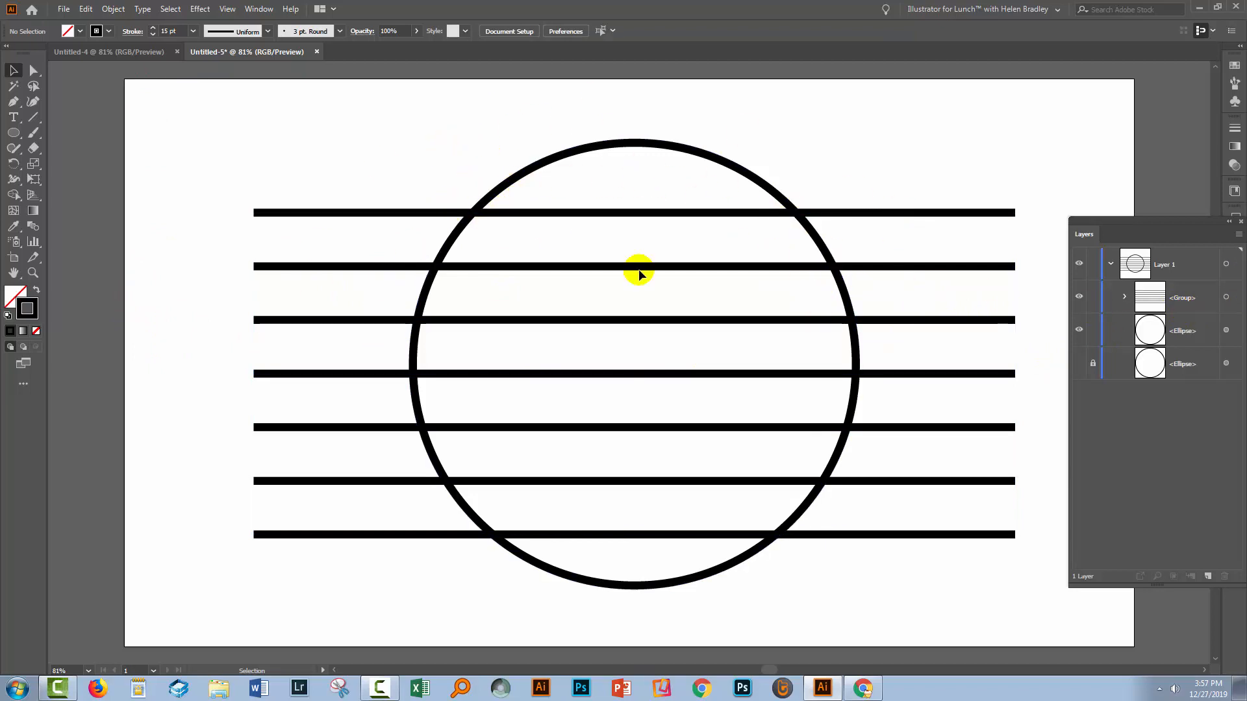
- Select the top group of seven lines above its locked duplicate
click(1182, 297)
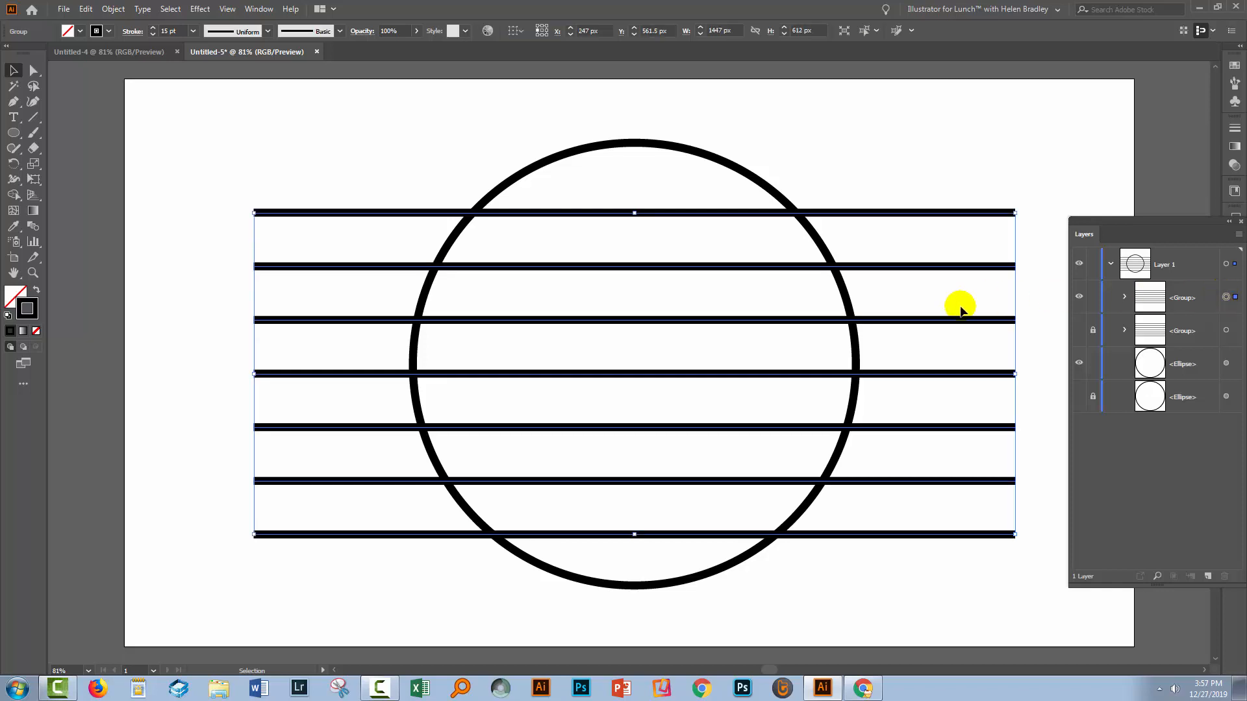
mouse_move(566, 399)
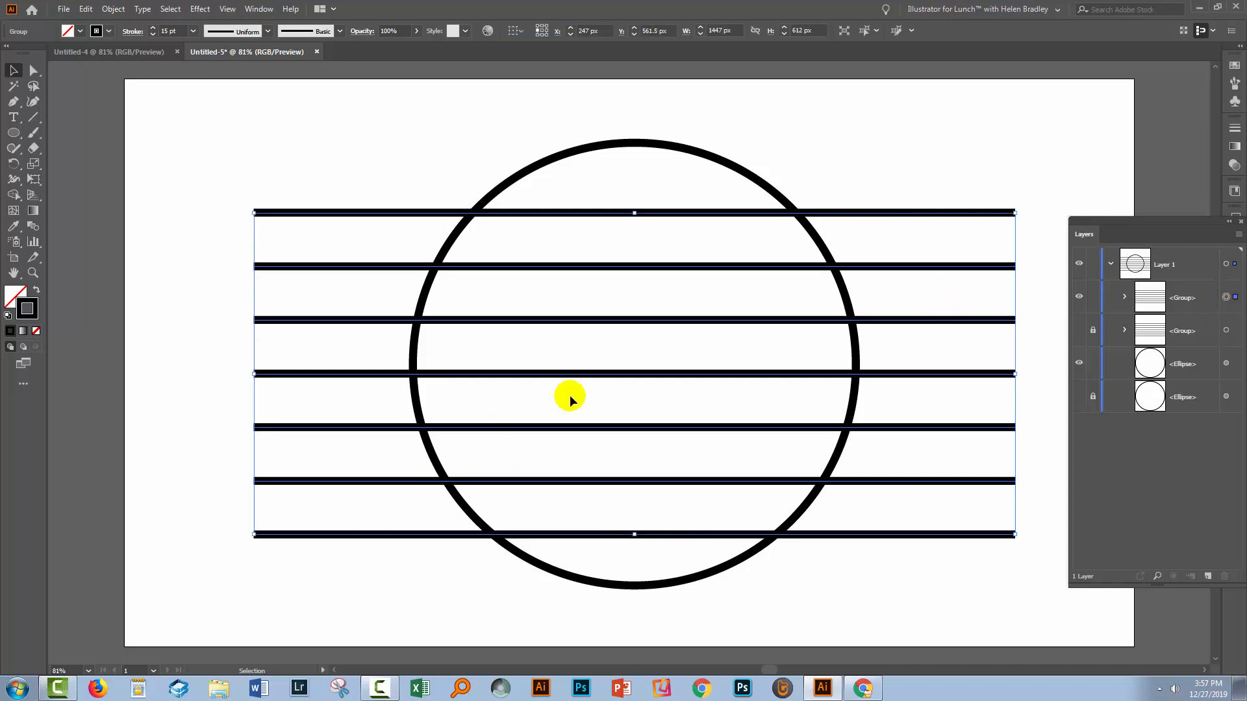
mouse_move(749, 397)
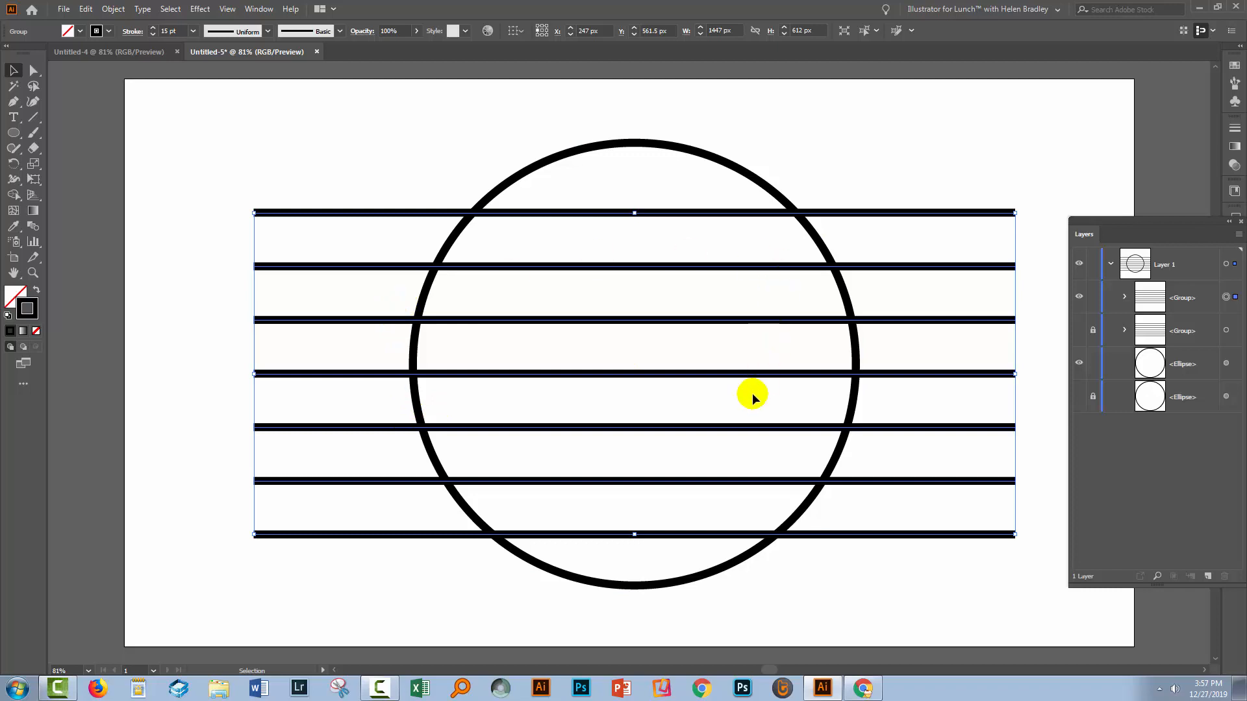
mouse_move(400, 239)
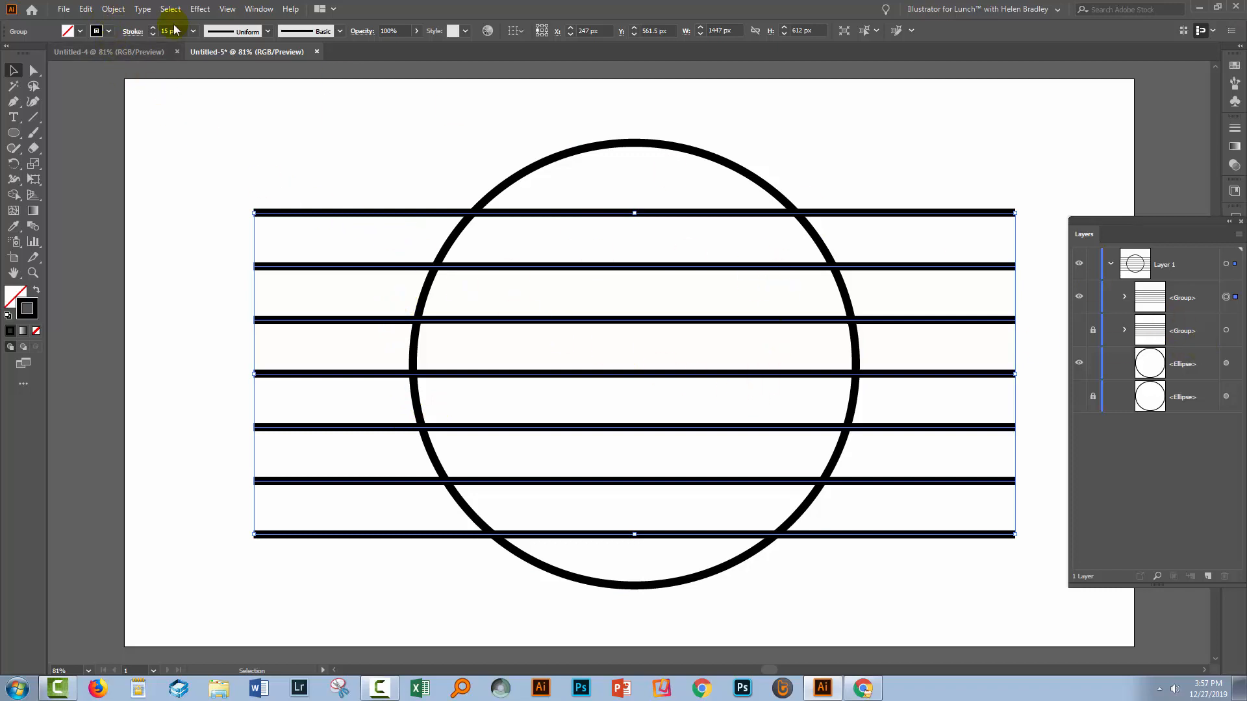
- Bring up the Object menu's Envelope Distort commands for the line group
click(112, 9)
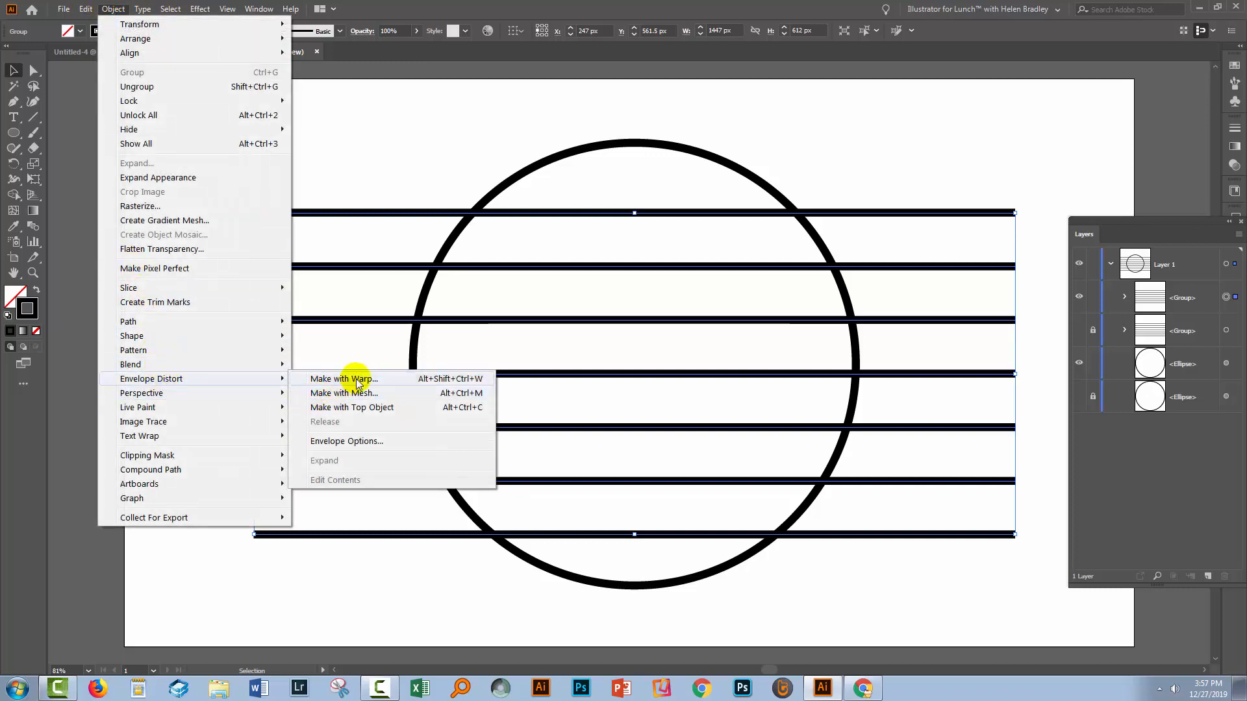
- Apply Make with Warp: Squeeze style, Vertical, 83% bend, then select the warped lines
click(343, 379)
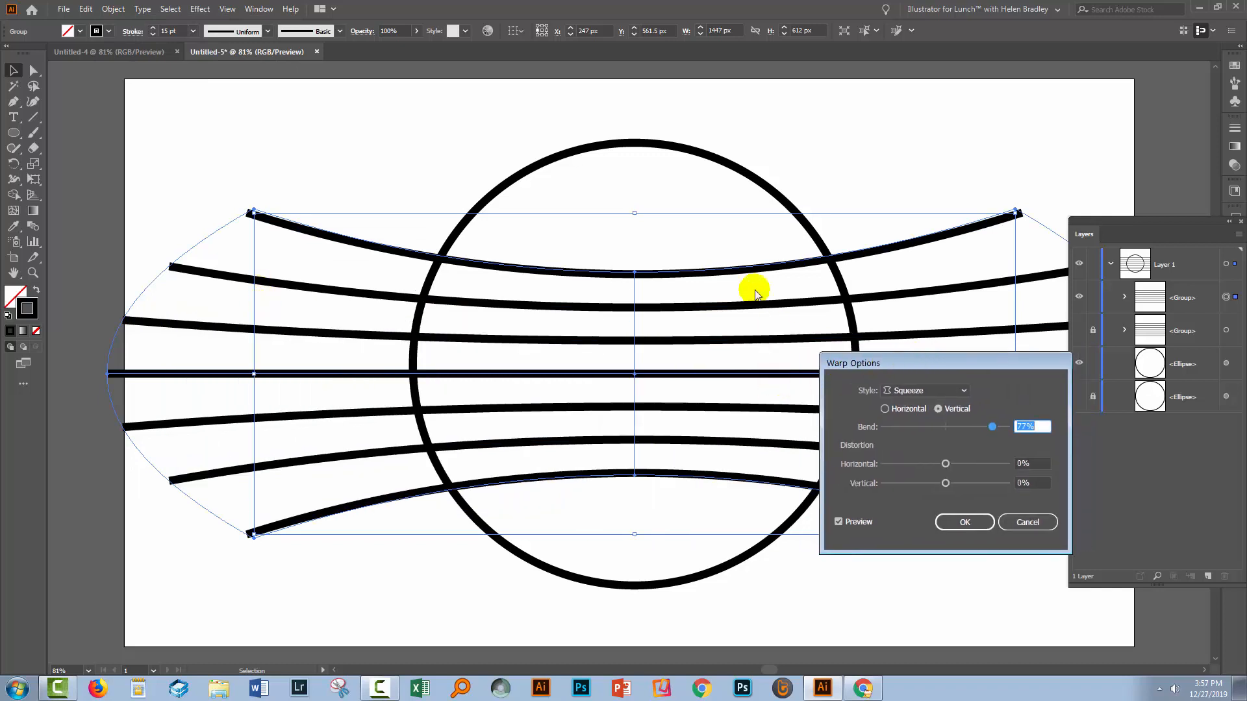
mouse_move(572, 390)
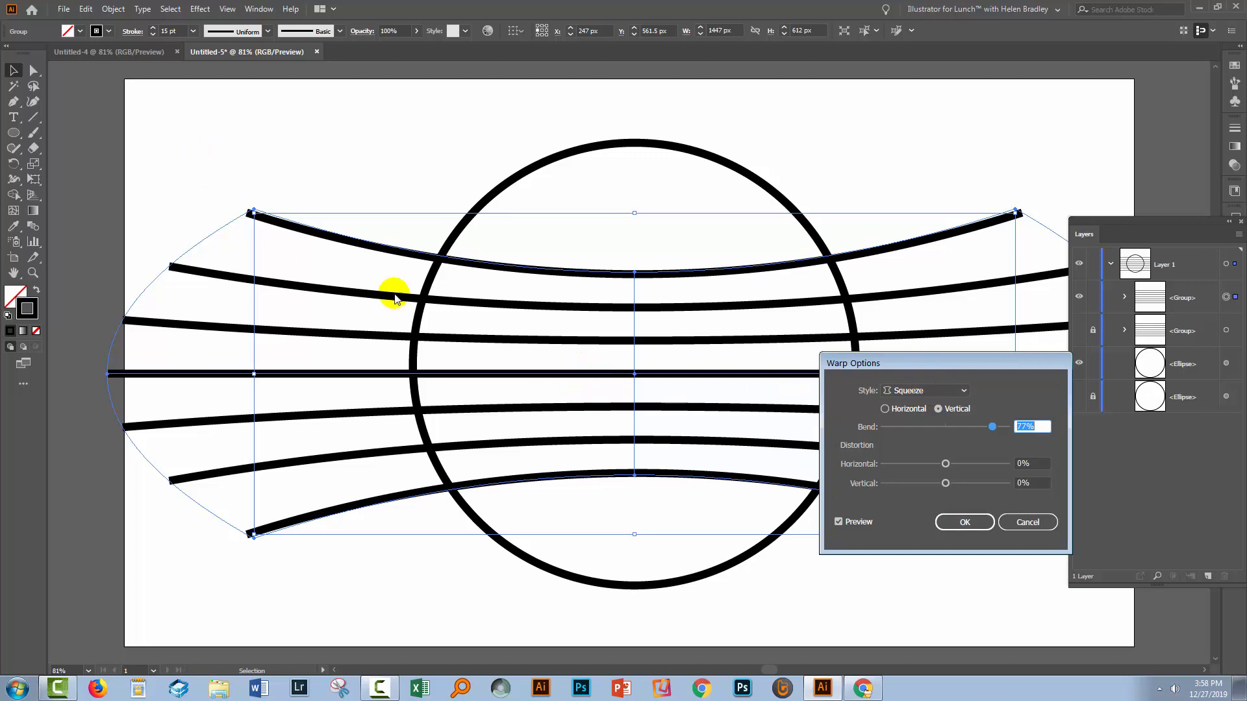
mouse_move(548, 270)
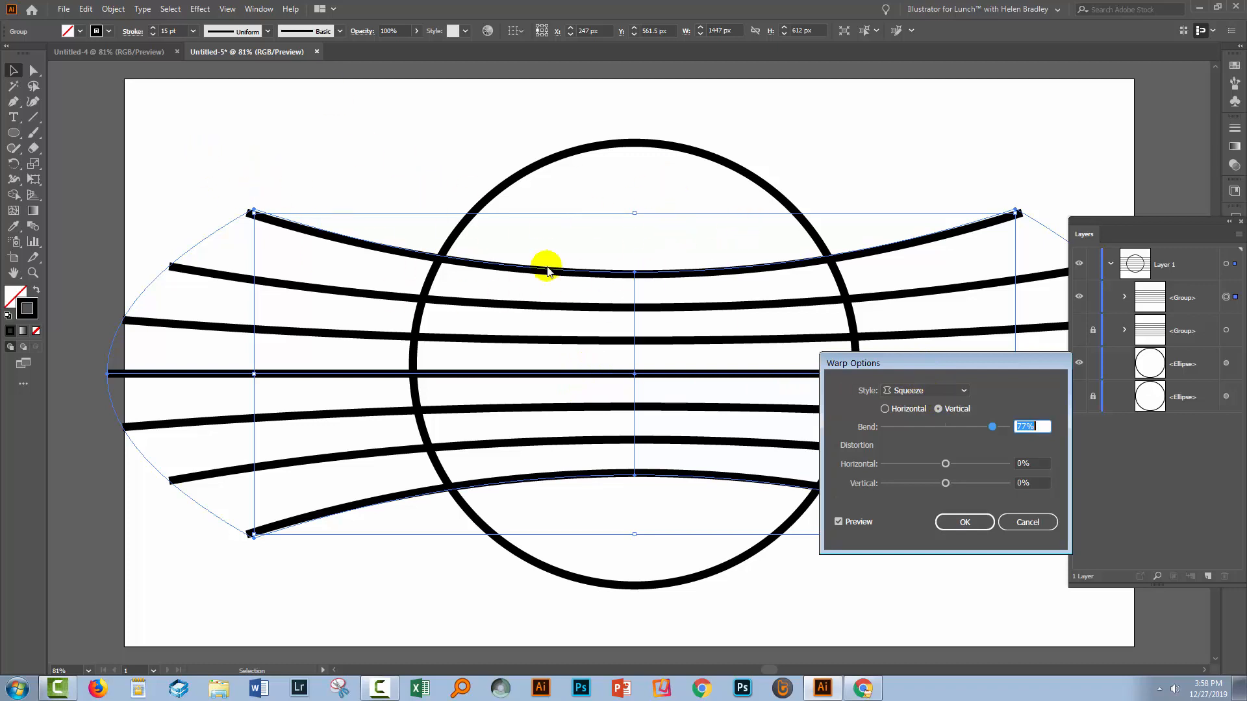
mouse_move(469, 271)
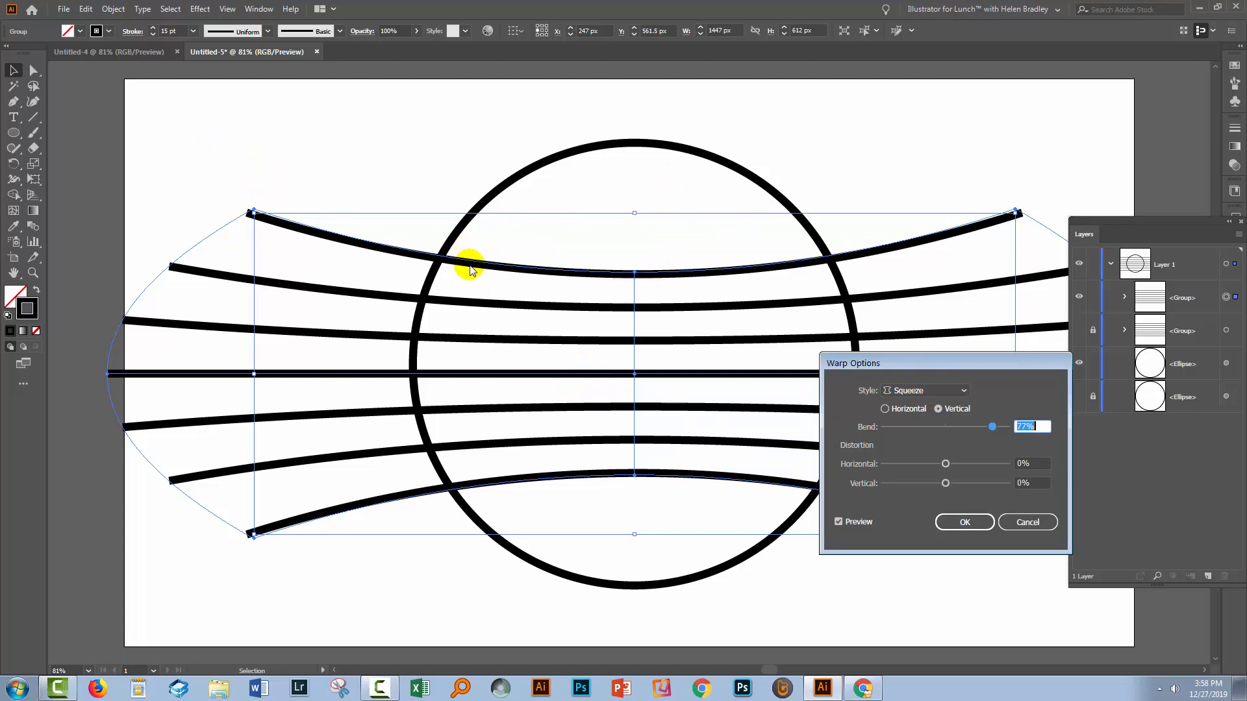
mouse_move(480, 266)
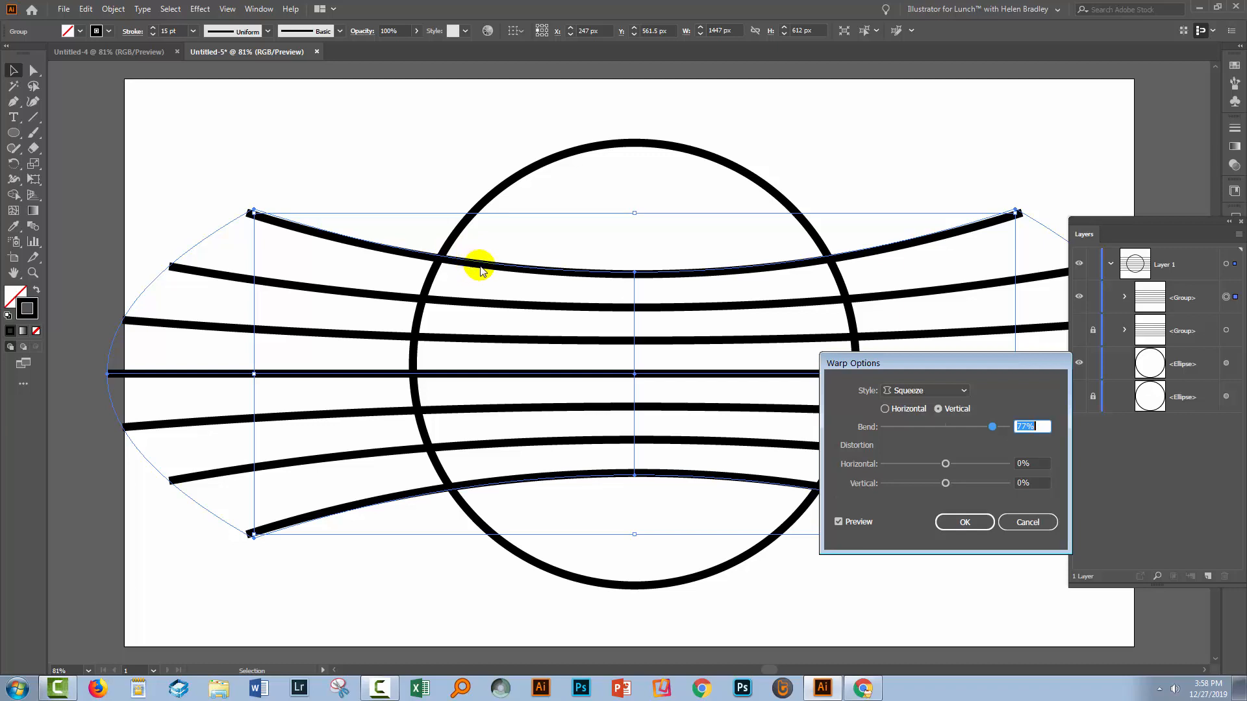
mouse_move(514, 305)
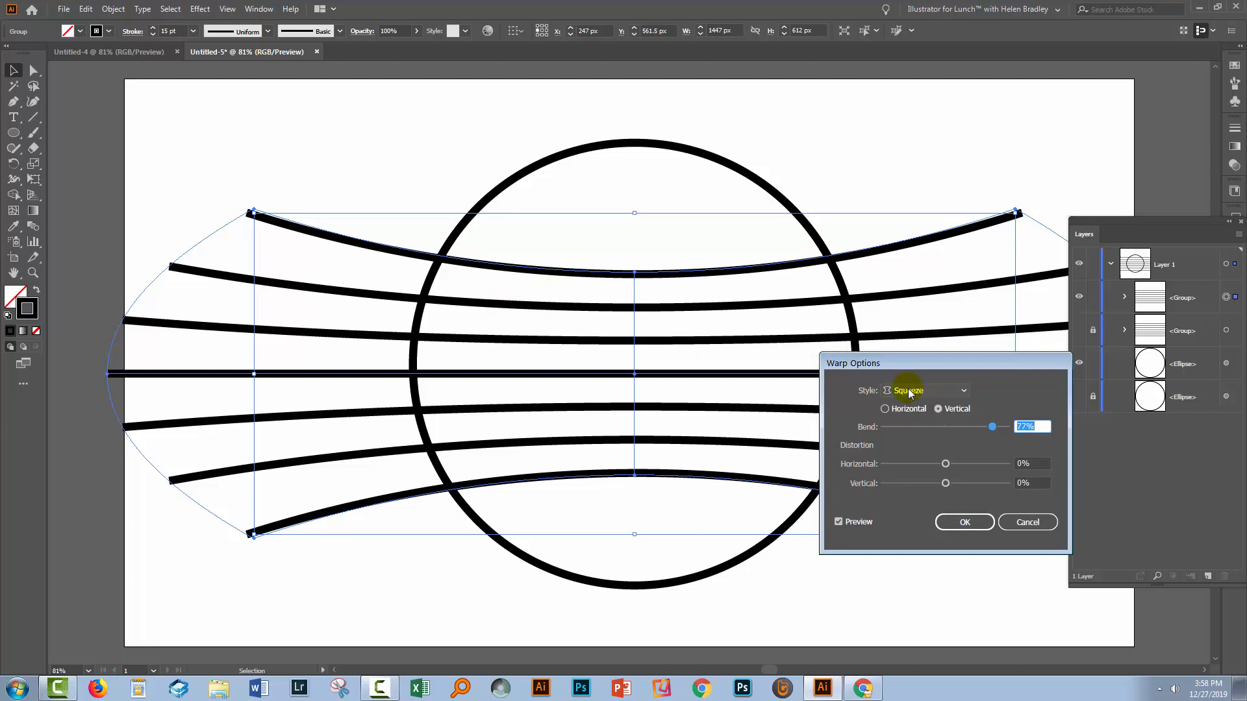
click(961, 389)
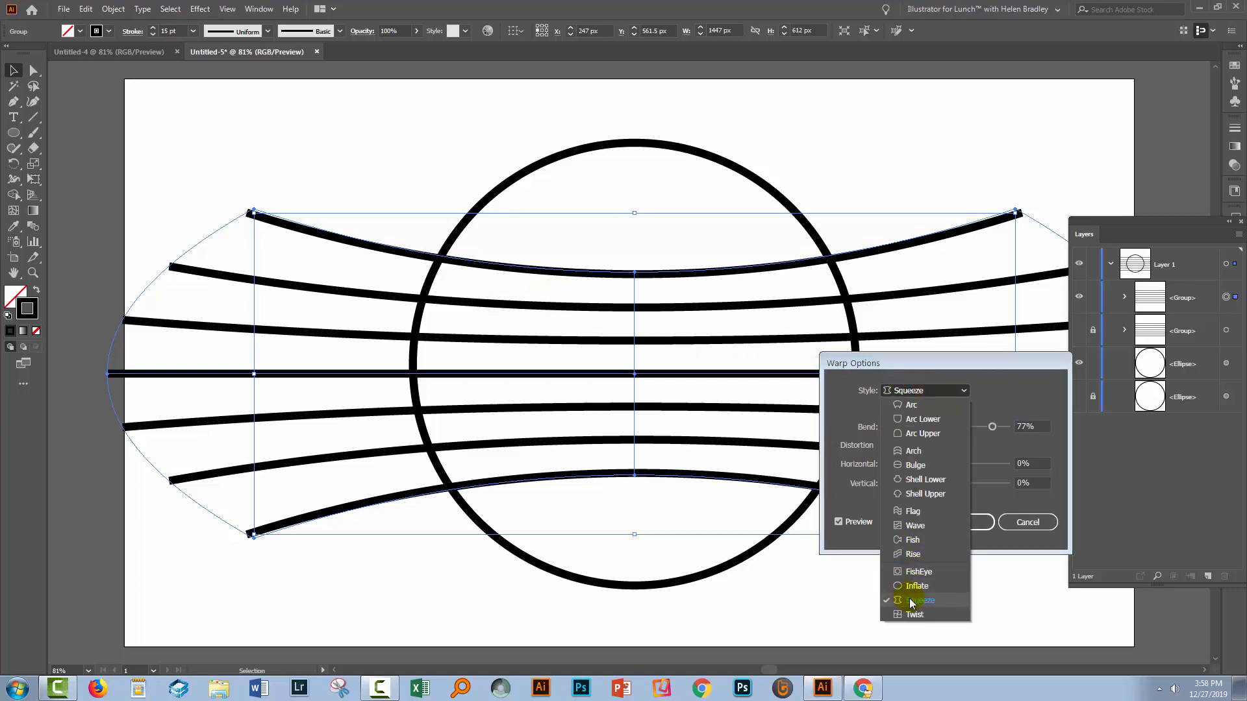
click(919, 600)
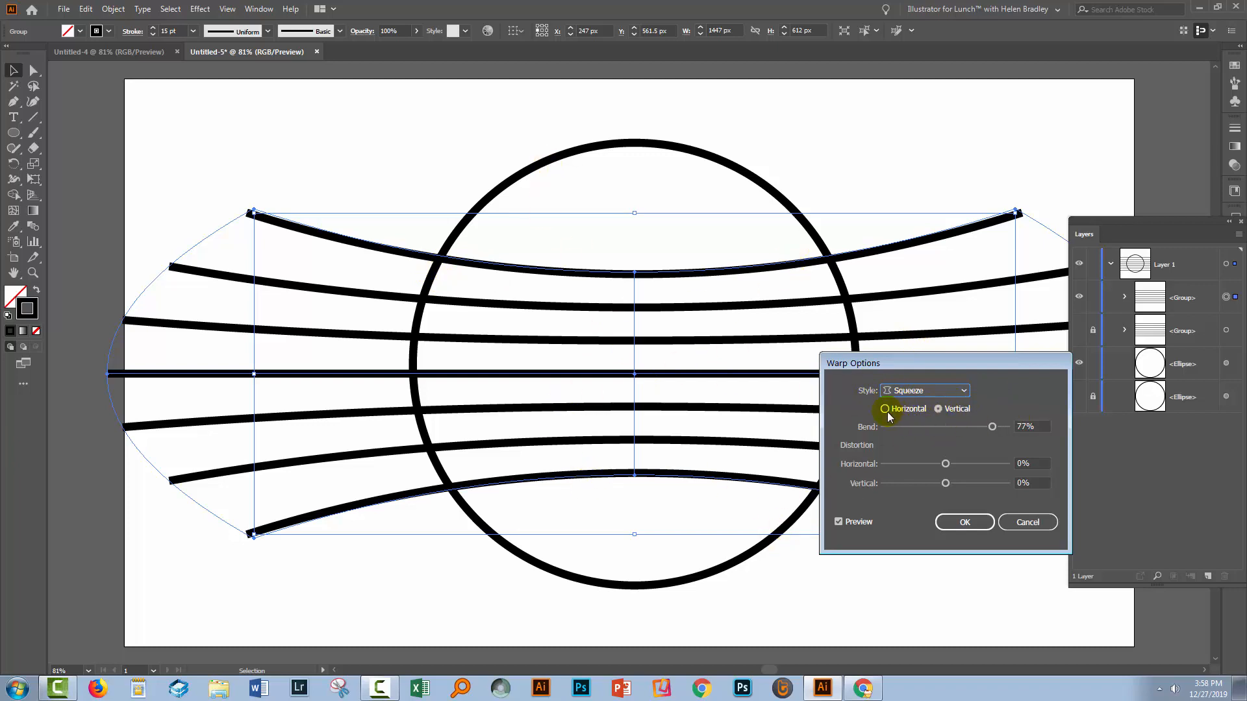
click(884, 409)
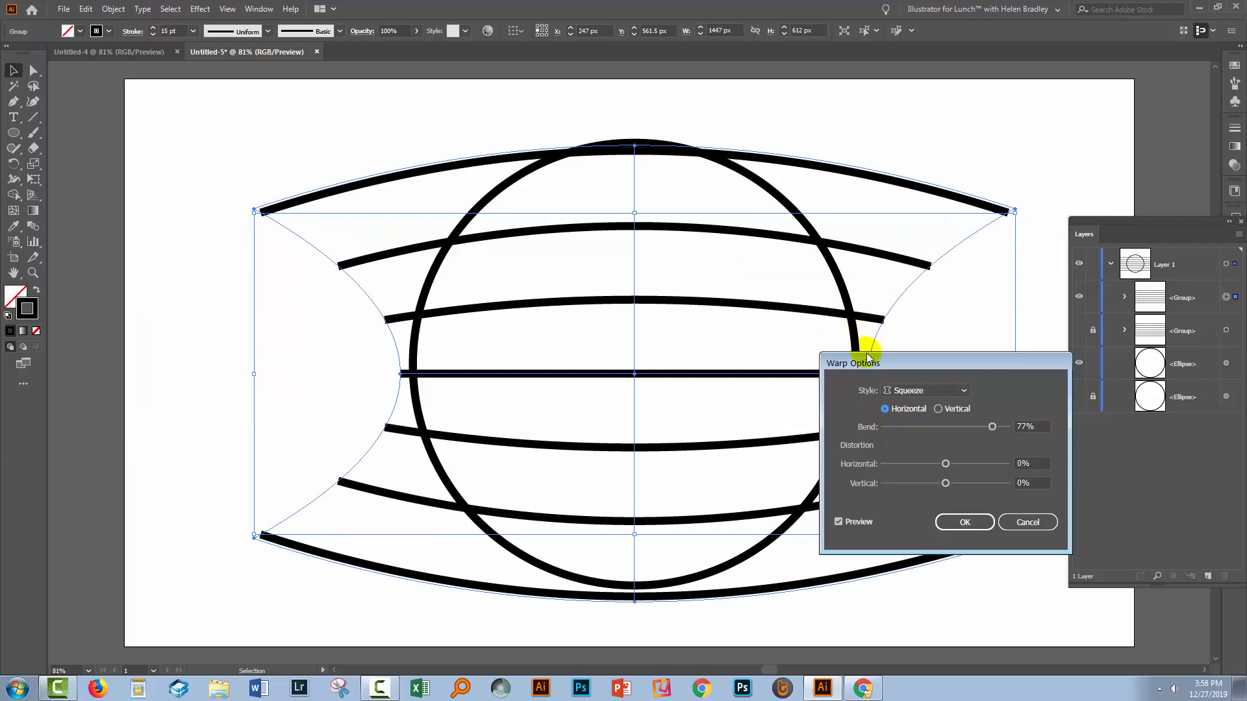
drag(852, 362, 1028, 297)
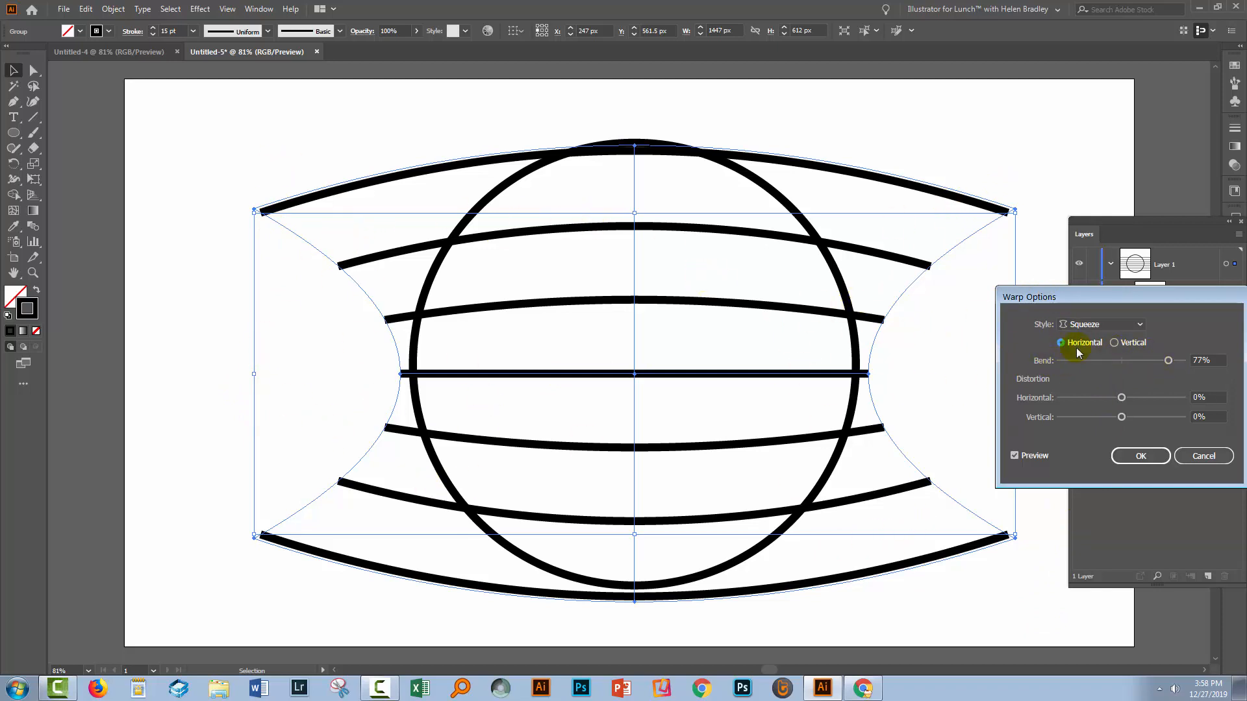
click(1114, 343)
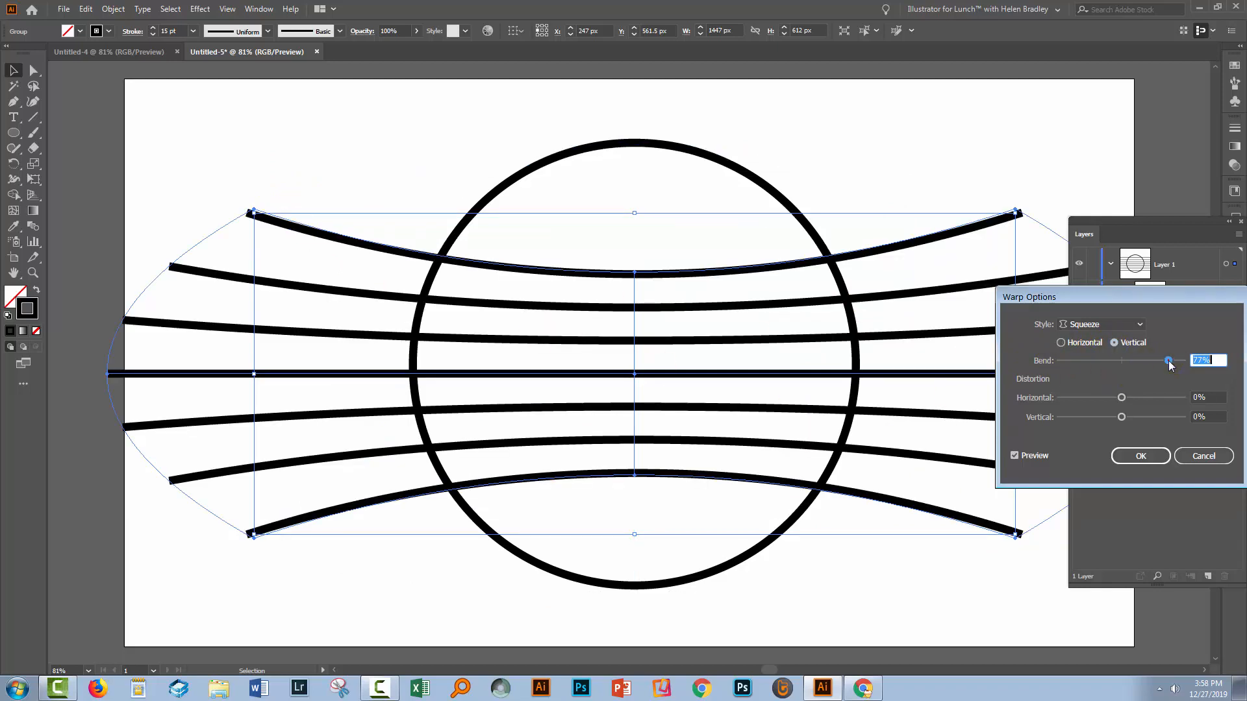
drag(1168, 360, 1172, 359)
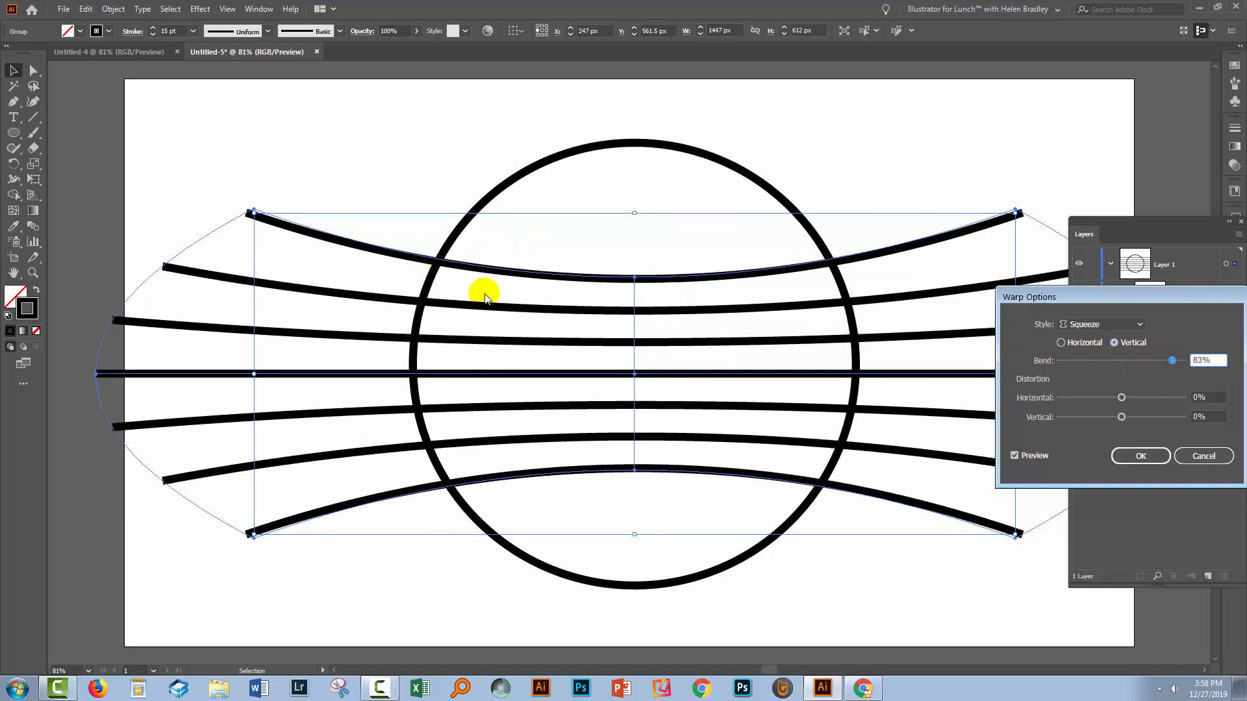
mouse_move(971, 426)
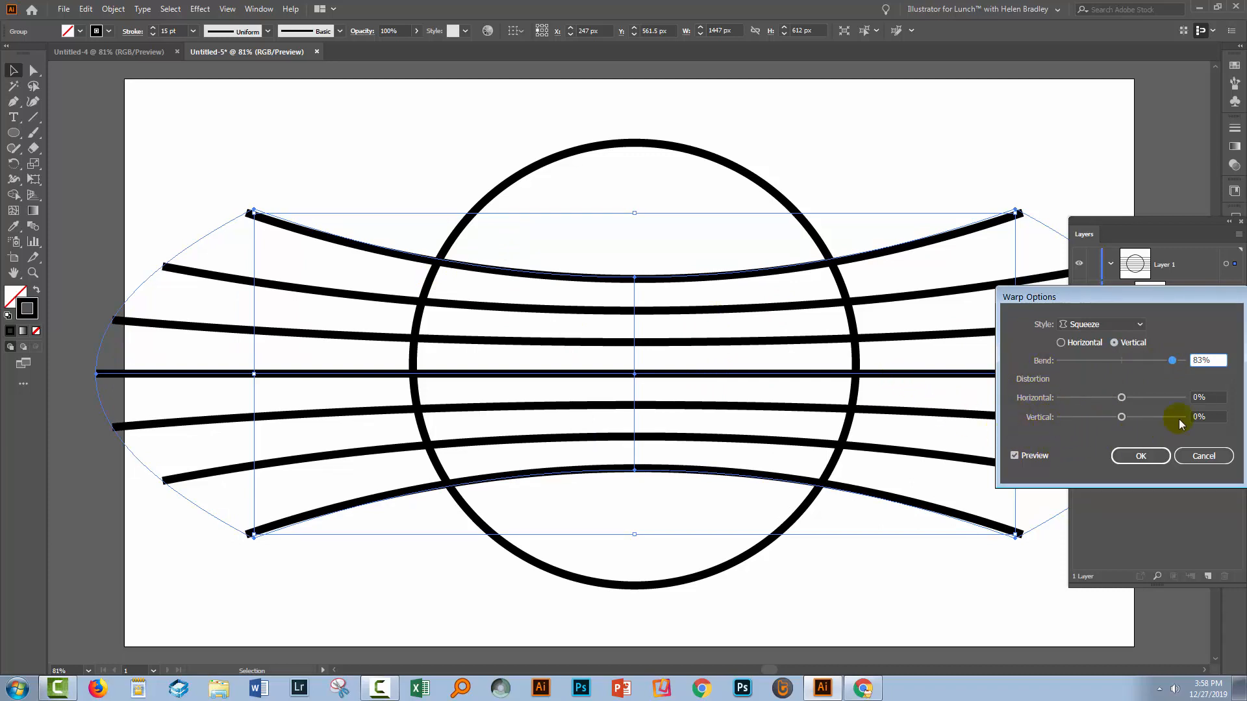
click(1140, 456)
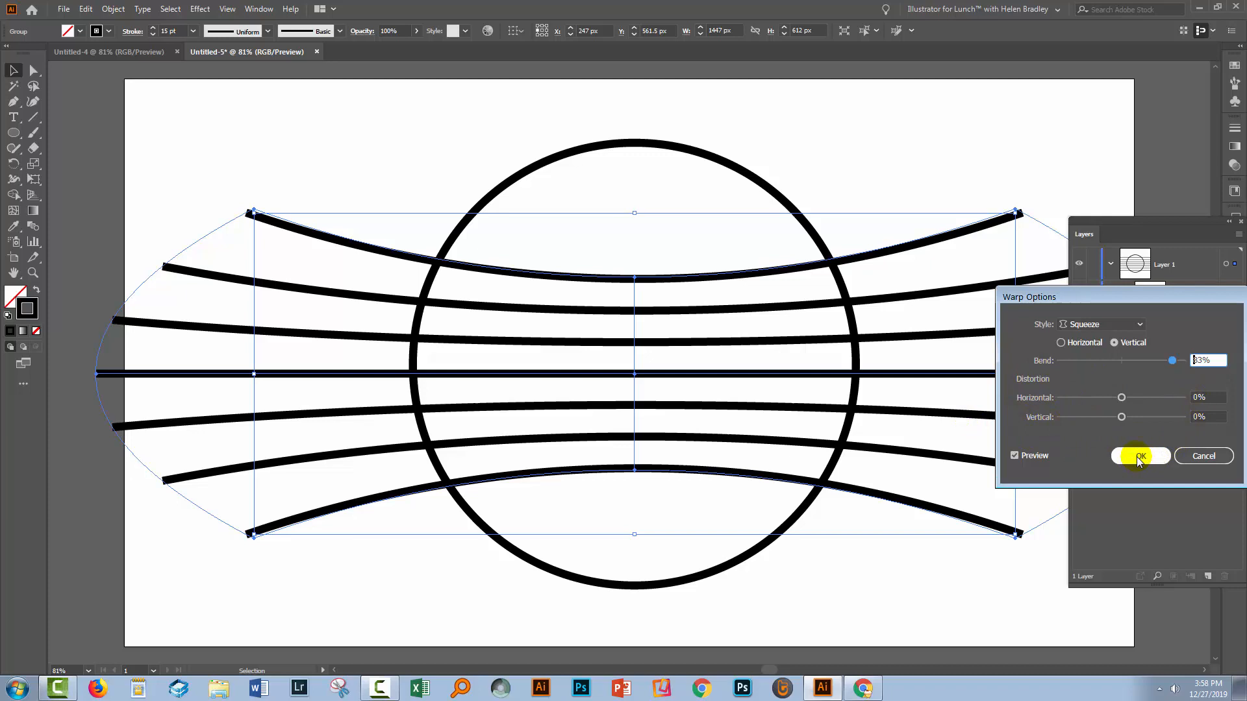
click(1140, 455)
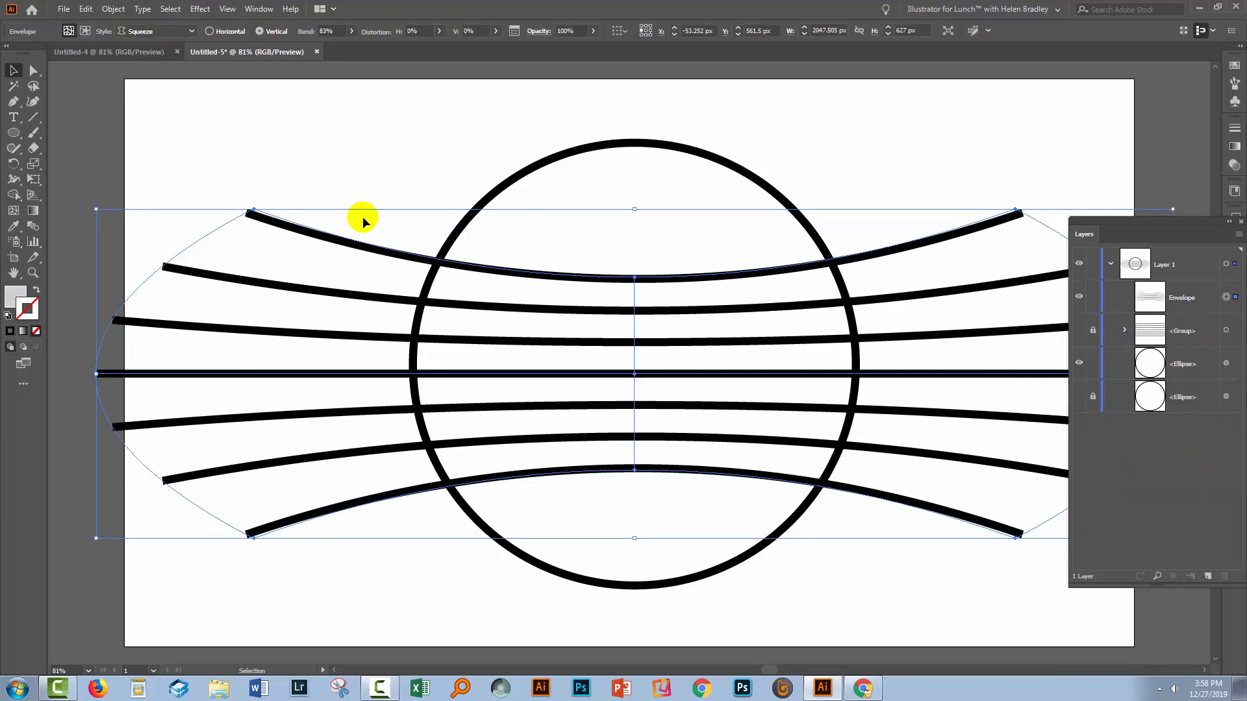
mouse_move(105, 413)
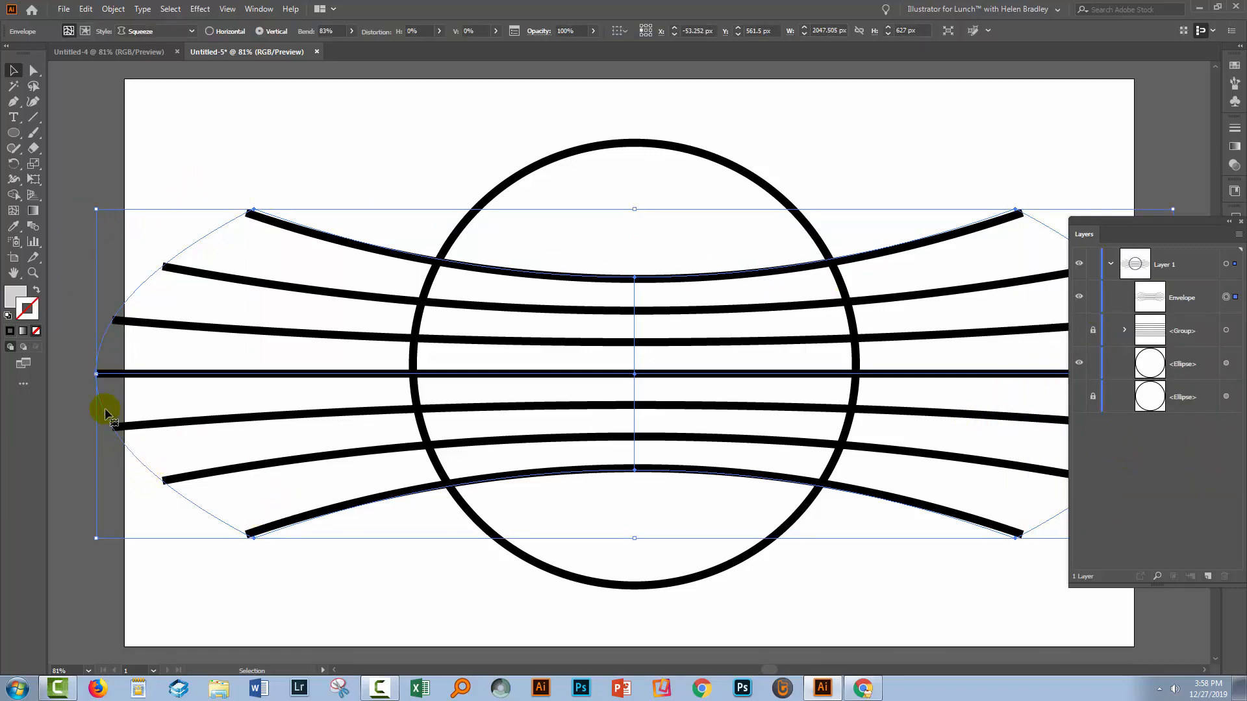
mouse_move(120, 375)
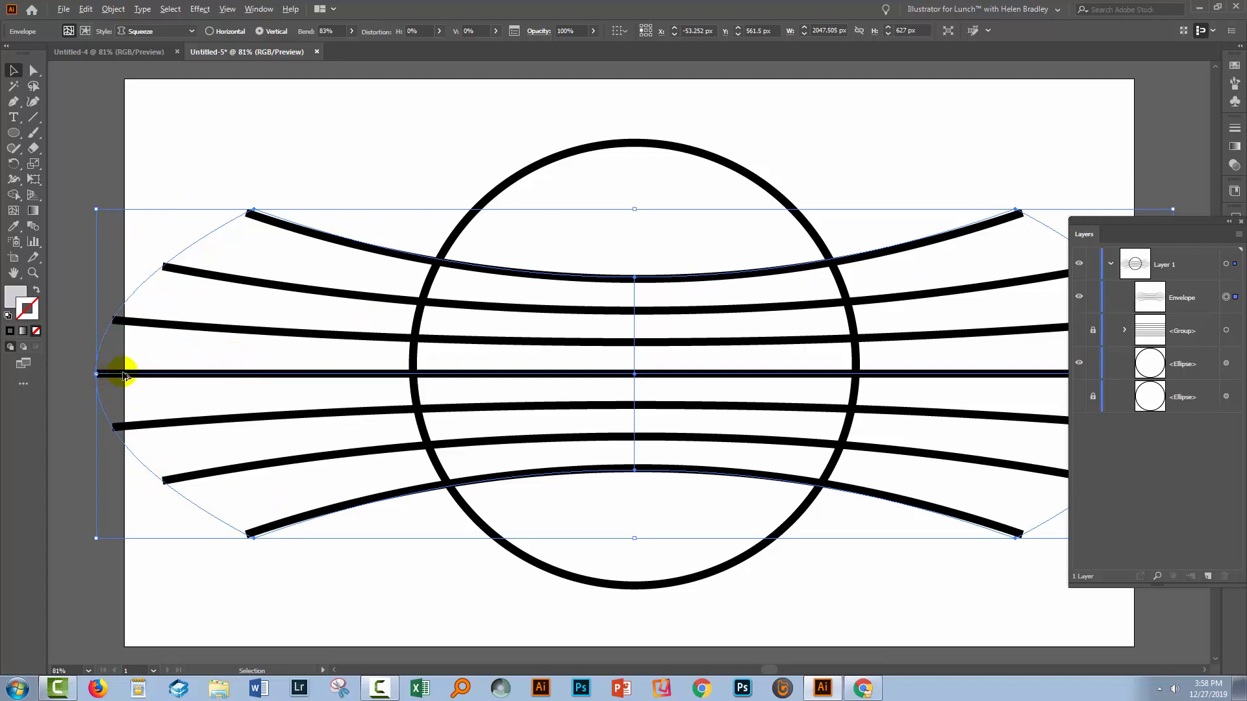
- Narrow the warped lines to the circle's width and stretch them much taller for deep curves
drag(95, 374, 91, 374)
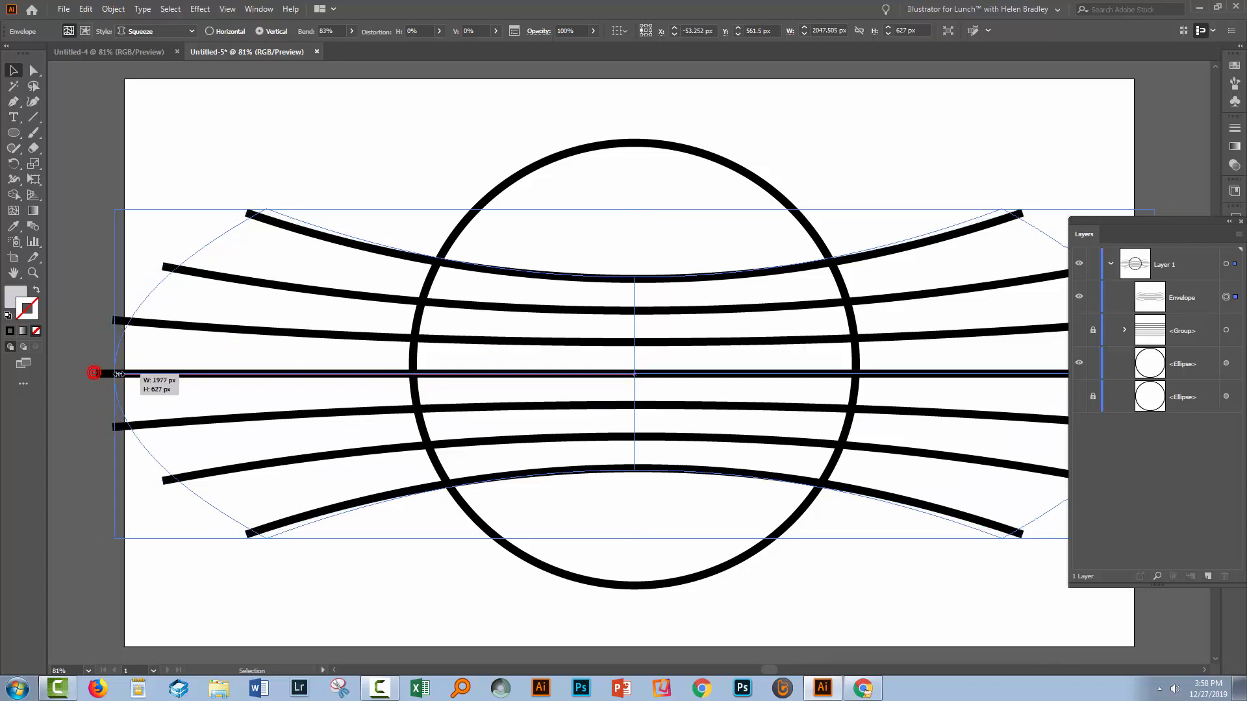
drag(94, 372, 263, 373)
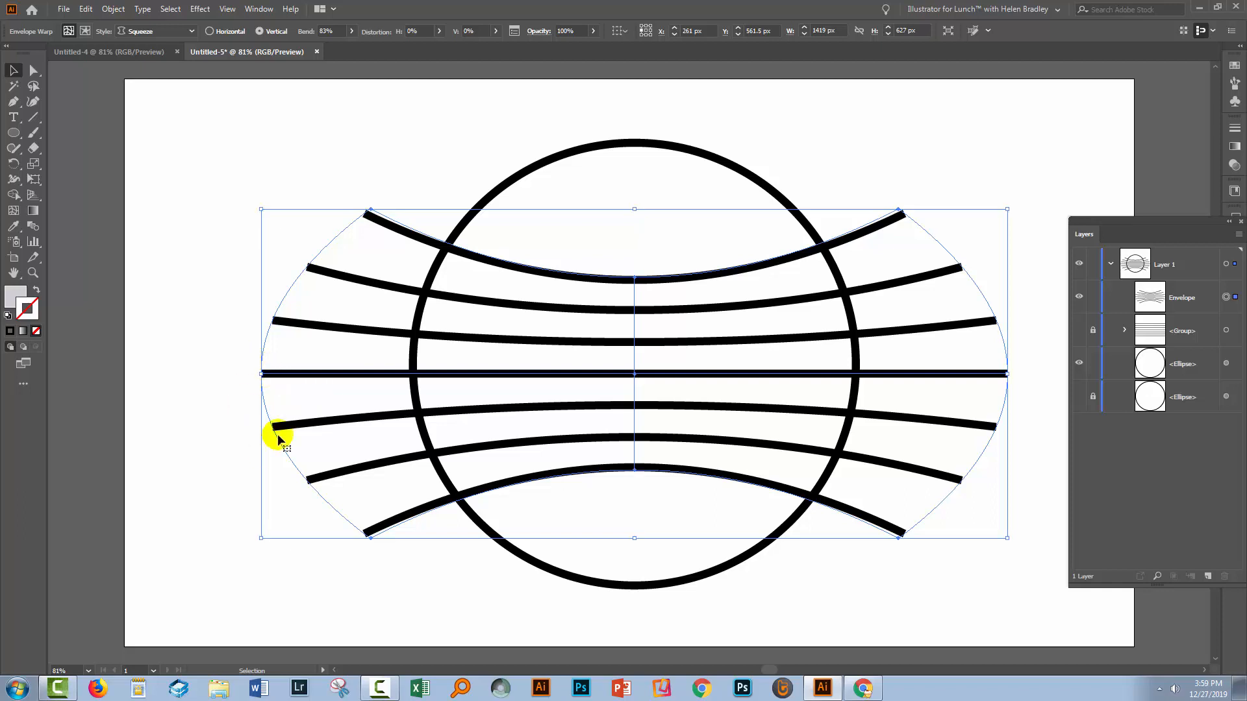
mouse_move(647, 185)
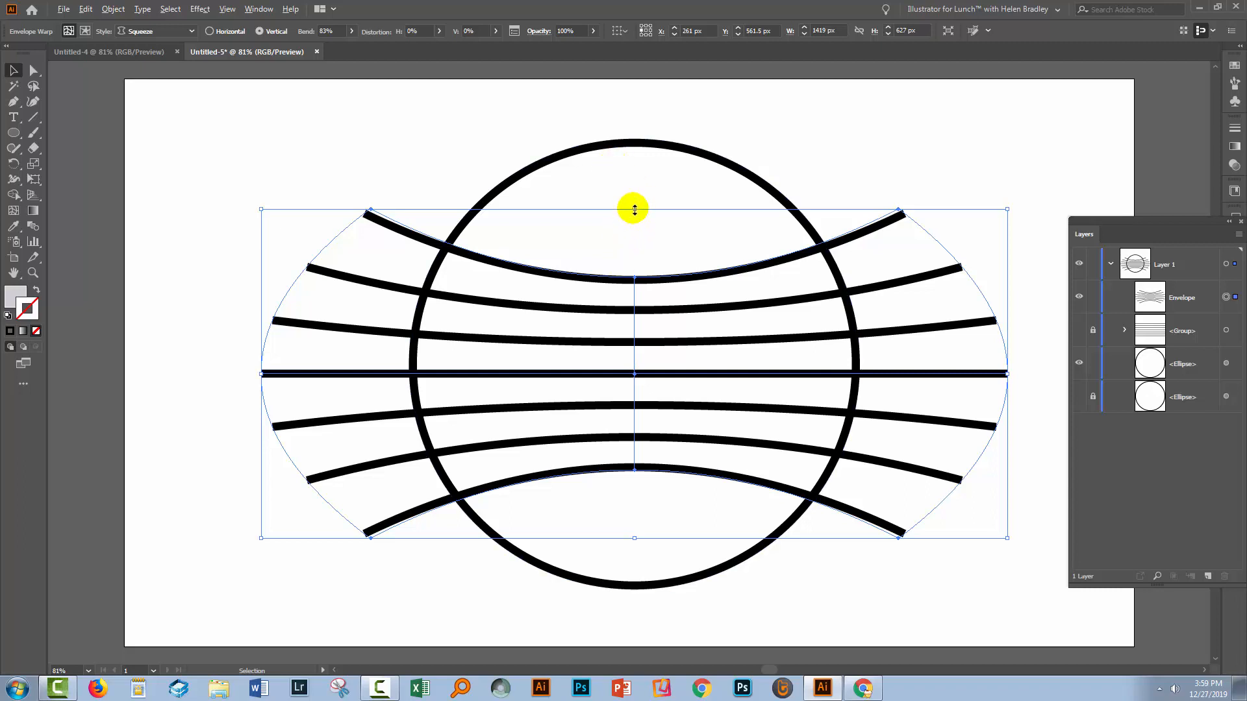
drag(634, 209, 632, 87)
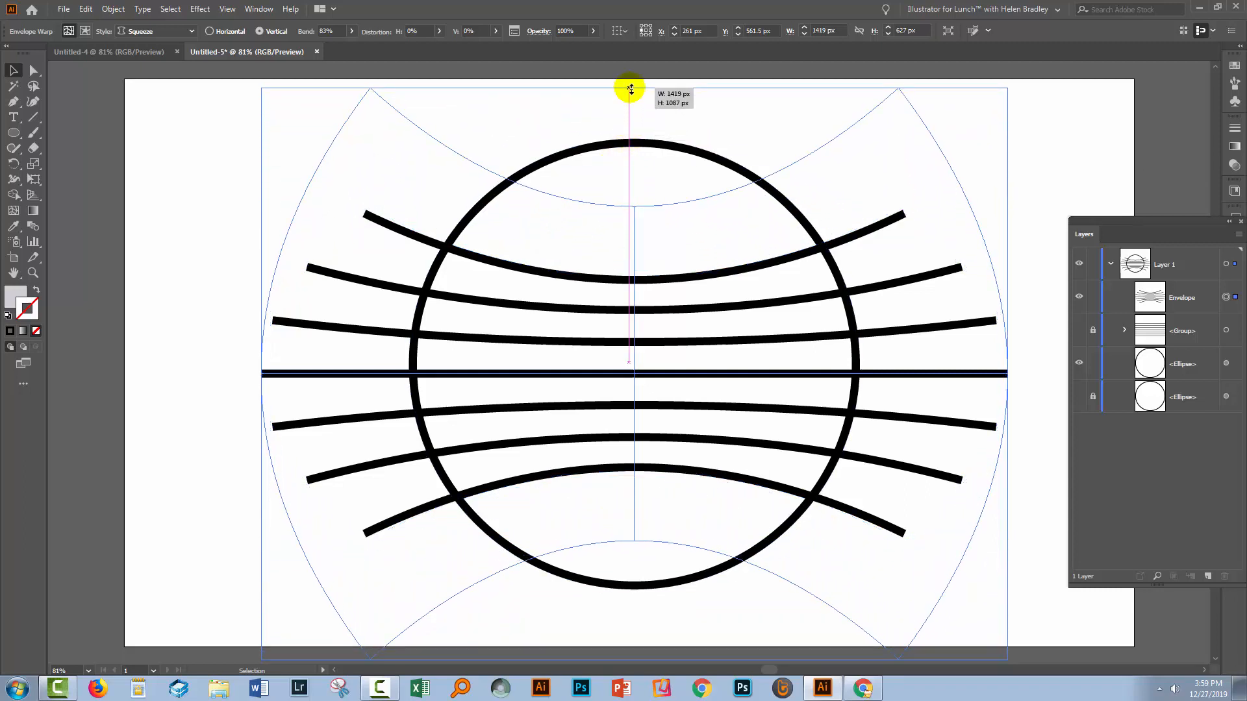
drag(629, 86, 624, 217)
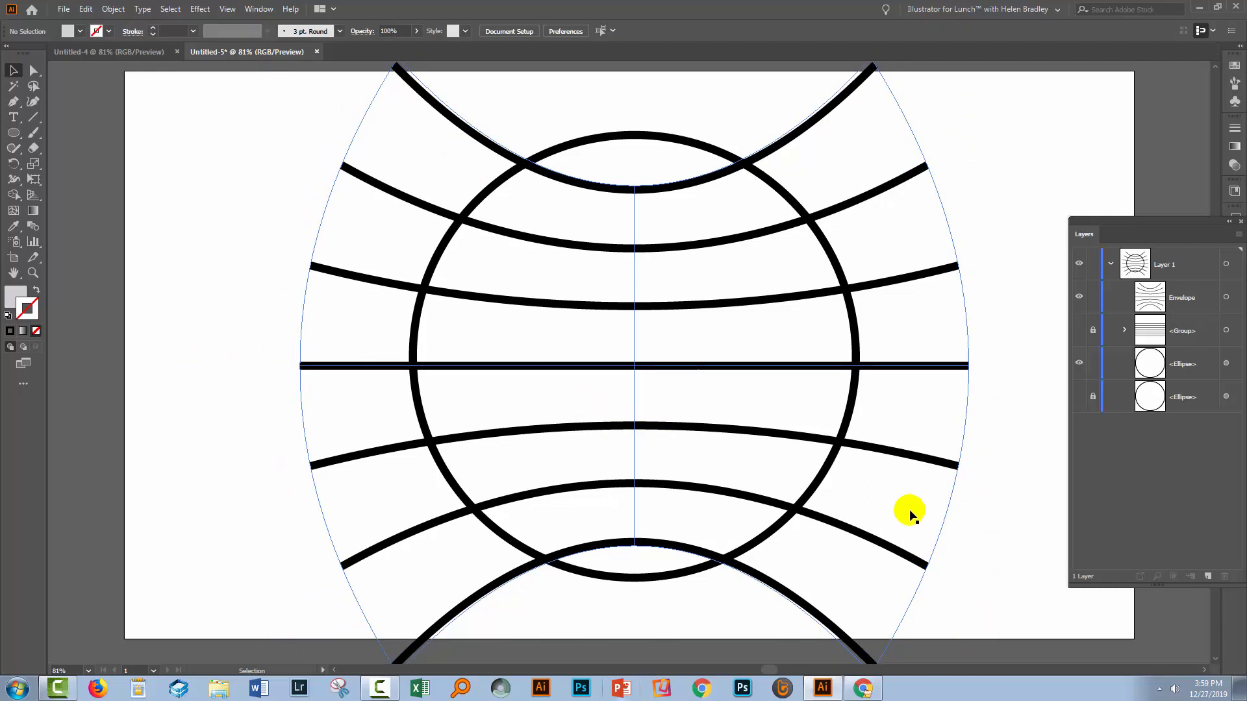
mouse_move(749, 178)
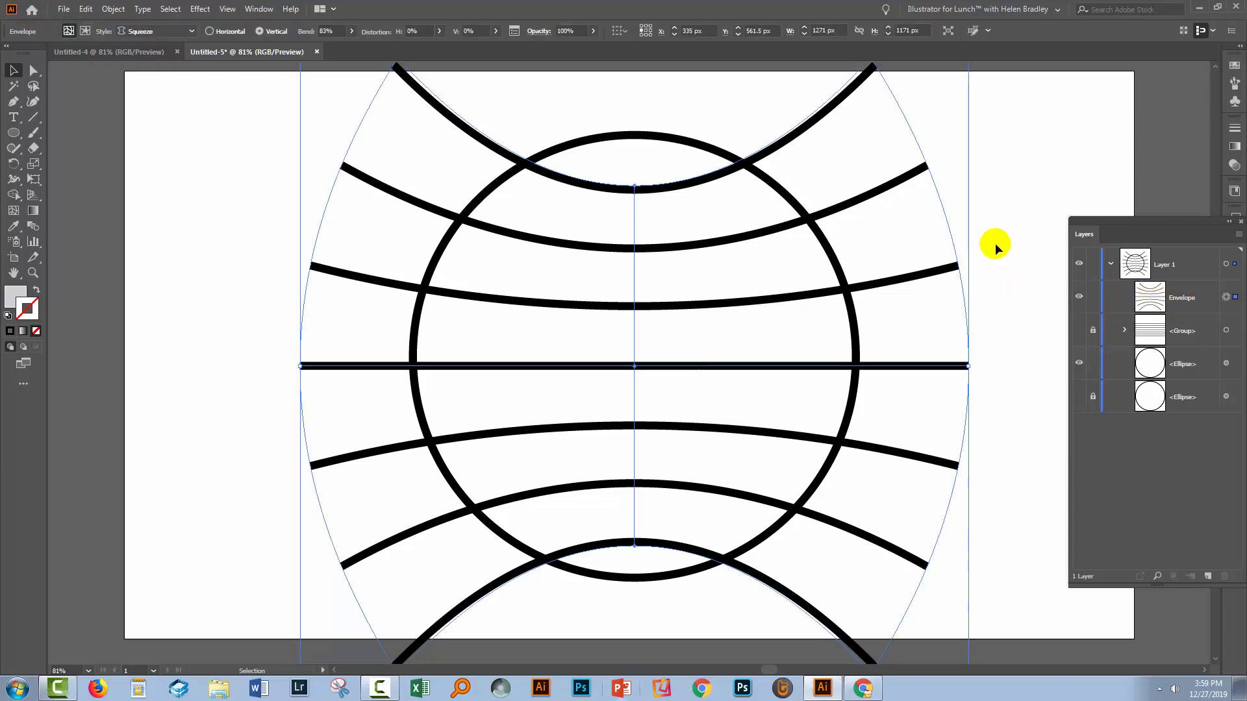
- Release the envelope into a plain group of curved paths and inspect it in Layers
click(111, 9)
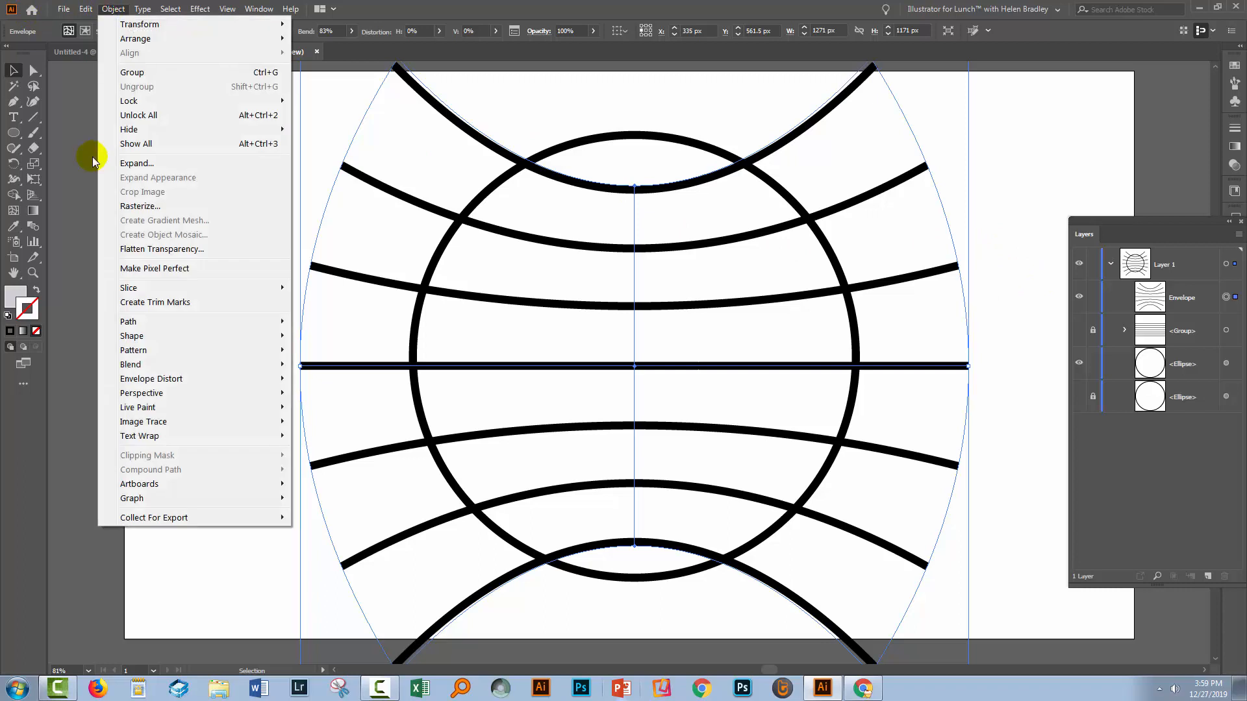
mouse_move(151, 379)
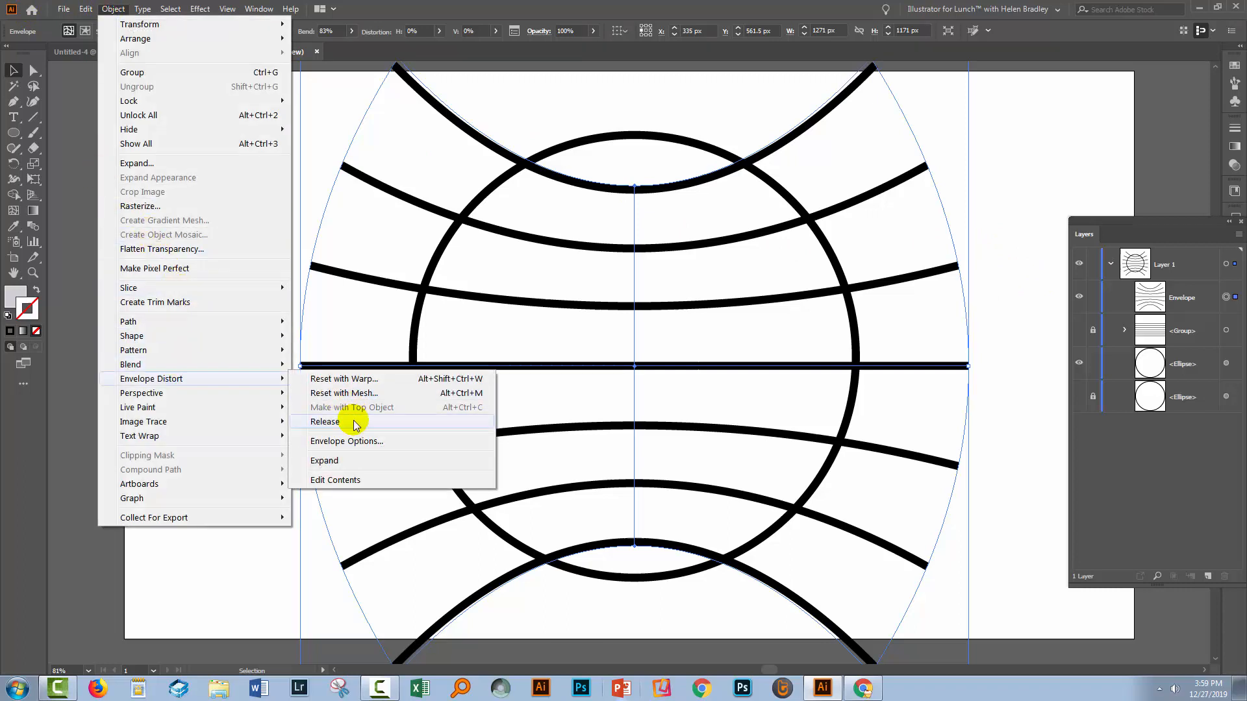
click(325, 420)
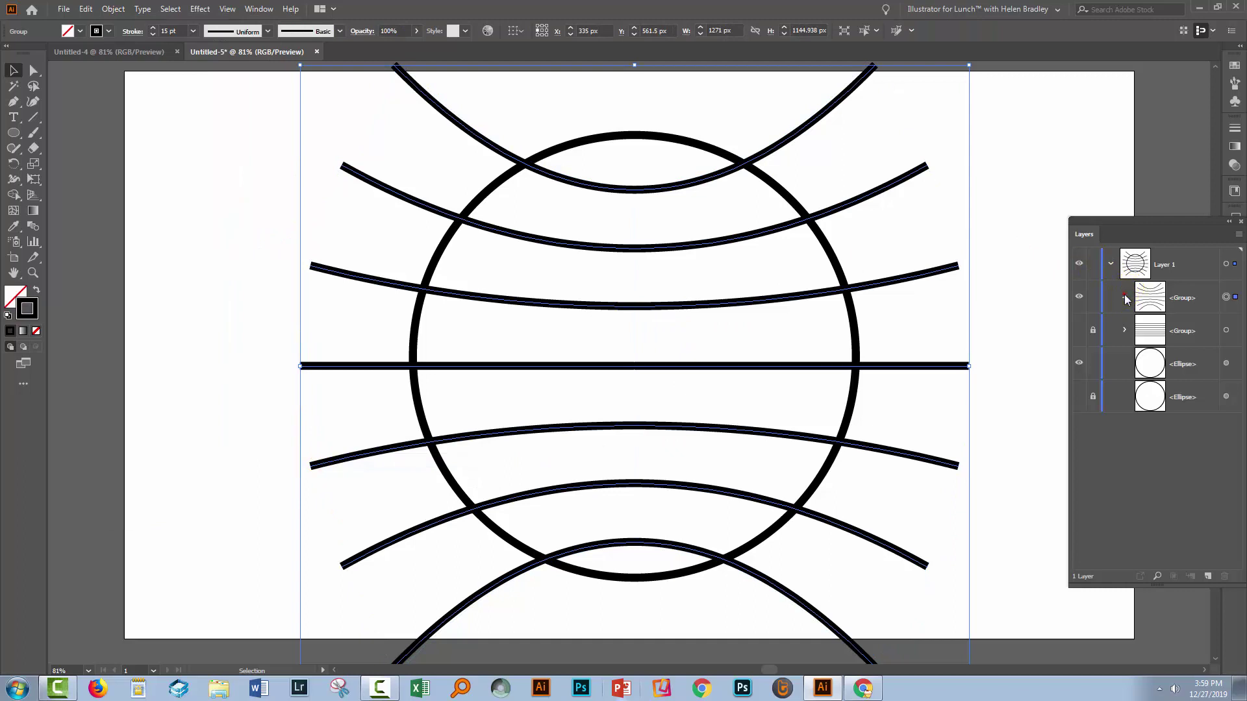
click(1123, 297)
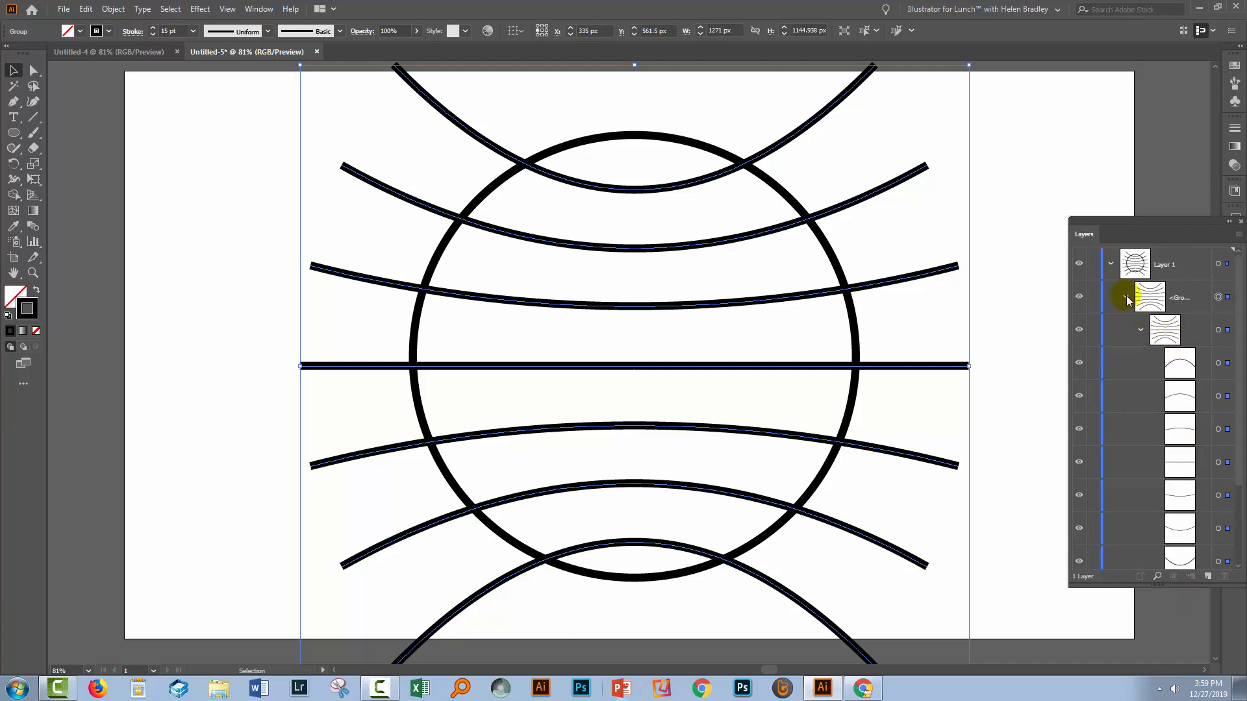
click(1000, 394)
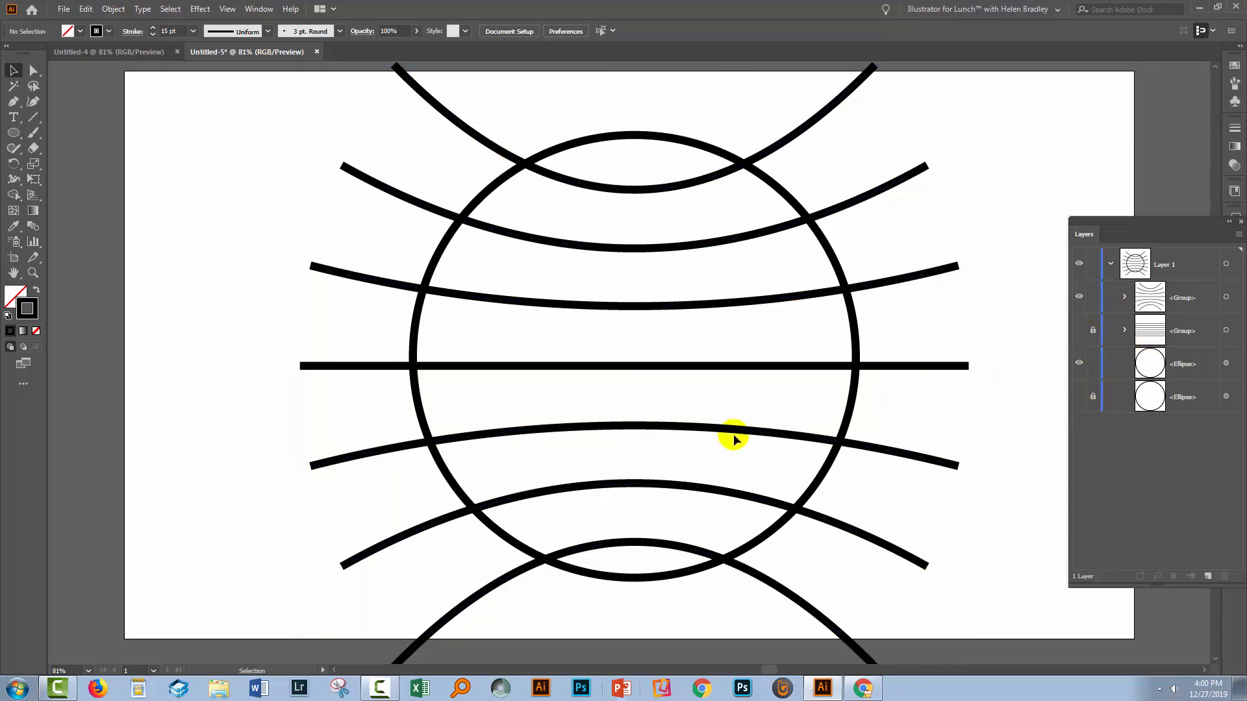
mouse_move(922, 487)
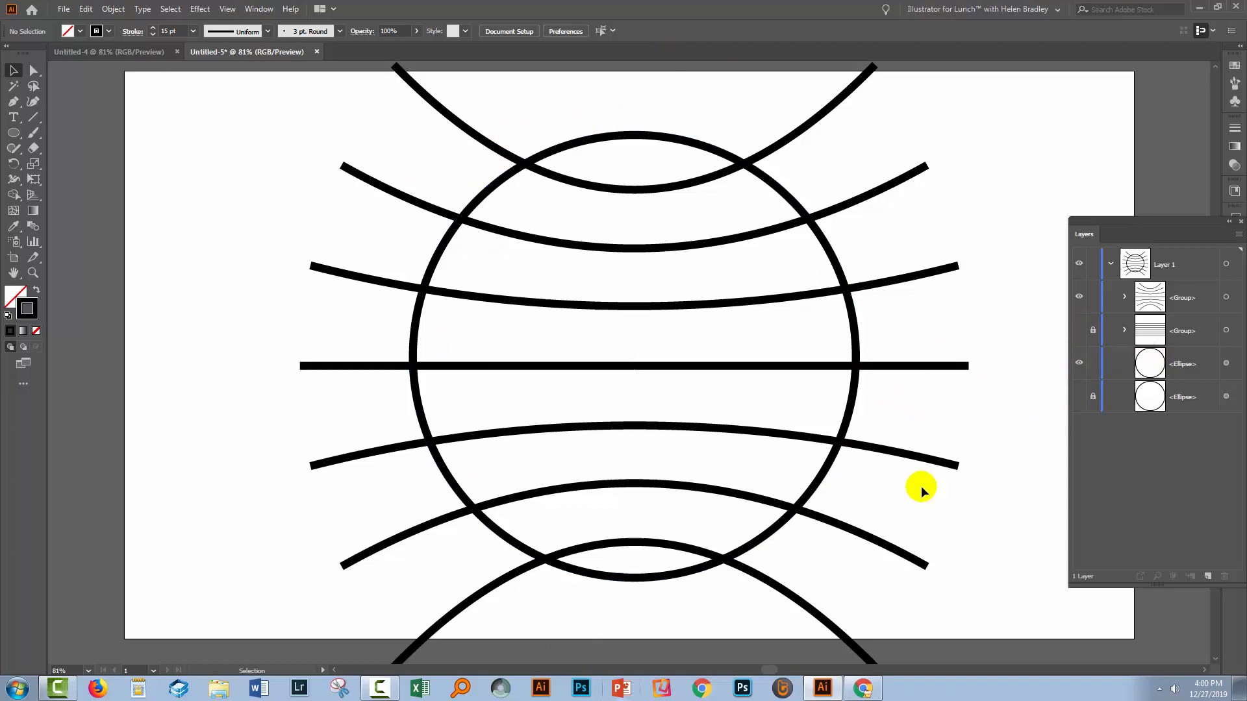
mouse_move(992, 455)
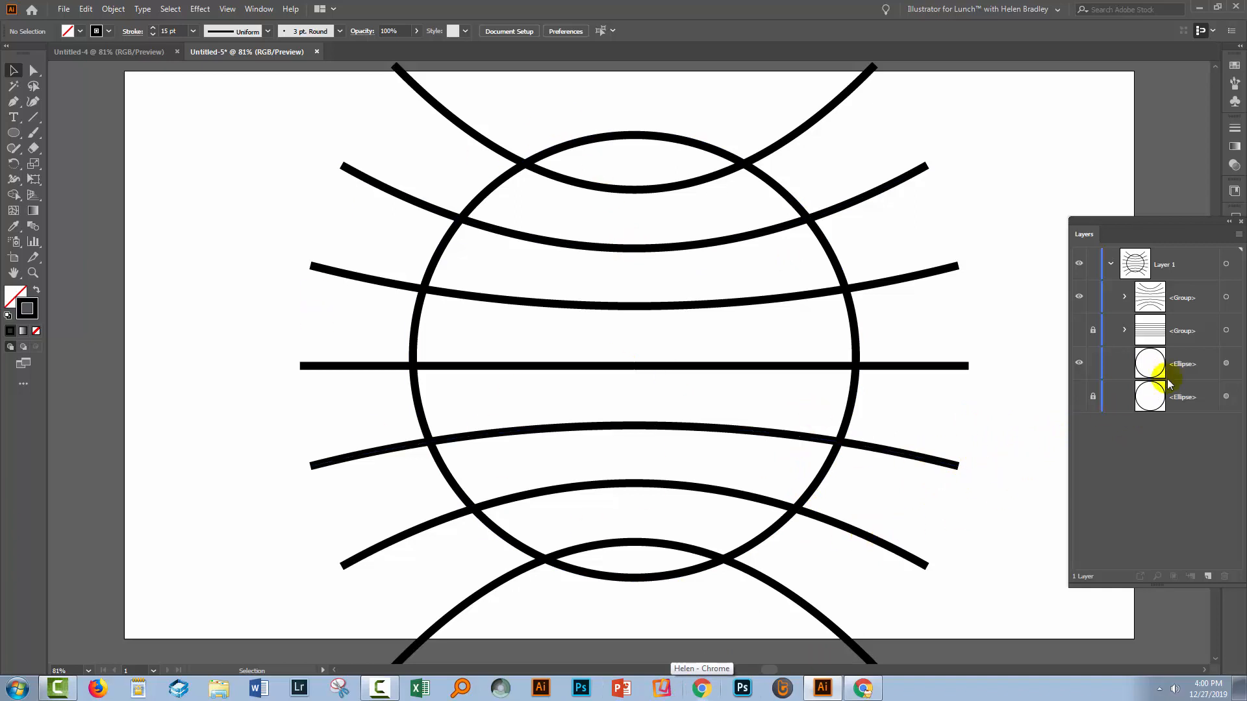
mouse_move(1226, 364)
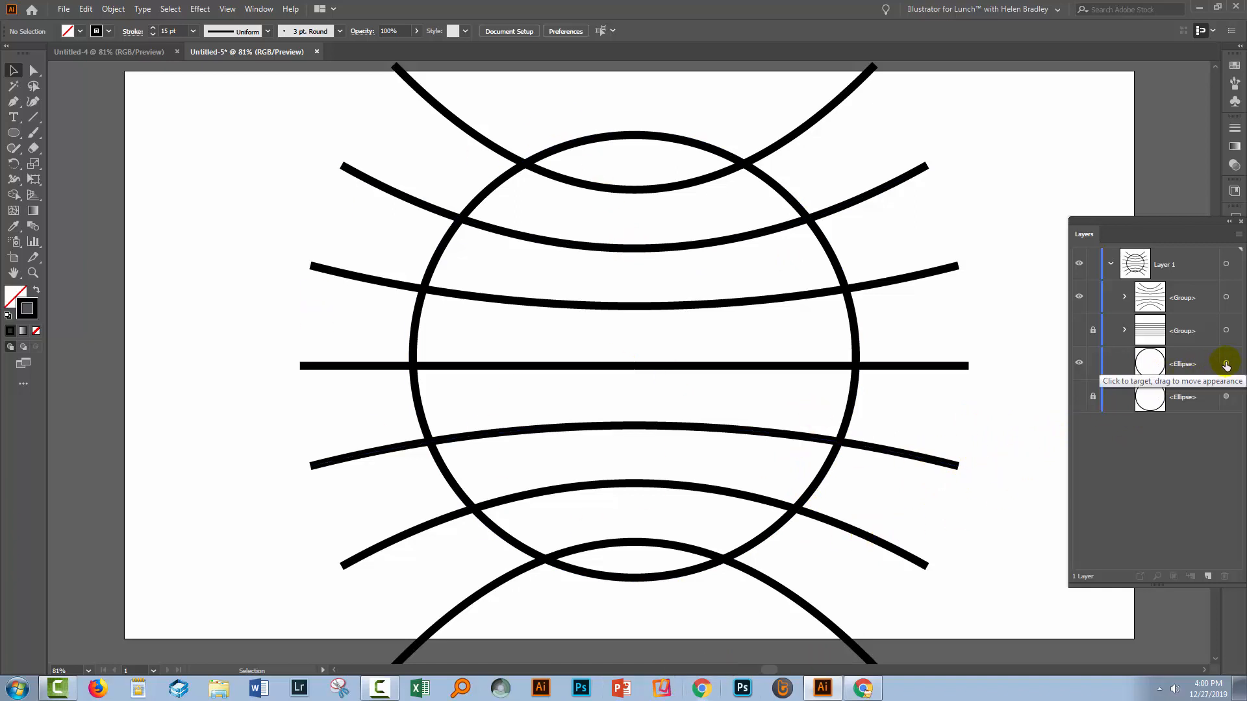
- Select the circle and lines and use Shape Builder to cut away line parts outside the circle
click(1226, 364)
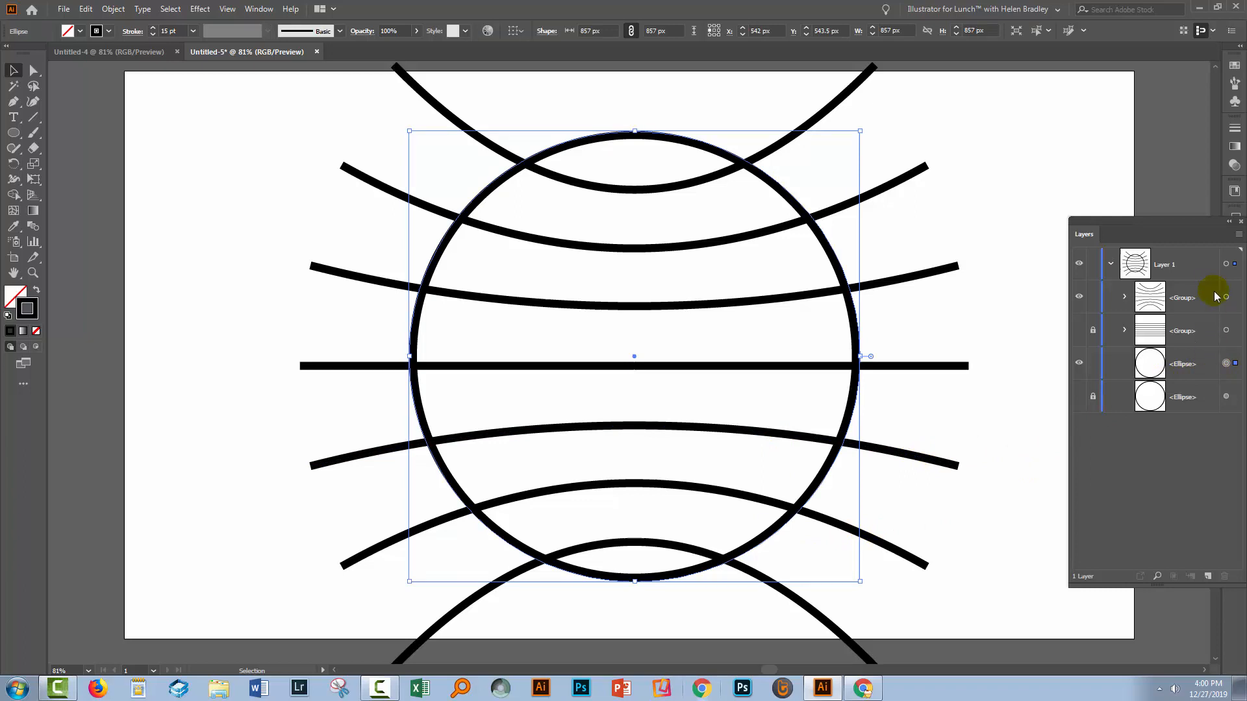
mouse_move(1226, 296)
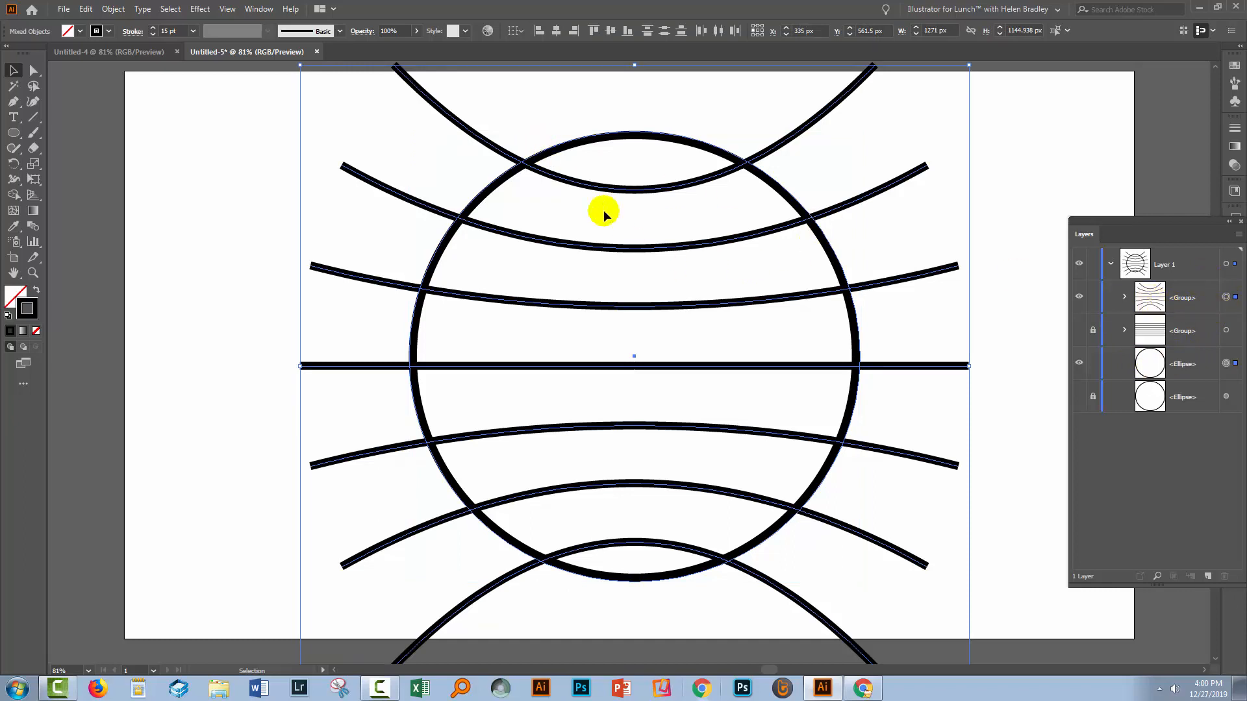
mouse_move(33, 195)
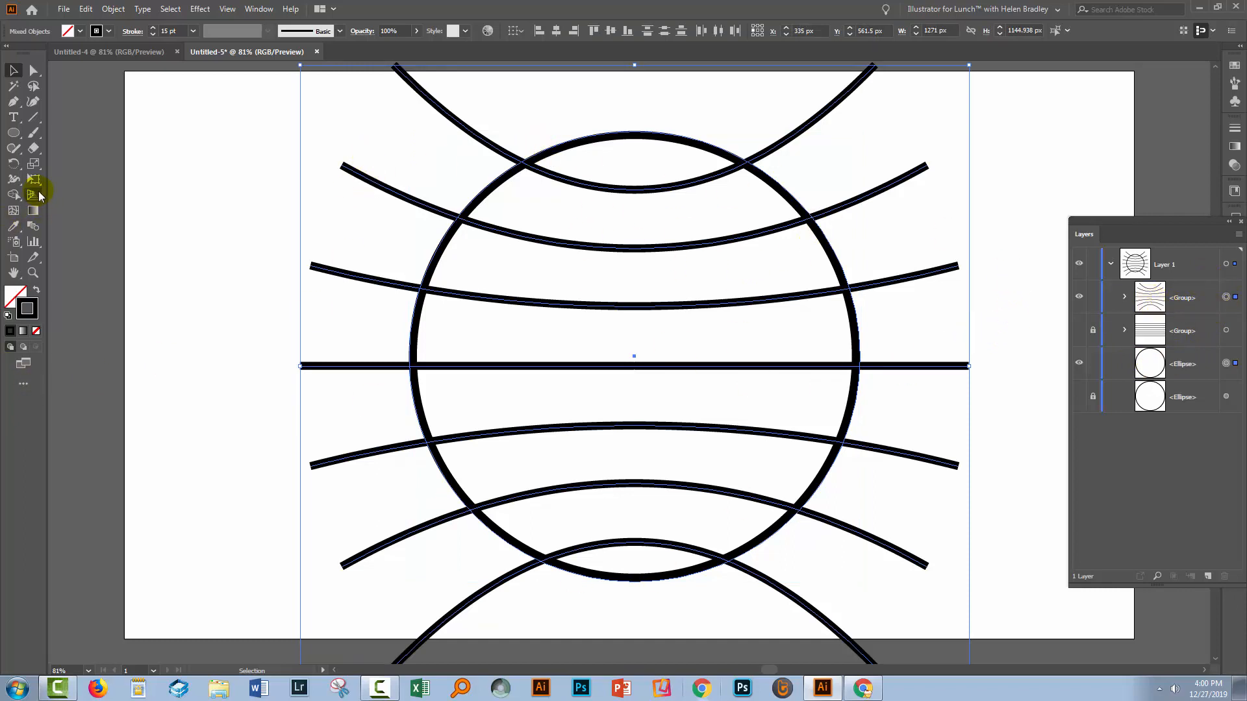
click(13, 195)
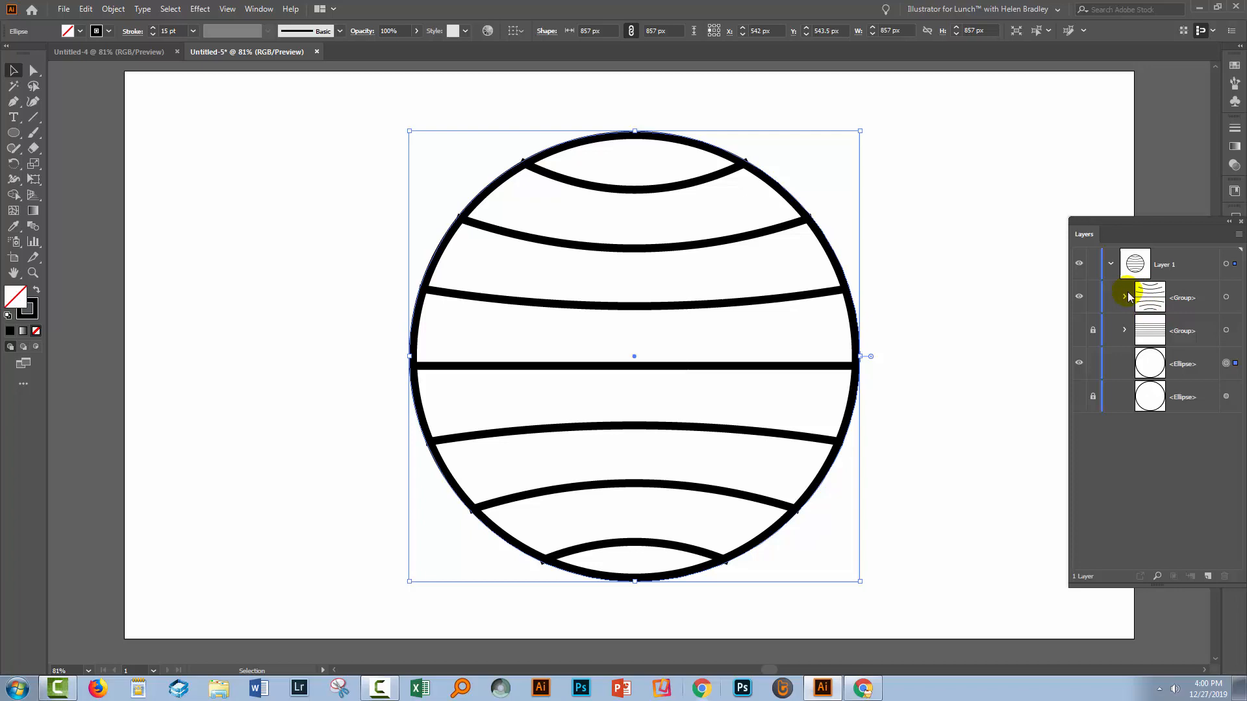
click(1123, 297)
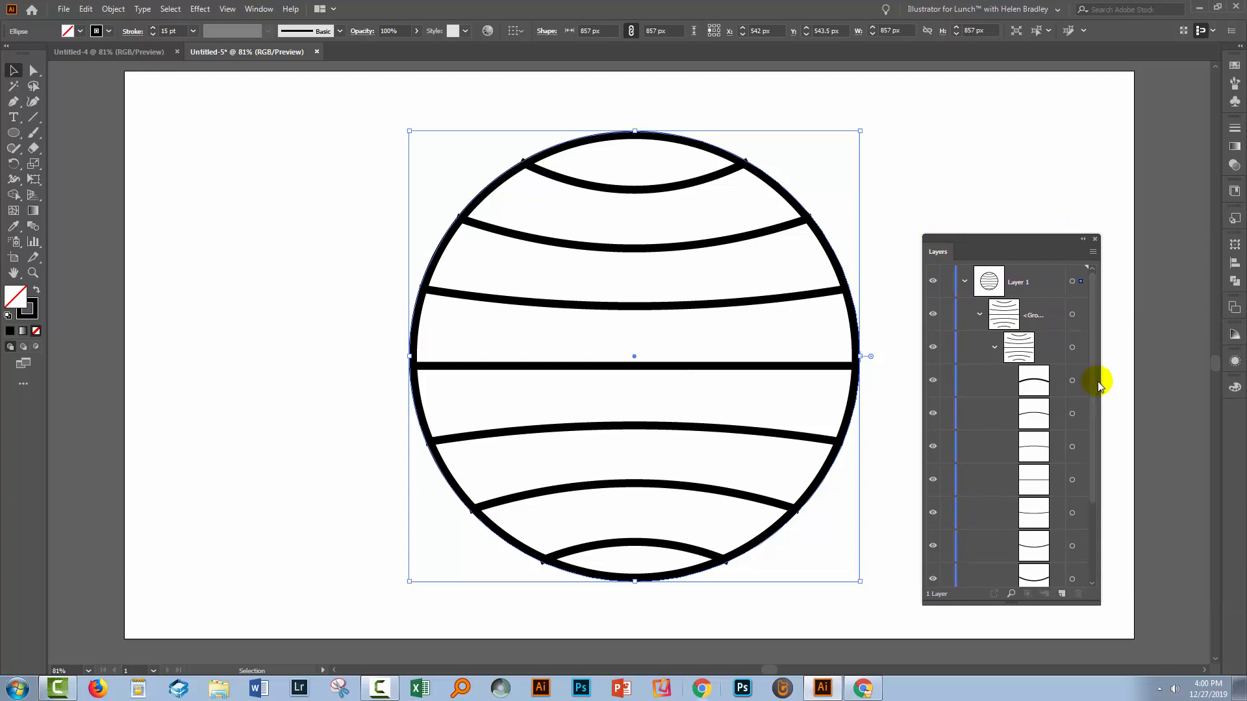
mouse_move(1101, 384)
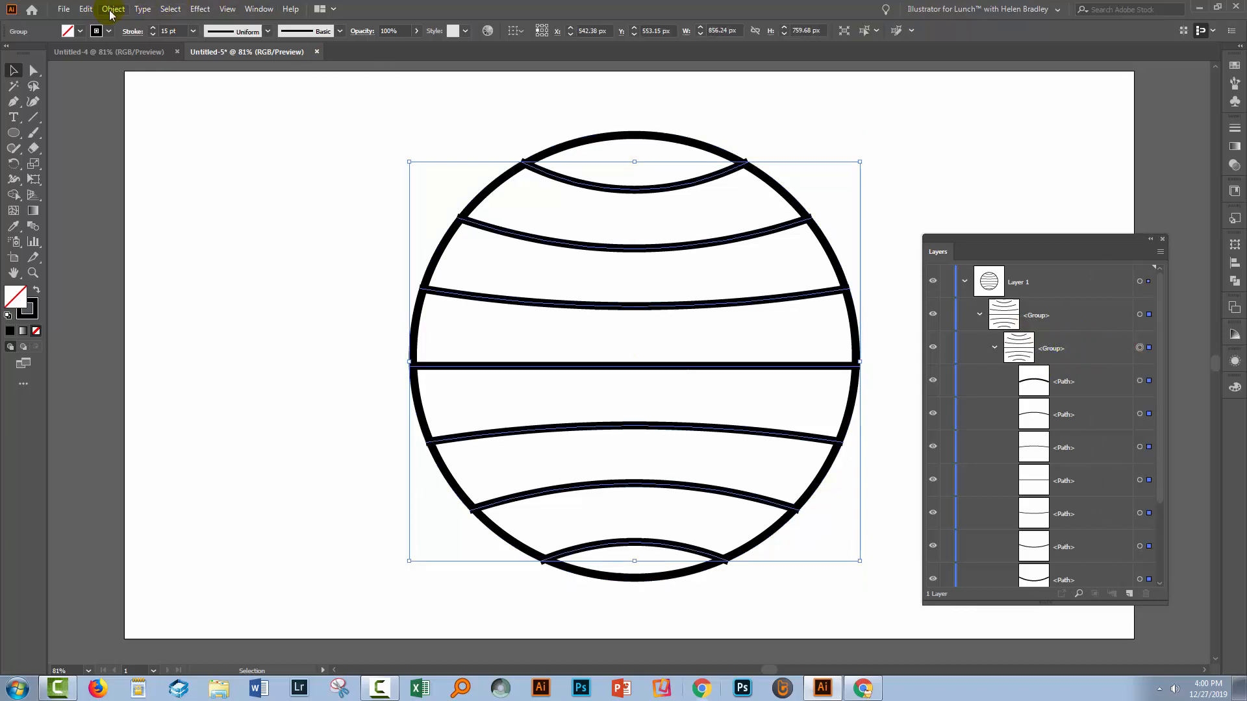
- Ungroup the inner nested group so the trimmed lines sit in one group, then collapse its listing
click(112, 9)
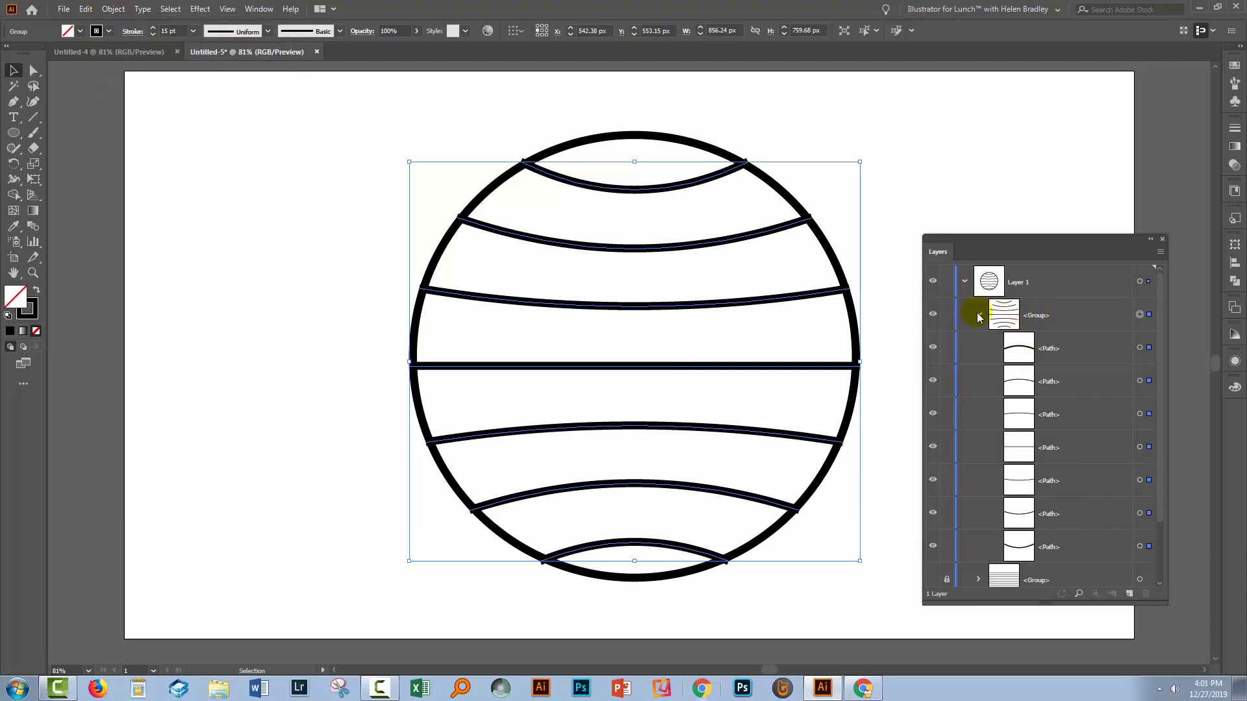
click(978, 315)
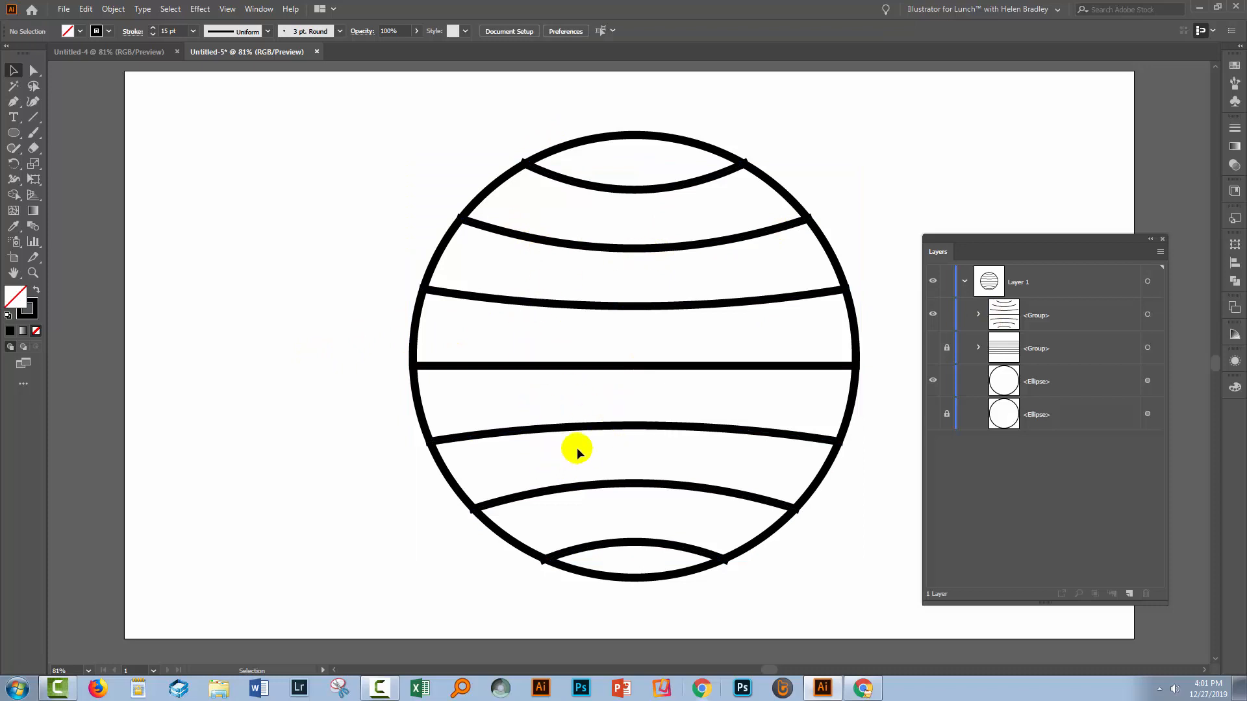
mouse_move(558, 275)
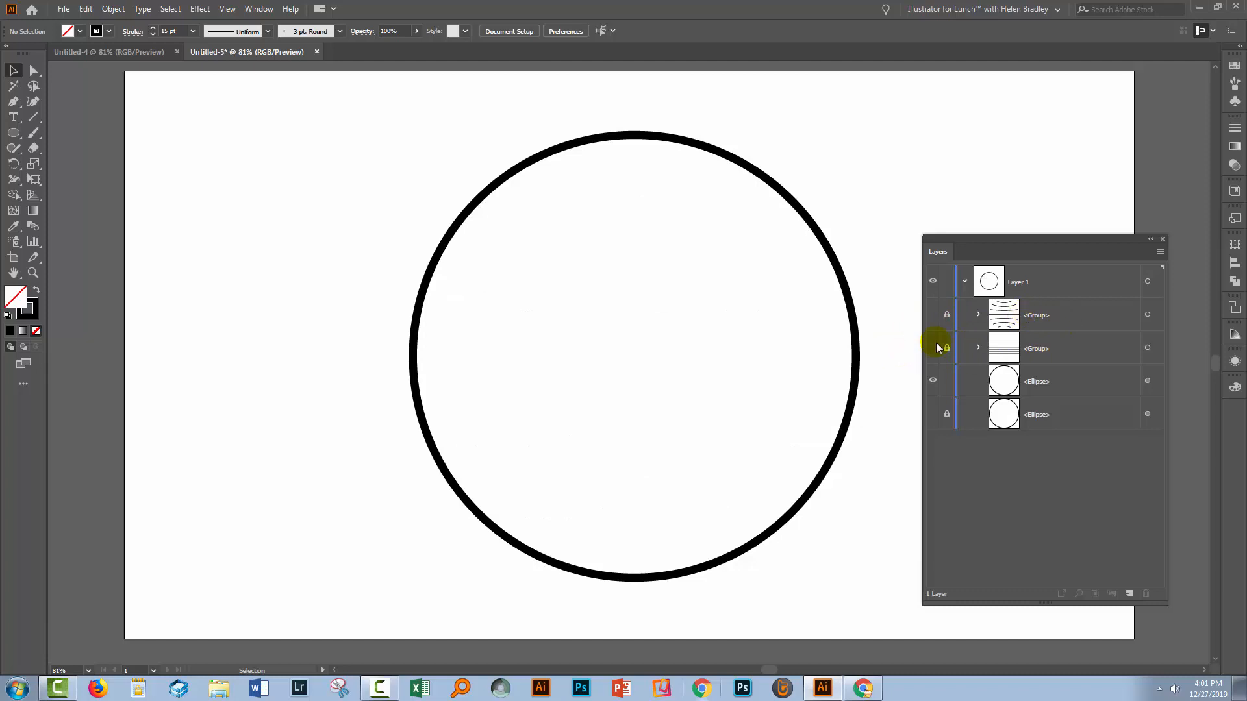
- Show the straight horizontal lines group and move the Layers panel off the lines
click(932, 348)
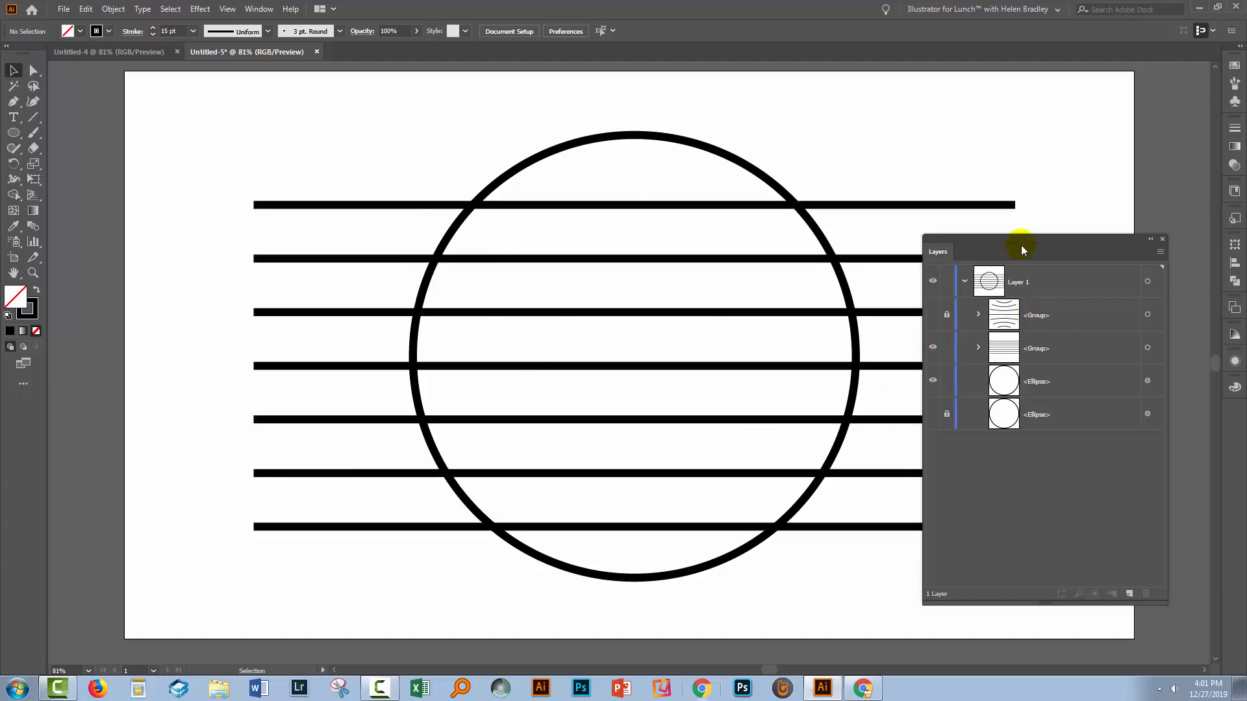
drag(1022, 251, 1097, 255)
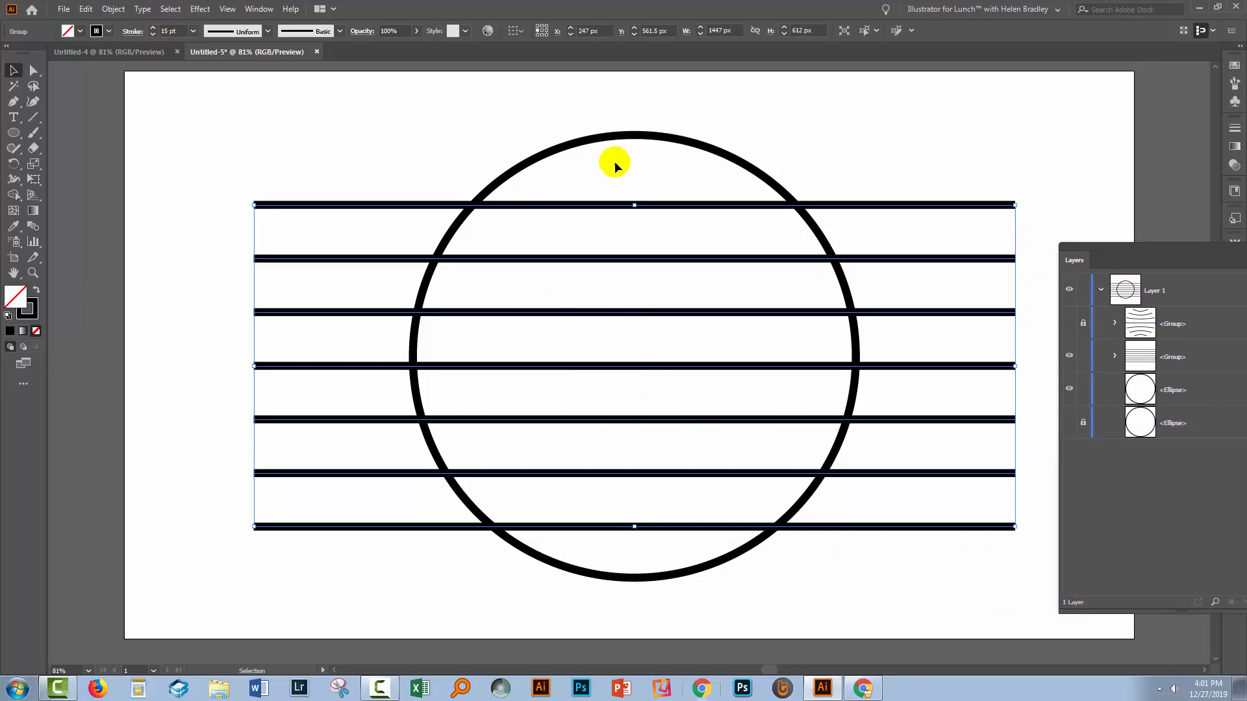
- Apply Make with Warp to the lines using the Bulge style set to Horizontal
click(111, 9)
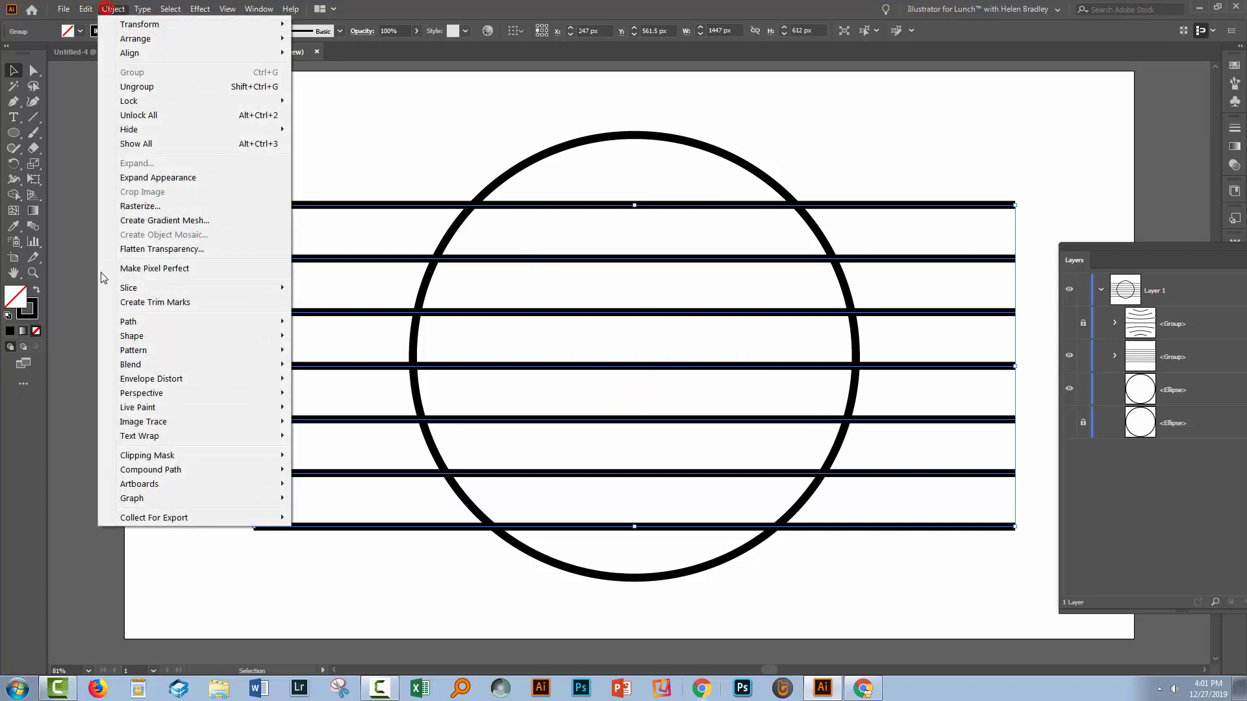
mouse_move(151, 380)
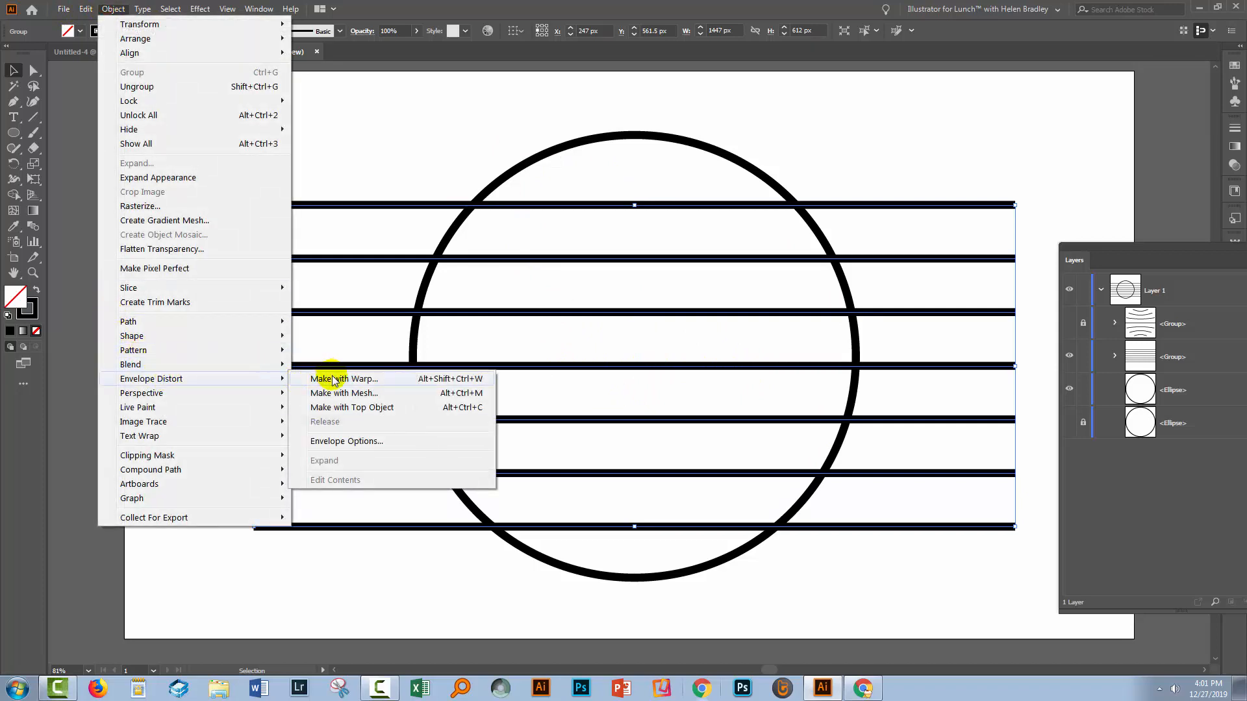
click(342, 379)
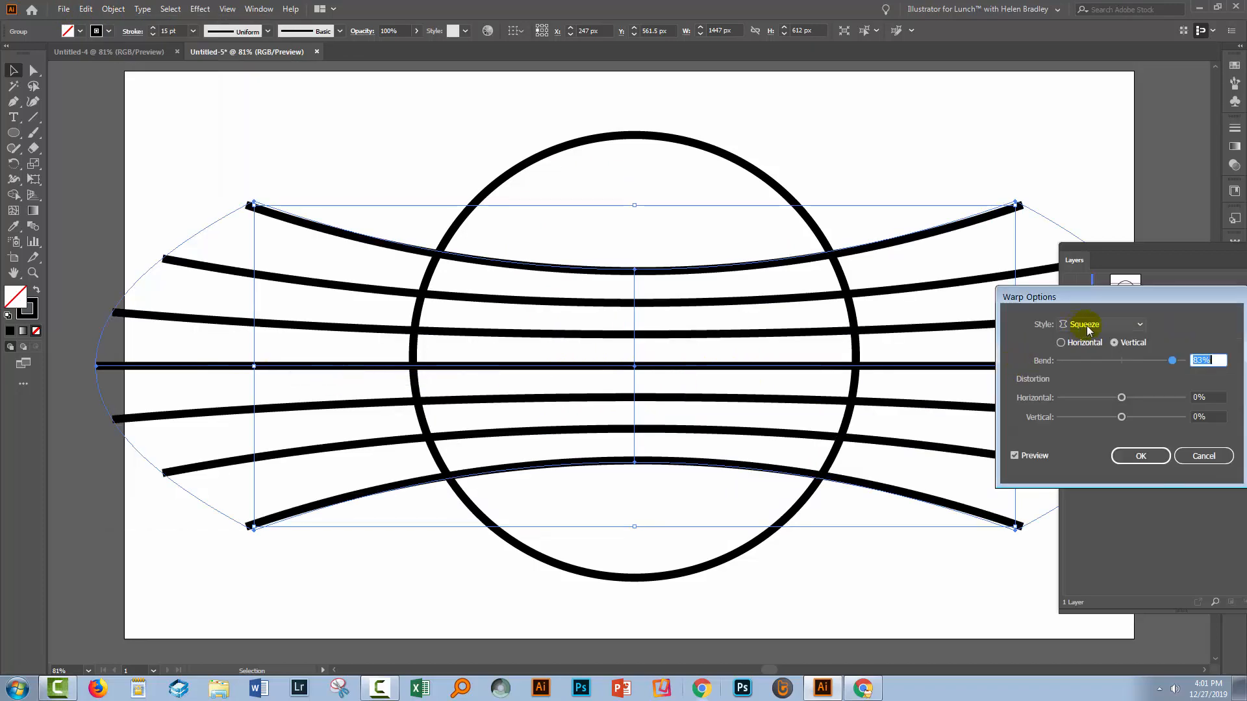
click(1137, 325)
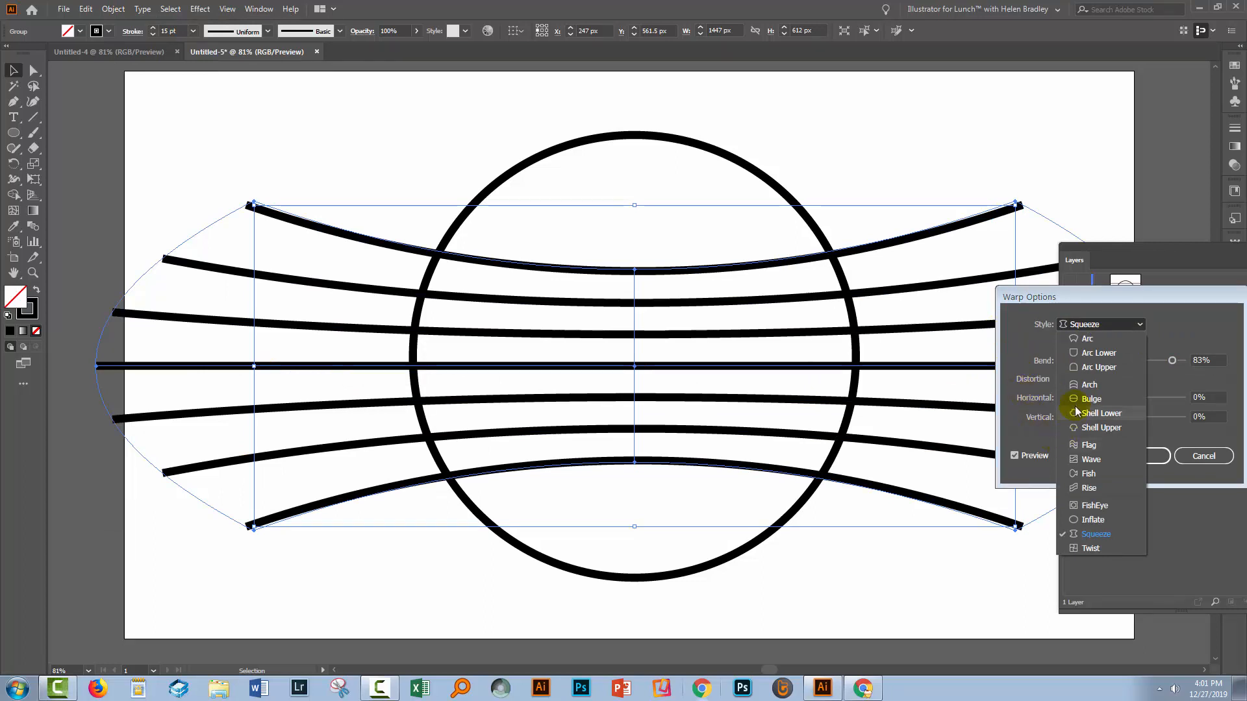
click(1091, 399)
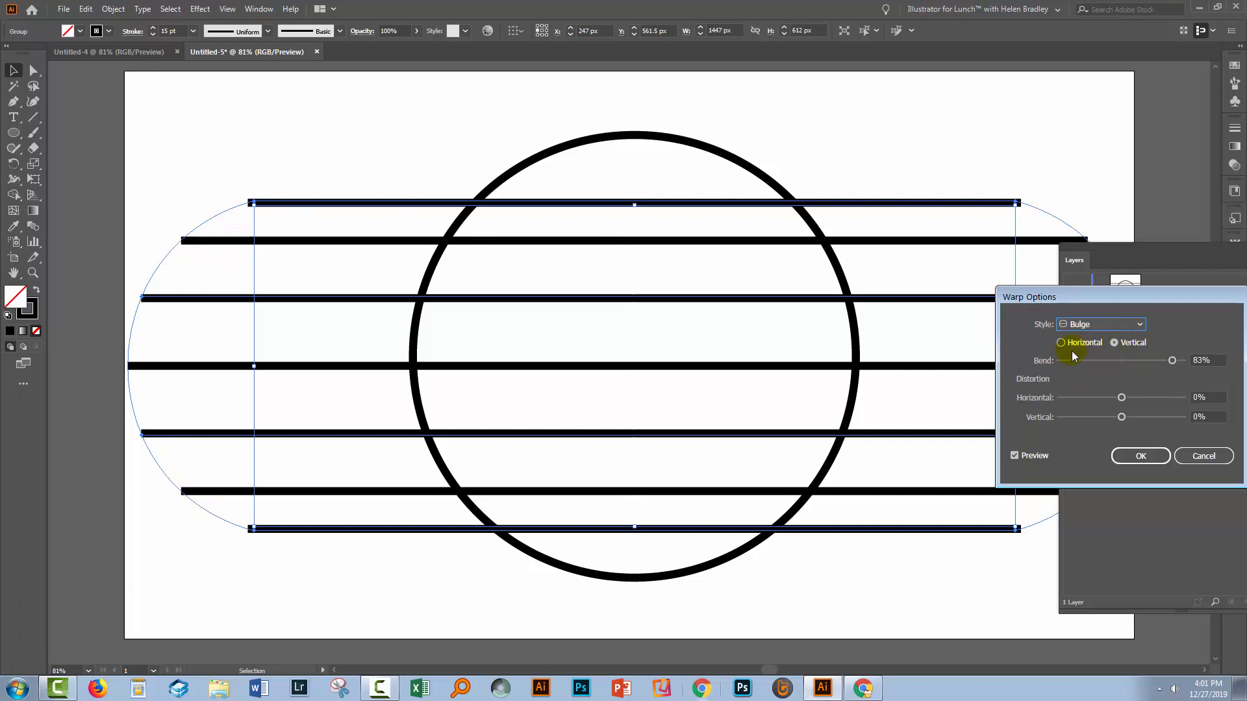
click(1060, 343)
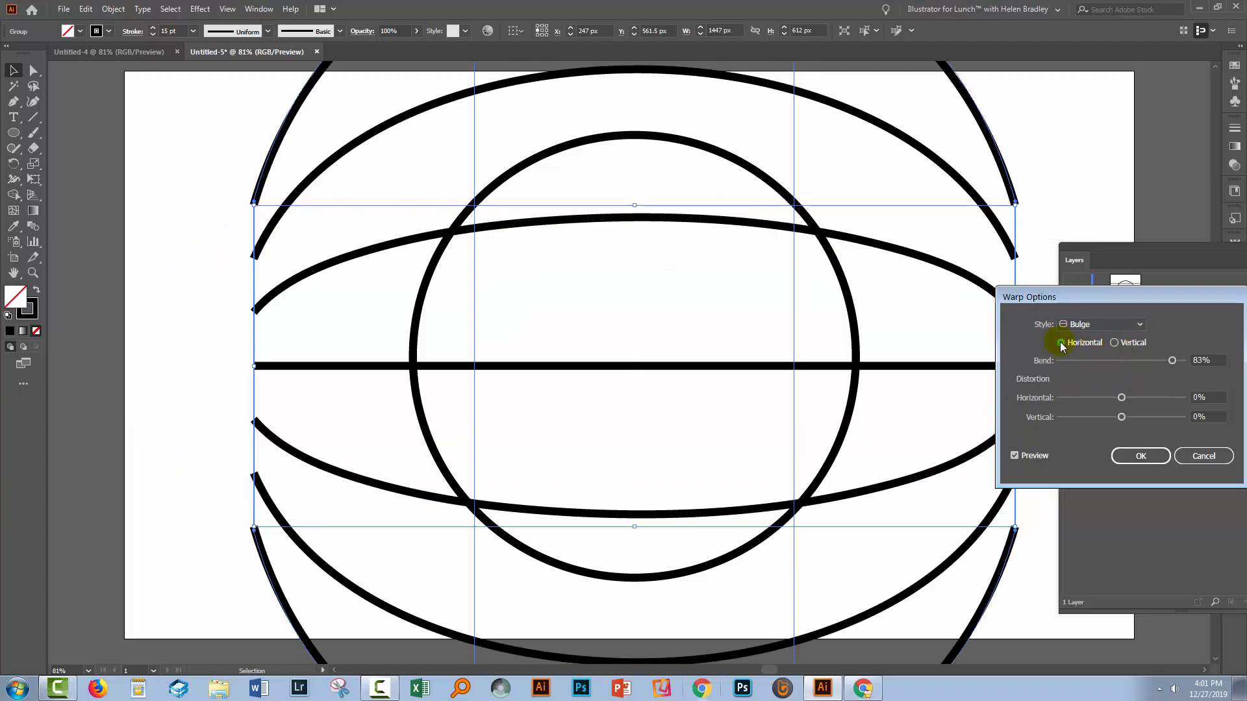
- Adjust the Bend slider to 52% and confirm the warp
drag(1171, 359, 1166, 360)
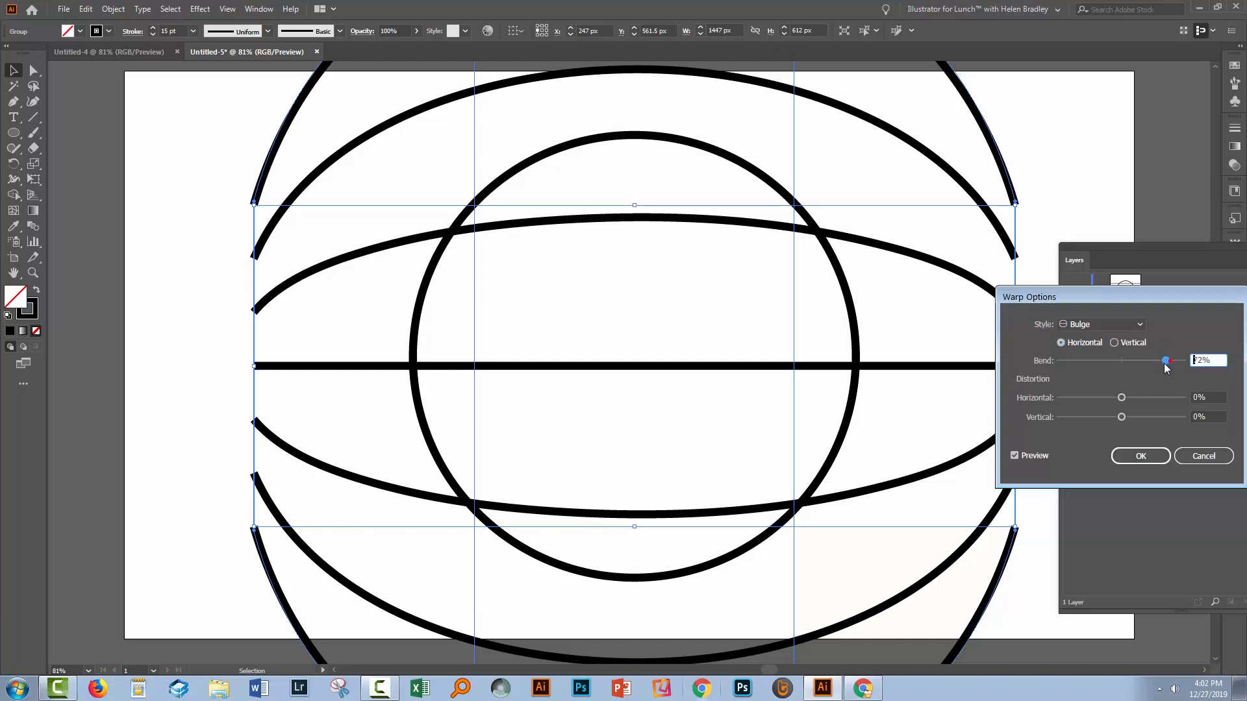
drag(1167, 360, 1152, 364)
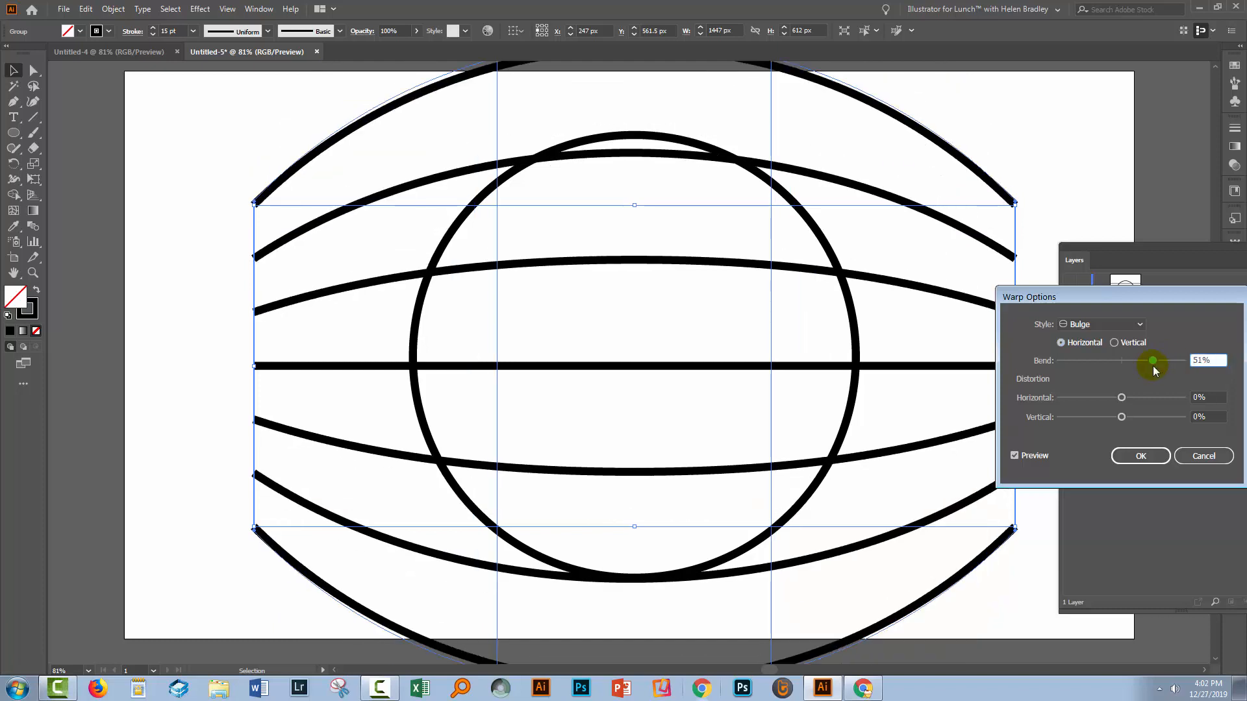
drag(1152, 364, 1156, 364)
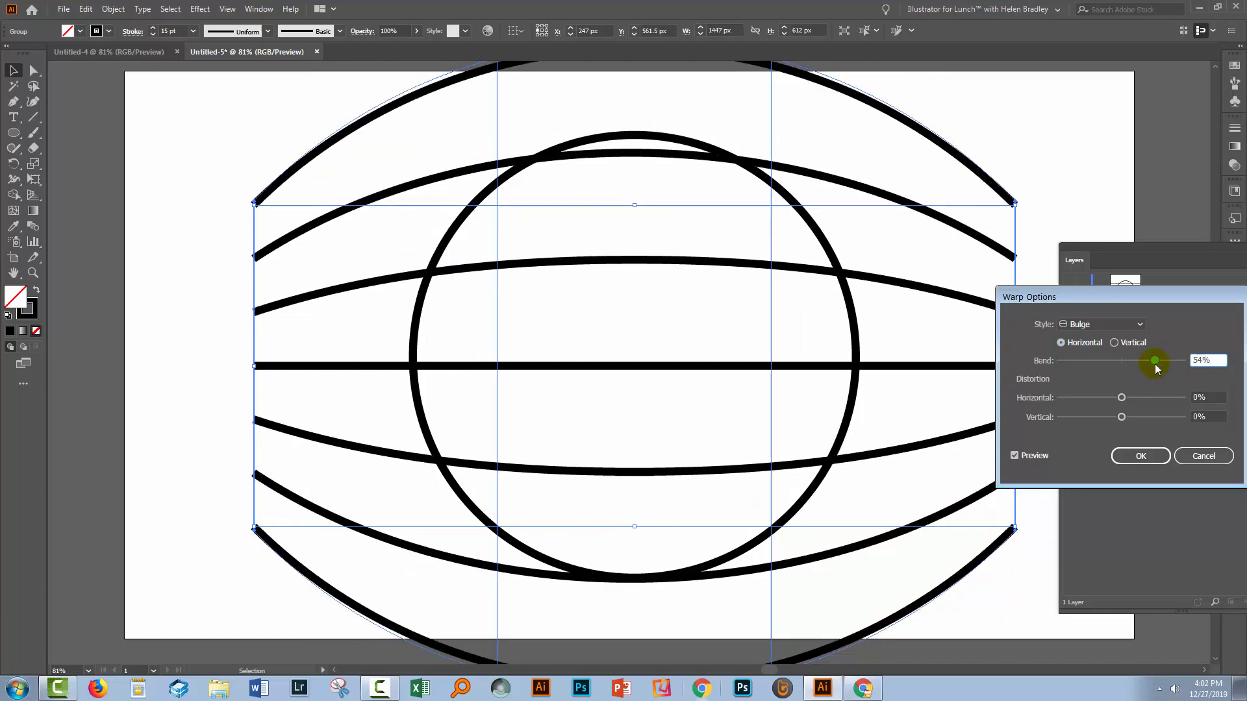
drag(1155, 361, 1152, 361)
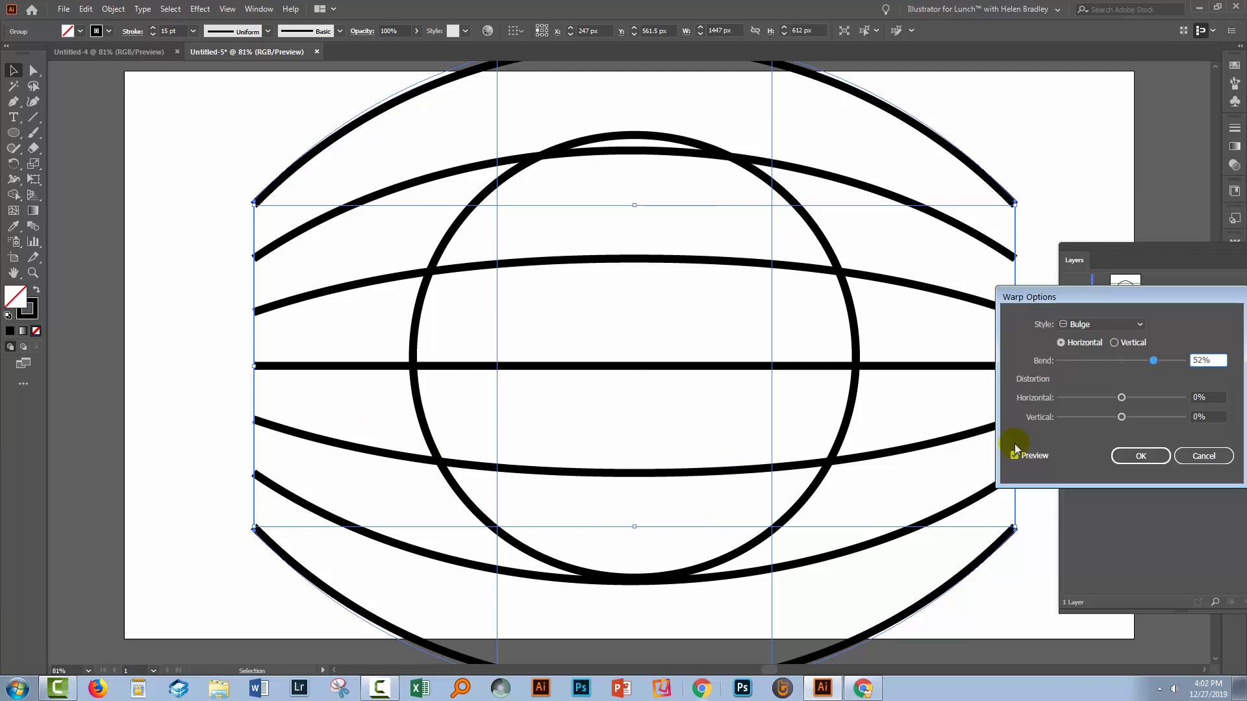
click(1140, 456)
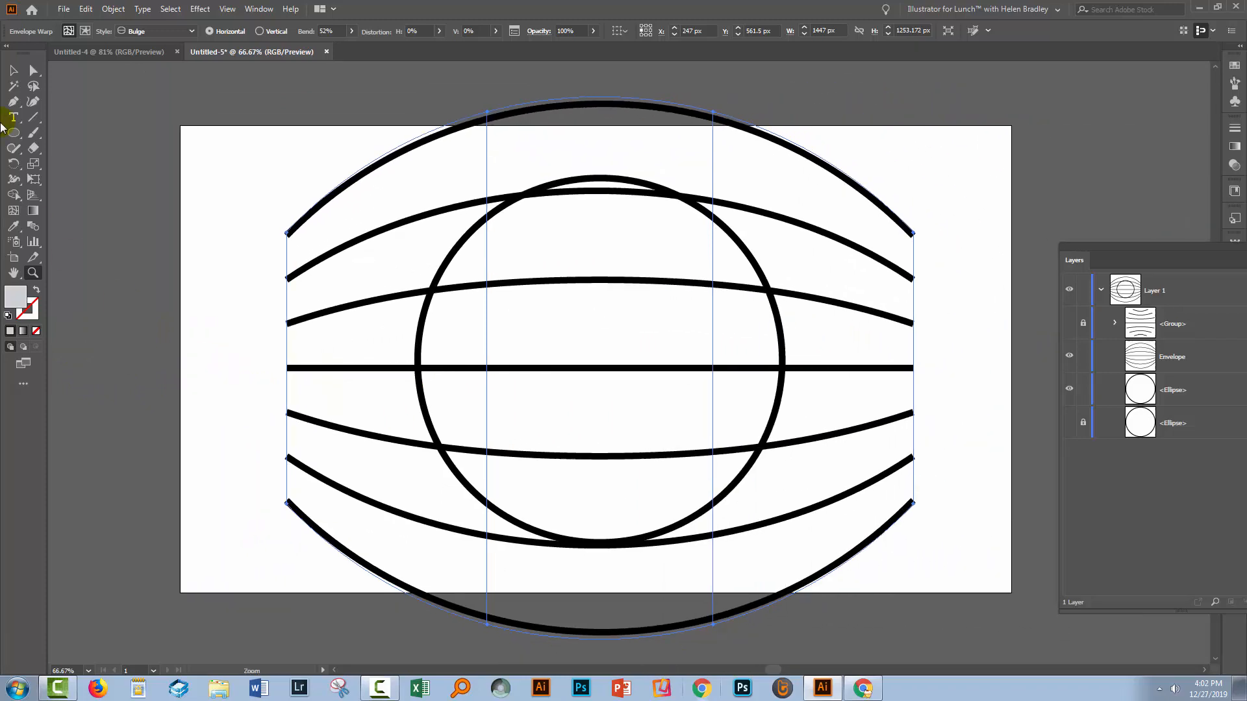
- Resize the envelope shorter from the top and narrower from the side to just past the circle
click(13, 87)
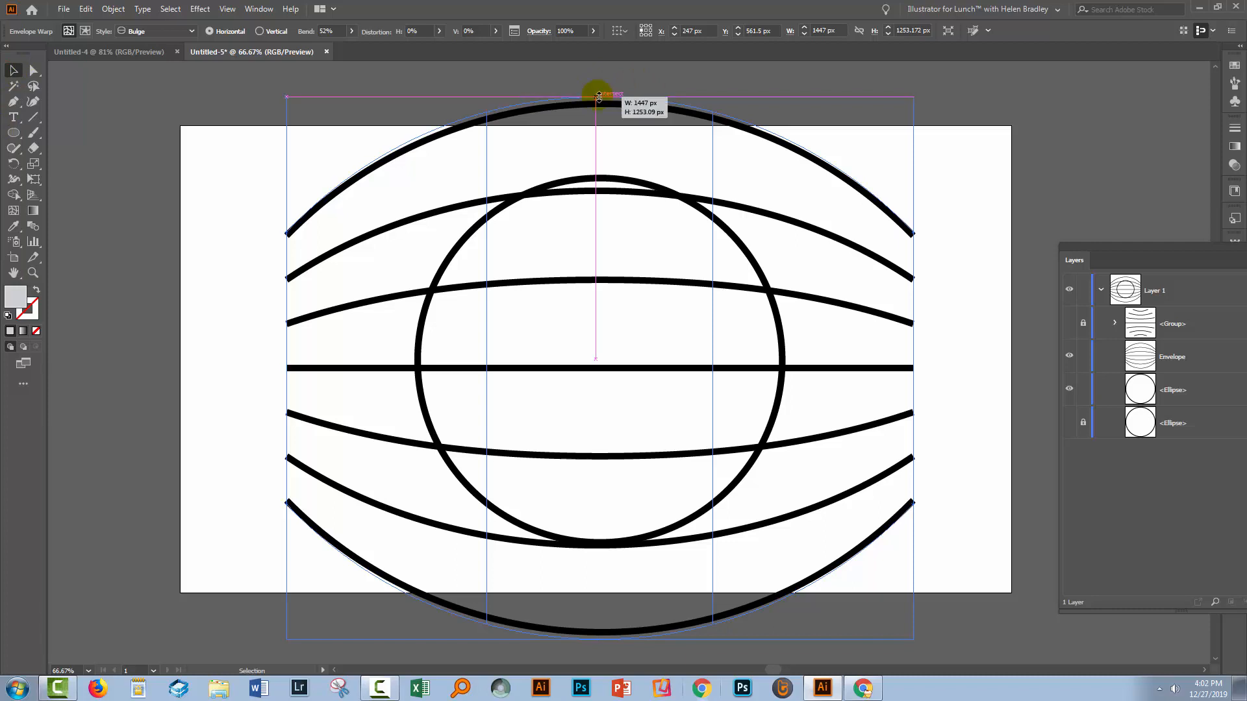
drag(596, 98, 600, 168)
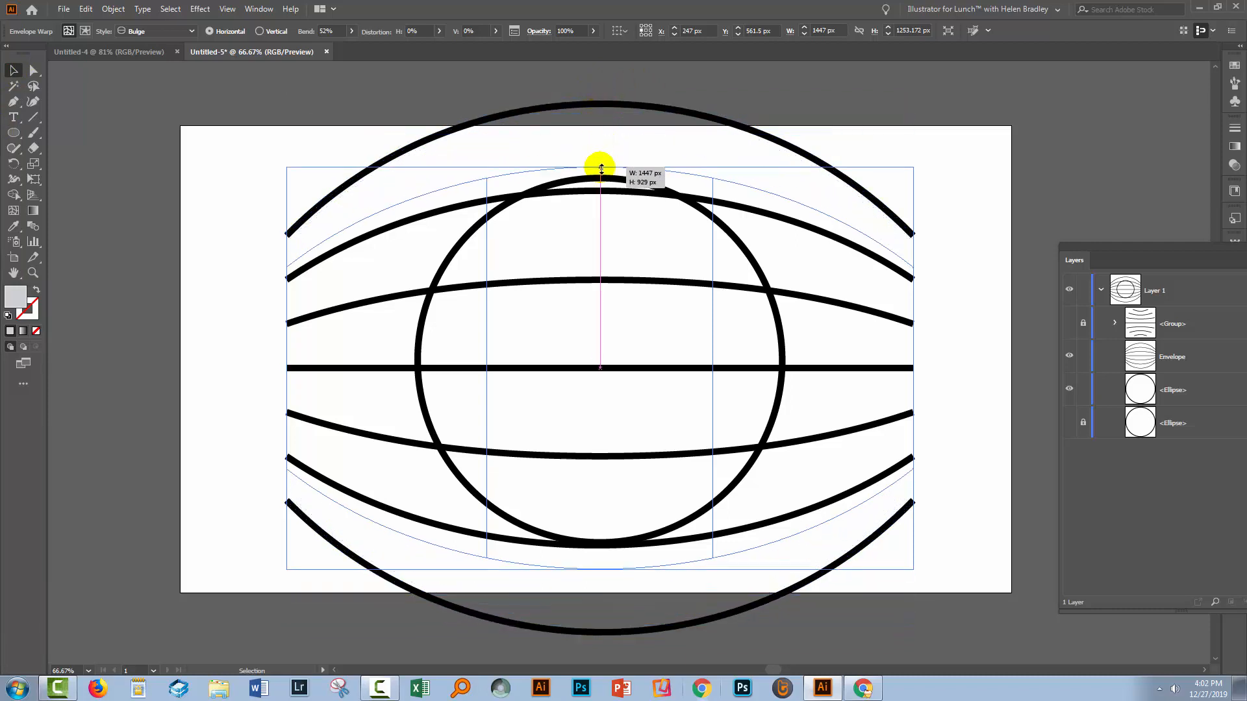
drag(600, 168, 600, 190)
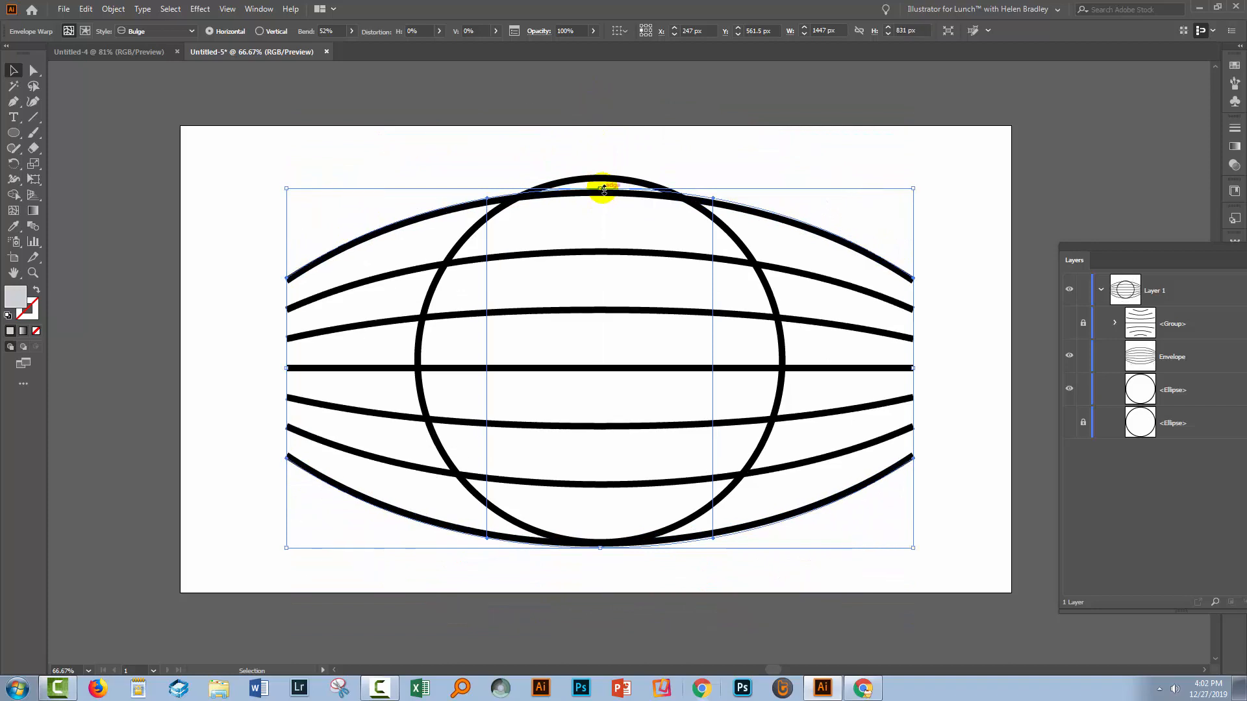
drag(600, 188, 596, 198)
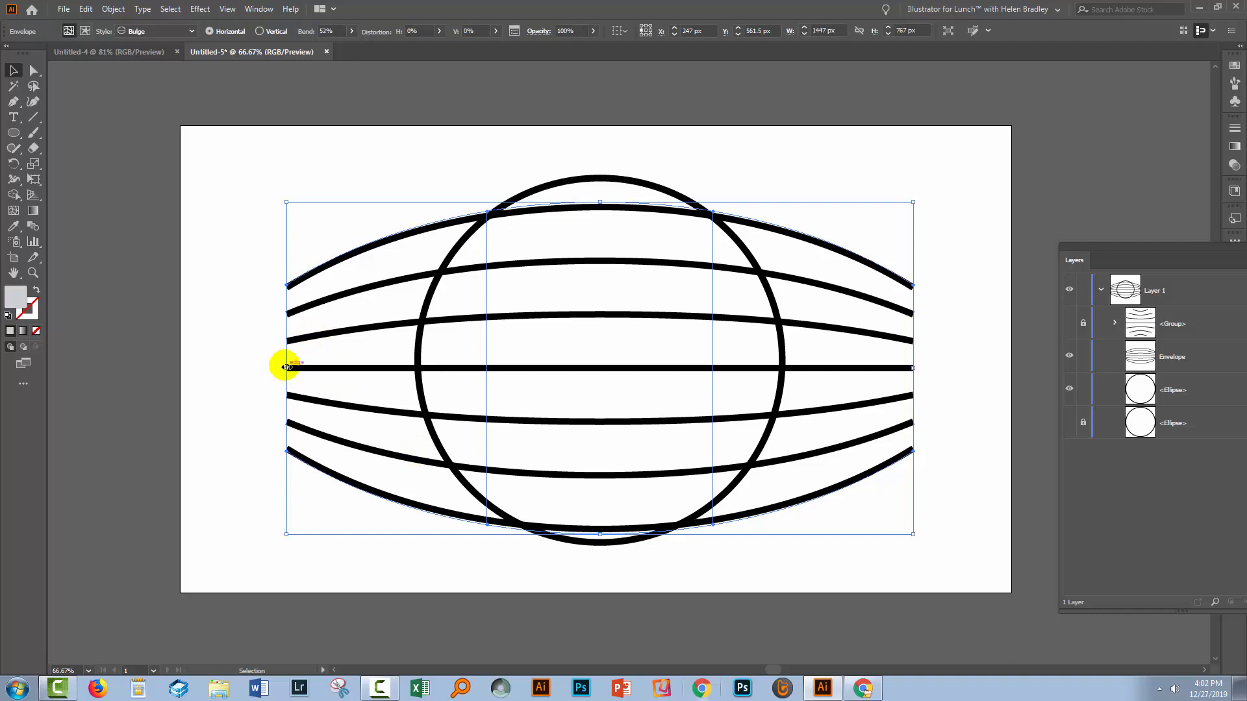
drag(286, 366, 378, 362)
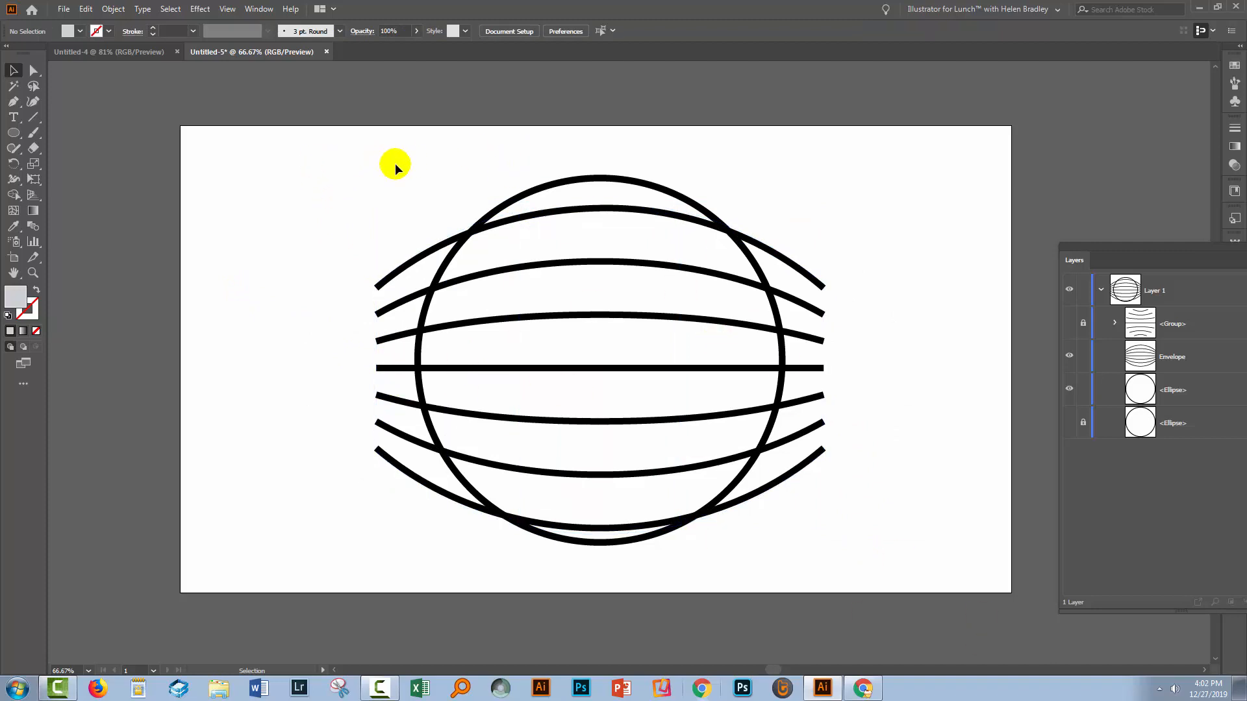
- Select the circle and envelope together and apply Horizontal Align Center
drag(395, 167, 770, 578)
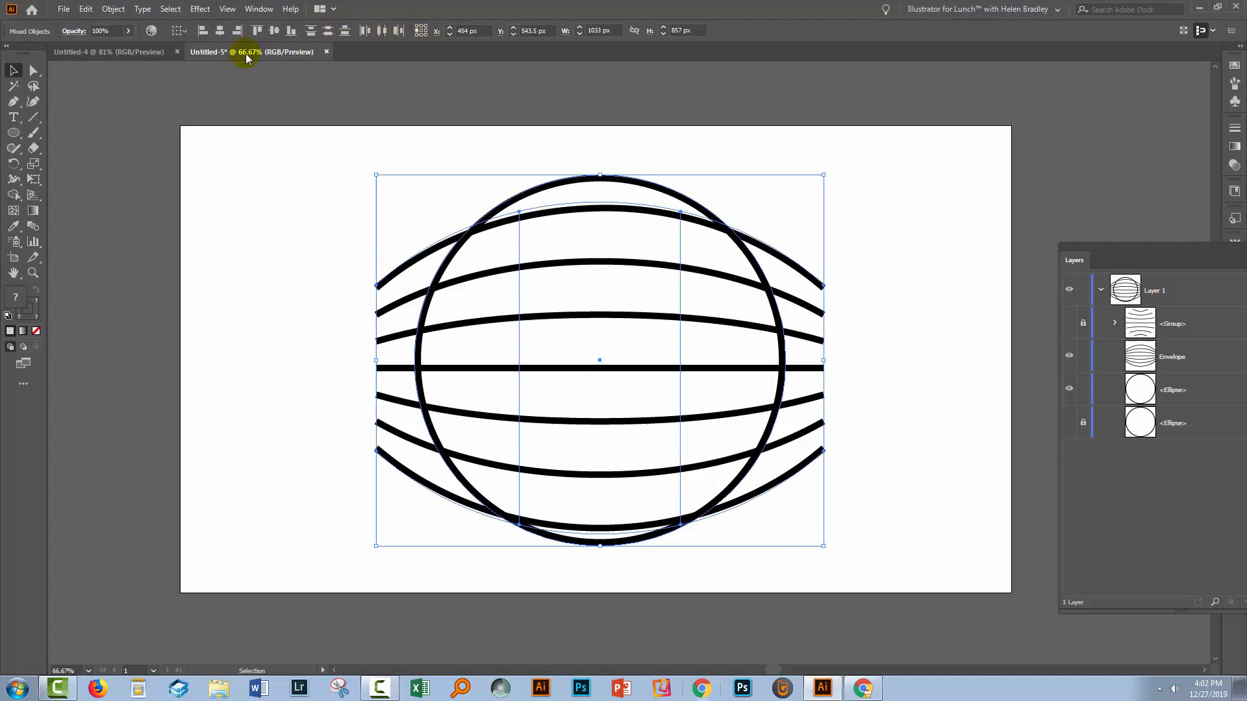
mouse_move(220, 32)
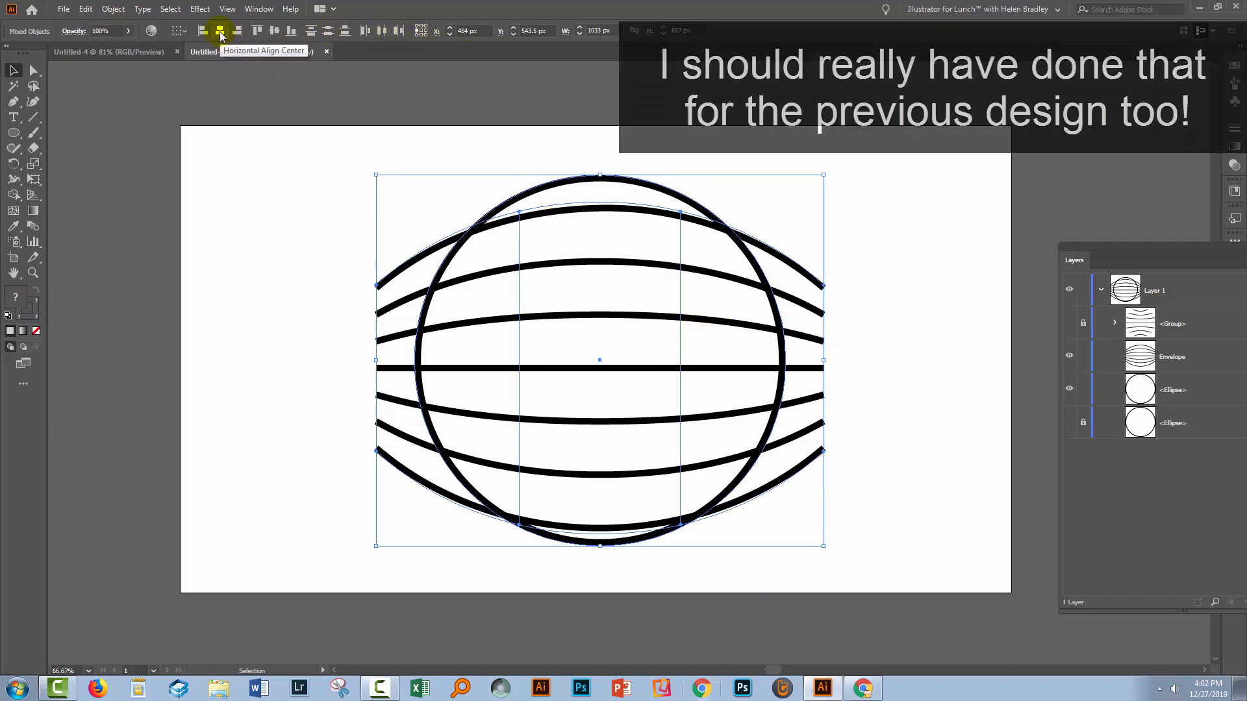
click(272, 31)
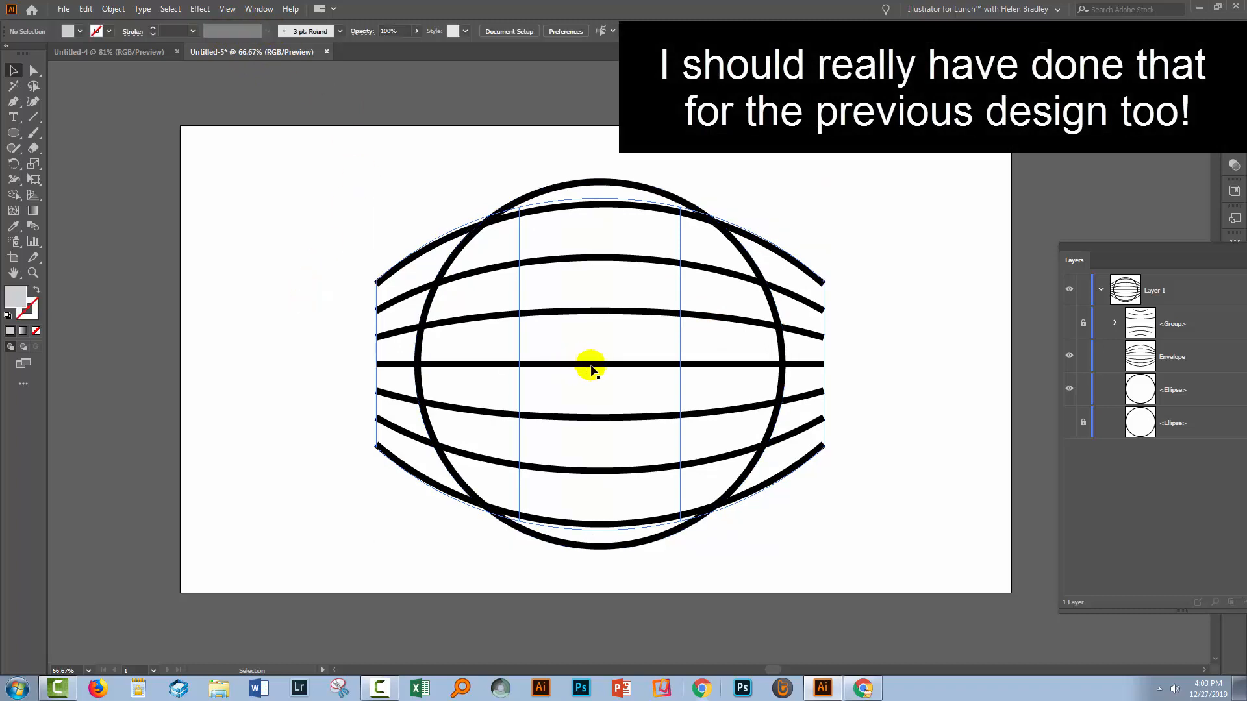
mouse_move(748, 275)
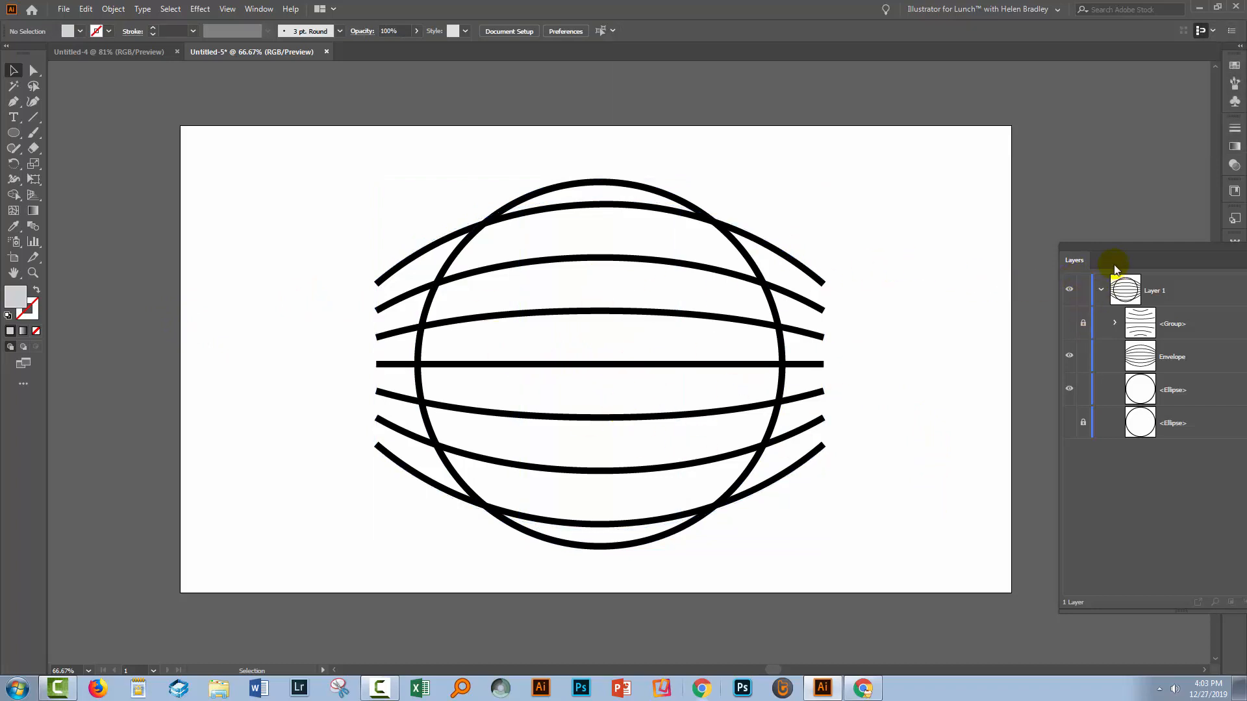
mouse_move(1119, 252)
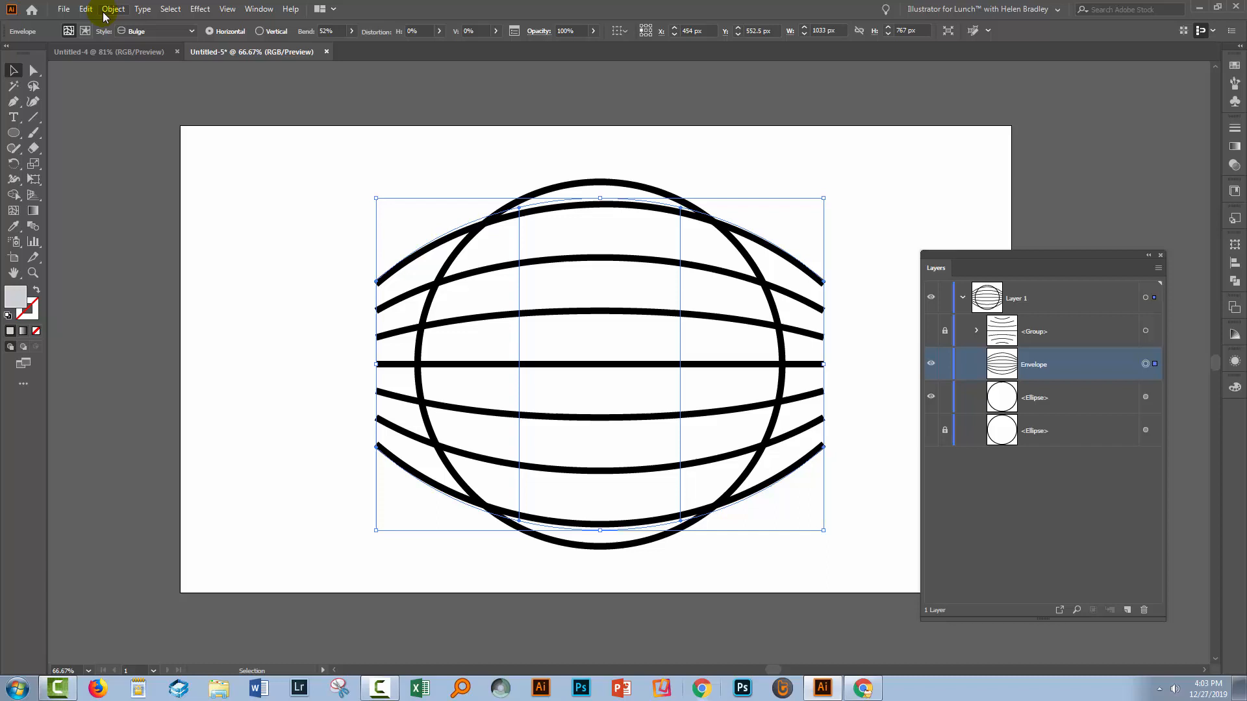
- Expand the envelope via Object > Envelope Distort > Expand into plain curved paths
click(117, 9)
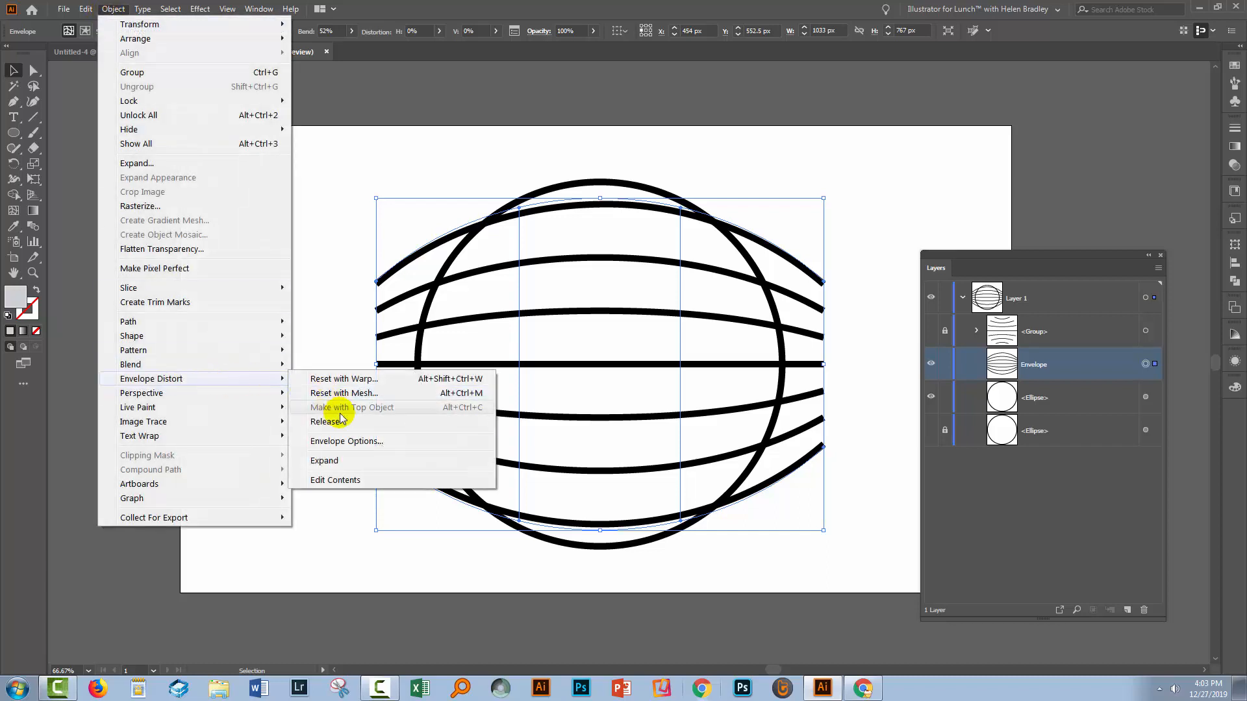
click(331, 421)
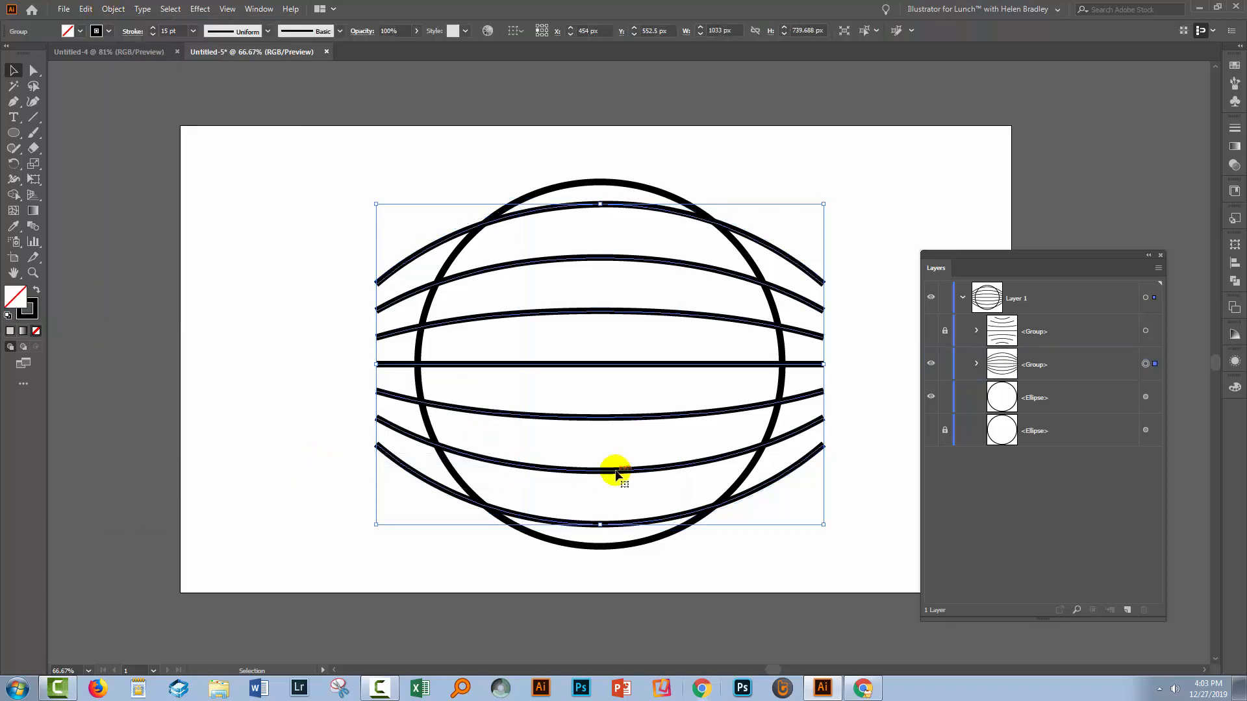
mouse_move(1069, 364)
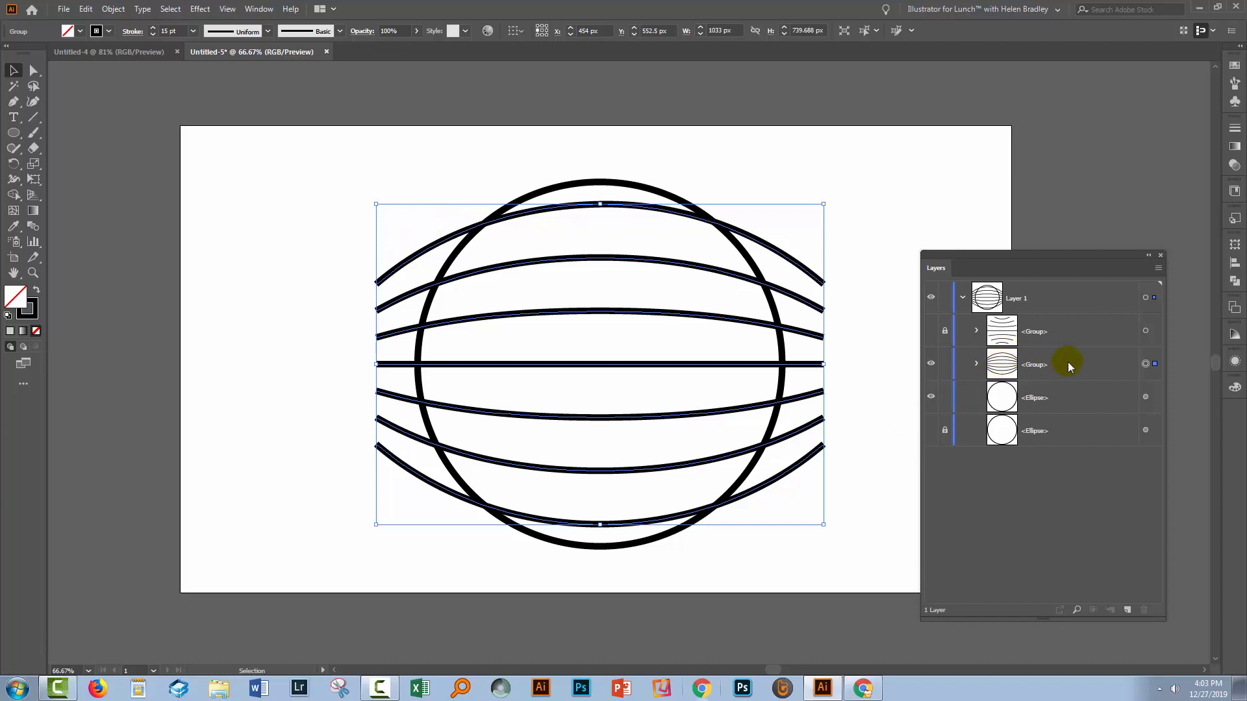
mouse_move(852, 421)
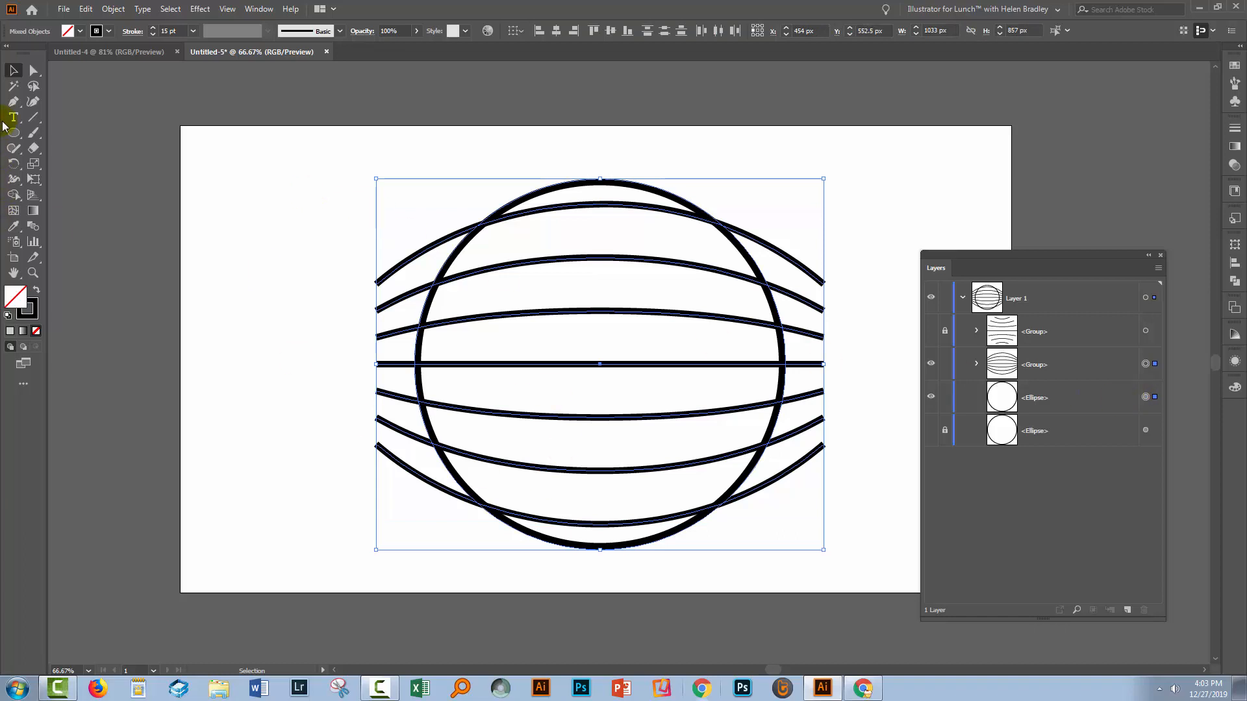
- With Shape Builder, Alt-drag away the protruding line ends on the left and right, then deselect
click(15, 195)
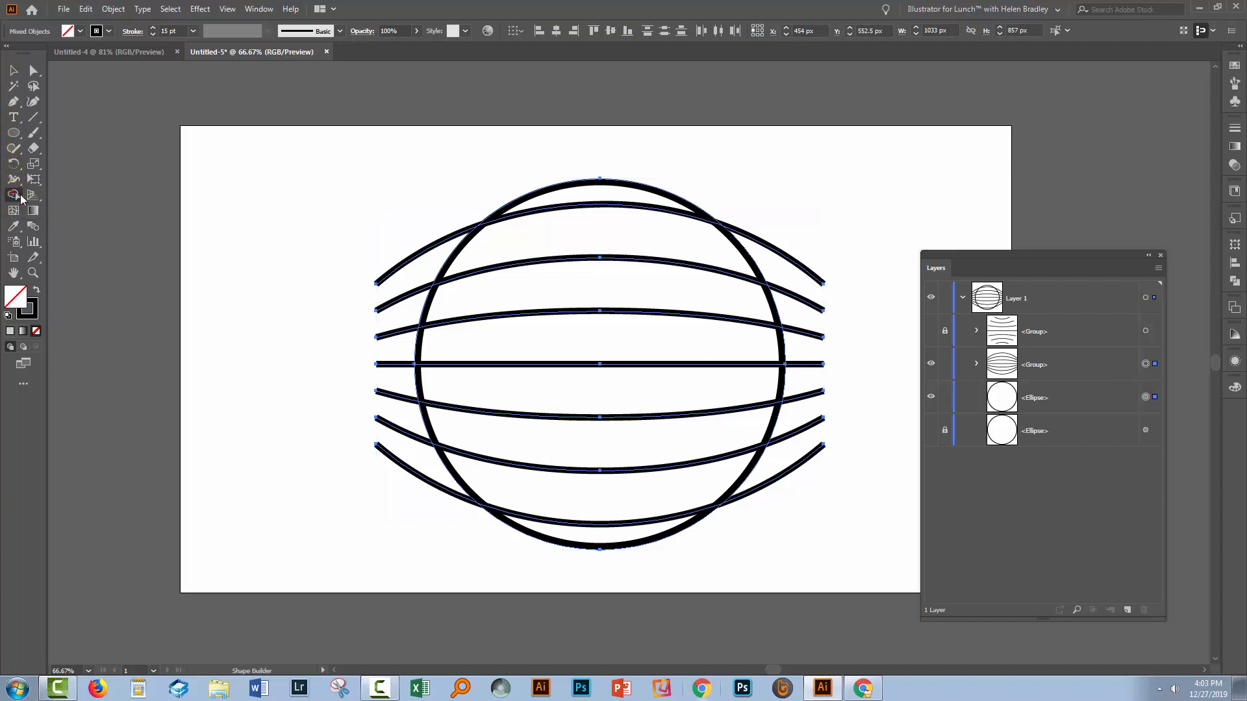
drag(431, 190, 416, 255)
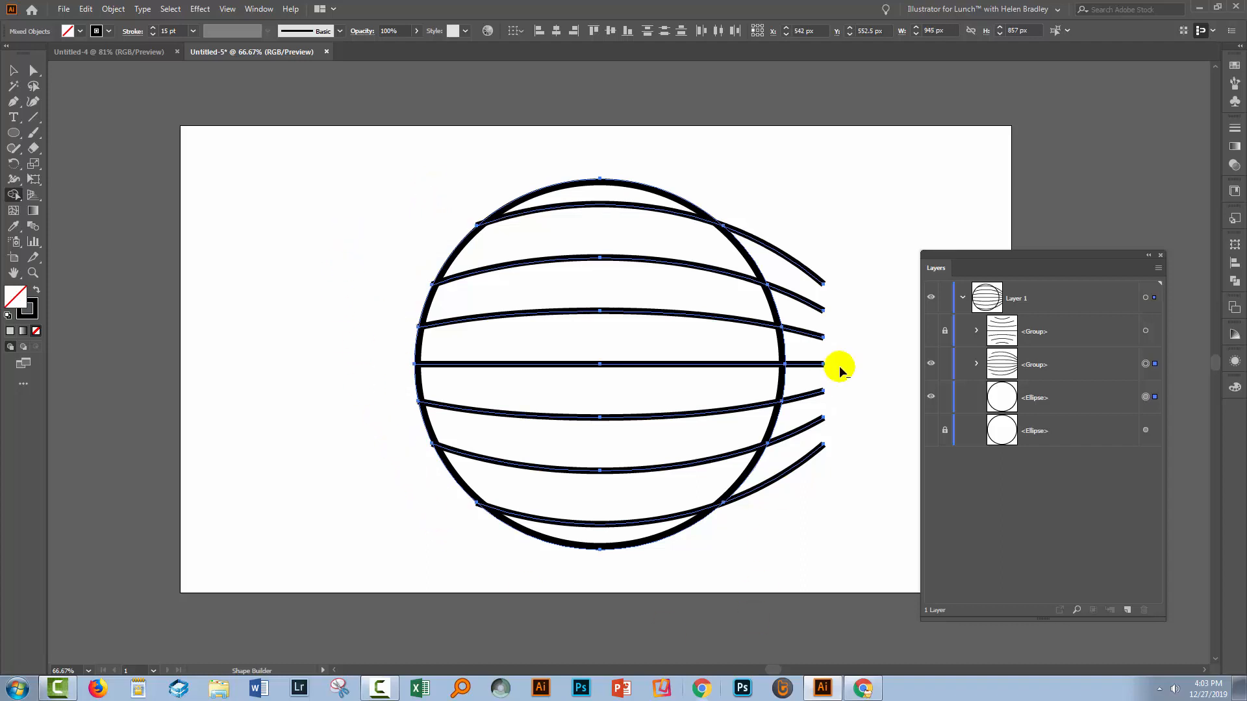
drag(839, 370, 756, 553)
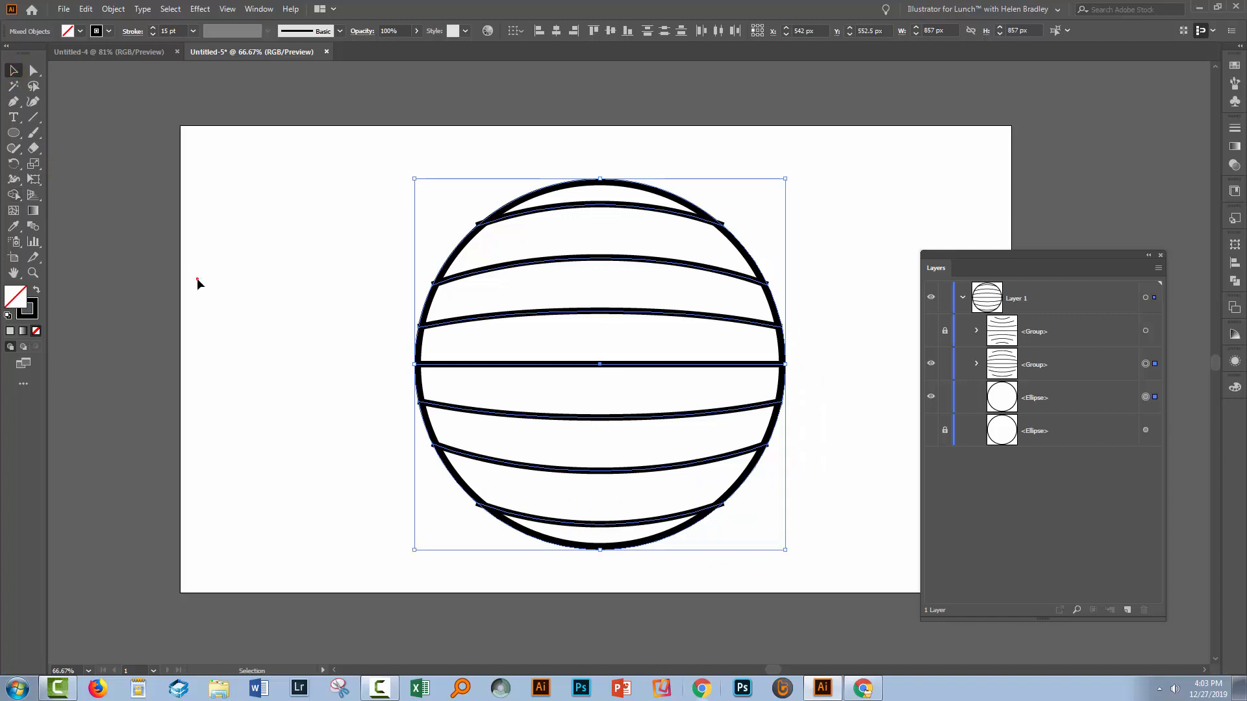
click(444, 432)
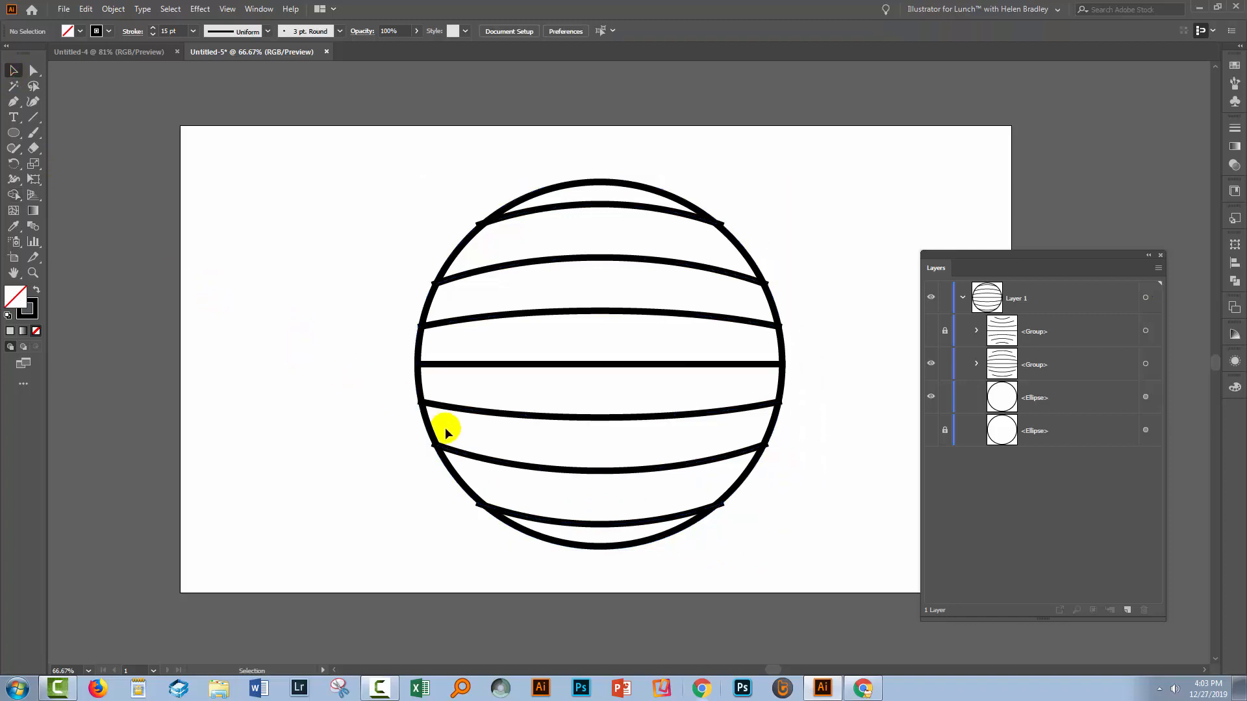
mouse_move(224, 181)
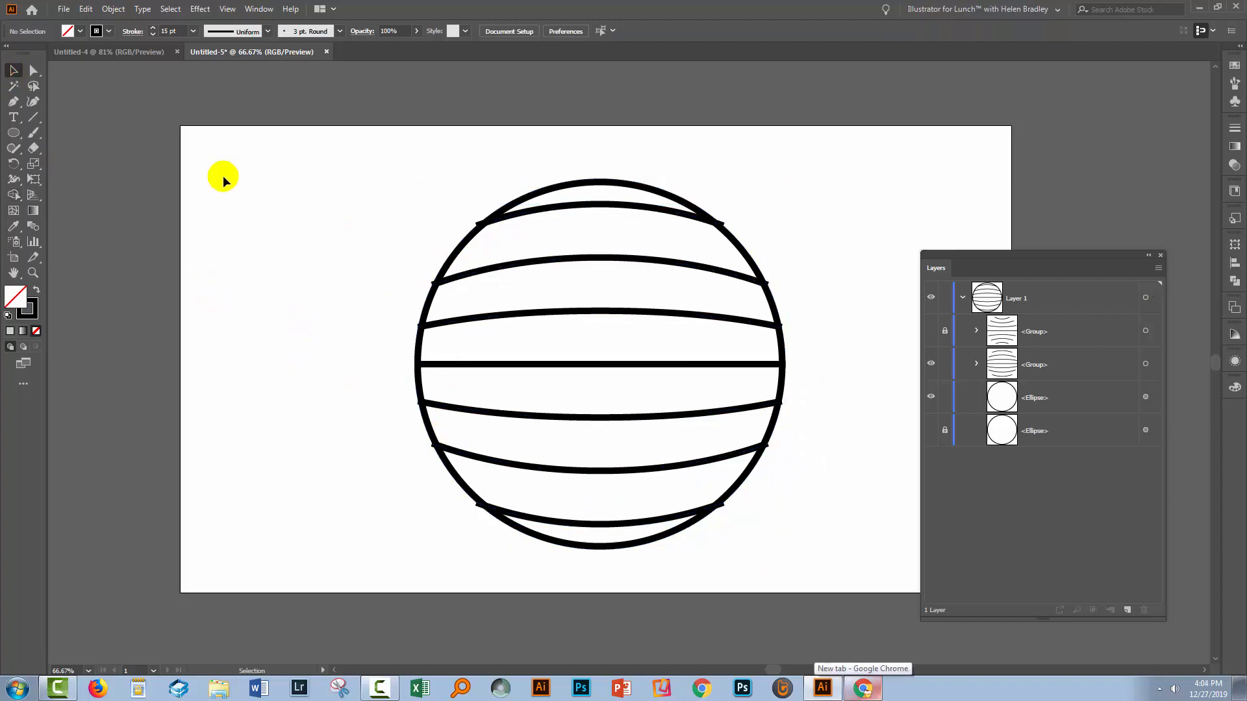
mouse_move(368, 210)
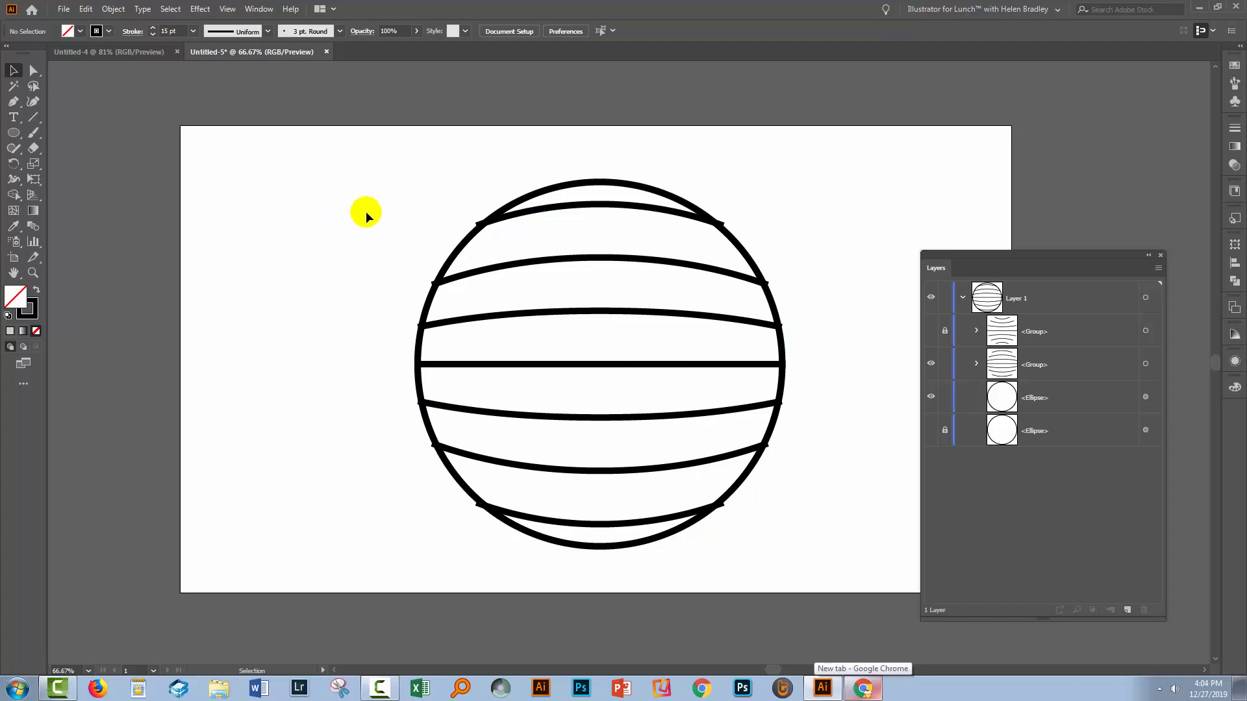
mouse_move(682, 515)
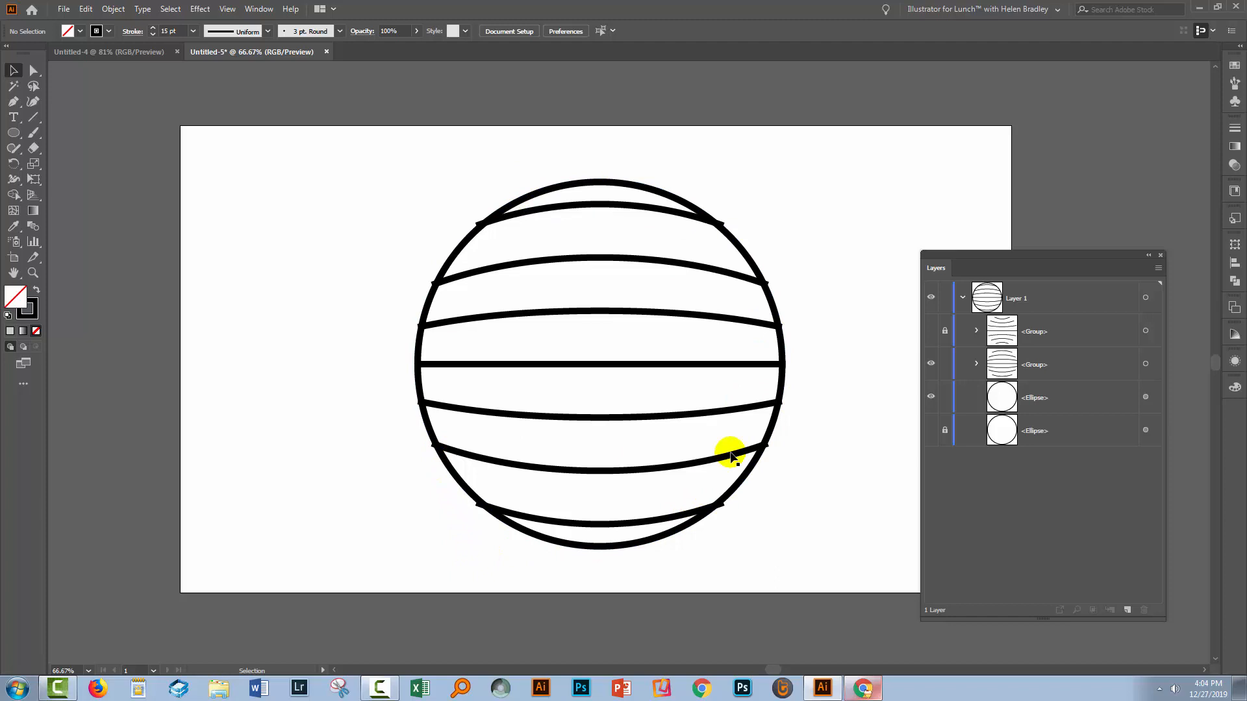
mouse_move(677, 295)
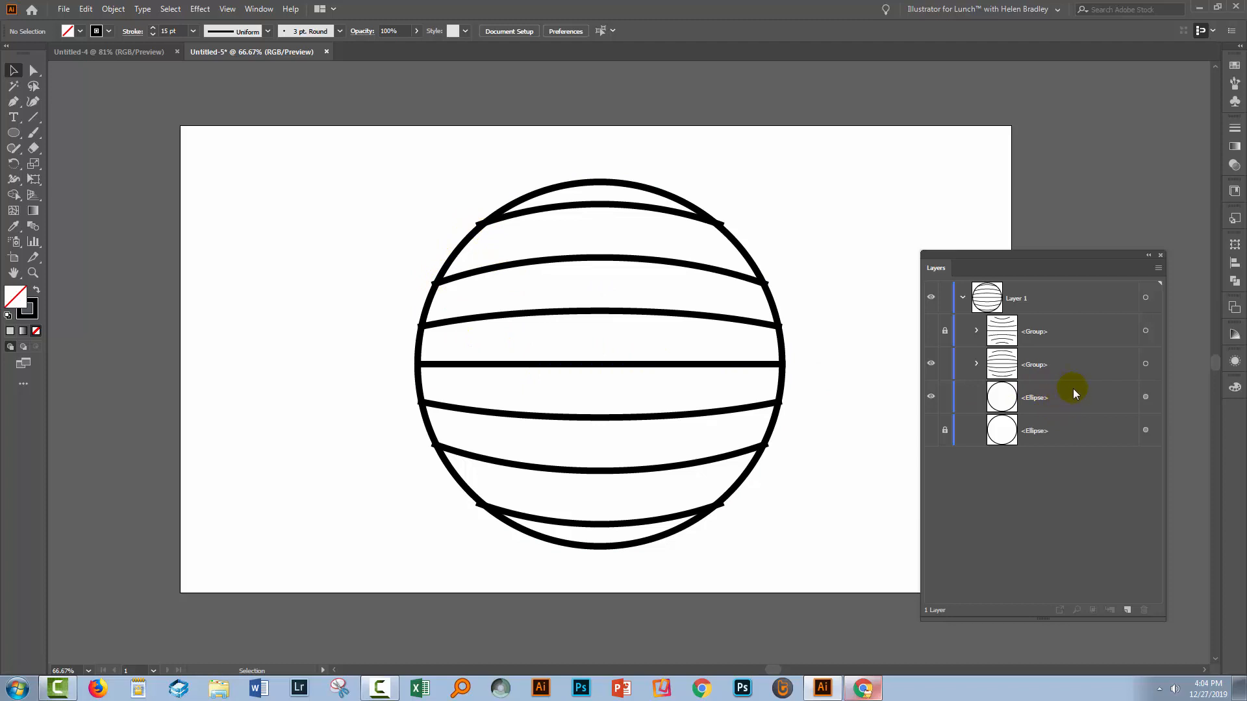
mouse_move(1042, 395)
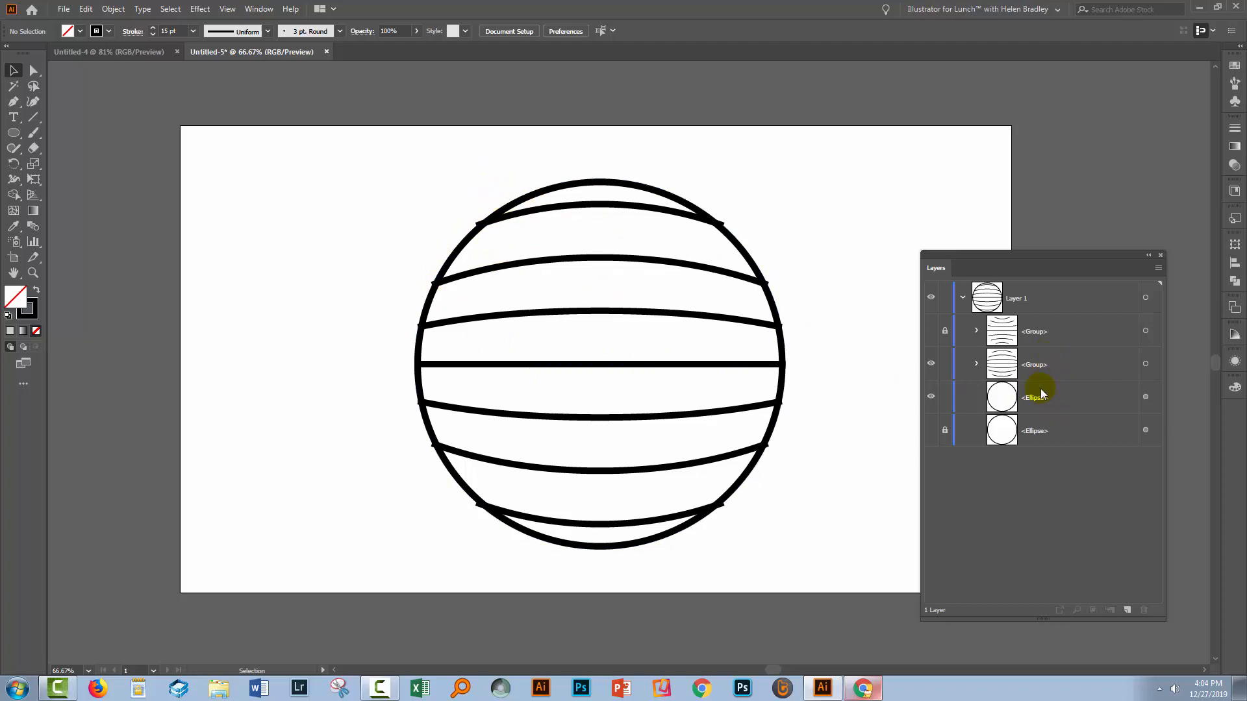
- Target the visible circle outline and duplicate it in front
click(1034, 398)
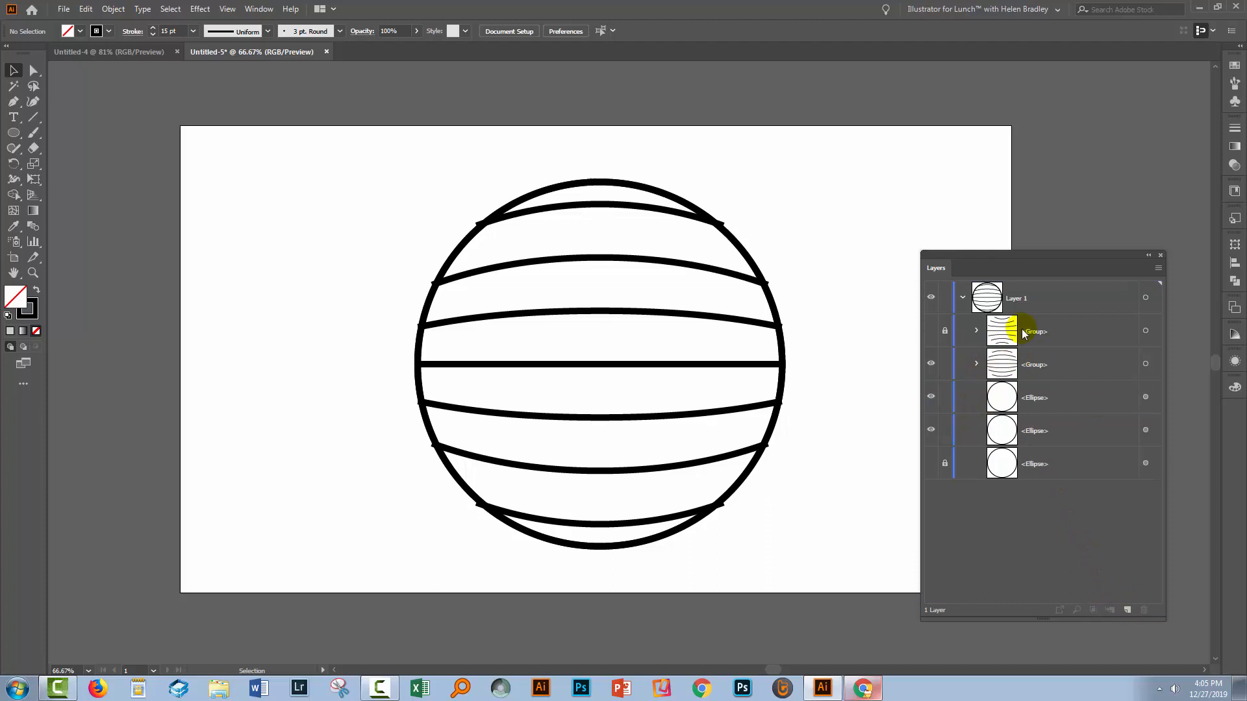
mouse_move(1041, 398)
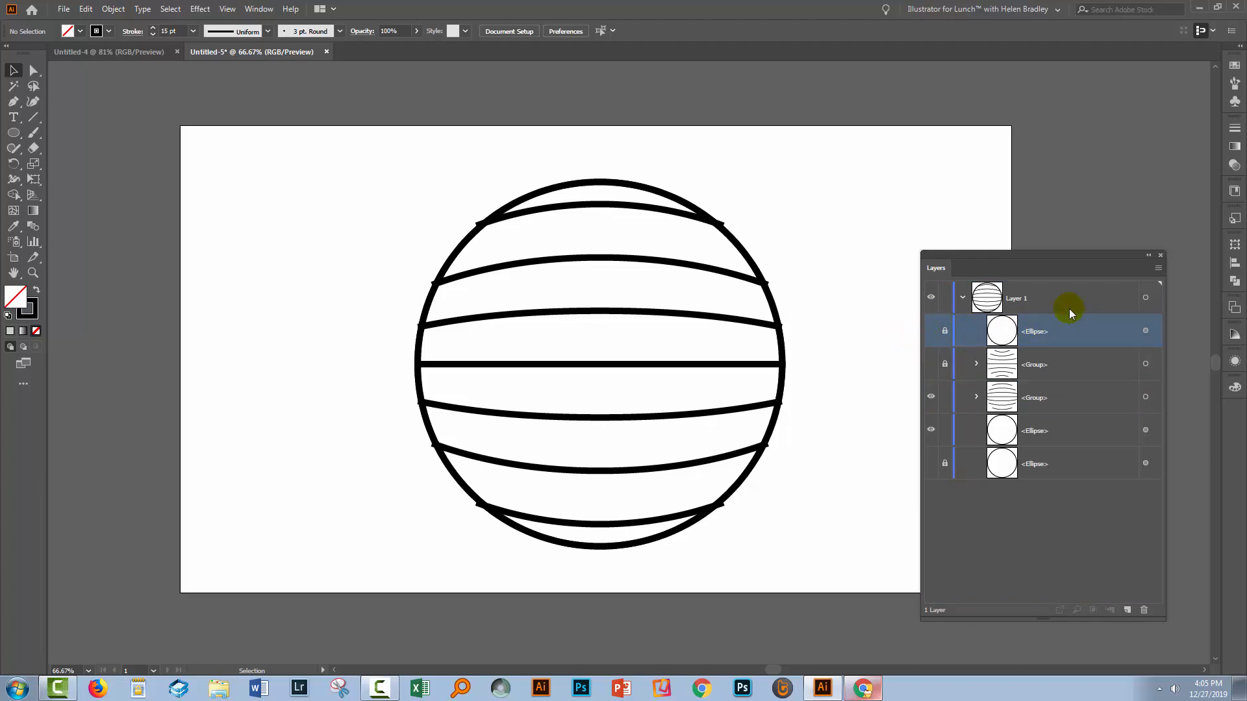
mouse_move(1127, 611)
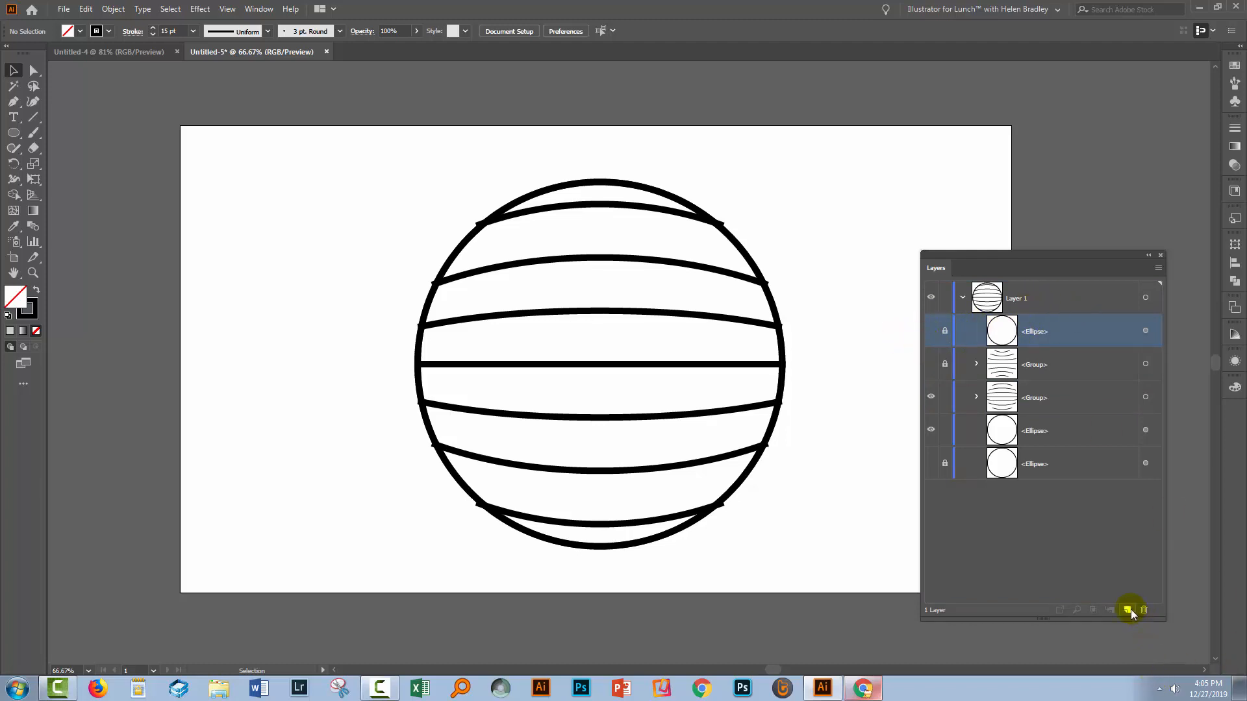
- Create Layer 2, move the locked backup copies onto it and hide that layer
click(1128, 610)
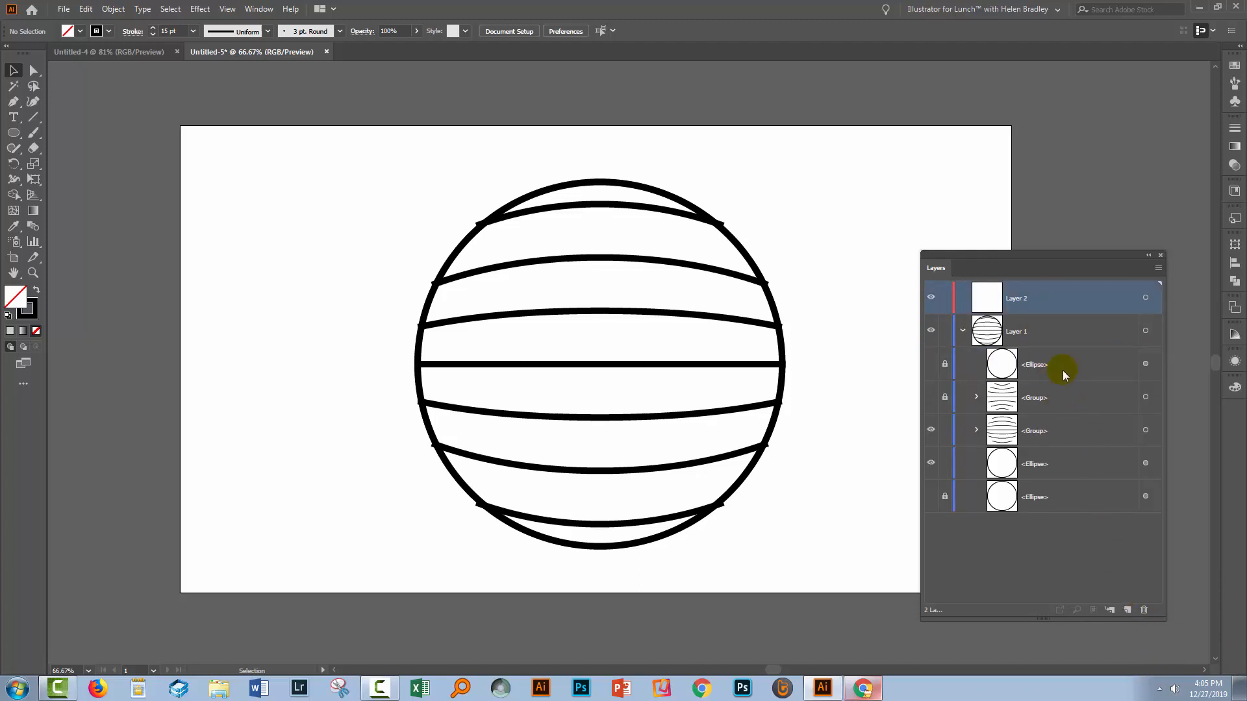
click(1052, 364)
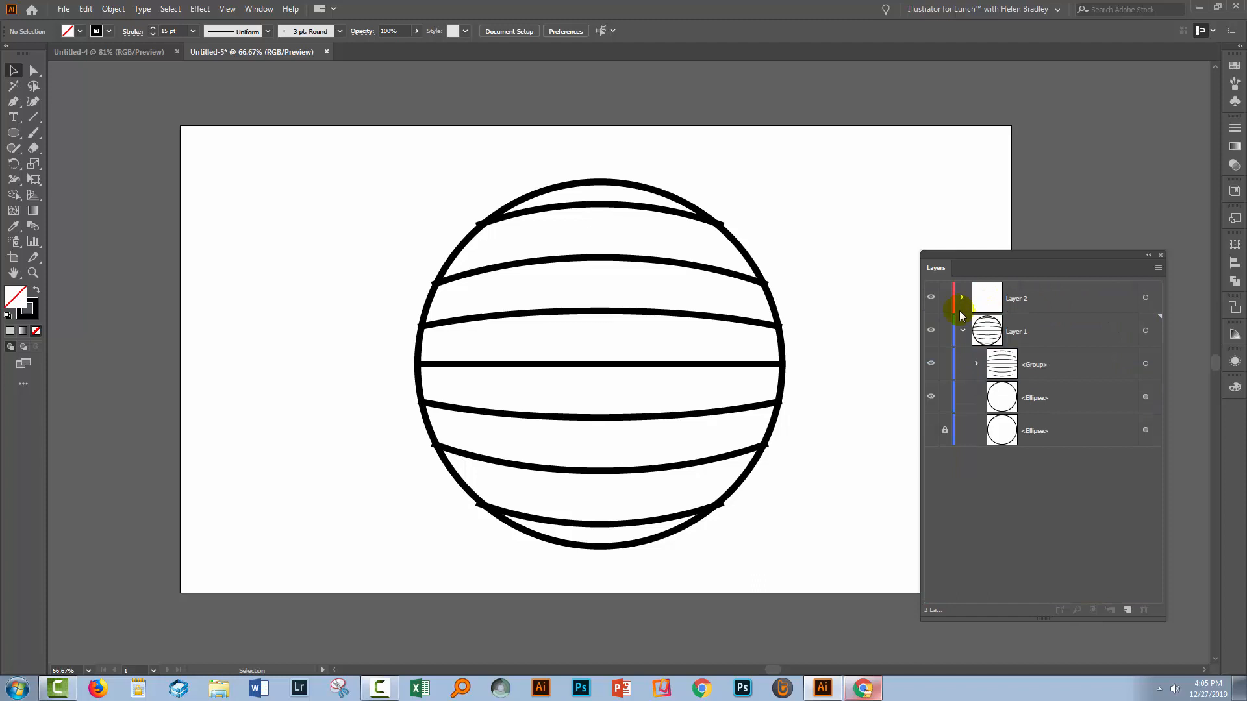
click(930, 299)
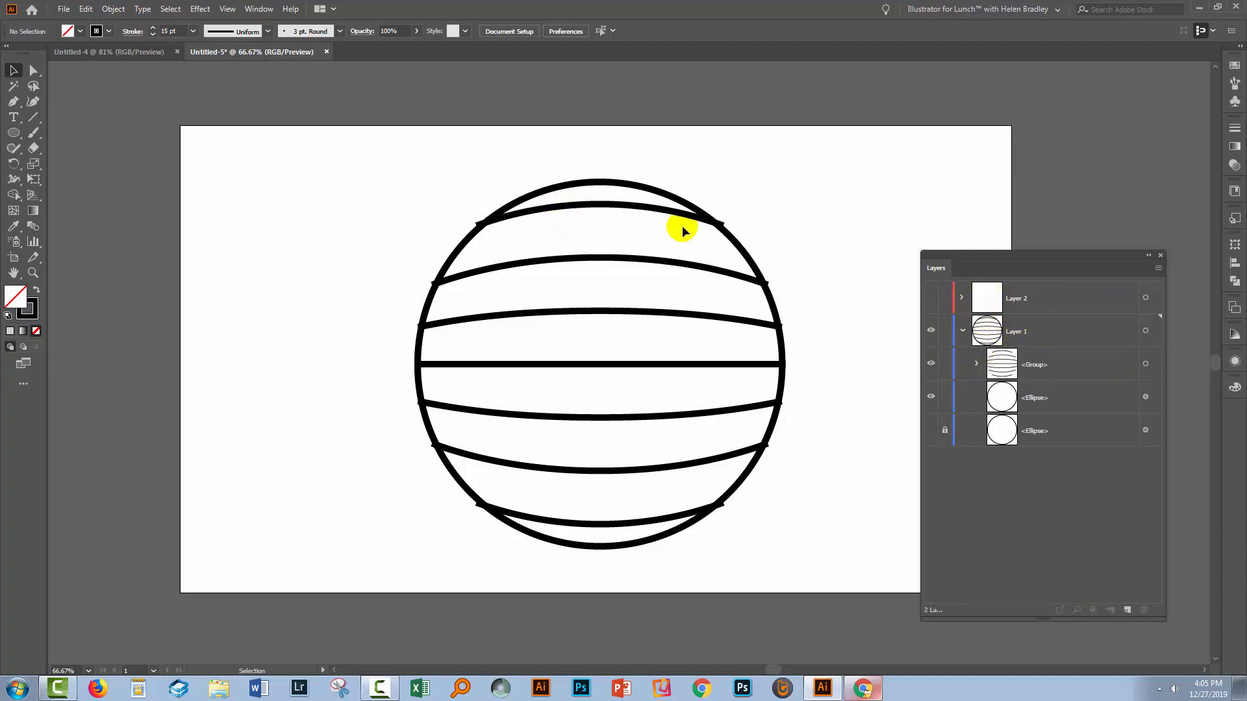
mouse_move(552, 378)
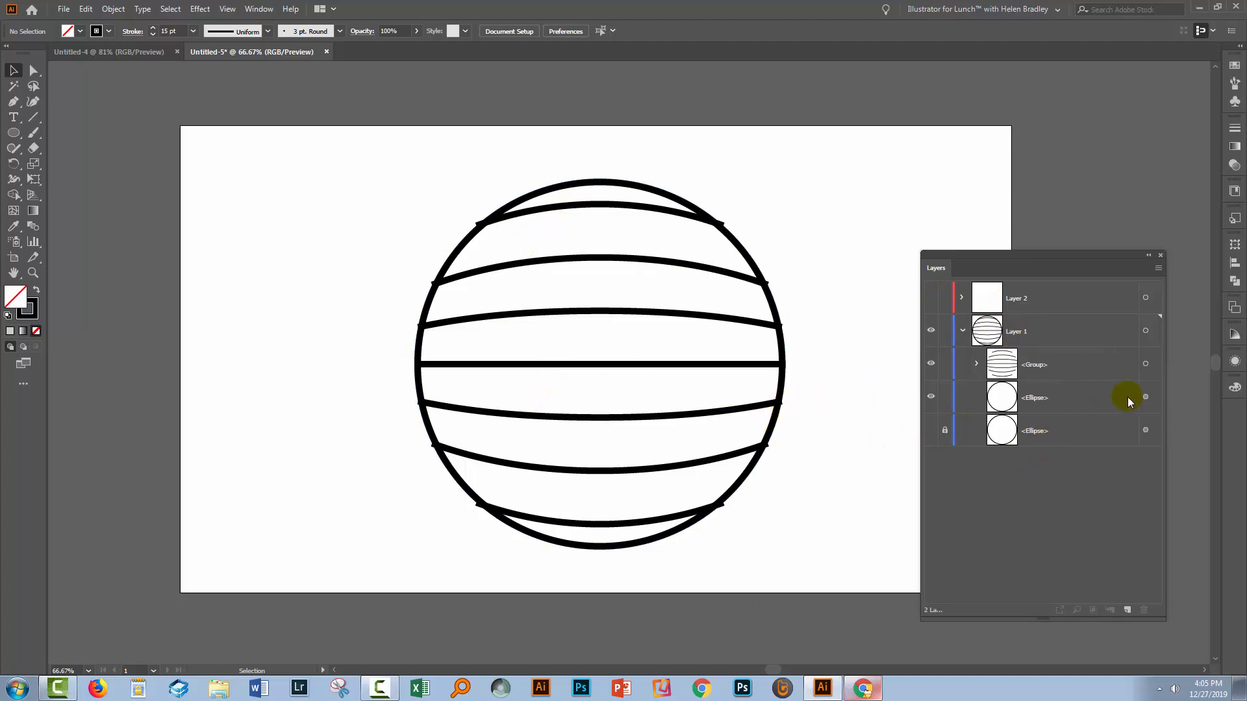
- Scale the circle from its centre from 857 to about 871 px, then deselect
click(1145, 397)
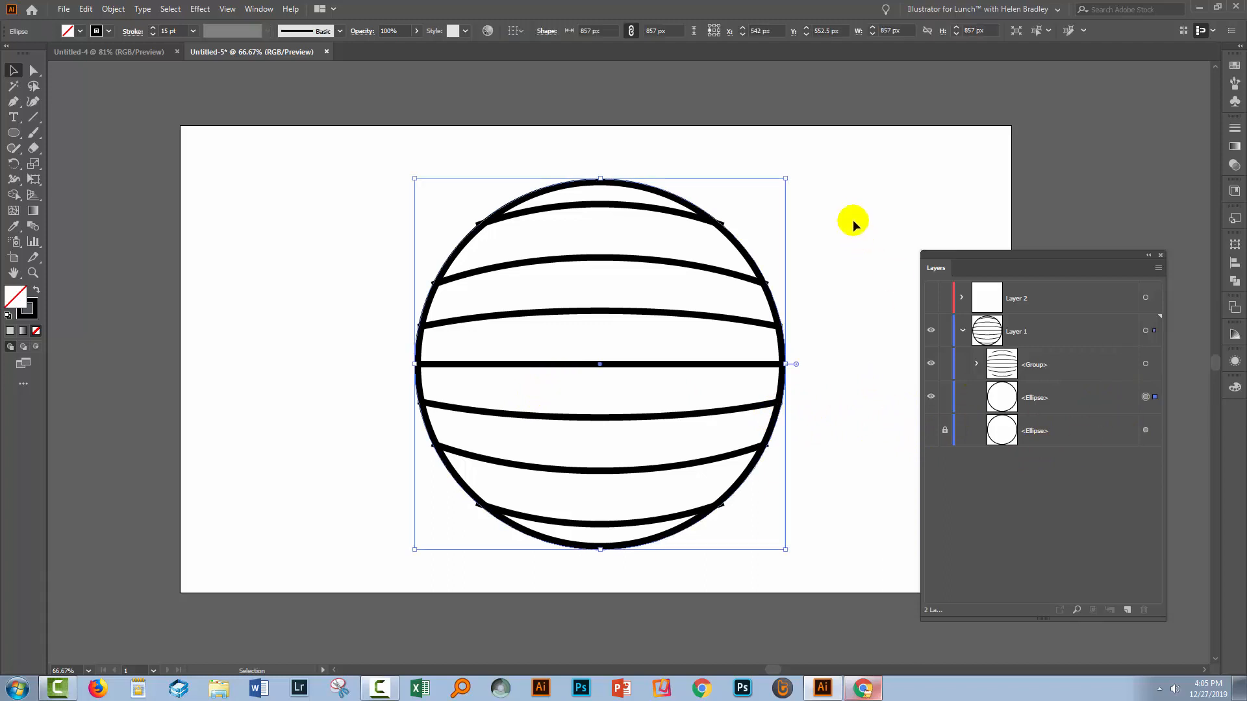
mouse_move(784, 177)
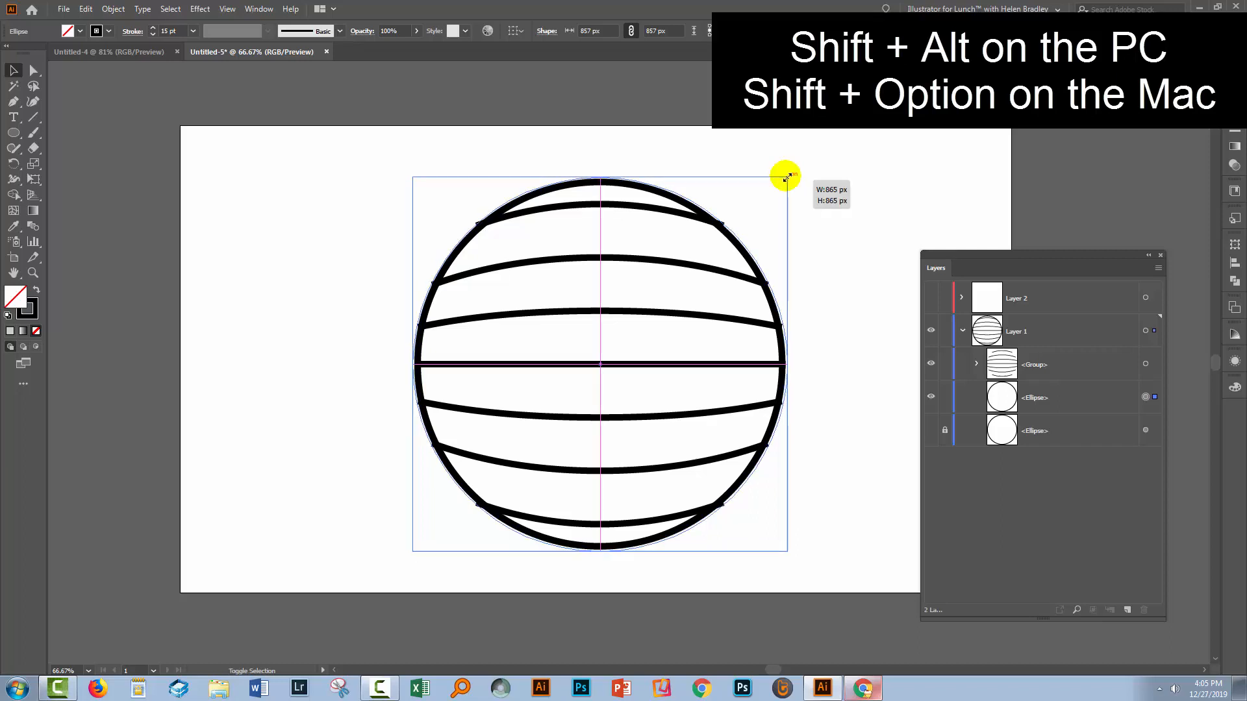
drag(786, 175, 788, 173)
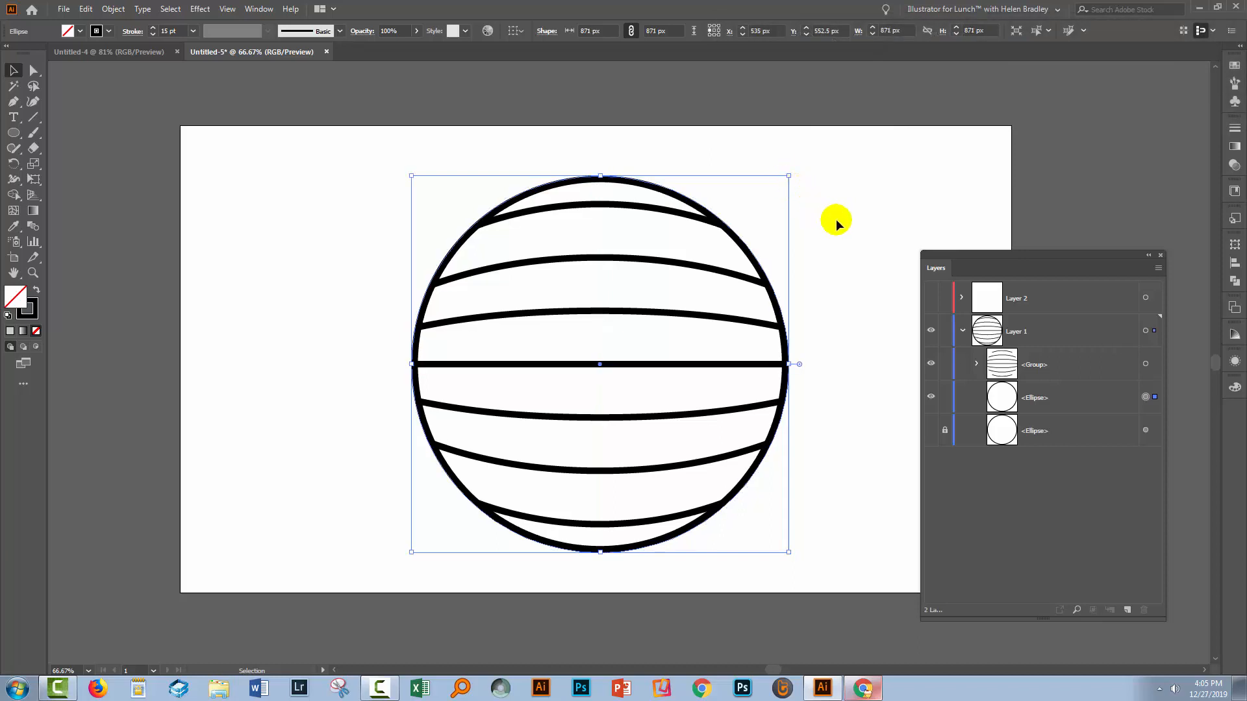
click(598, 574)
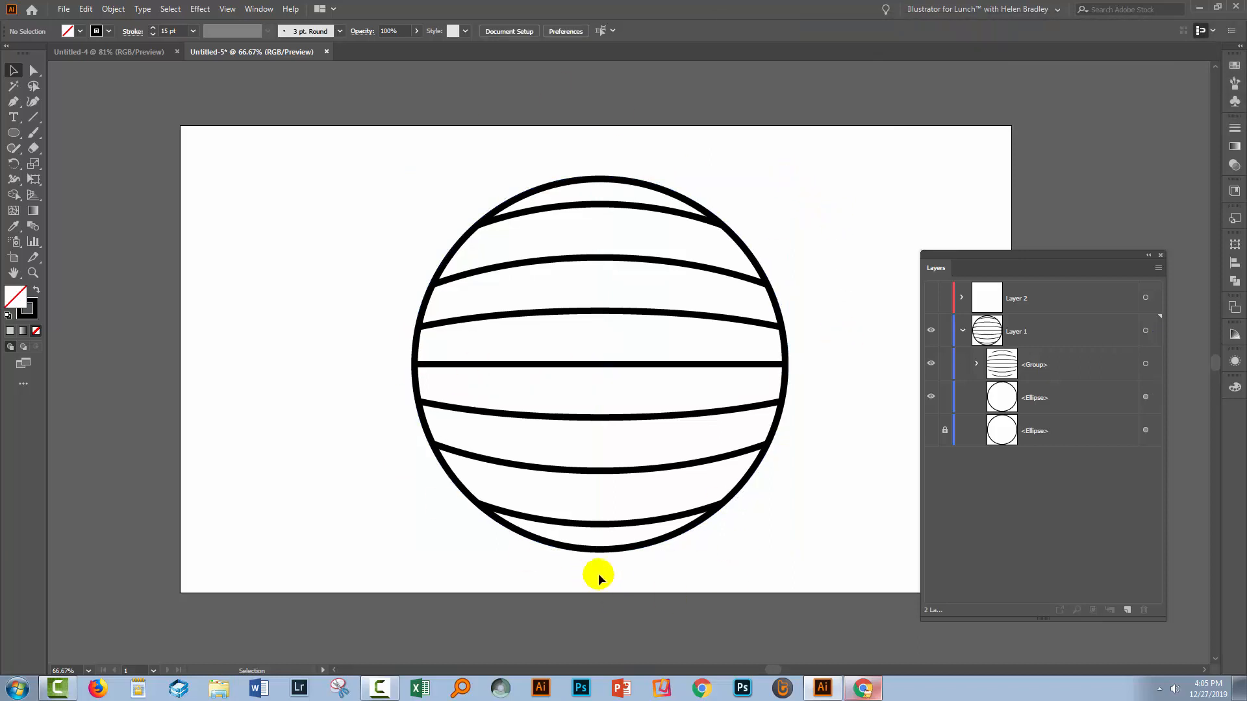
mouse_move(813, 481)
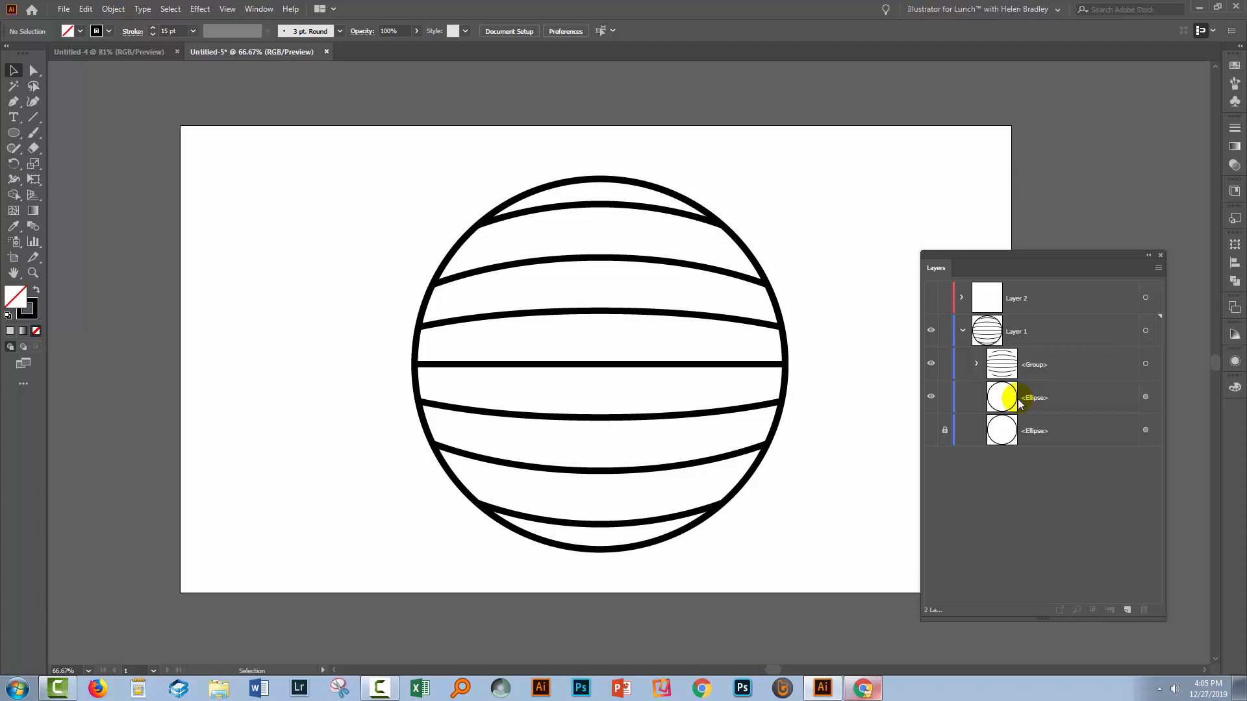
- Duplicate the circle outline and lock the spare copy in the Layers panel
click(1068, 397)
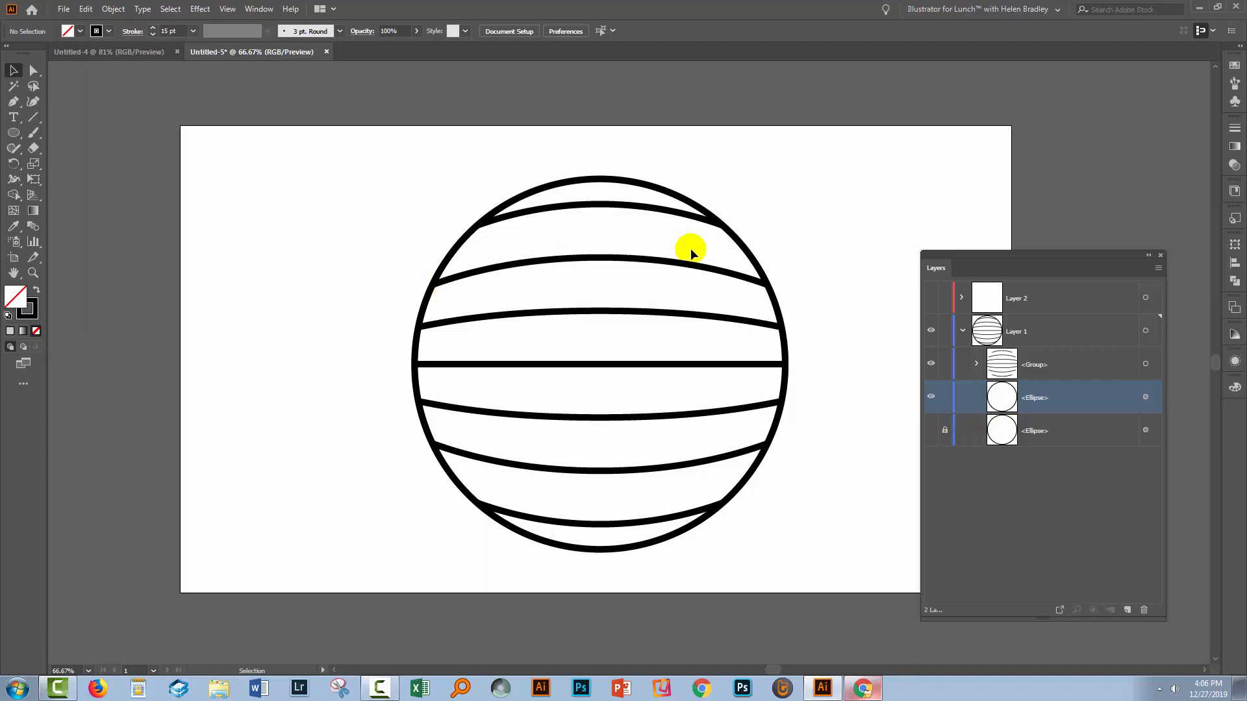
mouse_move(857, 523)
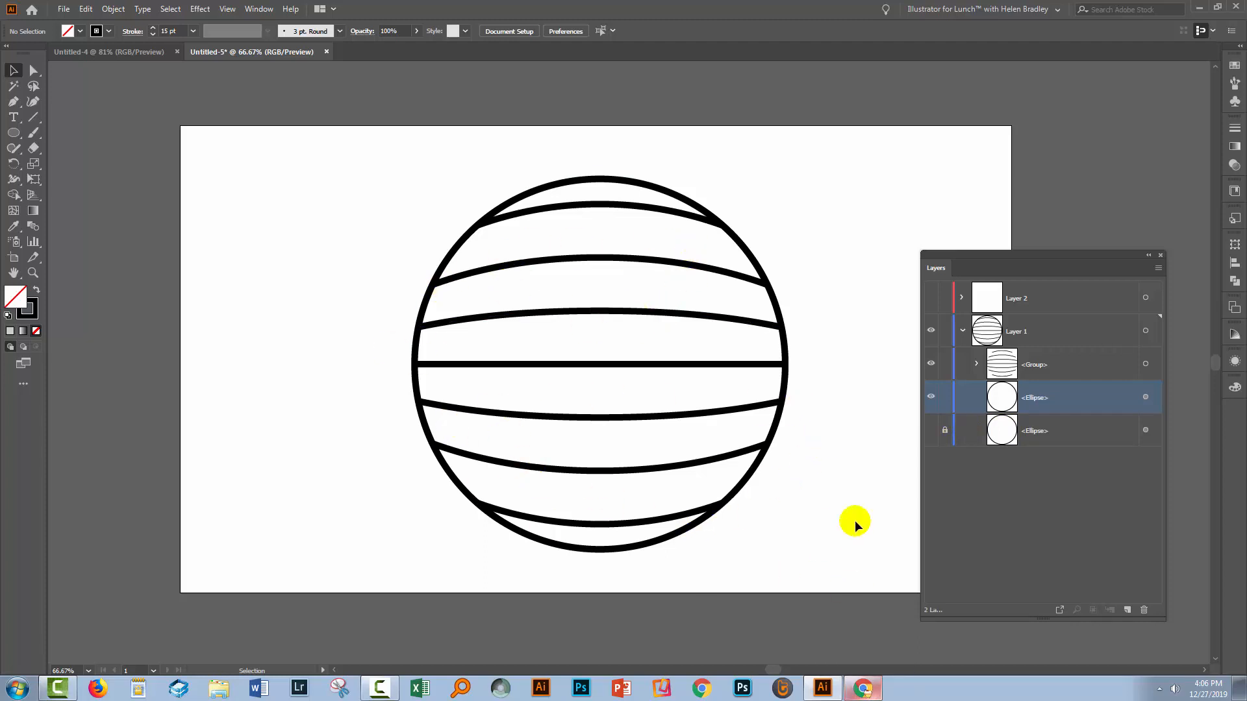
mouse_move(605, 101)
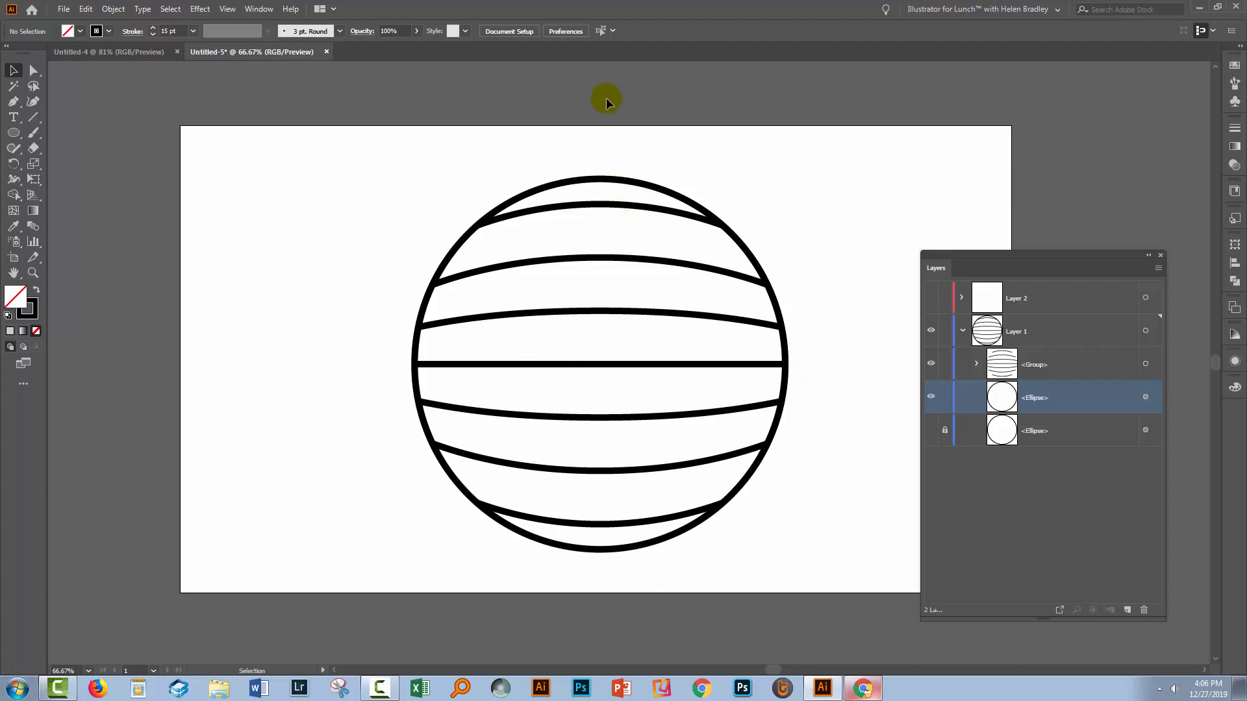
mouse_move(558, 559)
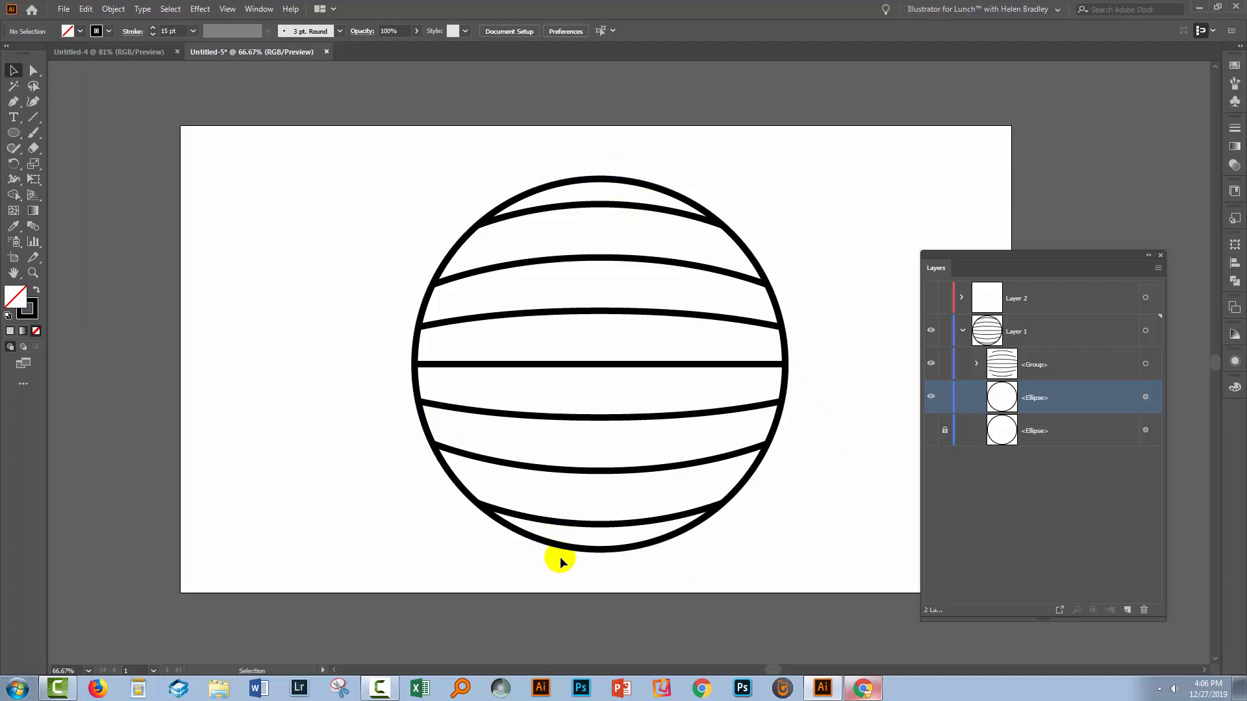
mouse_move(1010, 397)
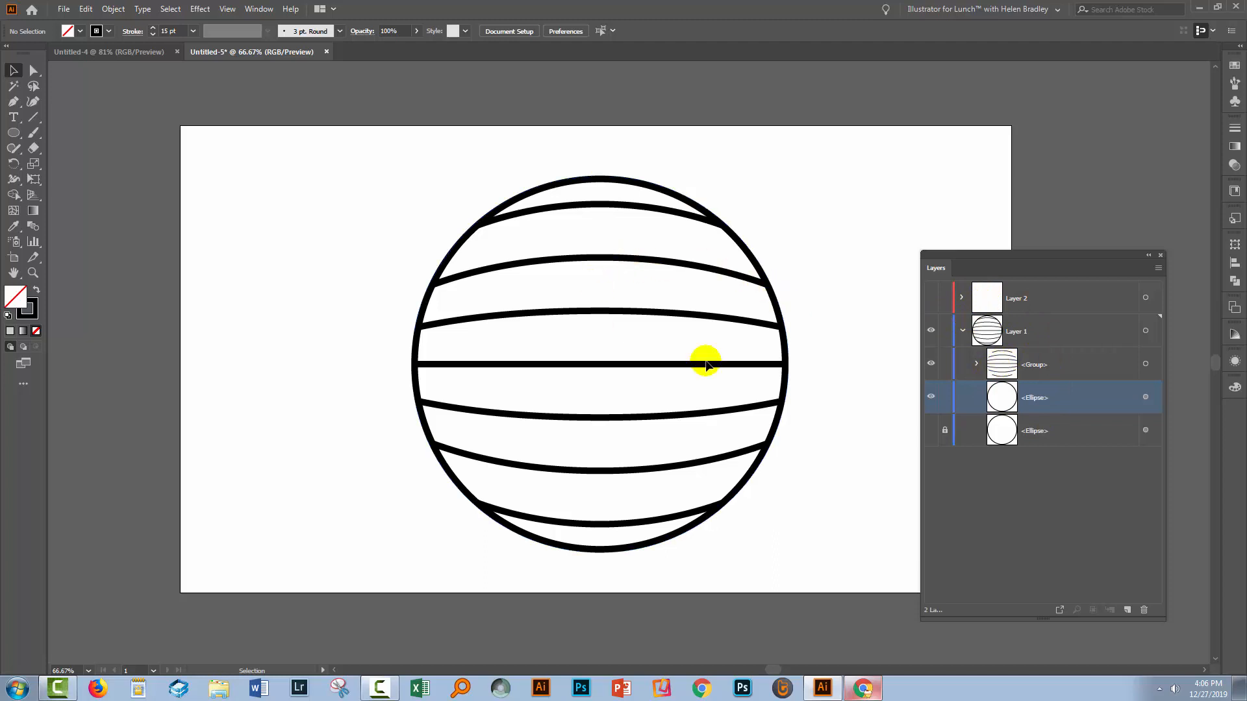
mouse_move(1065, 368)
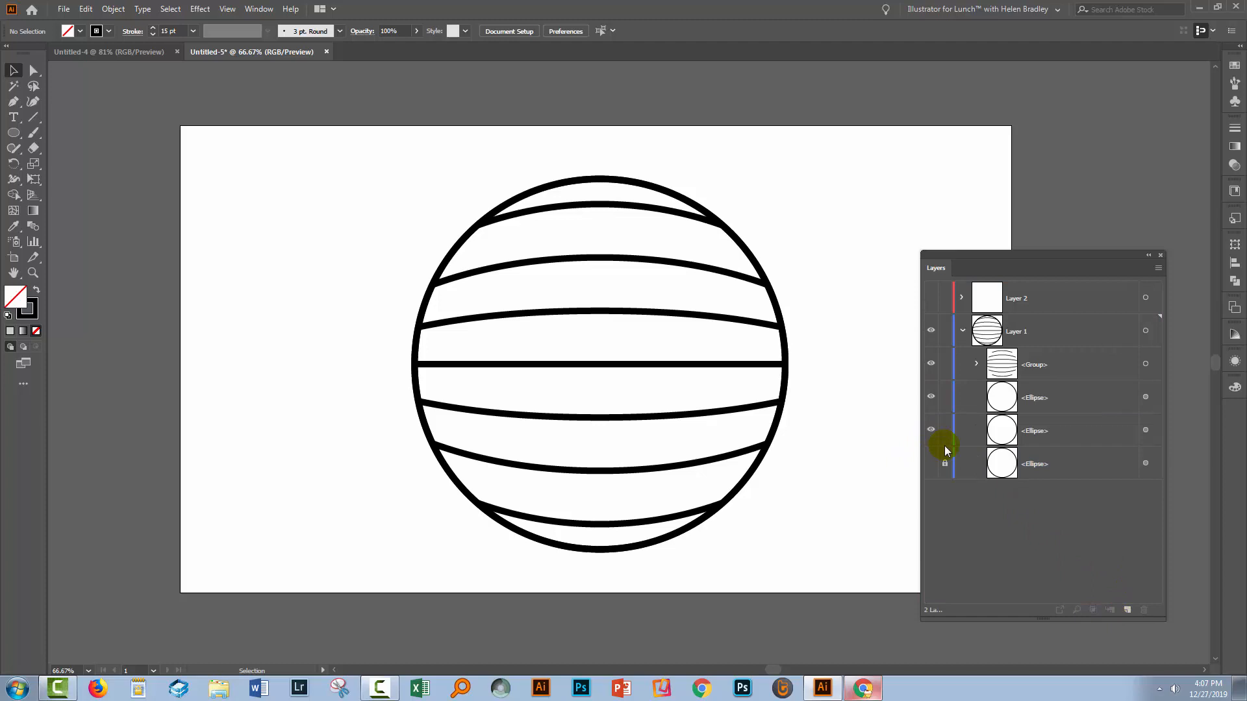
click(930, 430)
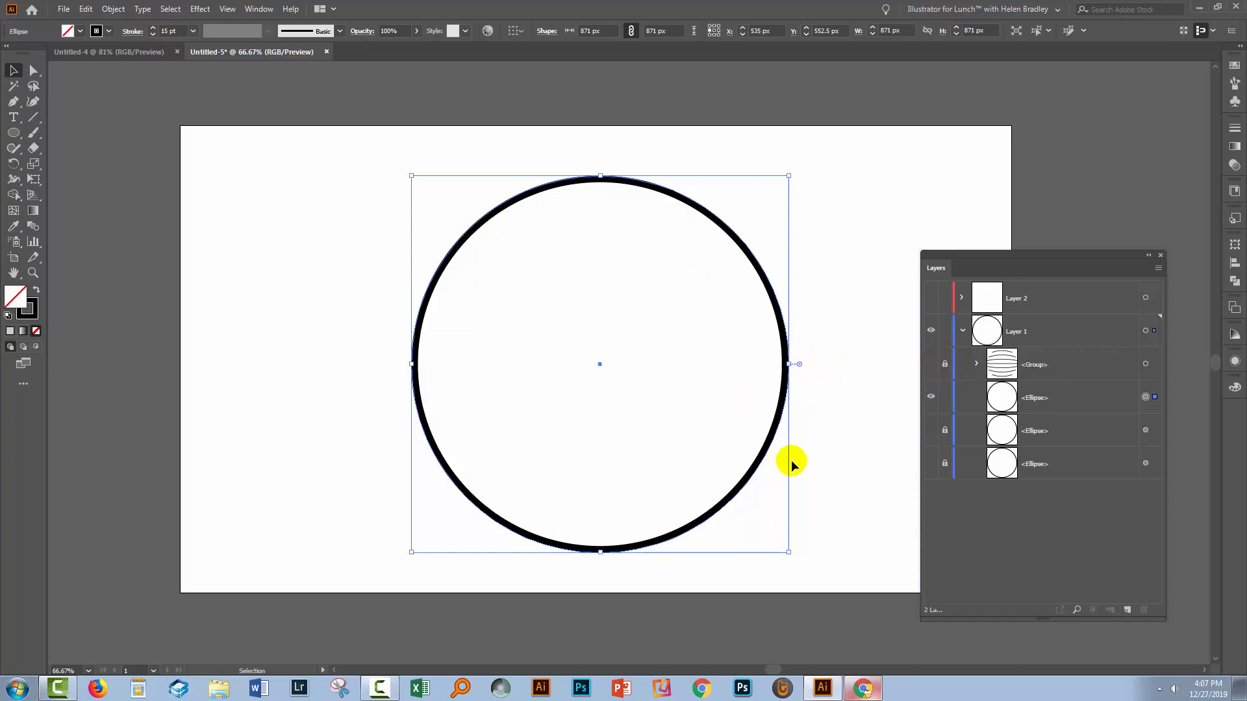
mouse_move(444, 379)
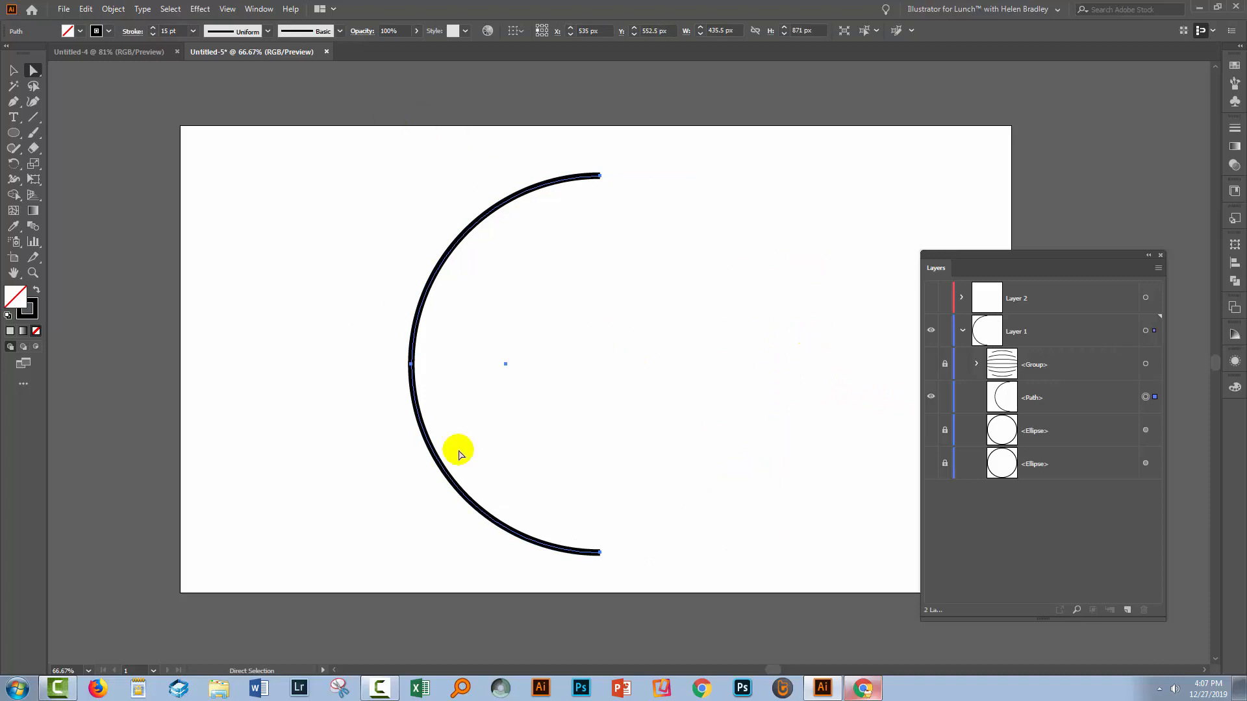
mouse_move(72, 74)
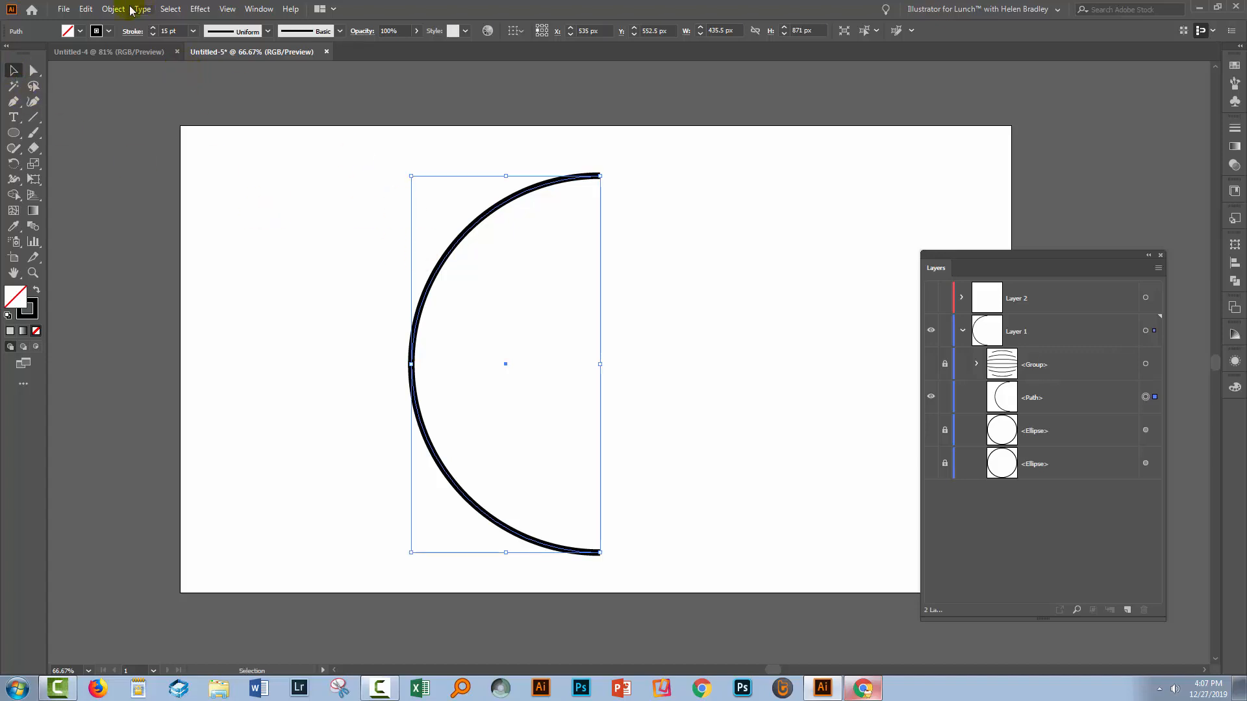
- Reflect the left half-circle with Preview on to create a mirrored copy completing the circle
click(113, 9)
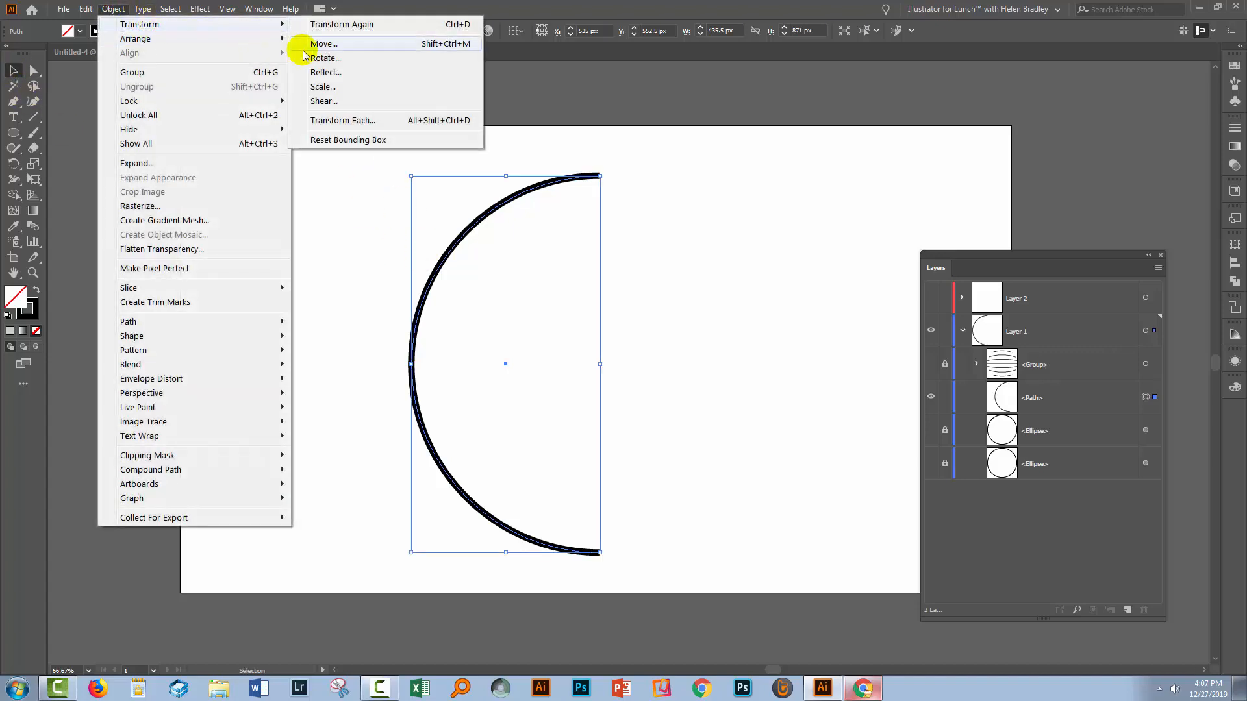
click(326, 73)
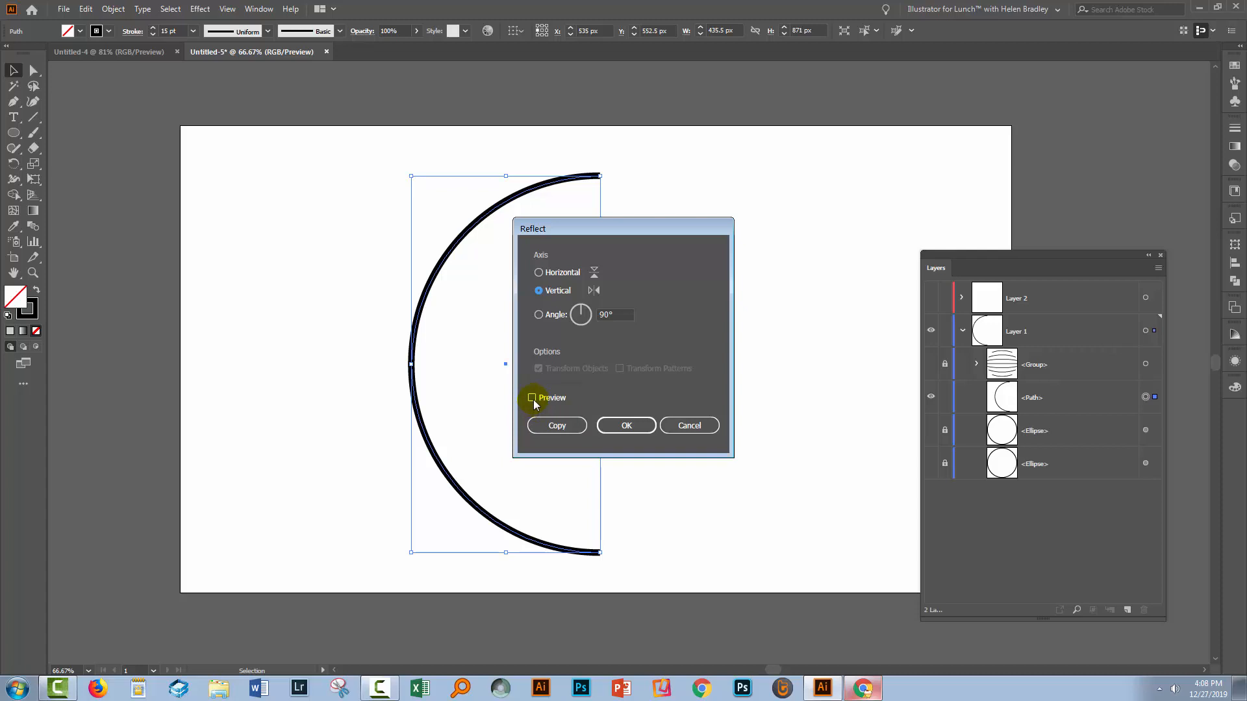
click(532, 399)
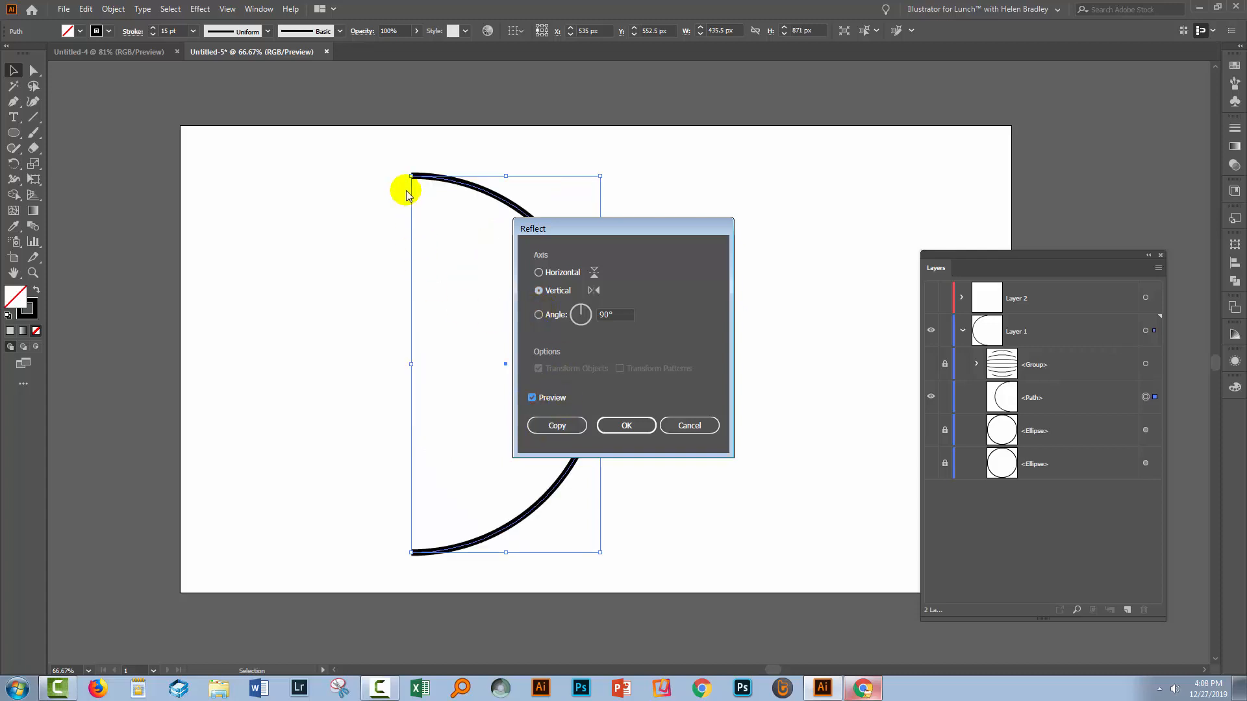
click(556, 425)
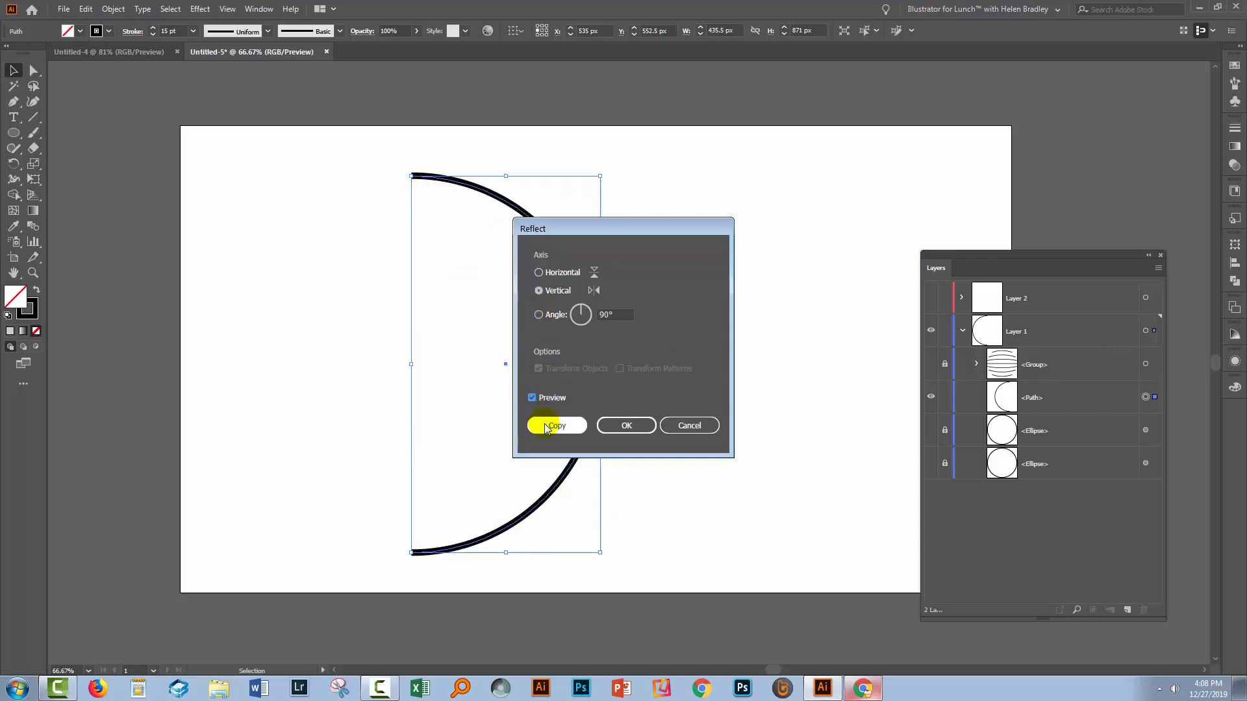
click(556, 425)
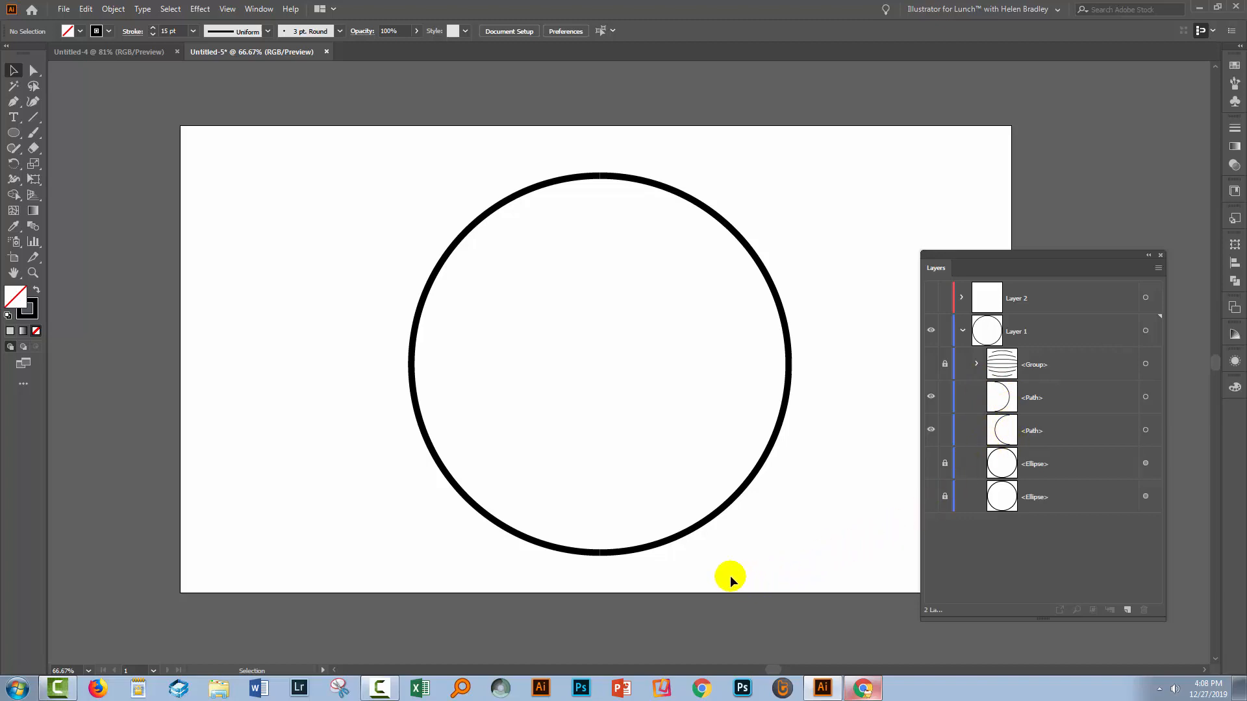
mouse_move(429, 117)
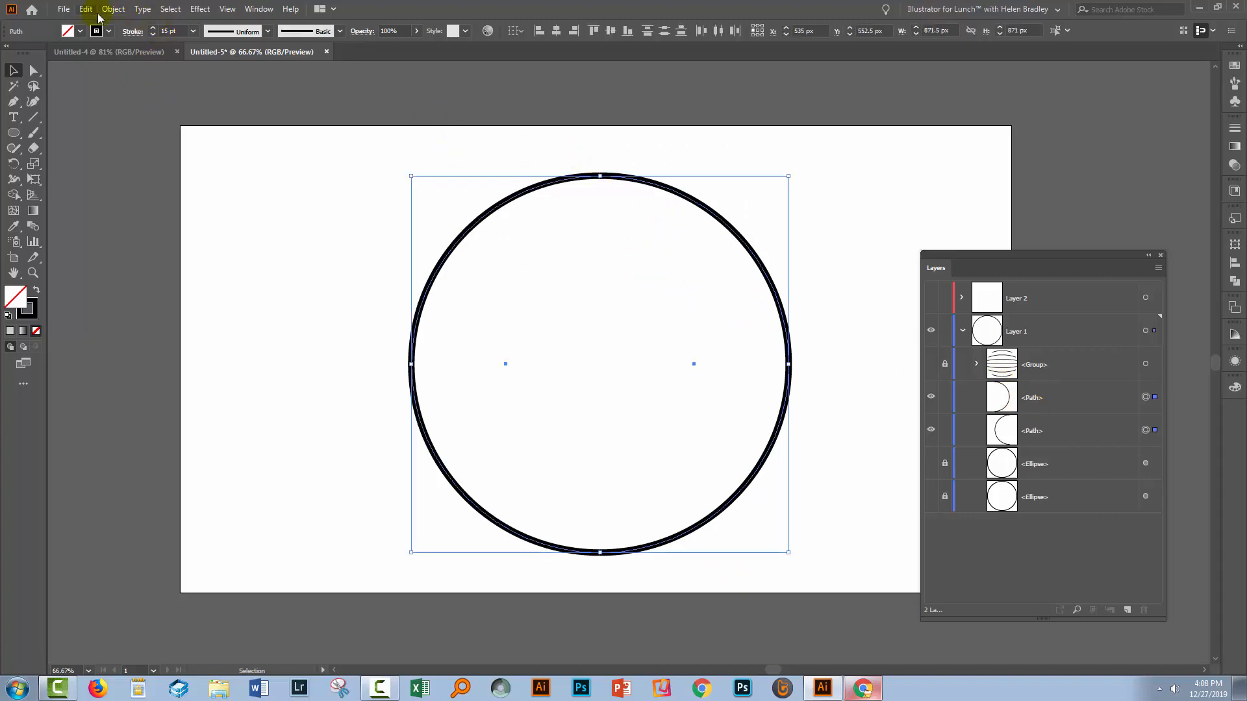
- Make a blend from the two half-circle paths via Object > Blend > Make
click(113, 9)
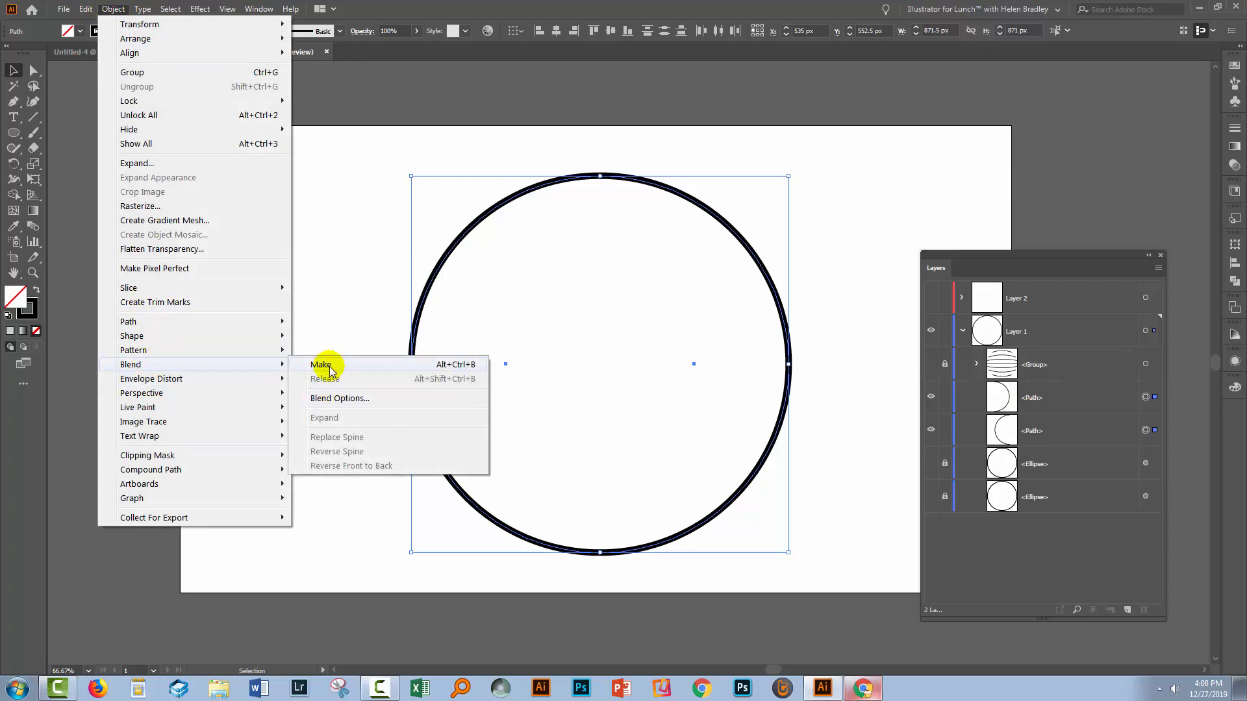
click(319, 364)
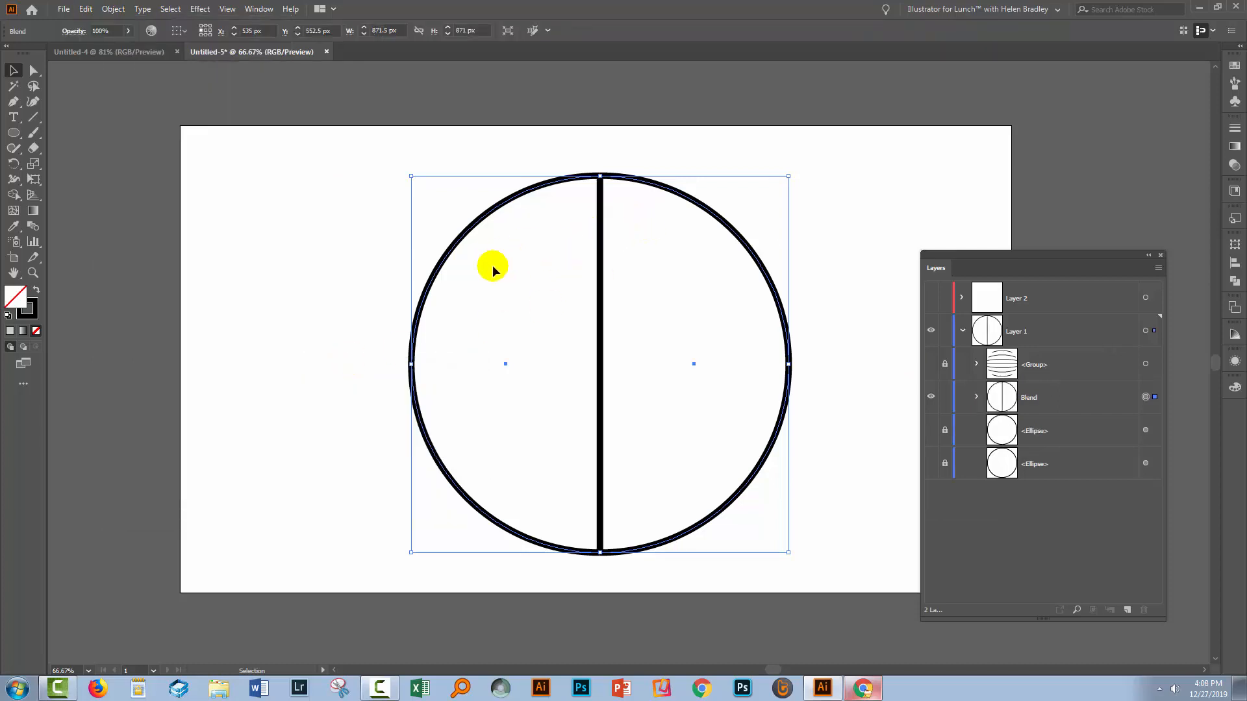
mouse_move(713, 260)
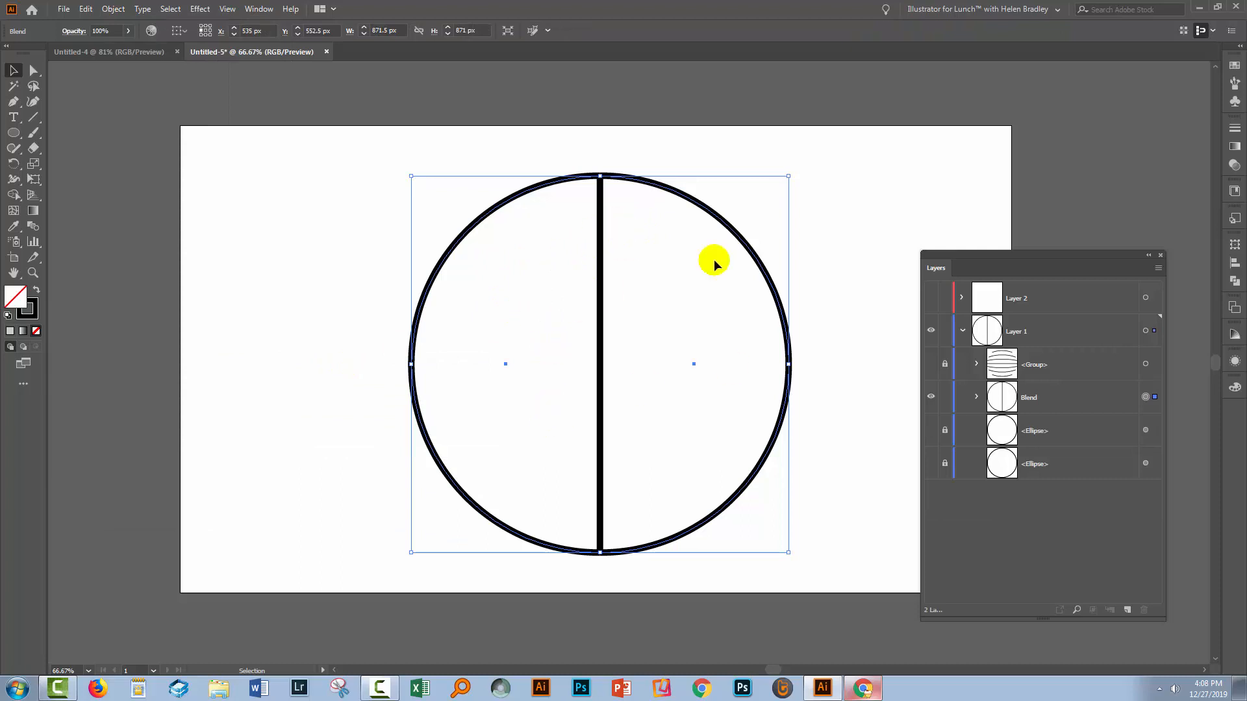
mouse_move(551, 406)
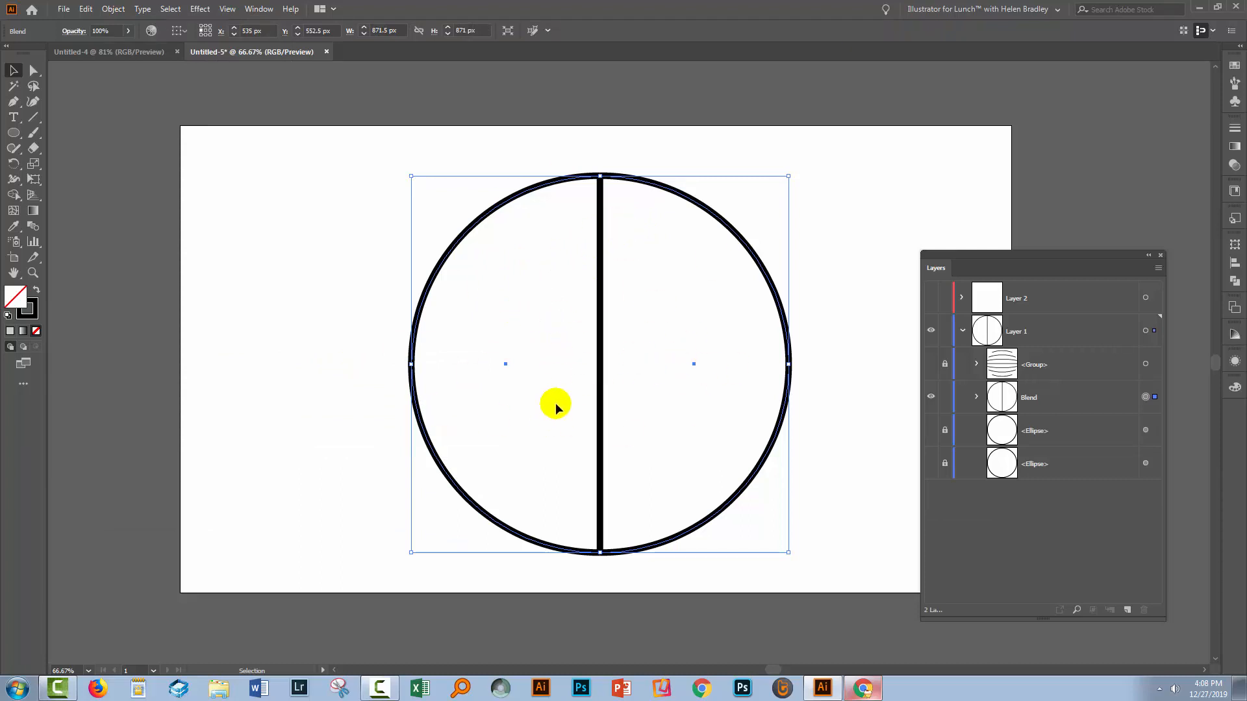
mouse_move(585, 263)
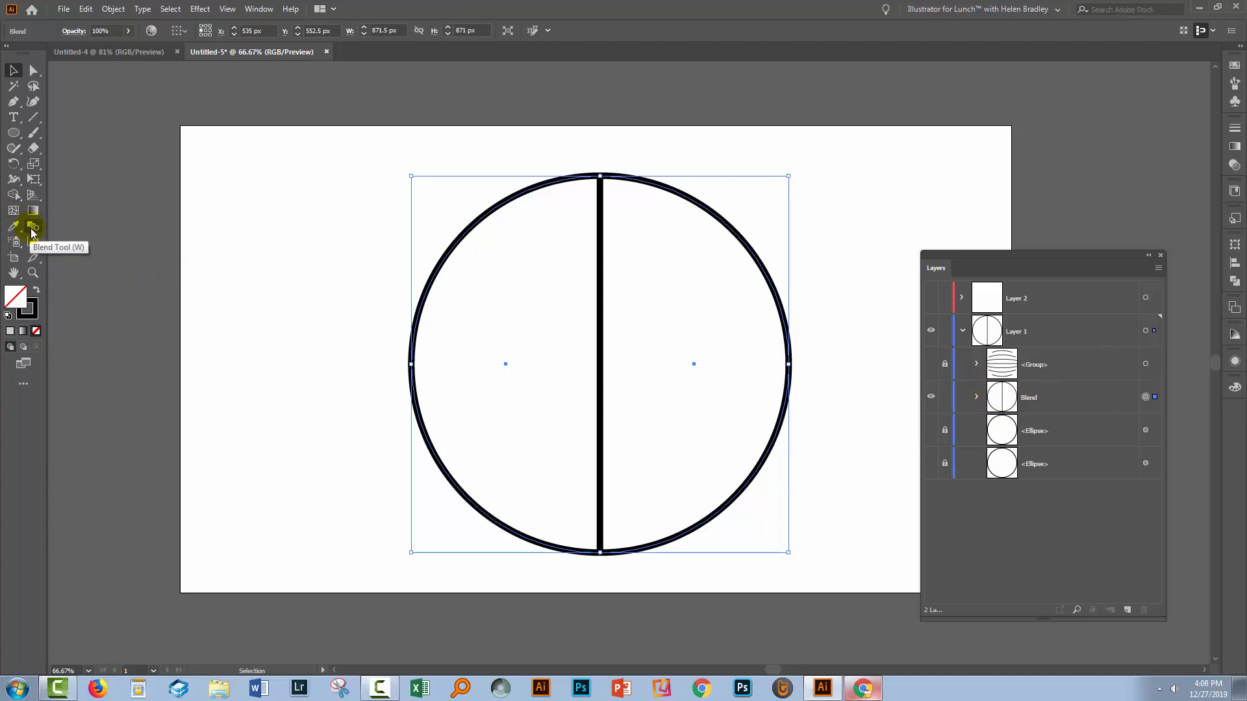
- Set the blend to Specified Steps with Preview, trying counts 3, 5, 4, 8 and settling on 5
double_click(33, 226)
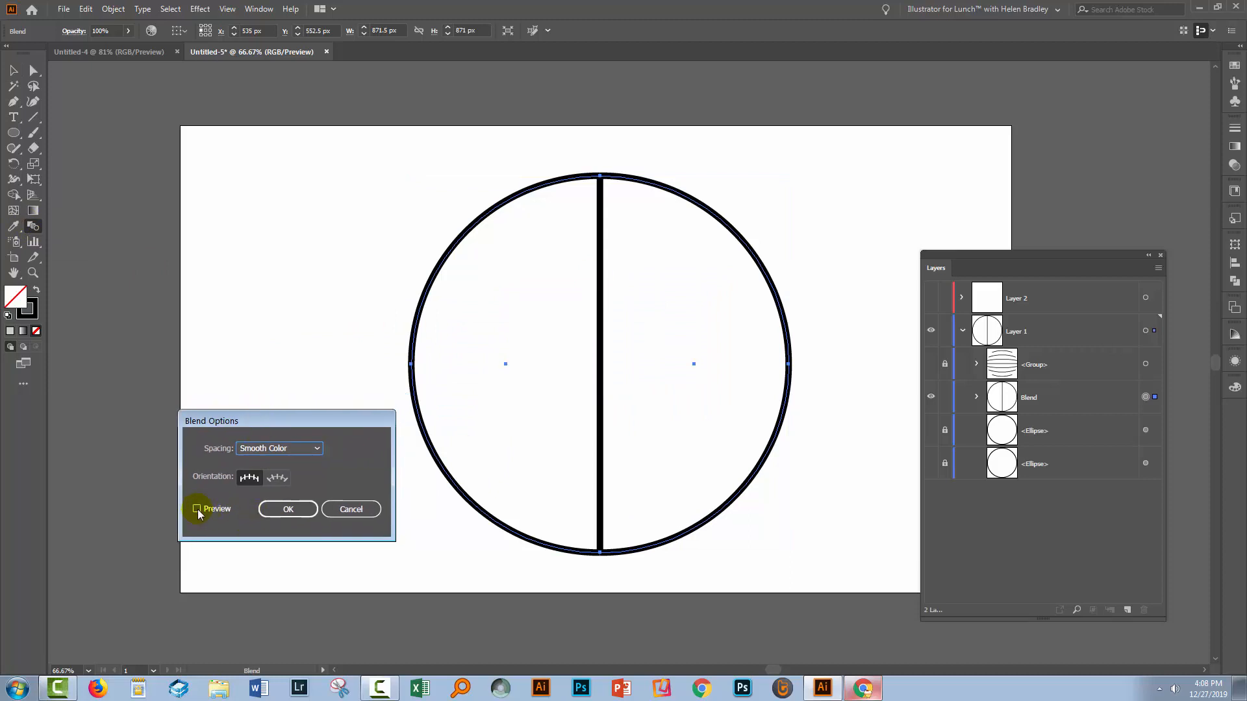
click(198, 509)
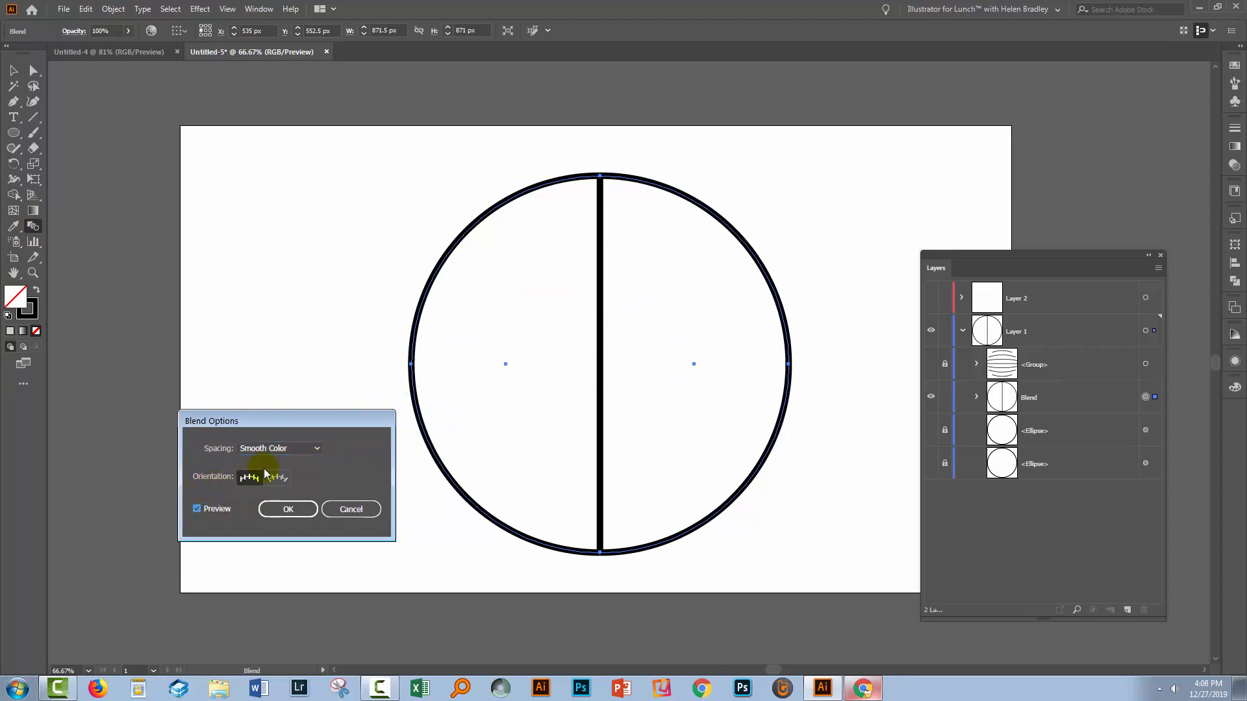
click(316, 449)
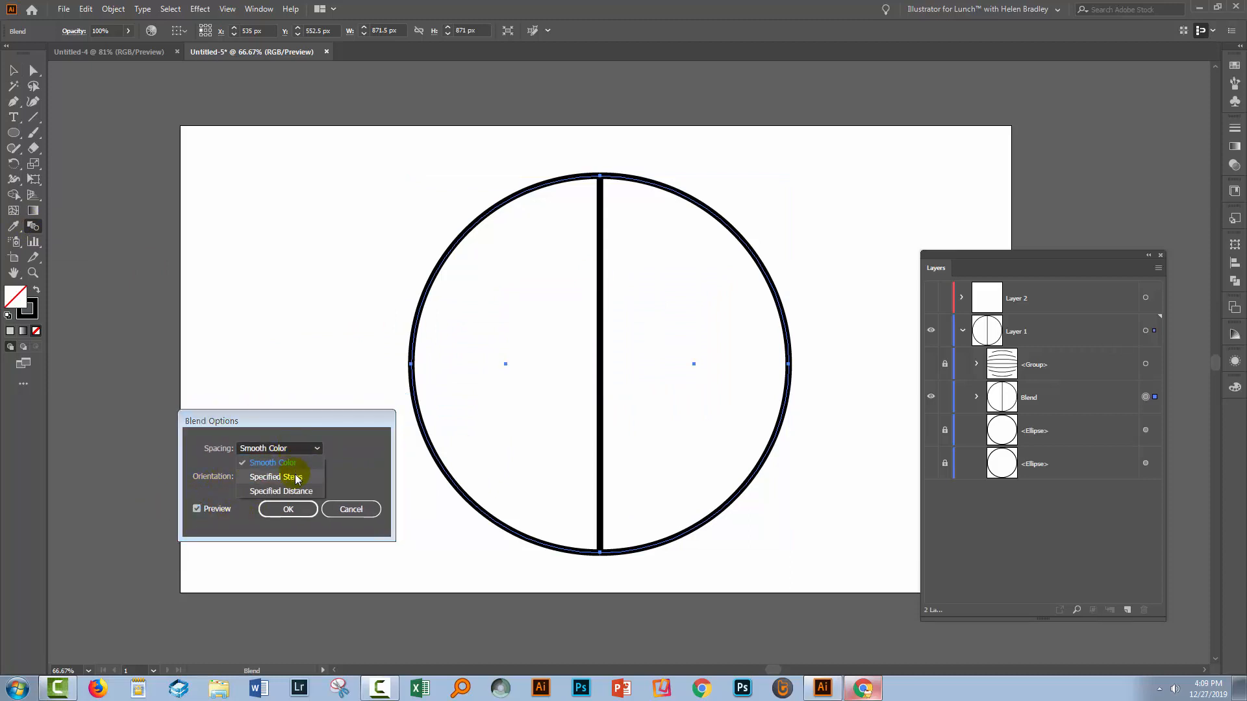
click(275, 477)
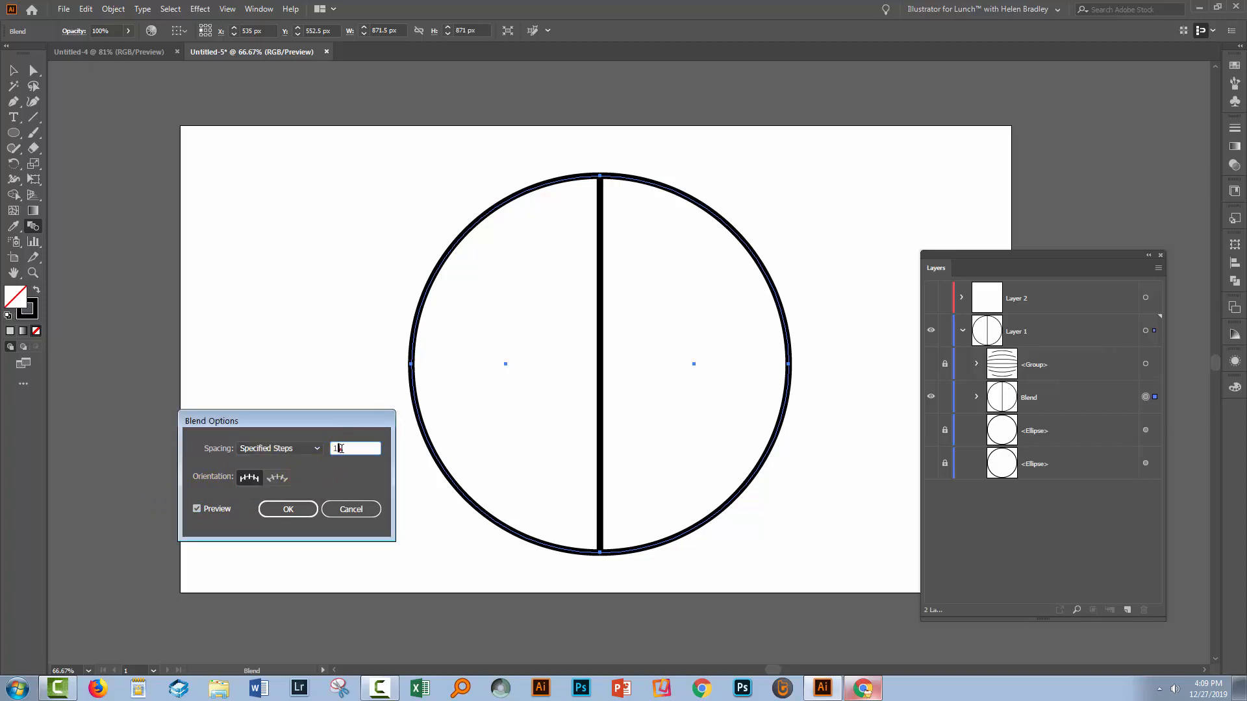
text(3)
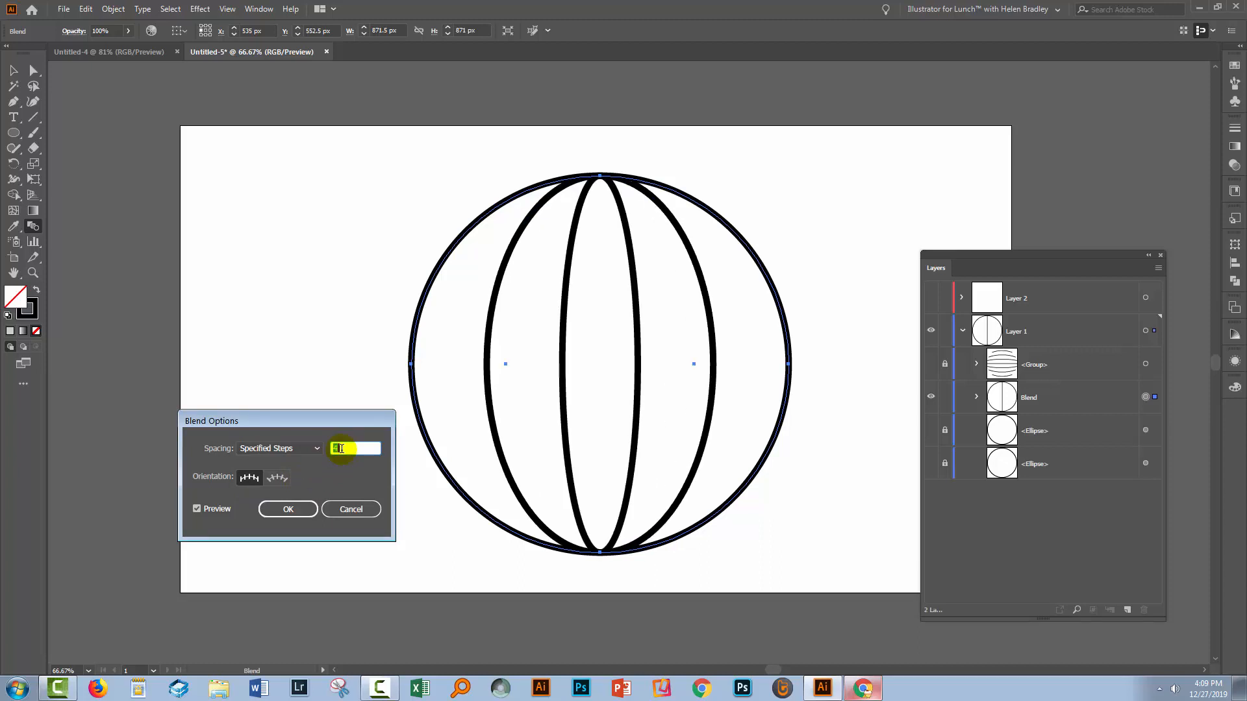
text(5)
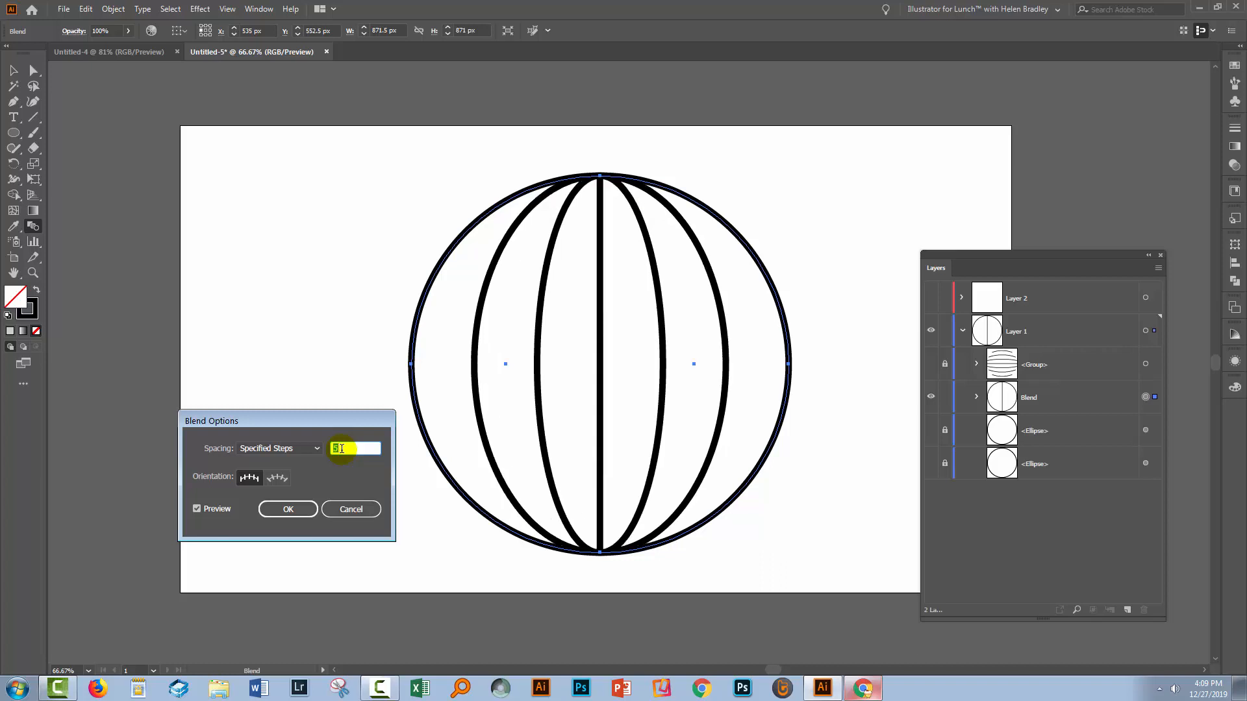
text(4)
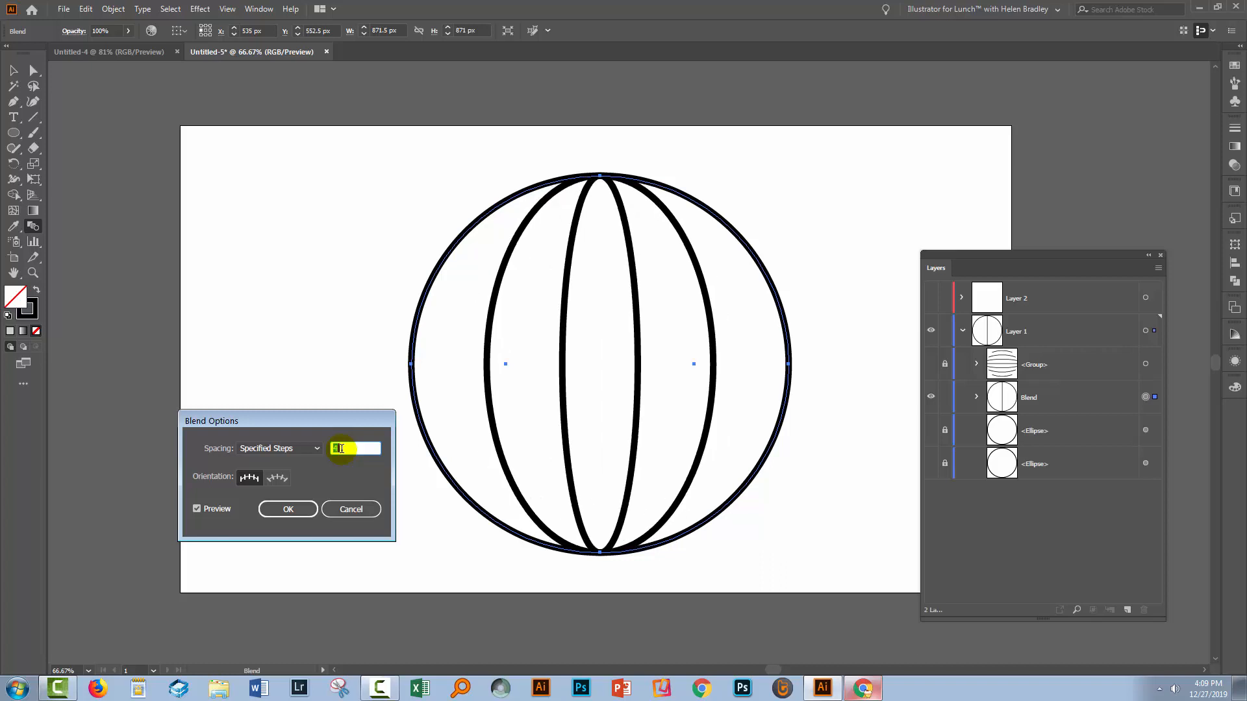
text(8)
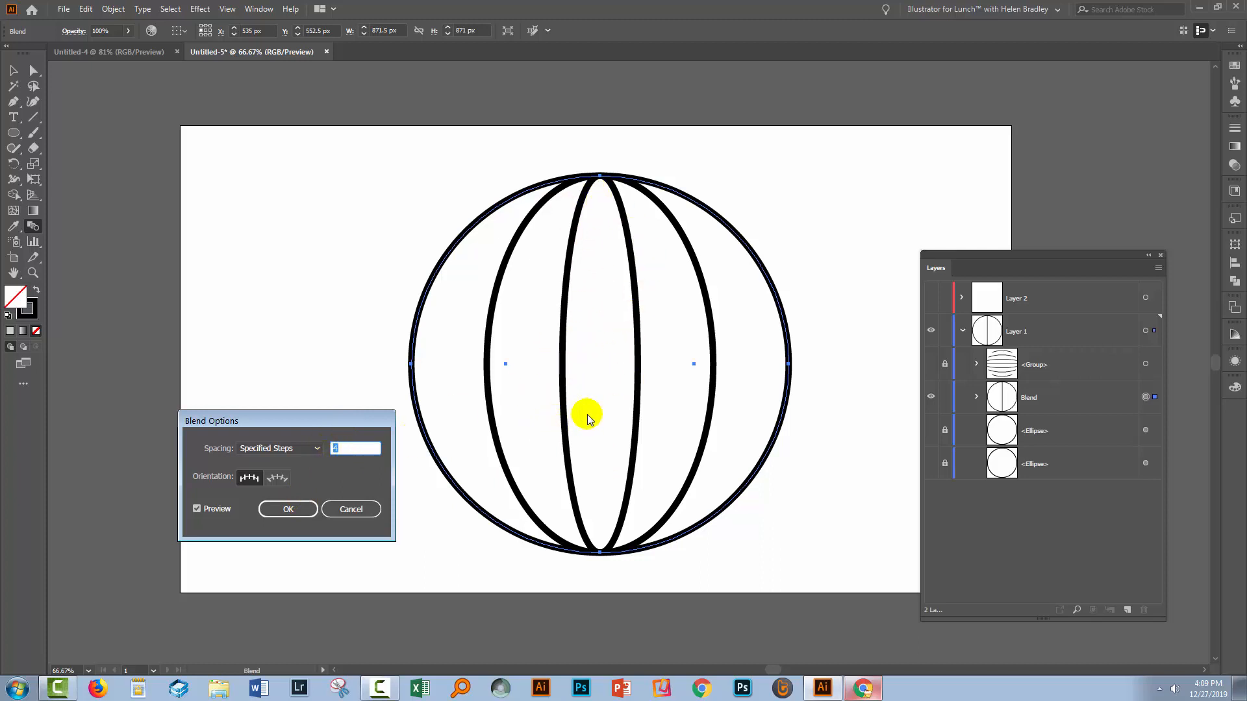
text(5)
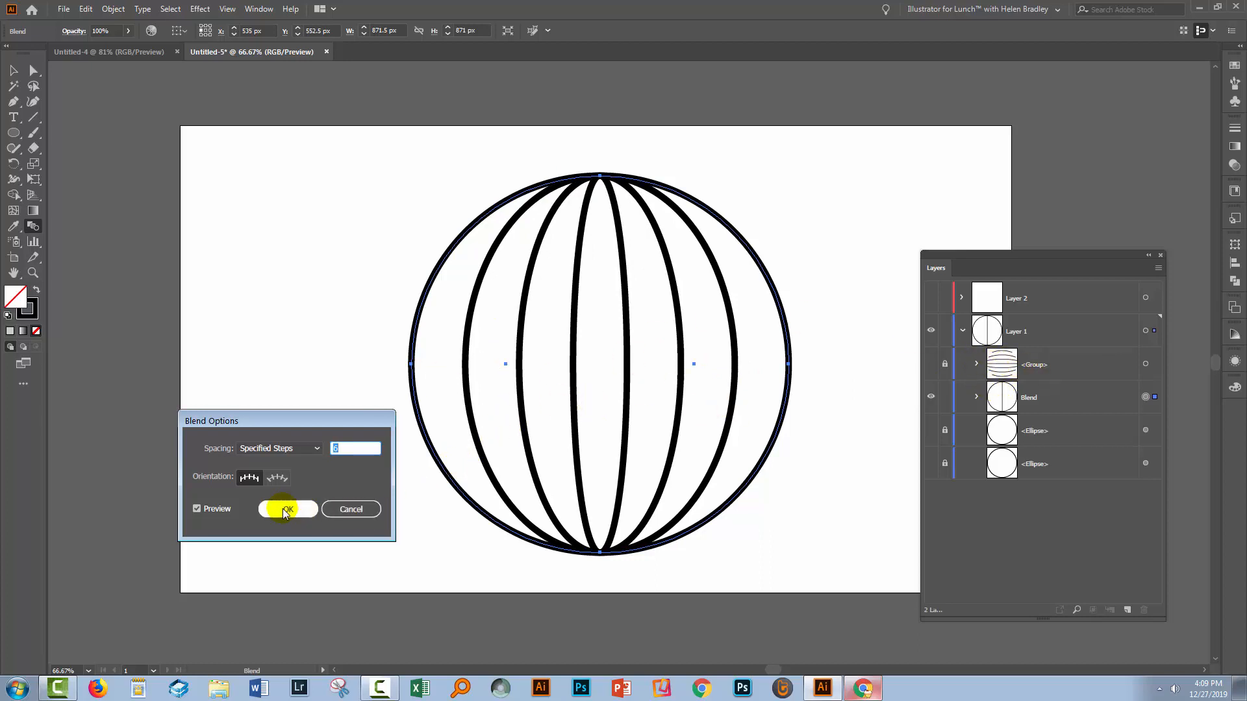
click(288, 509)
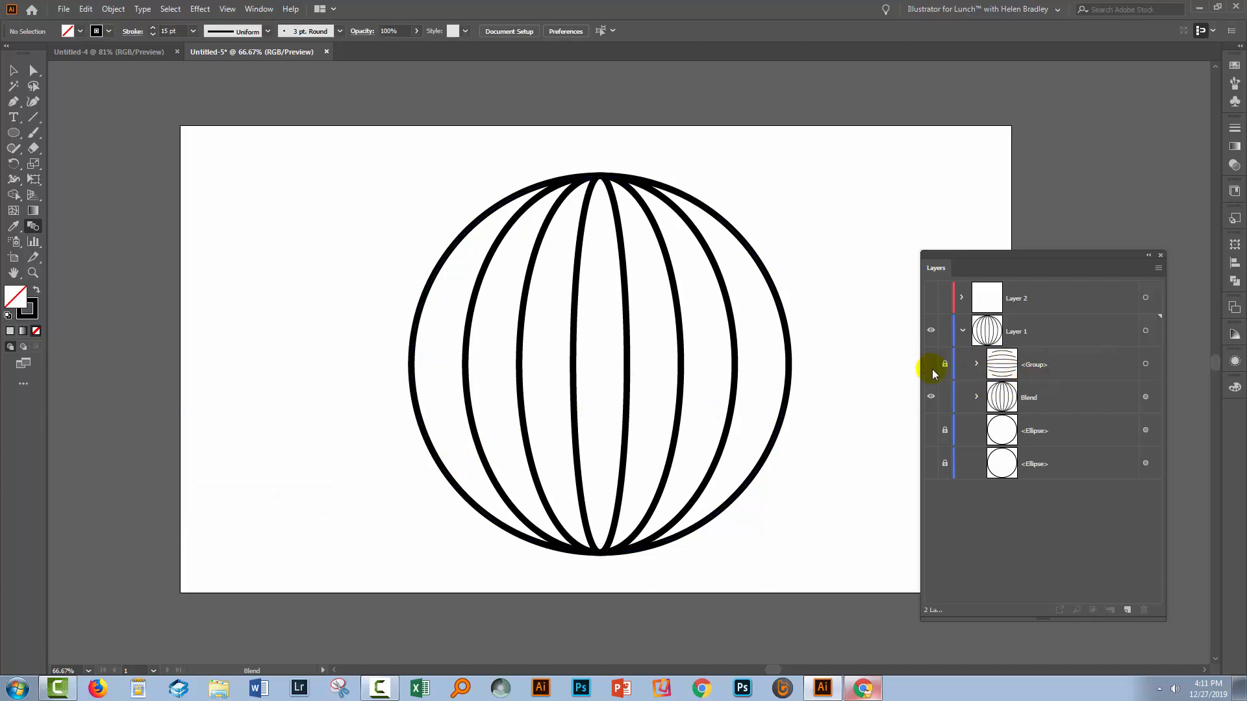
- Show the latitude line group, briefly toggling the outer circle's visibility on and off
click(930, 364)
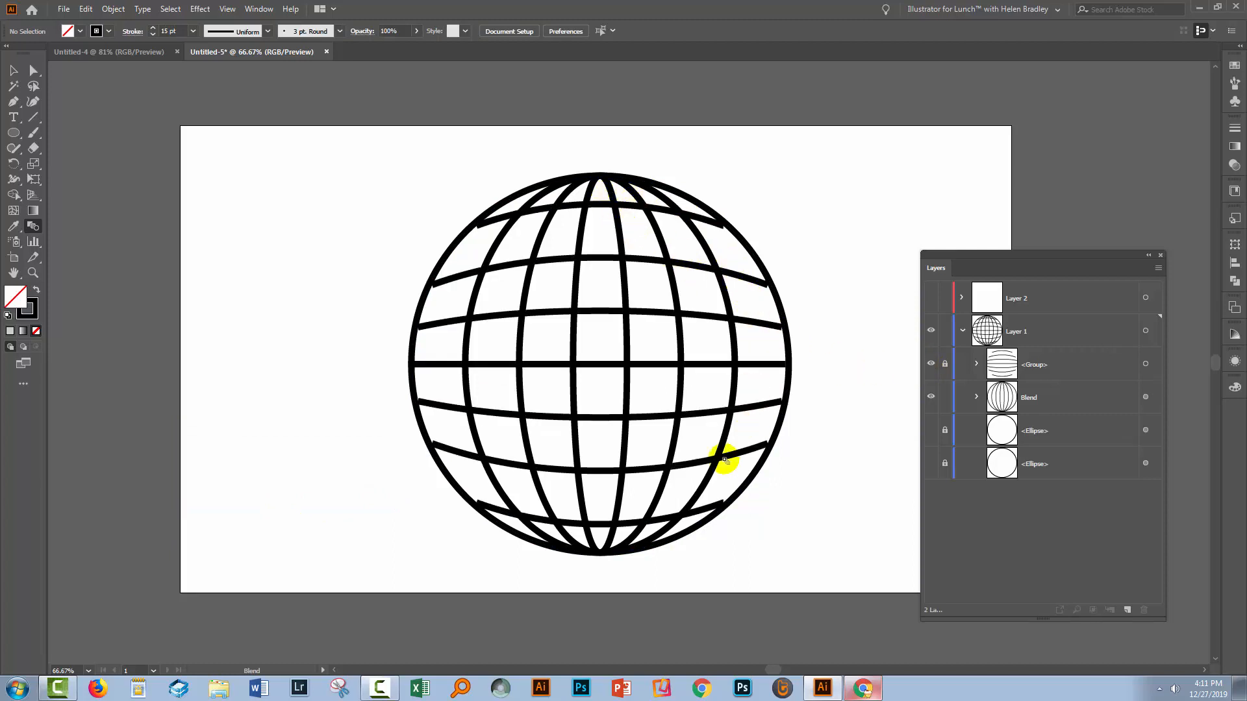
mouse_move(526, 467)
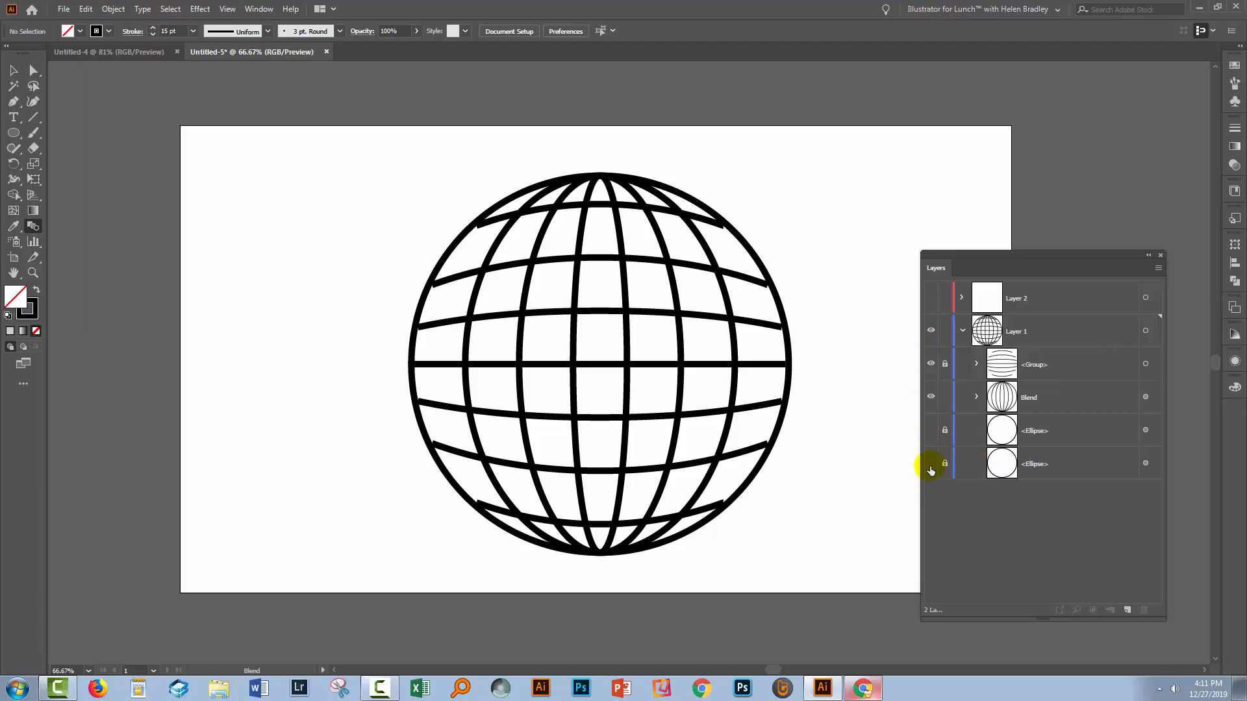
click(930, 464)
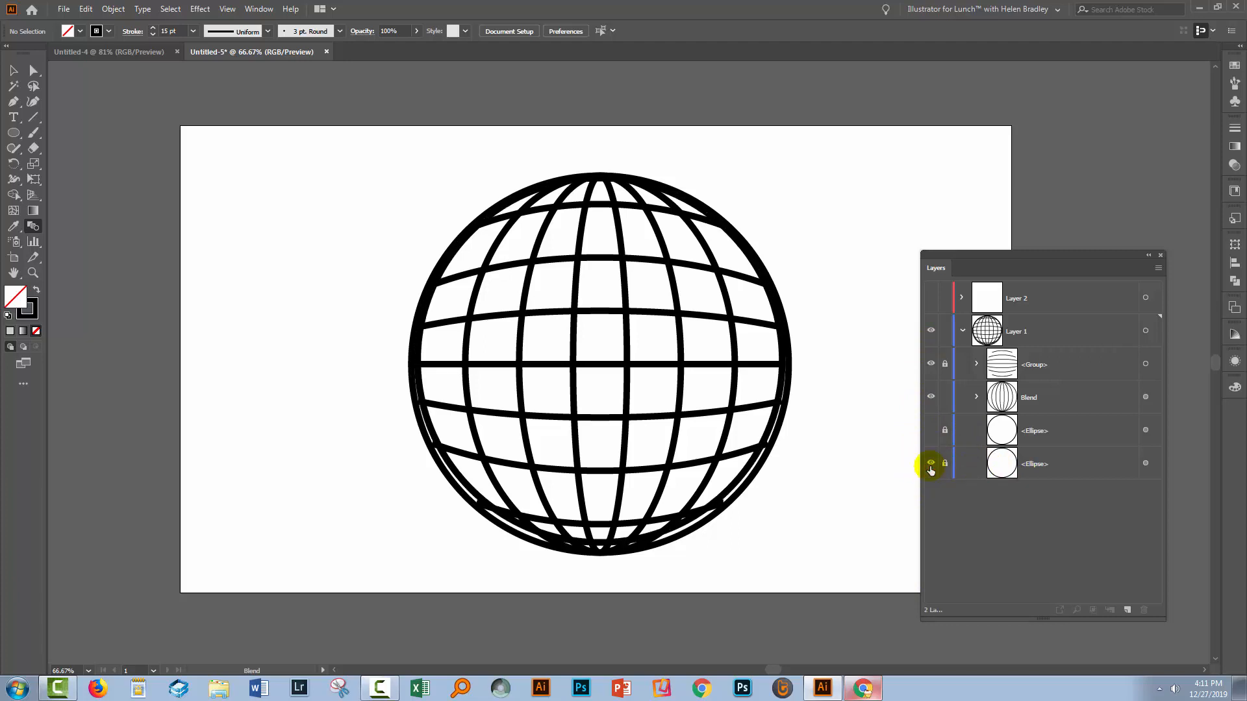
click(930, 464)
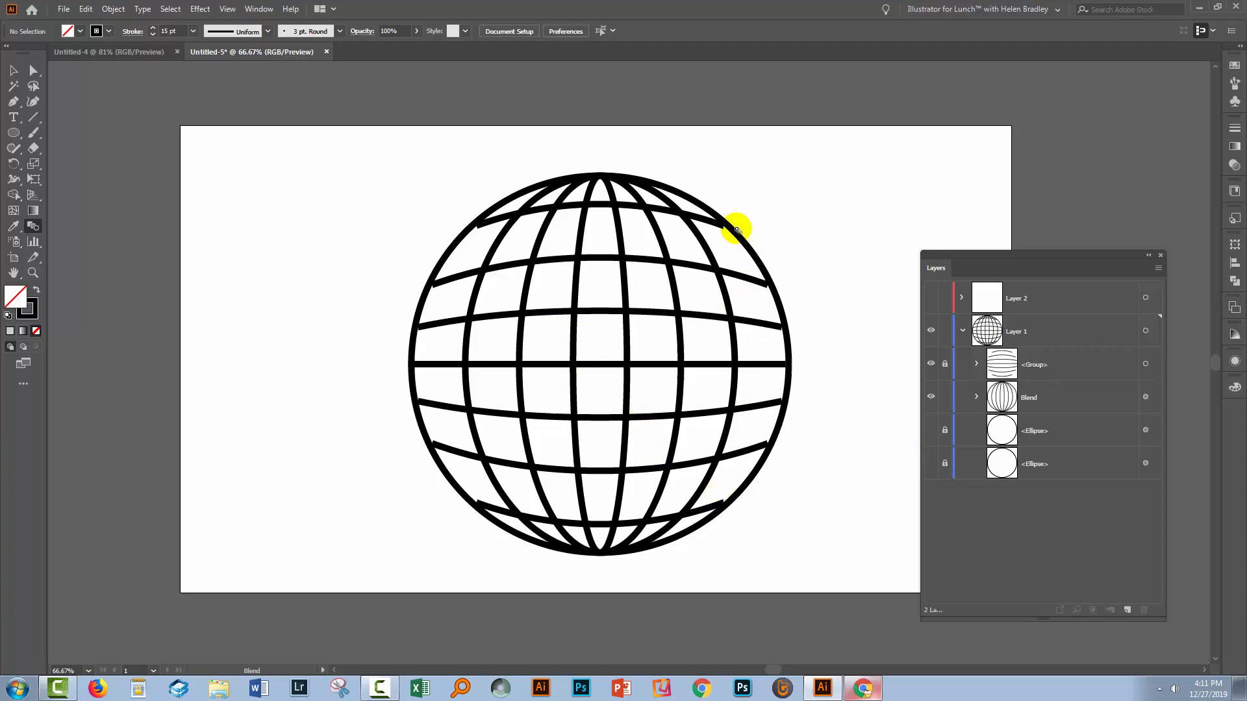
mouse_move(441, 426)
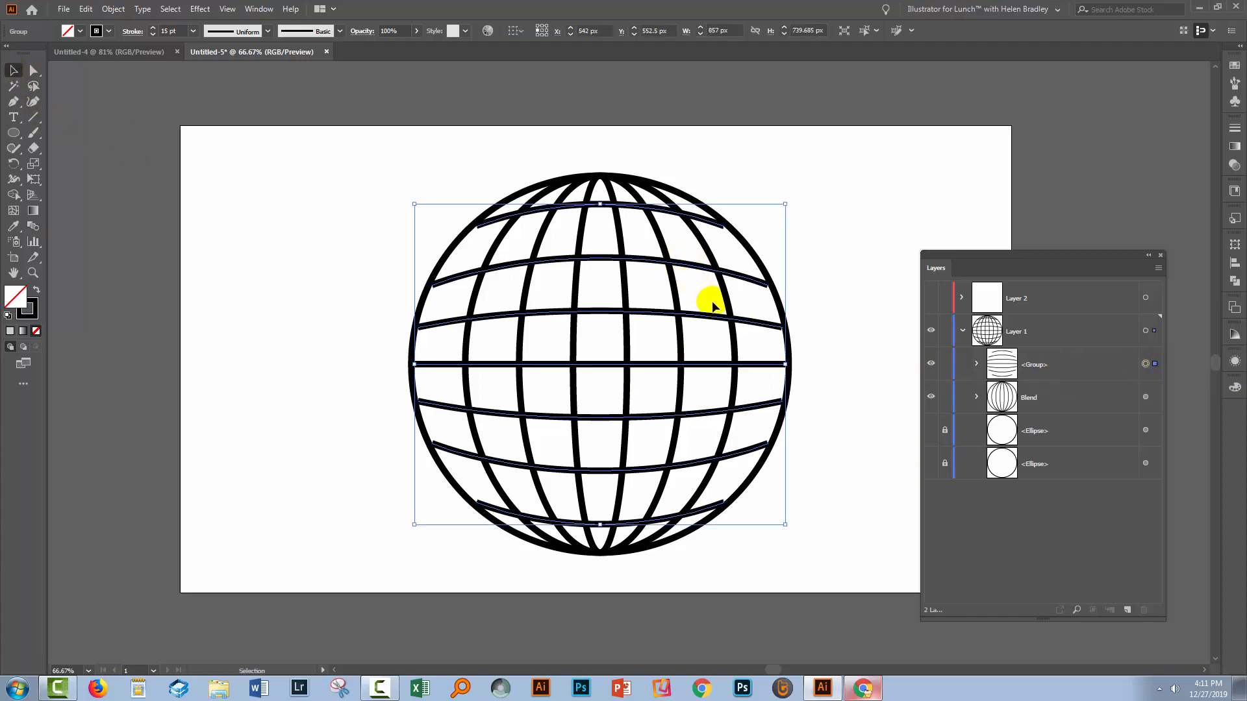
mouse_move(786, 364)
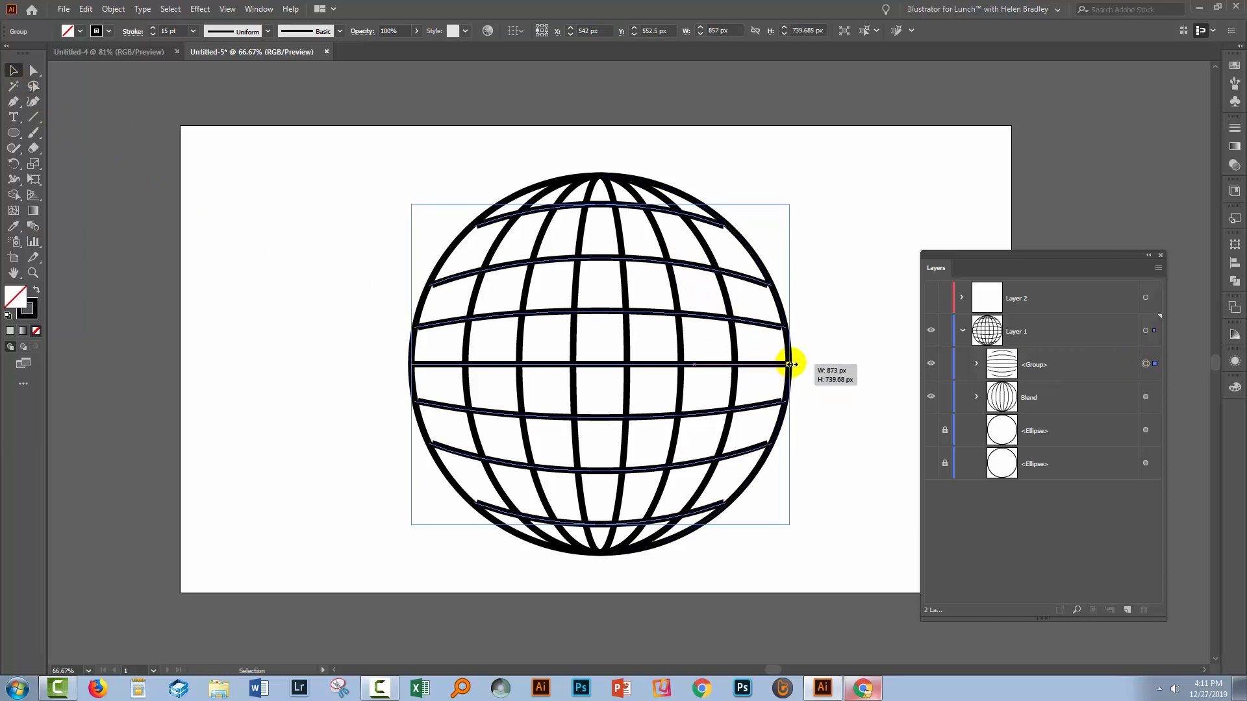
- Widen the latitude line group to about 873 px so its ends reach the circle's outline
drag(790, 364, 795, 364)
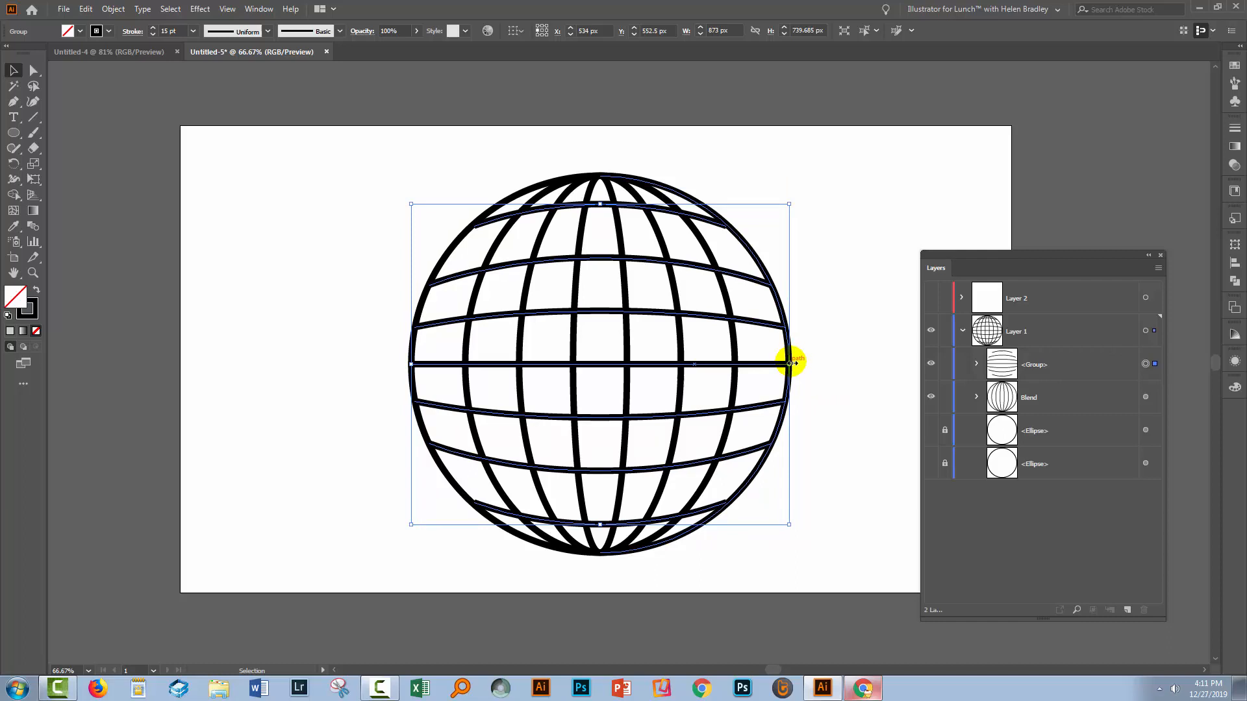
mouse_move(791, 364)
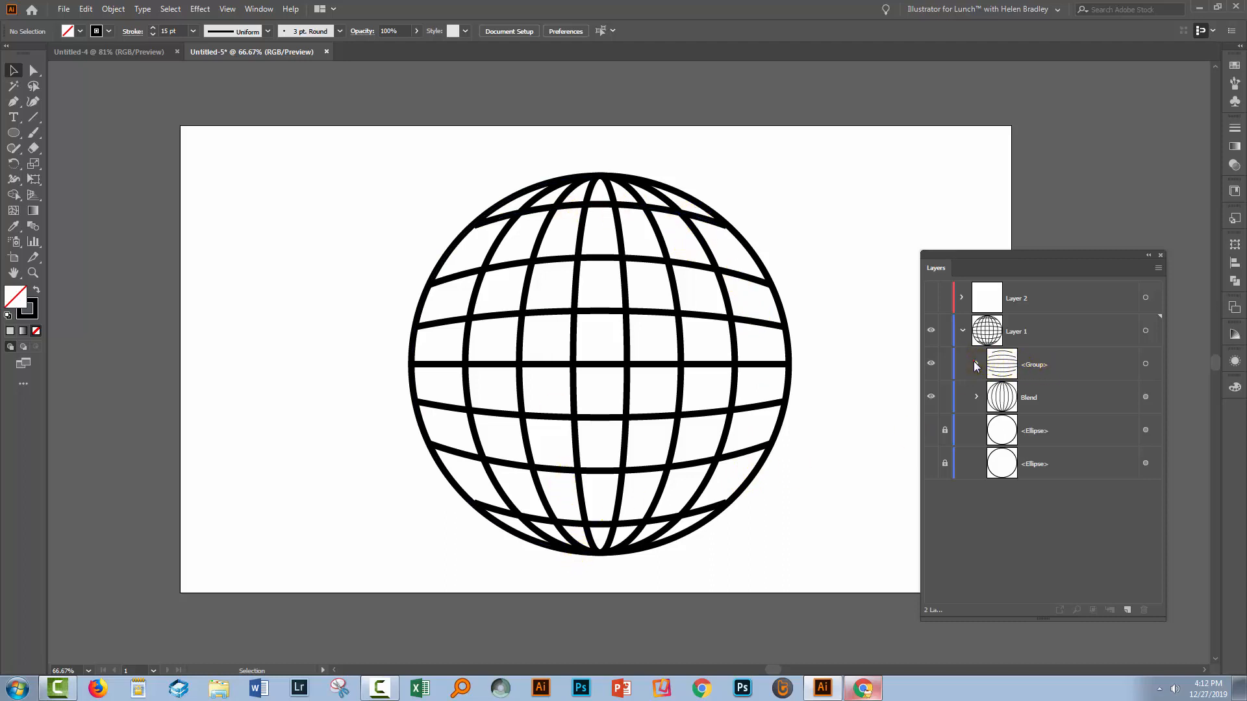
- Expand the latitude group and stretch the top latitude line out to the circle's edge
click(977, 363)
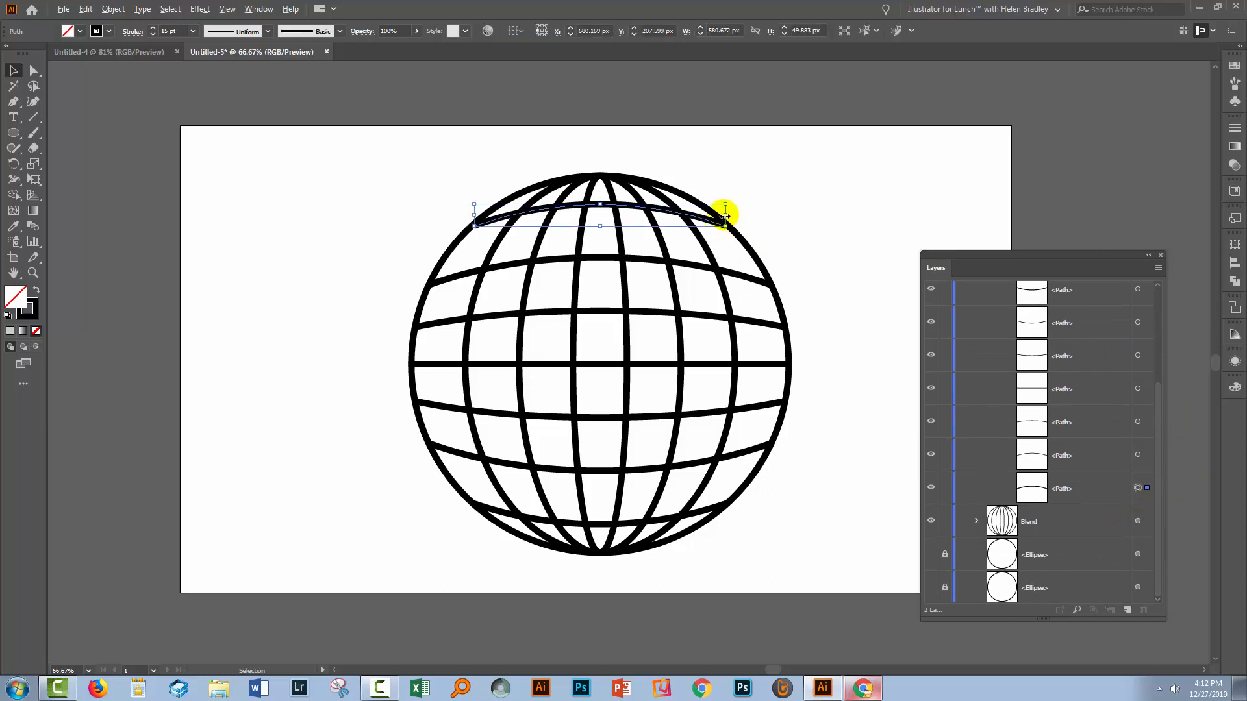
drag(722, 217, 728, 219)
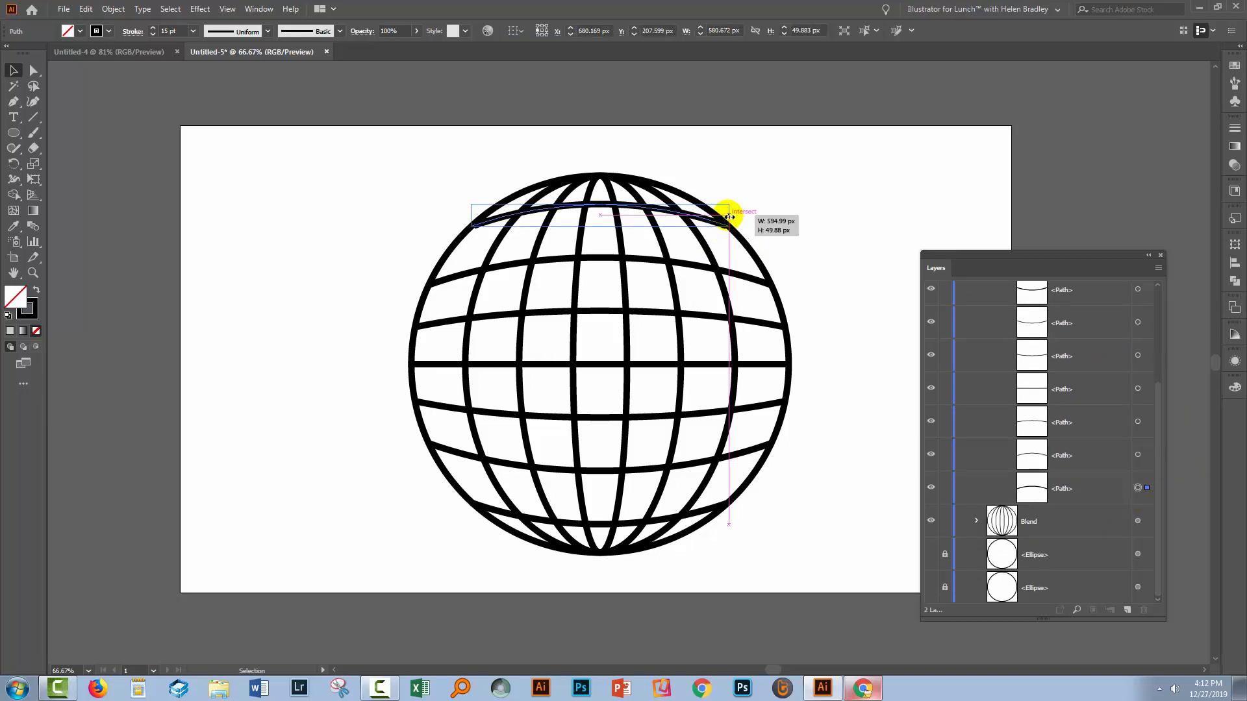
click(821, 276)
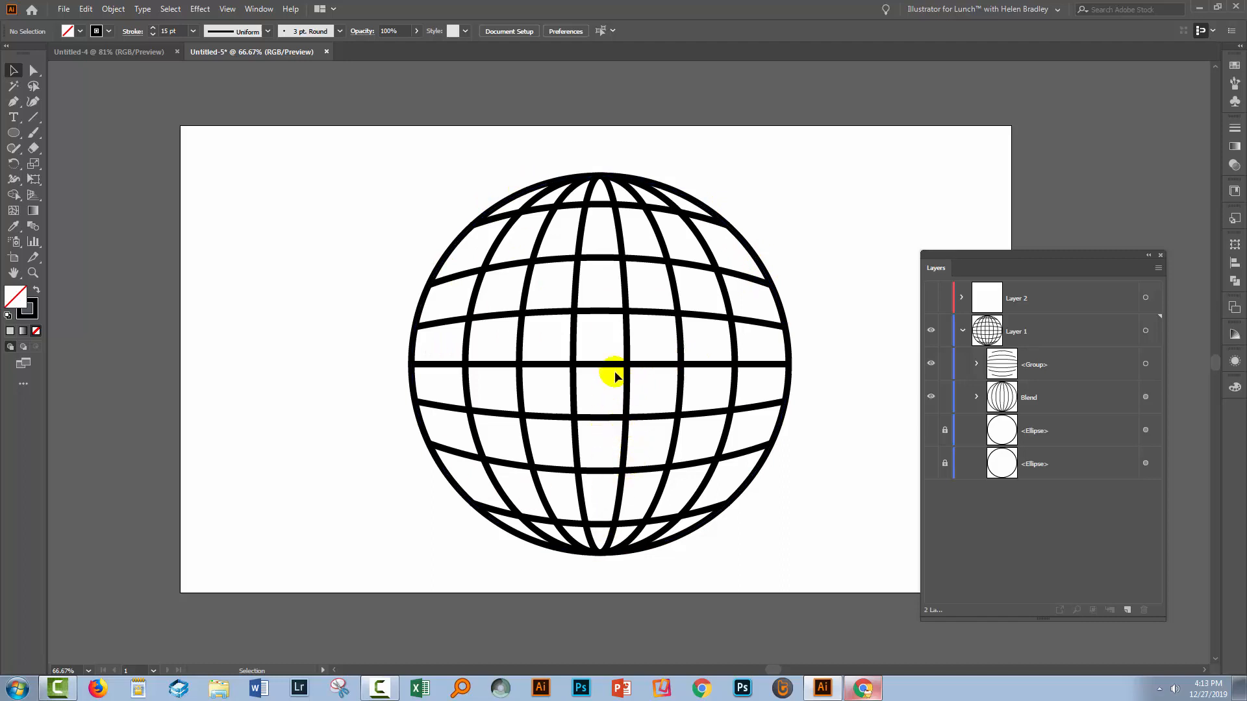
mouse_move(810, 504)
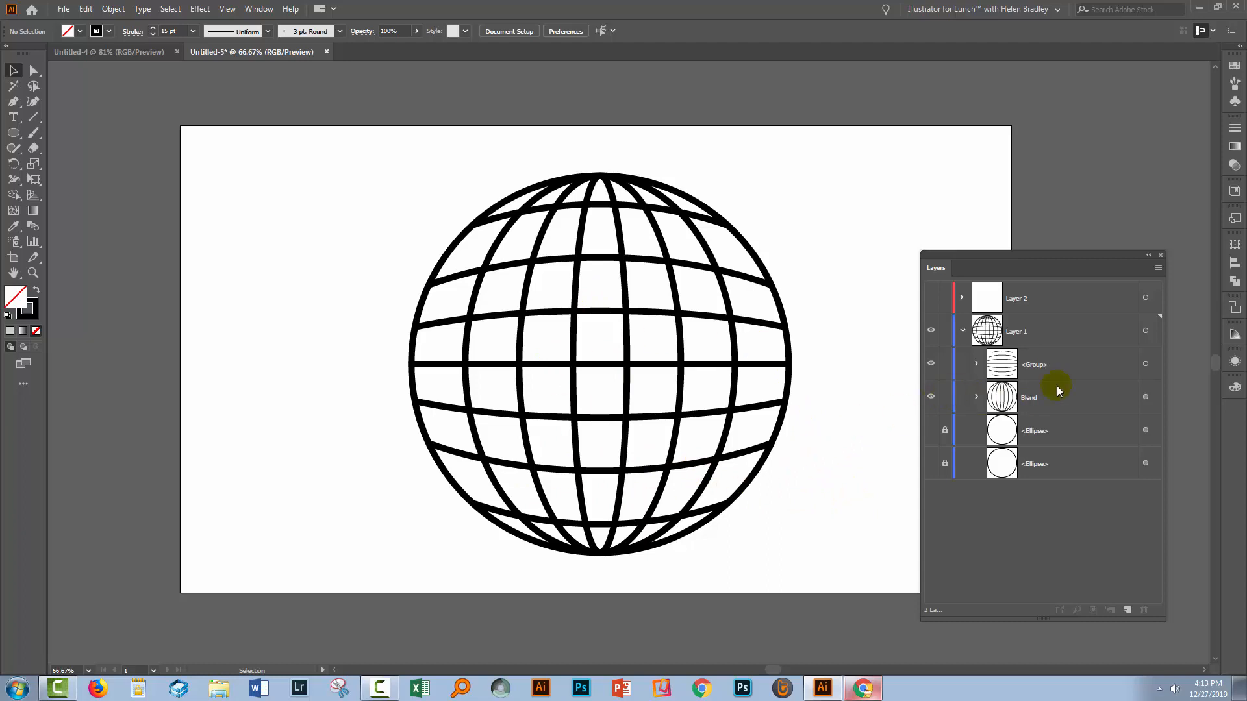
- Select the longitude blend and expand it into a group of separate paths via Object > Blend > Expand
click(1029, 397)
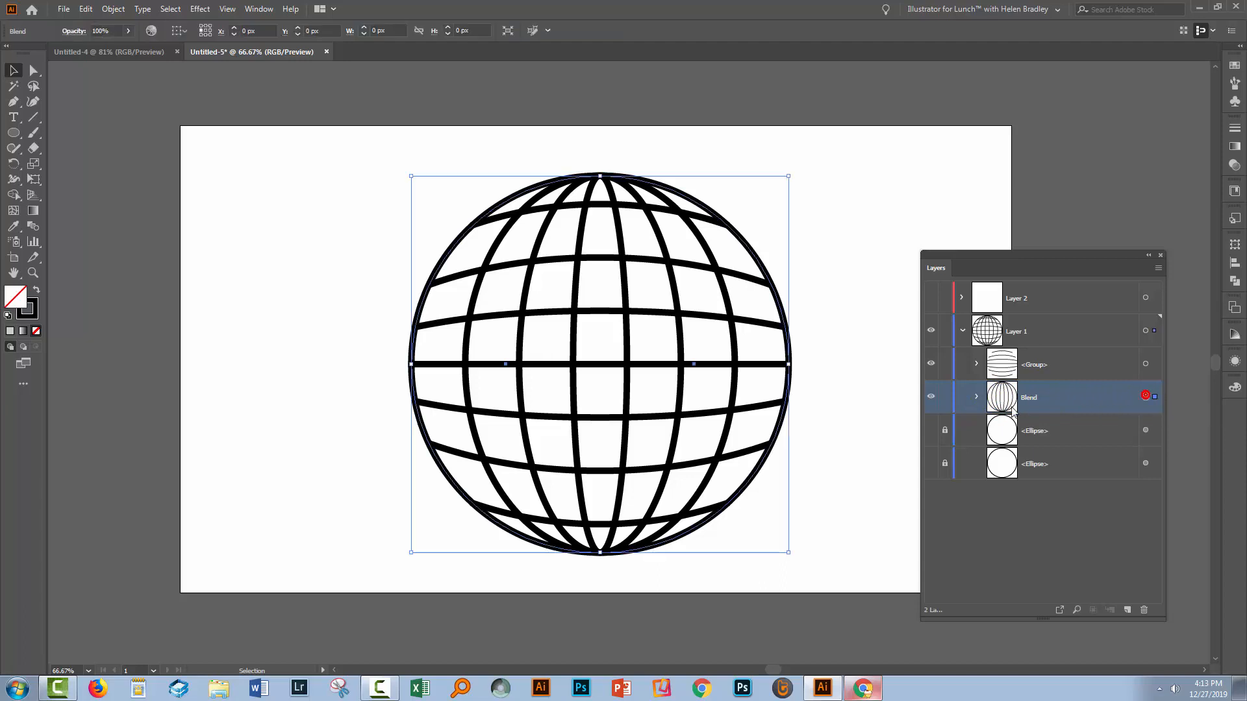
double_click(1028, 397)
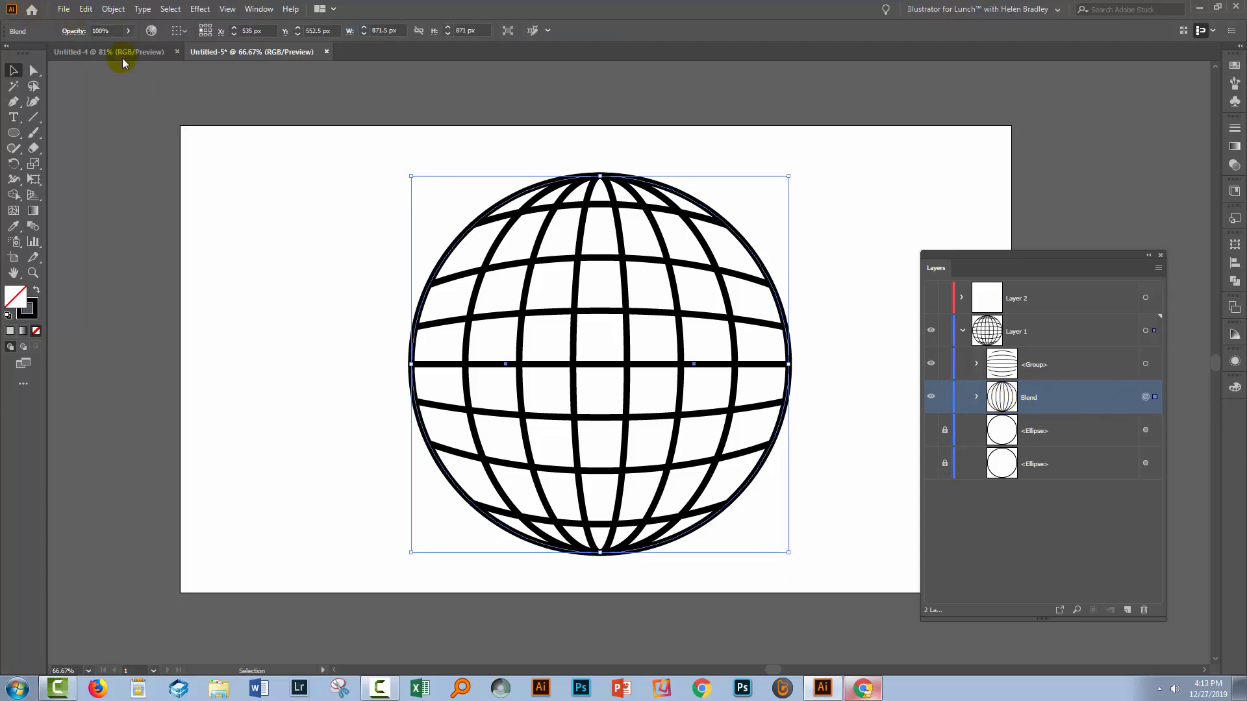
click(130, 9)
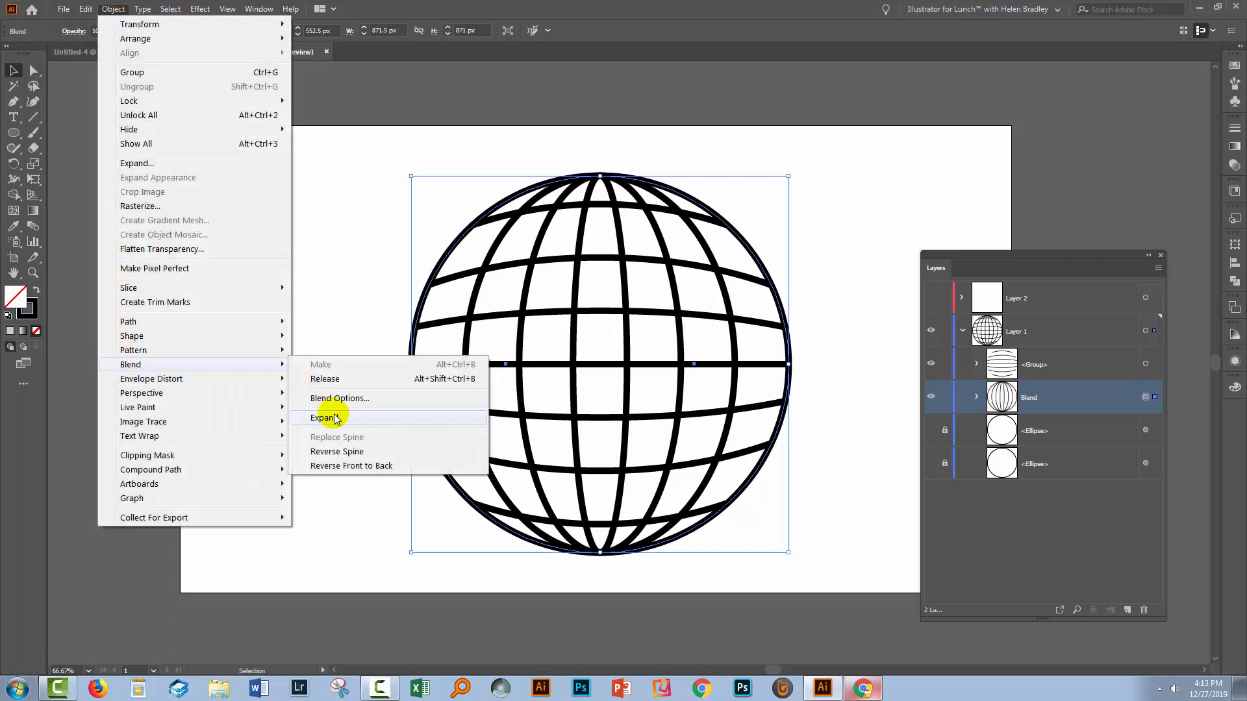
click(323, 418)
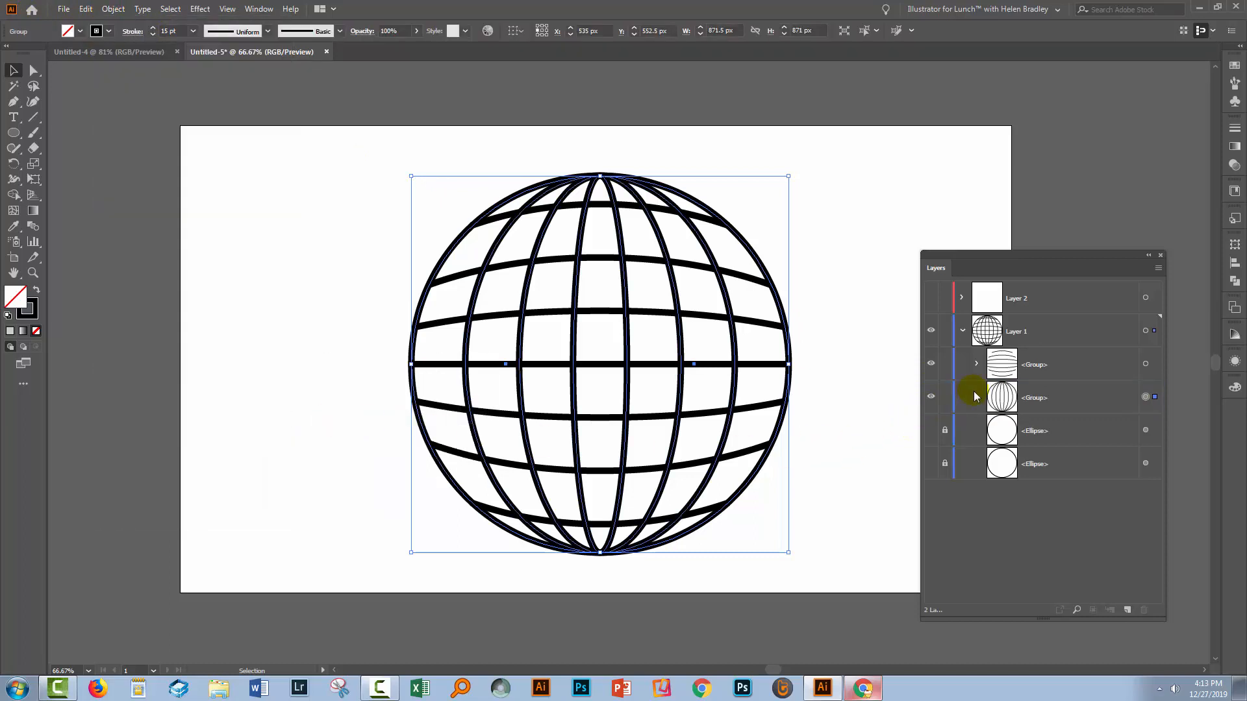
- Duplicate the expanded longitude line group and move the copy into Layer 2
click(976, 397)
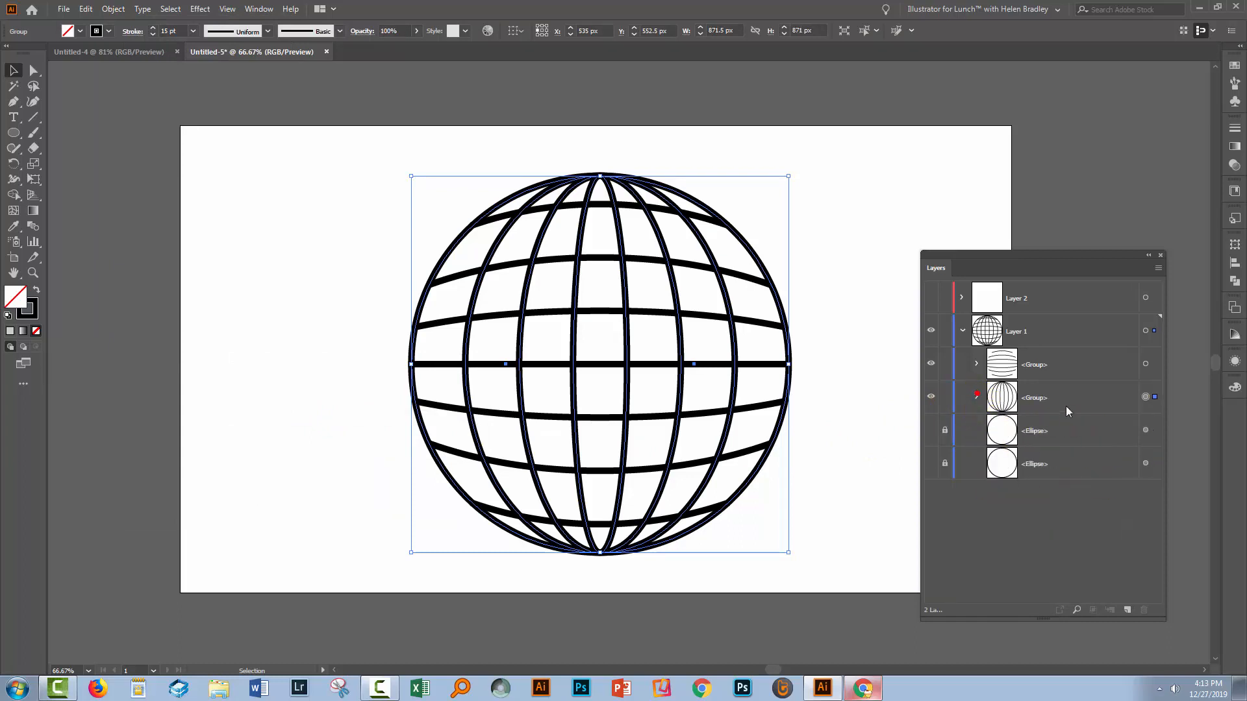
click(1060, 397)
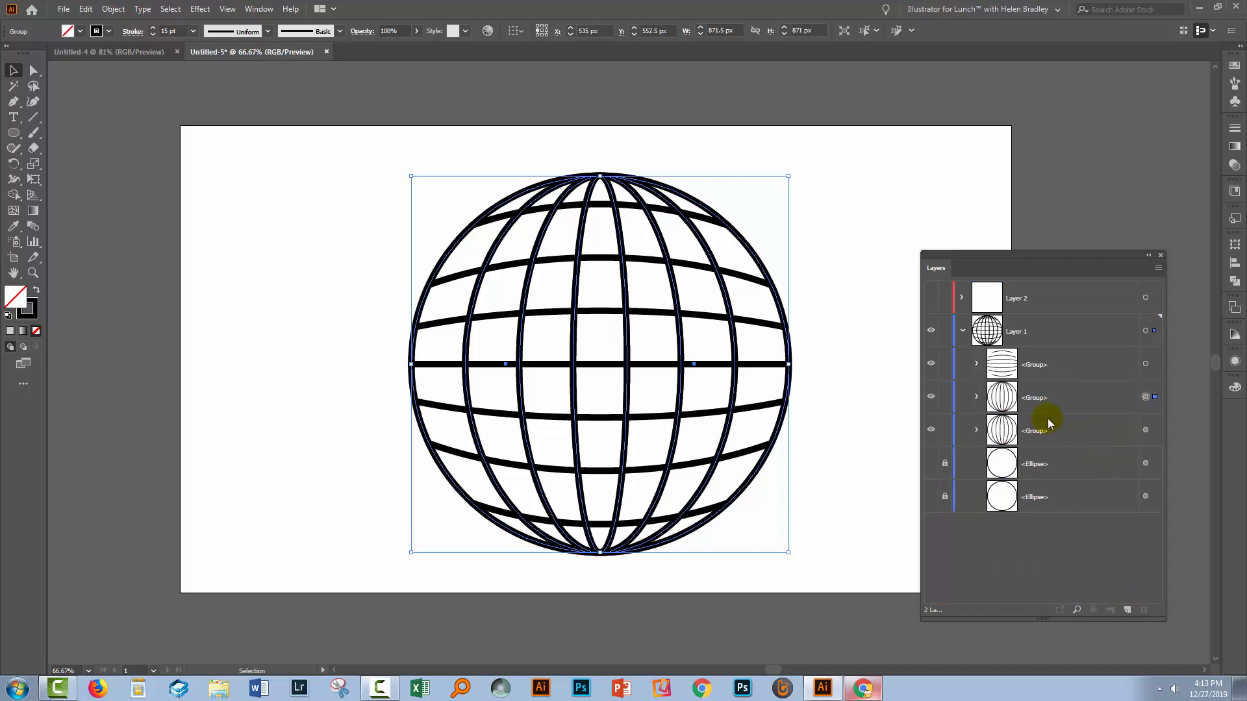
click(1060, 397)
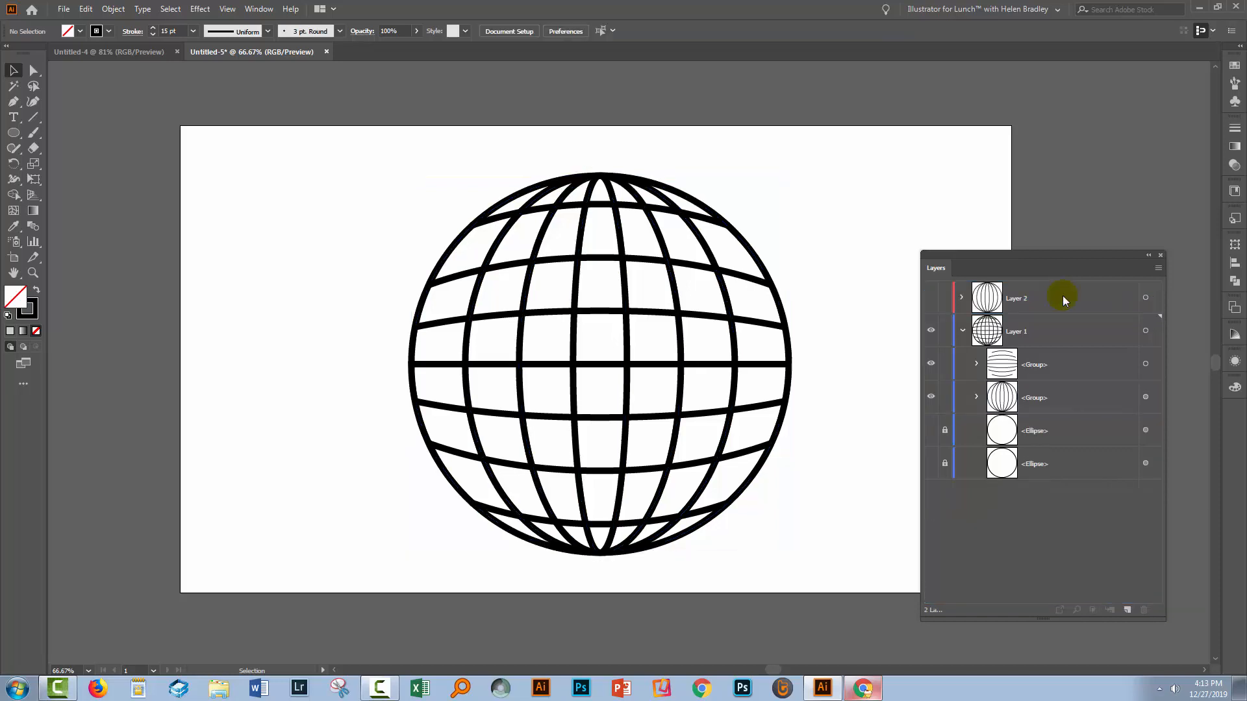
- Hide and lock Layer 1, then show Layer 2 and reveal its contents
click(961, 331)
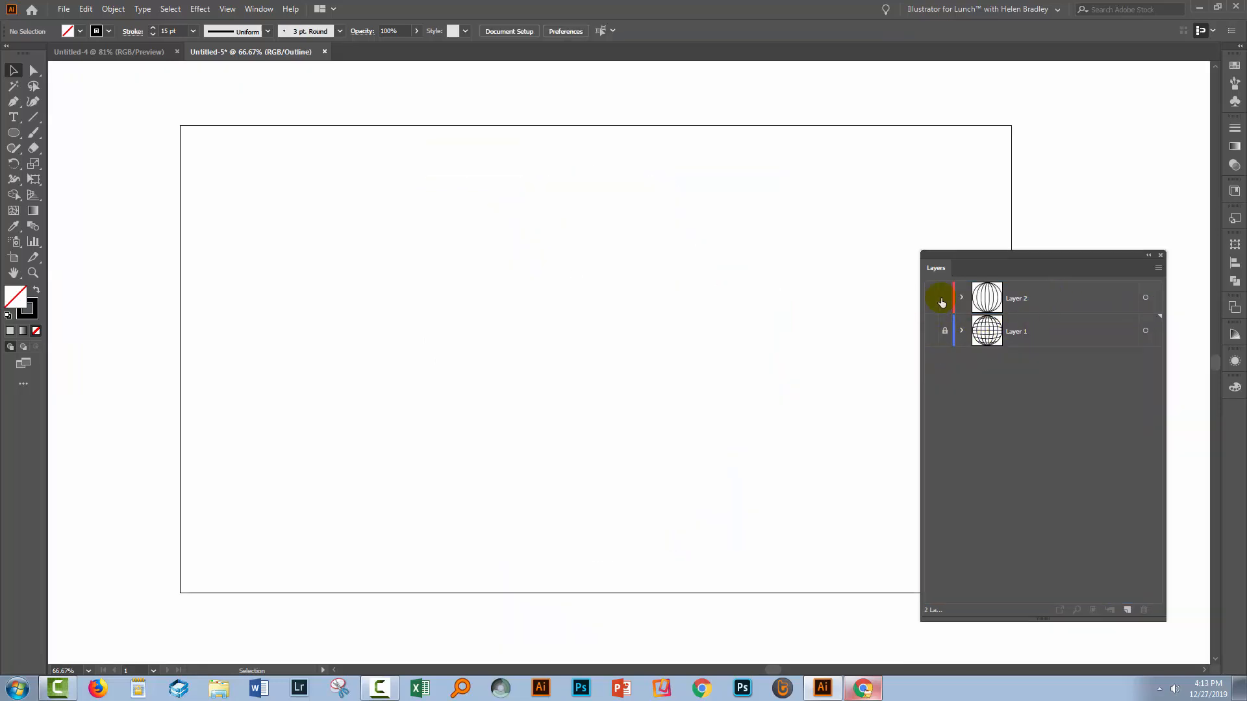
click(942, 298)
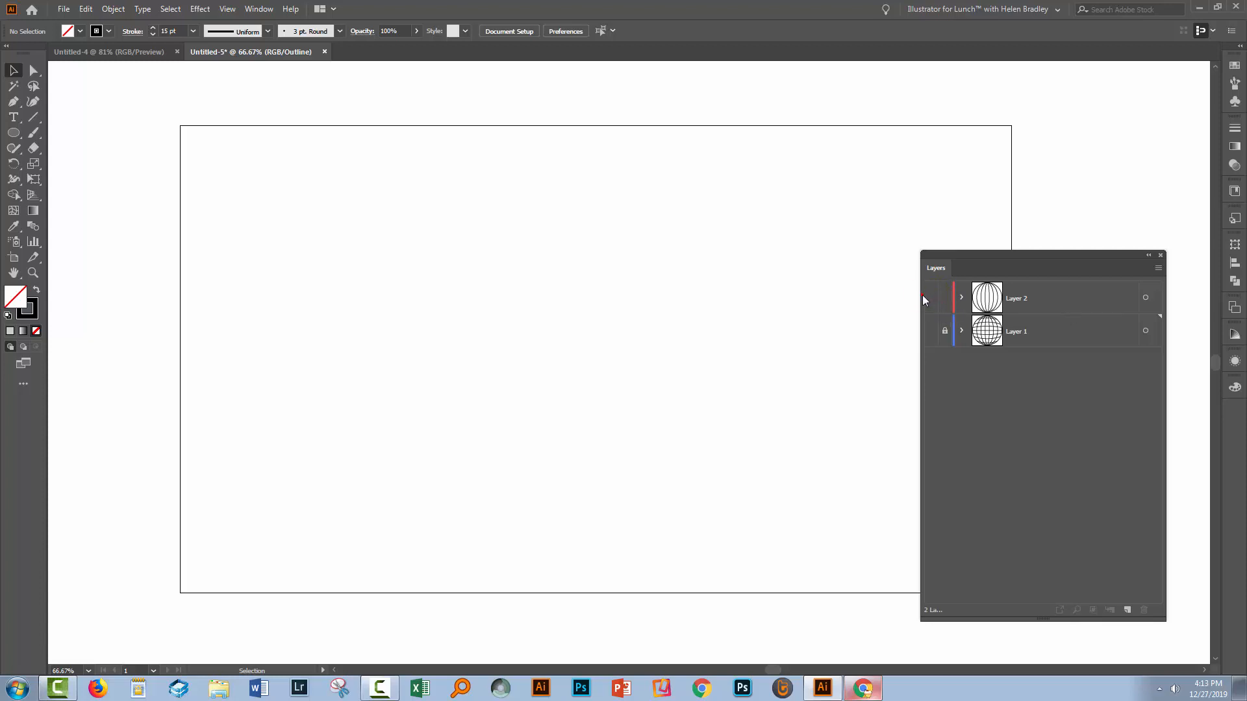
click(930, 297)
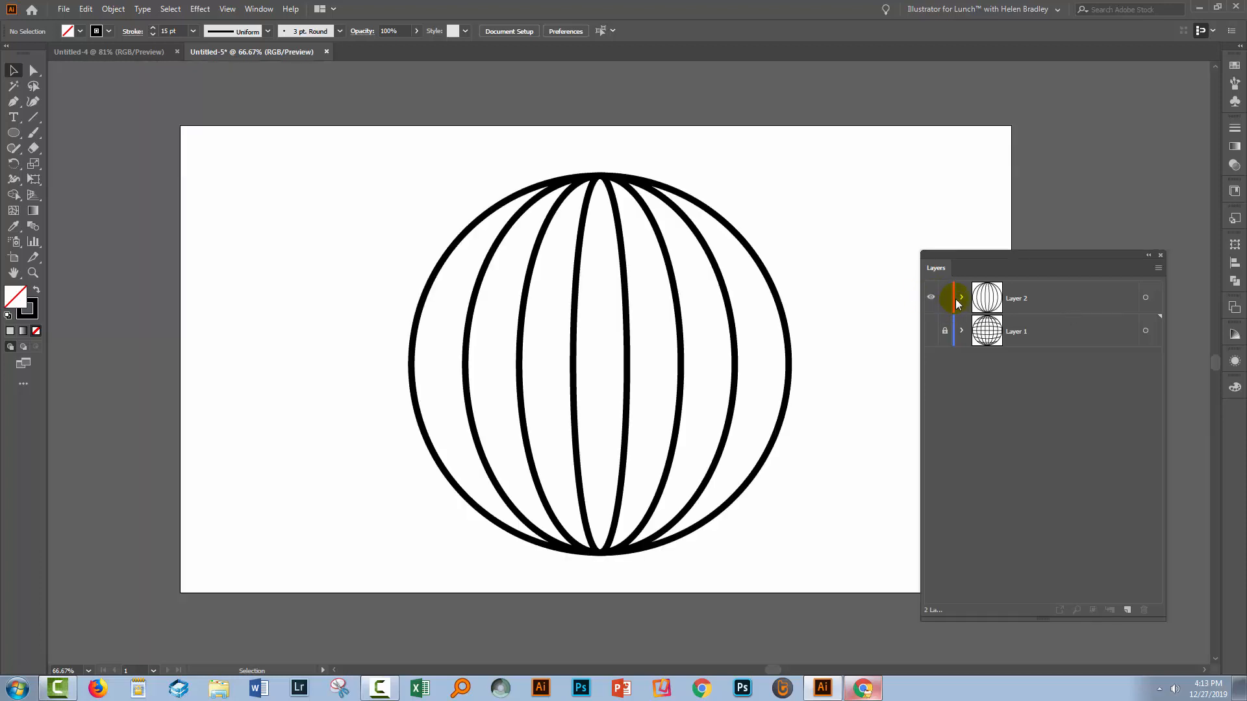
click(961, 297)
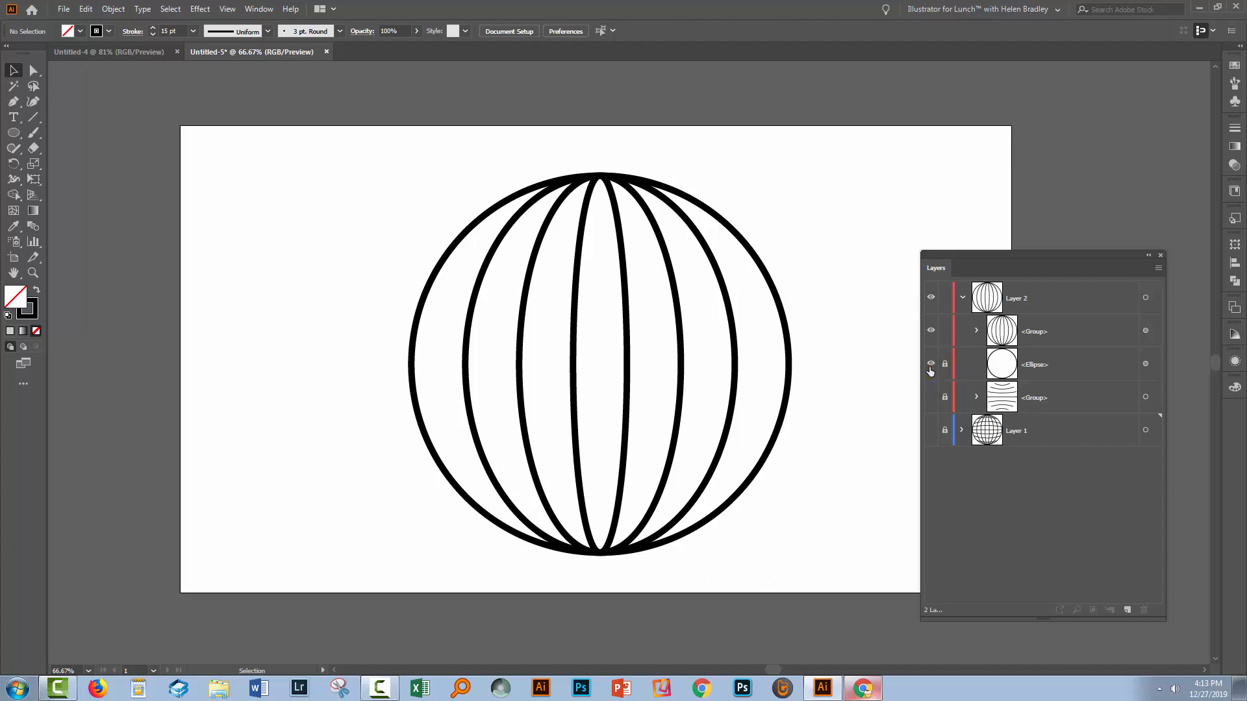
- Show Layer 2's latitude lines and stretch a lower latitude line out to the circle's edge
click(930, 398)
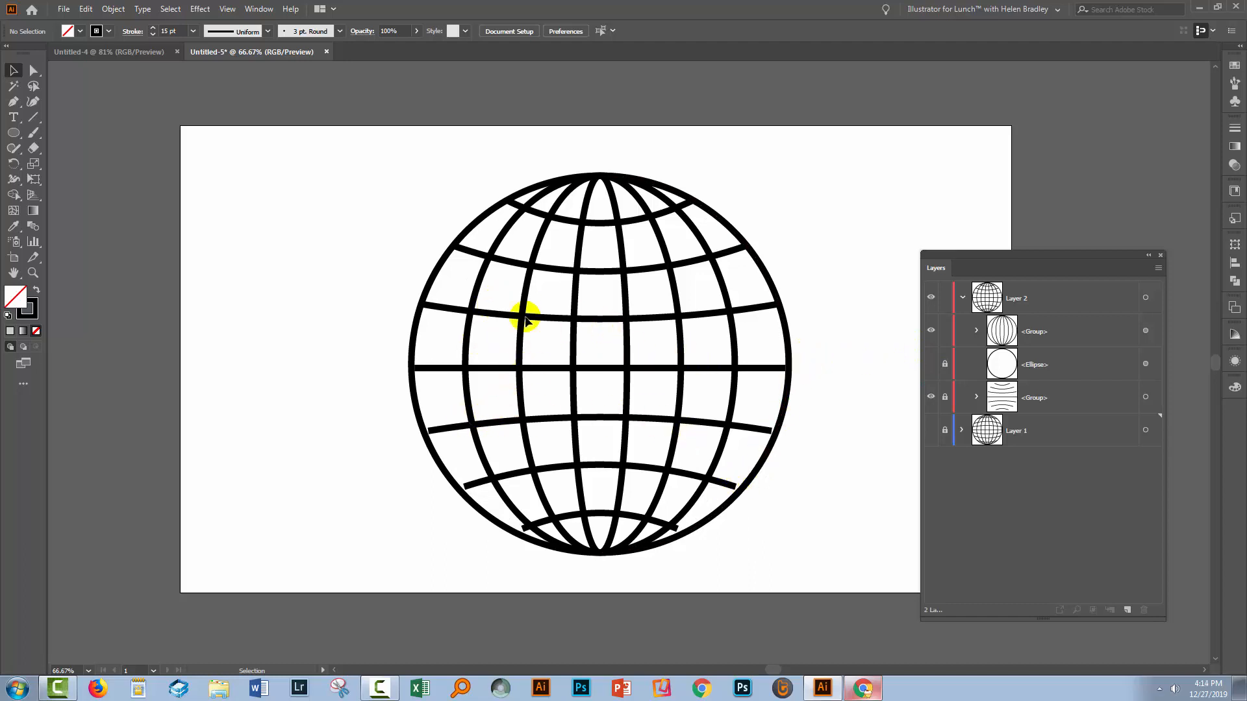
mouse_move(507, 293)
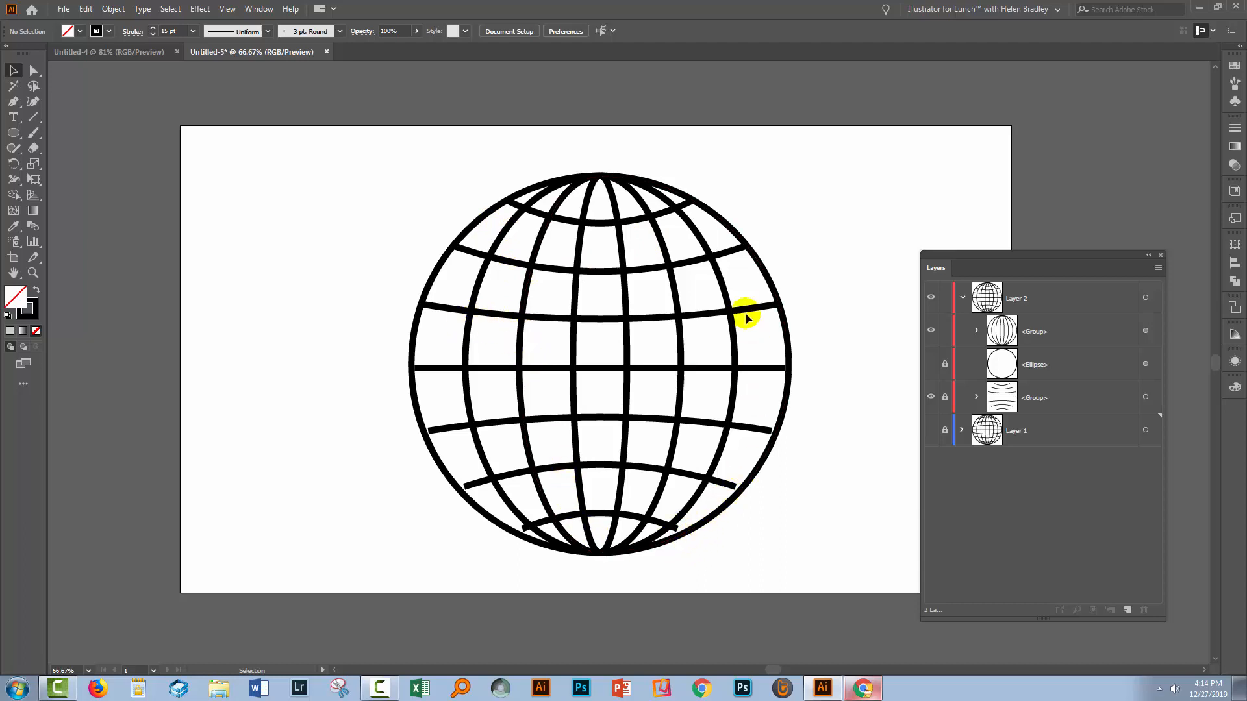
mouse_move(331, 390)
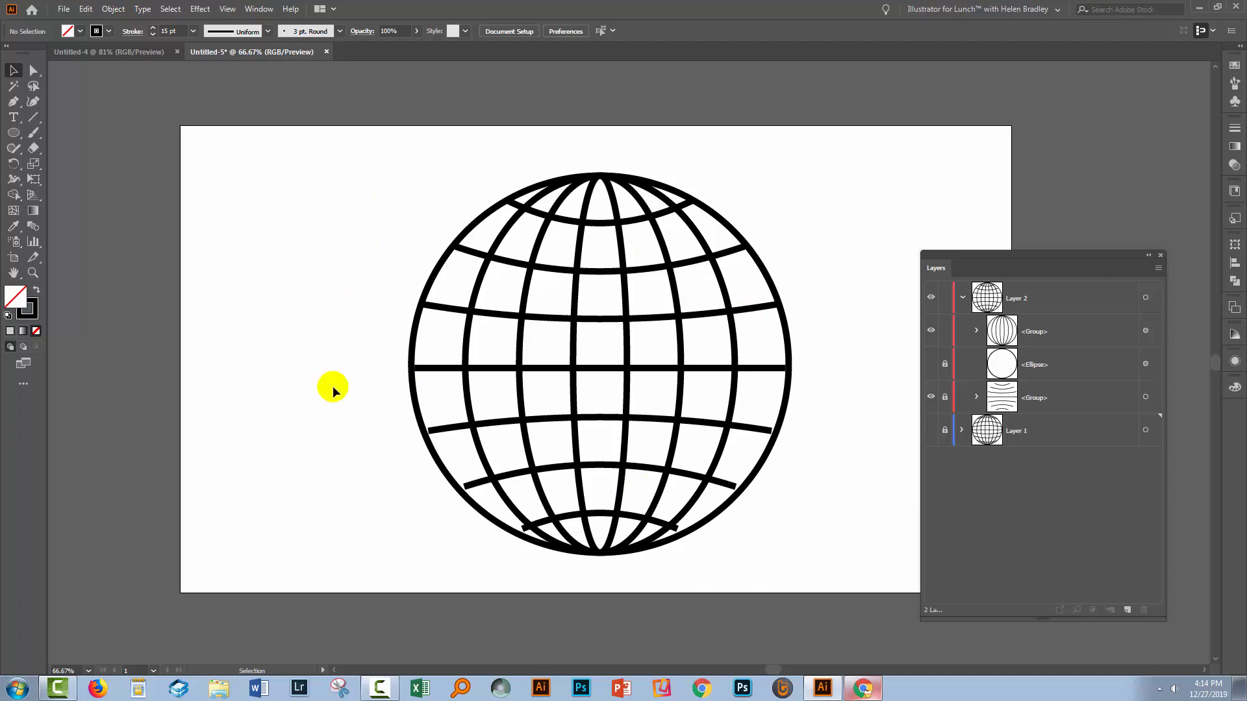
mouse_move(569, 437)
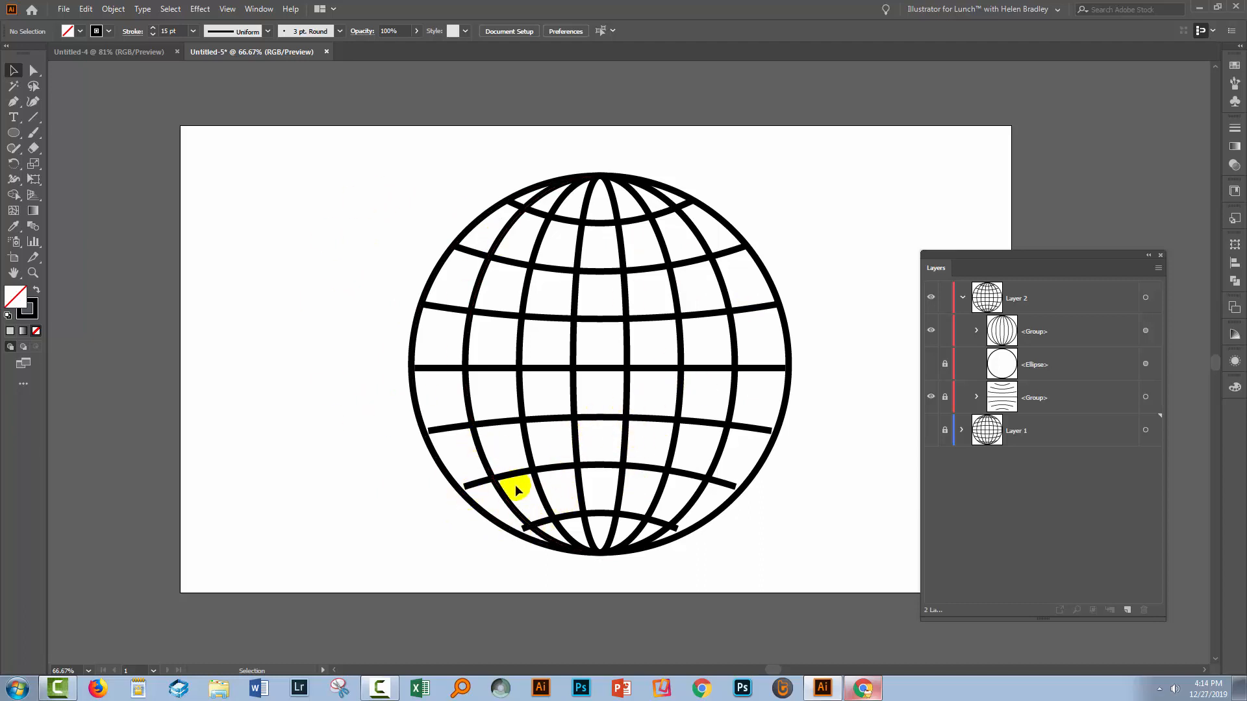
mouse_move(504, 472)
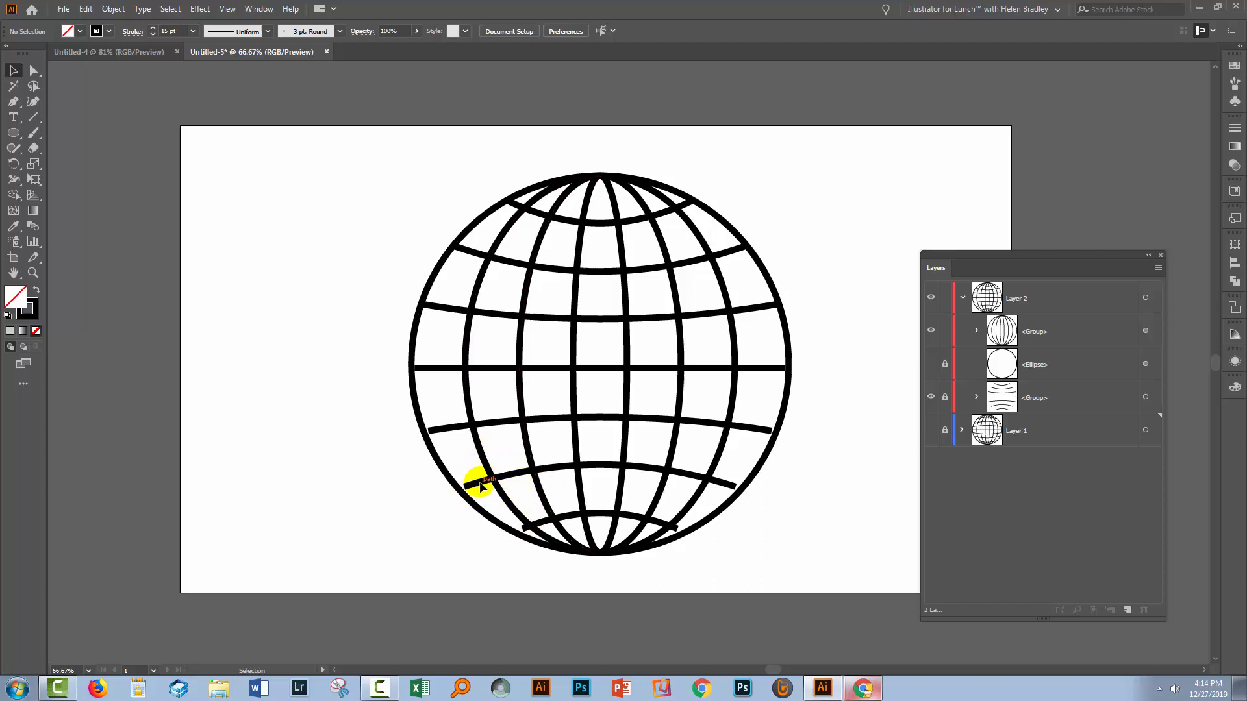
mouse_move(918, 406)
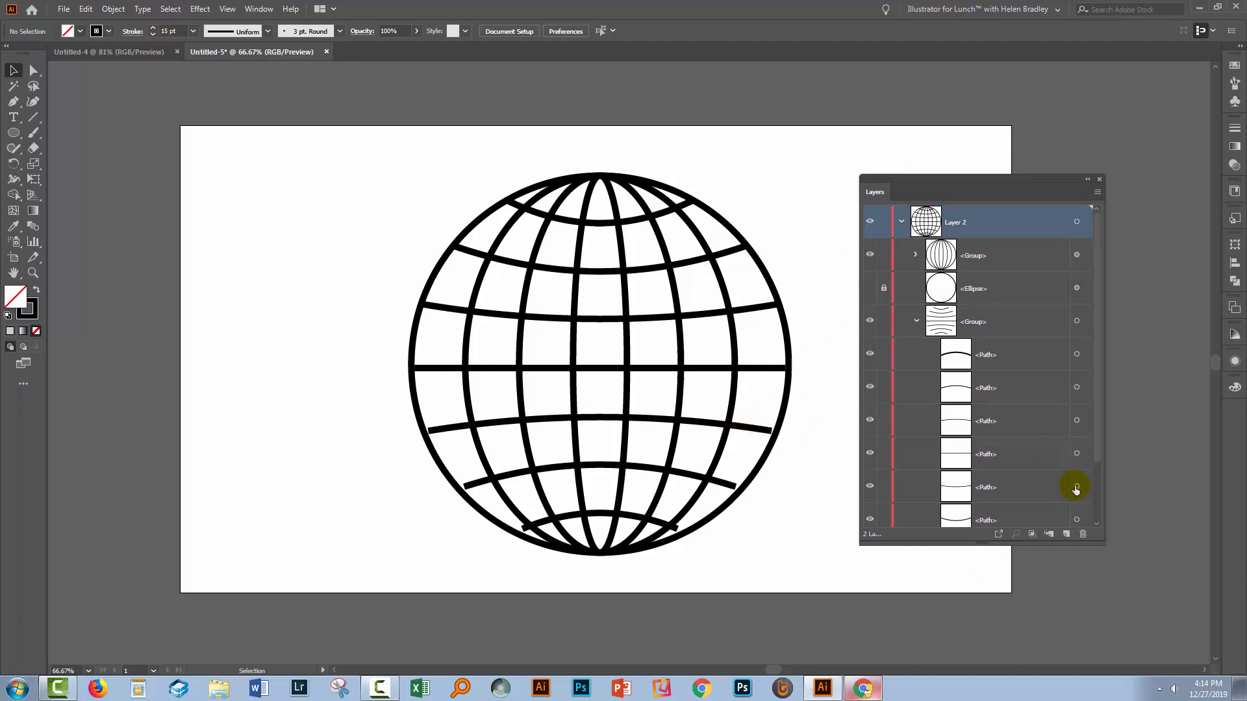
mouse_move(1085, 428)
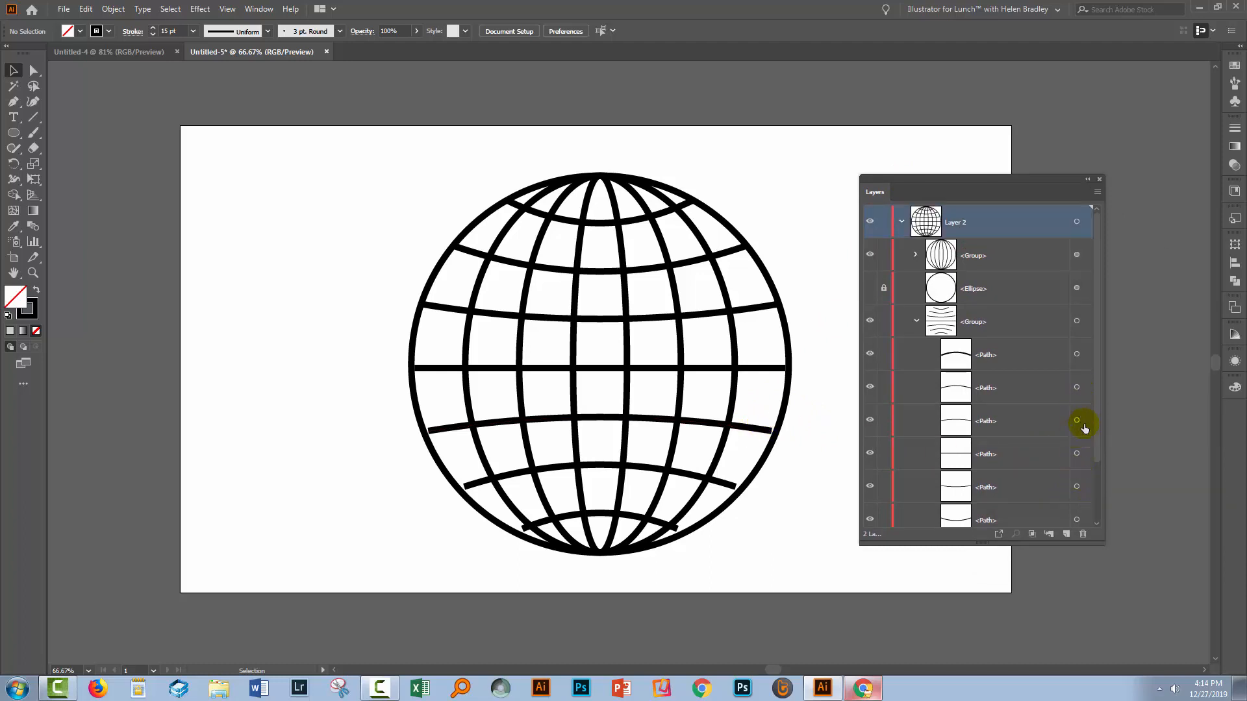
click(1077, 421)
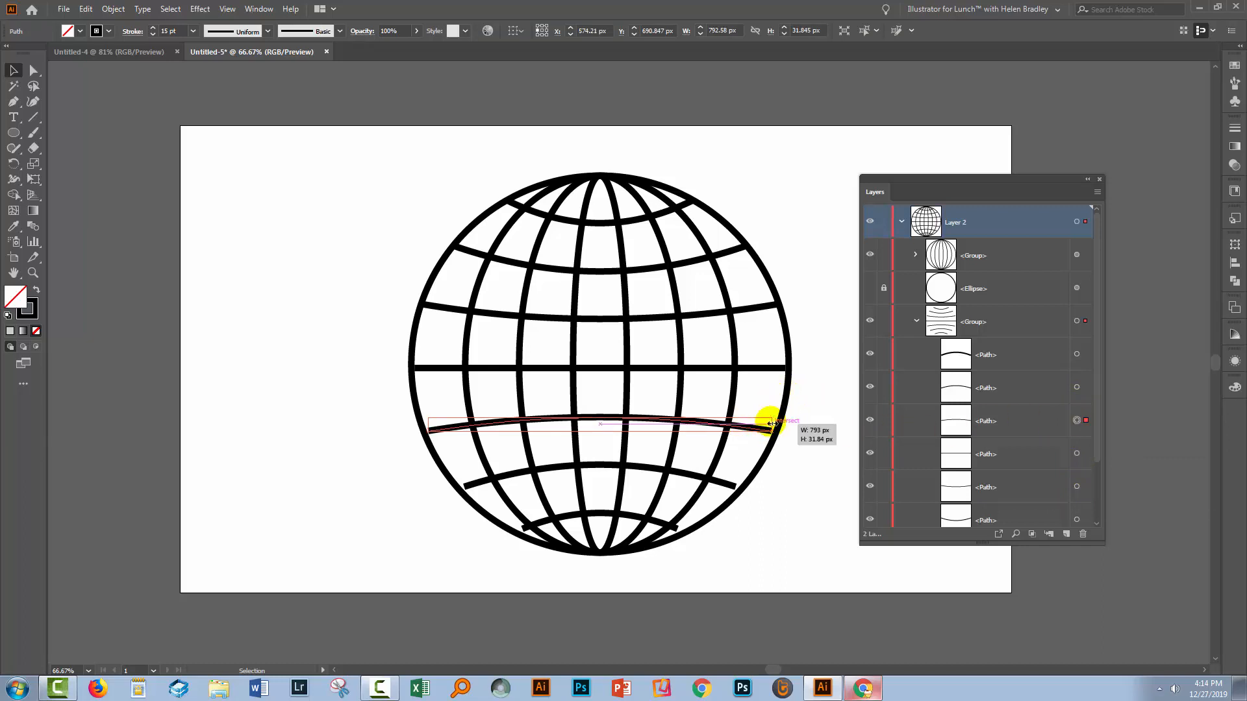
drag(769, 424, 782, 419)
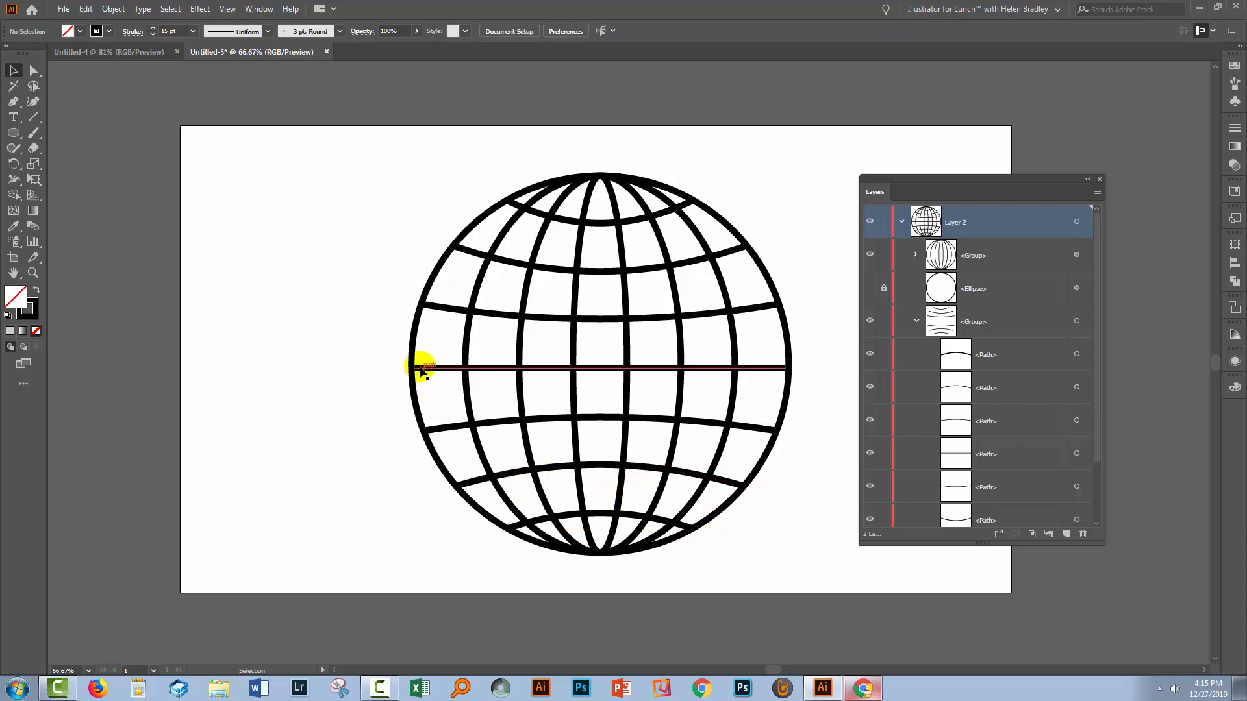
- Deselect the globe lines and choose the Group Selection Tool for picking lines inside groups
click(423, 372)
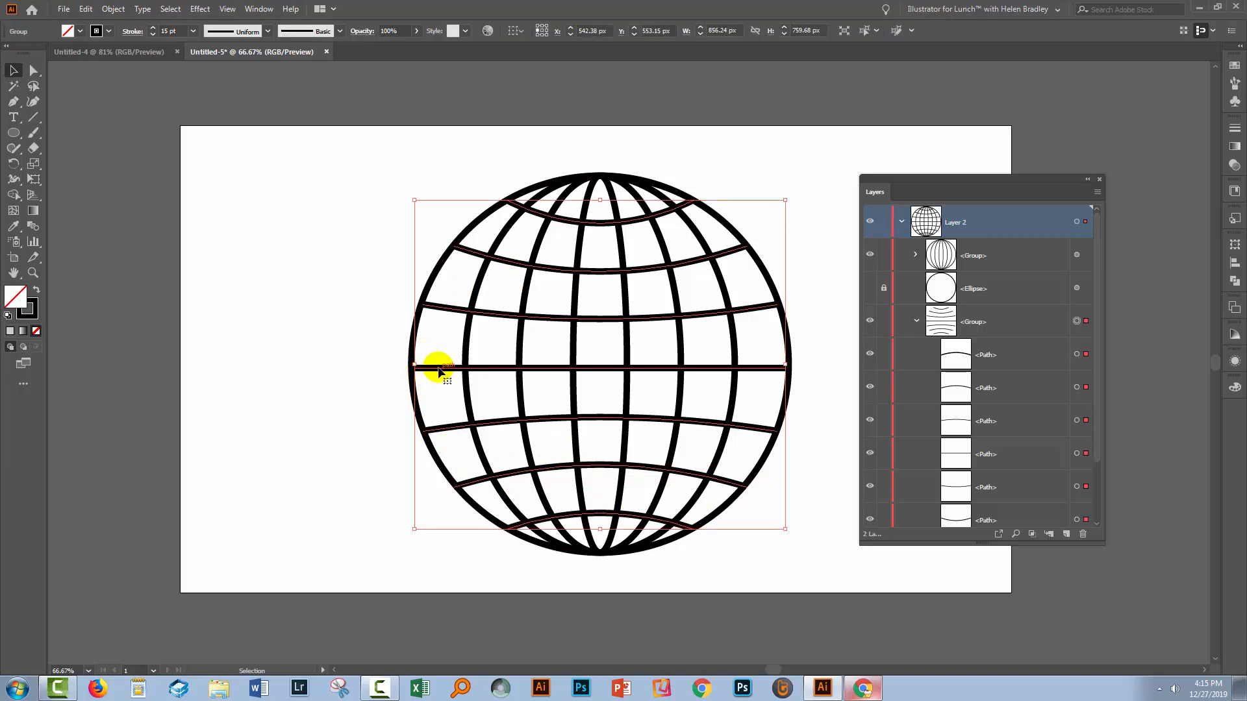
mouse_move(410, 223)
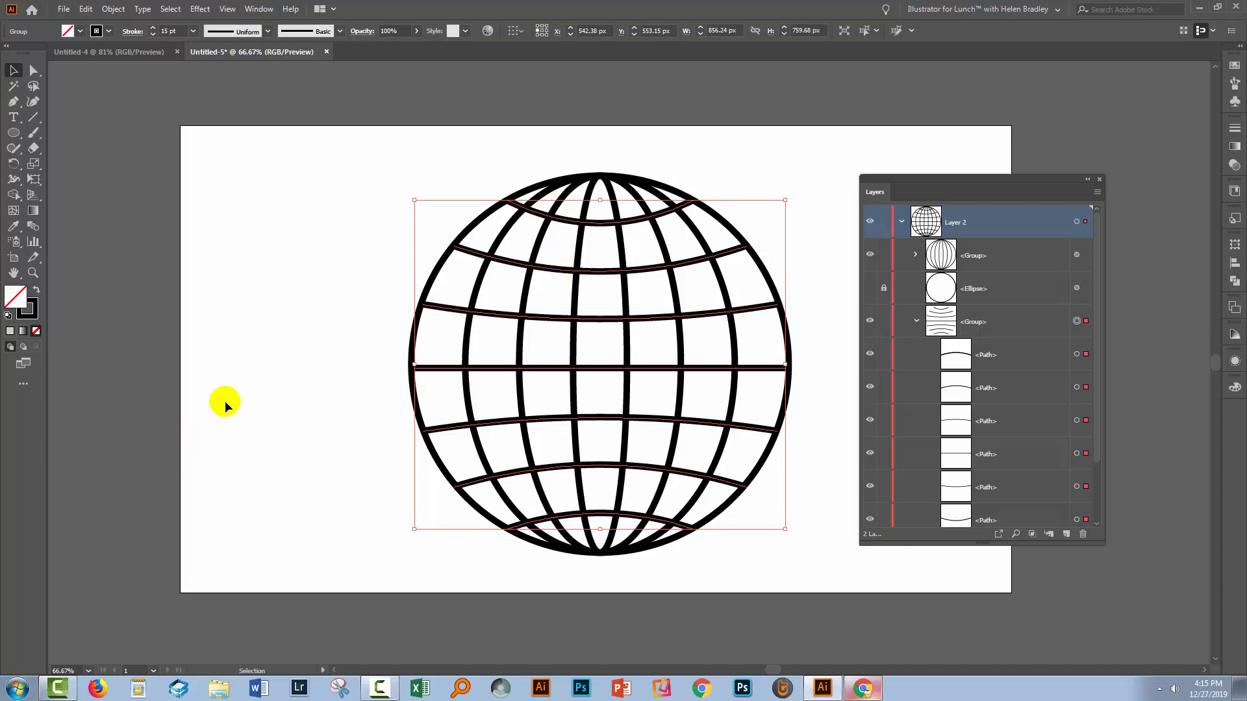
click(31, 69)
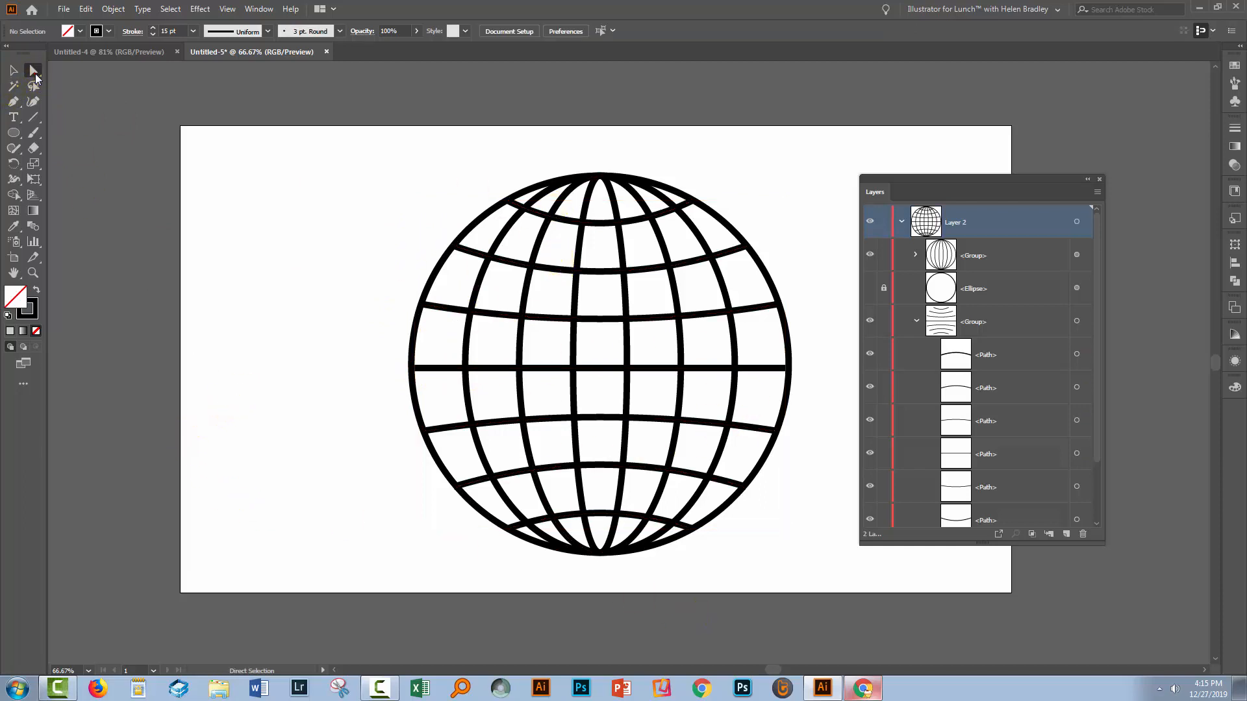
click(34, 70)
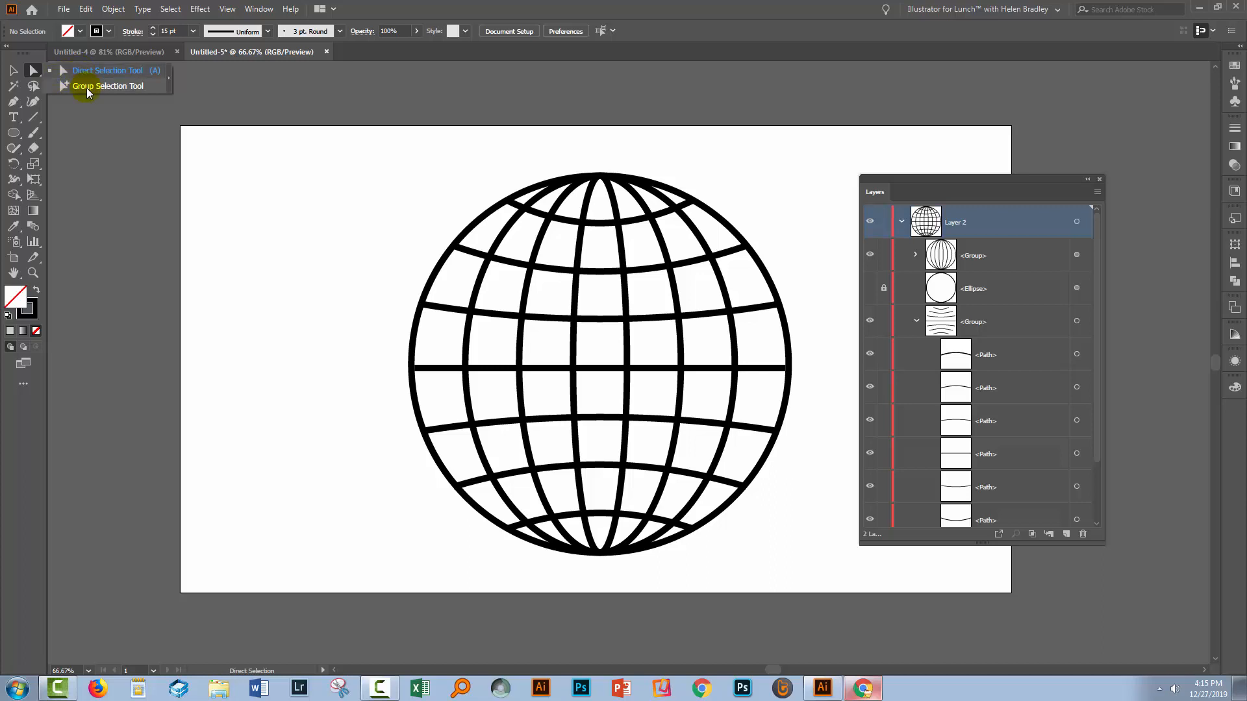
click(109, 86)
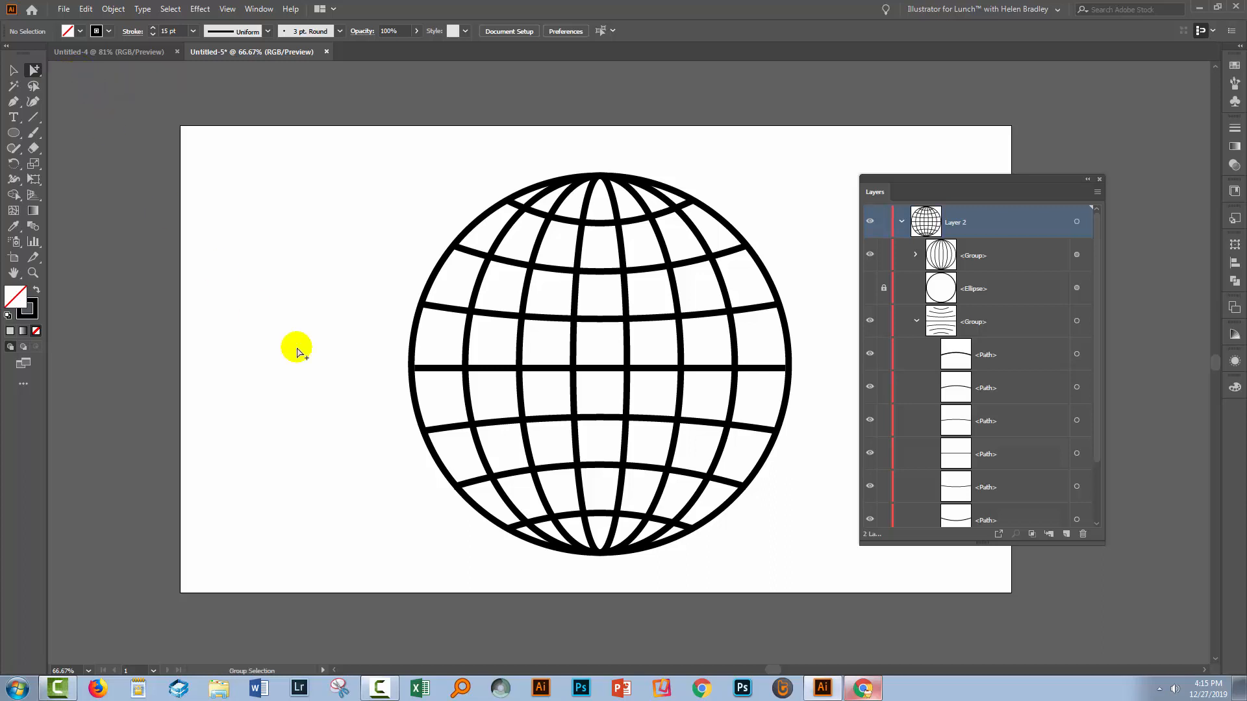